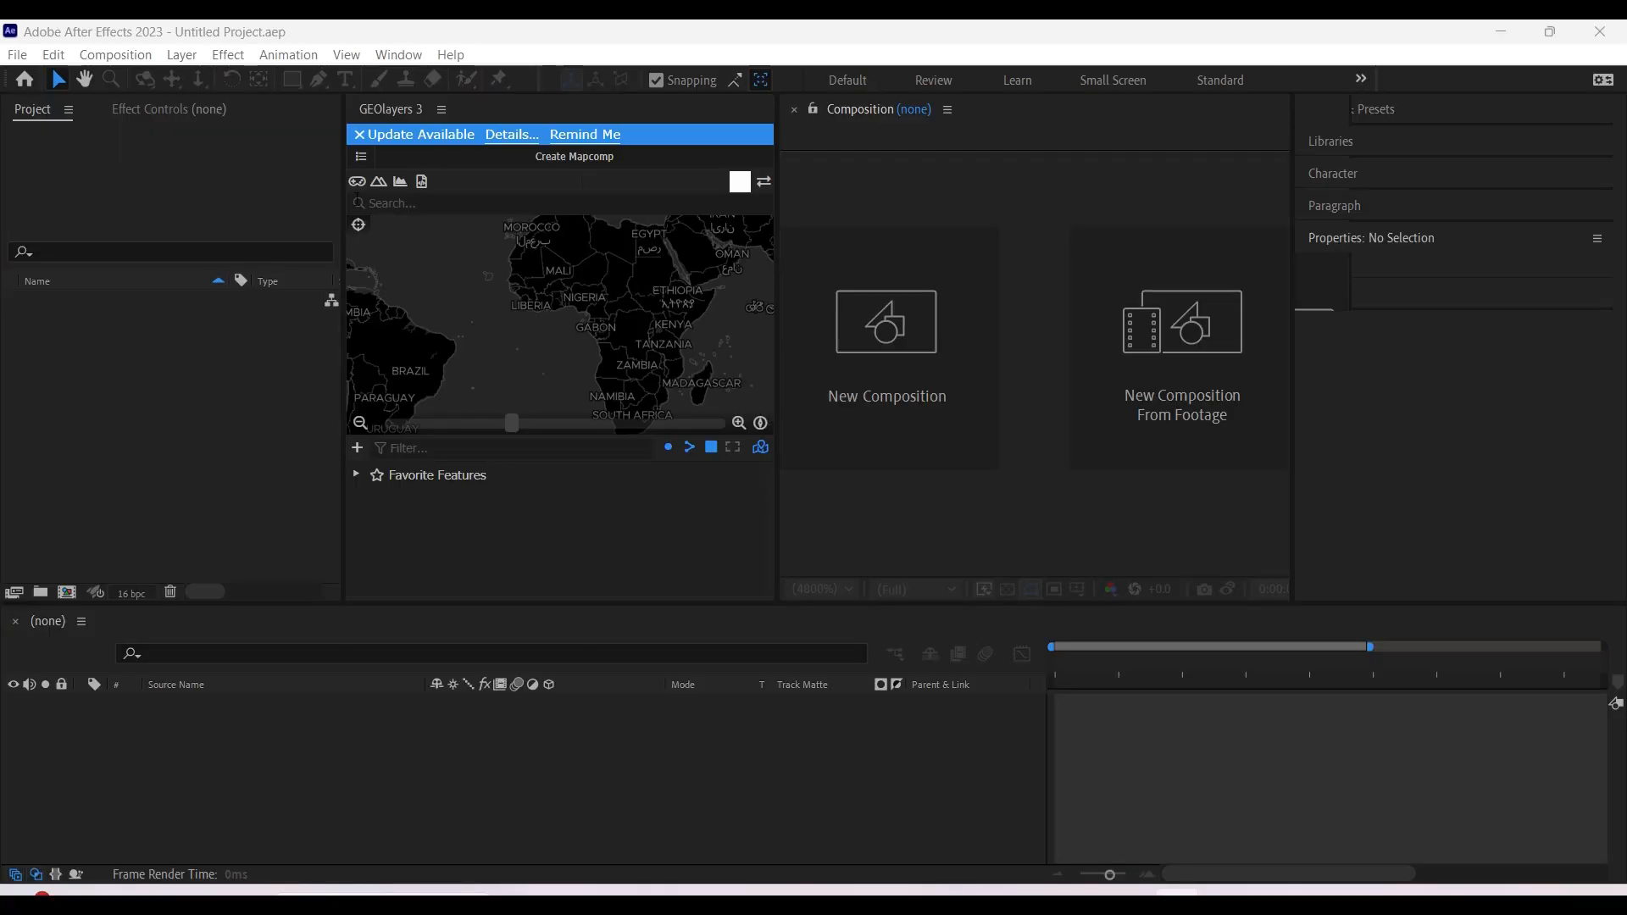
Create a new GEOlayers mapcomp using the World Imagery satellite style
left_click(575, 156)
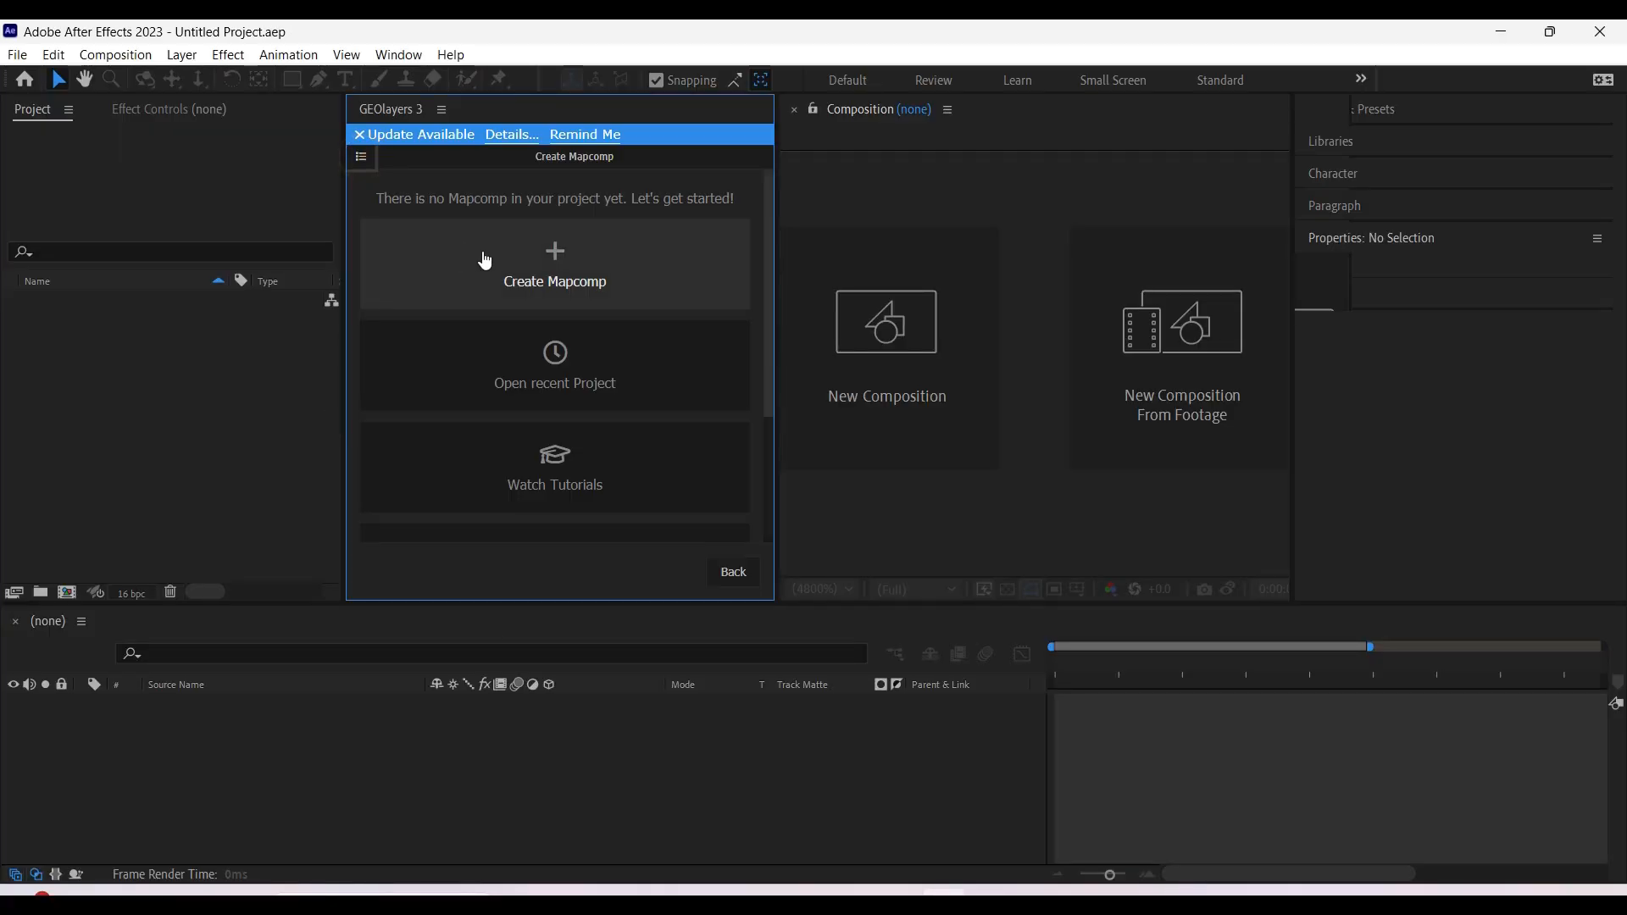
left_click(554, 263)
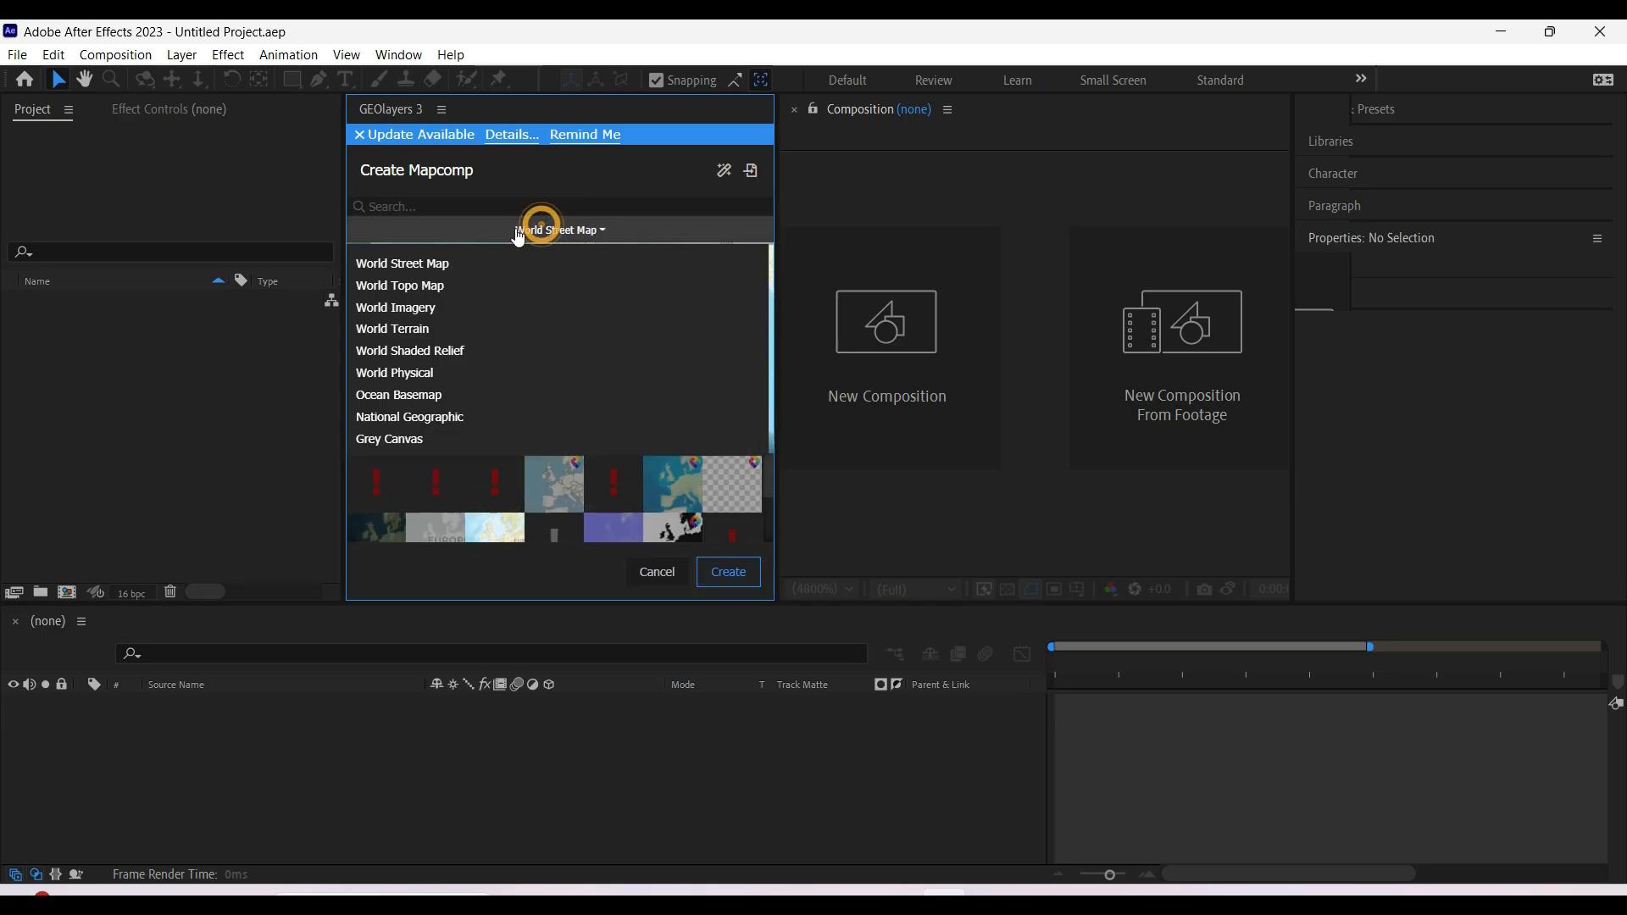
left_click(395, 309)
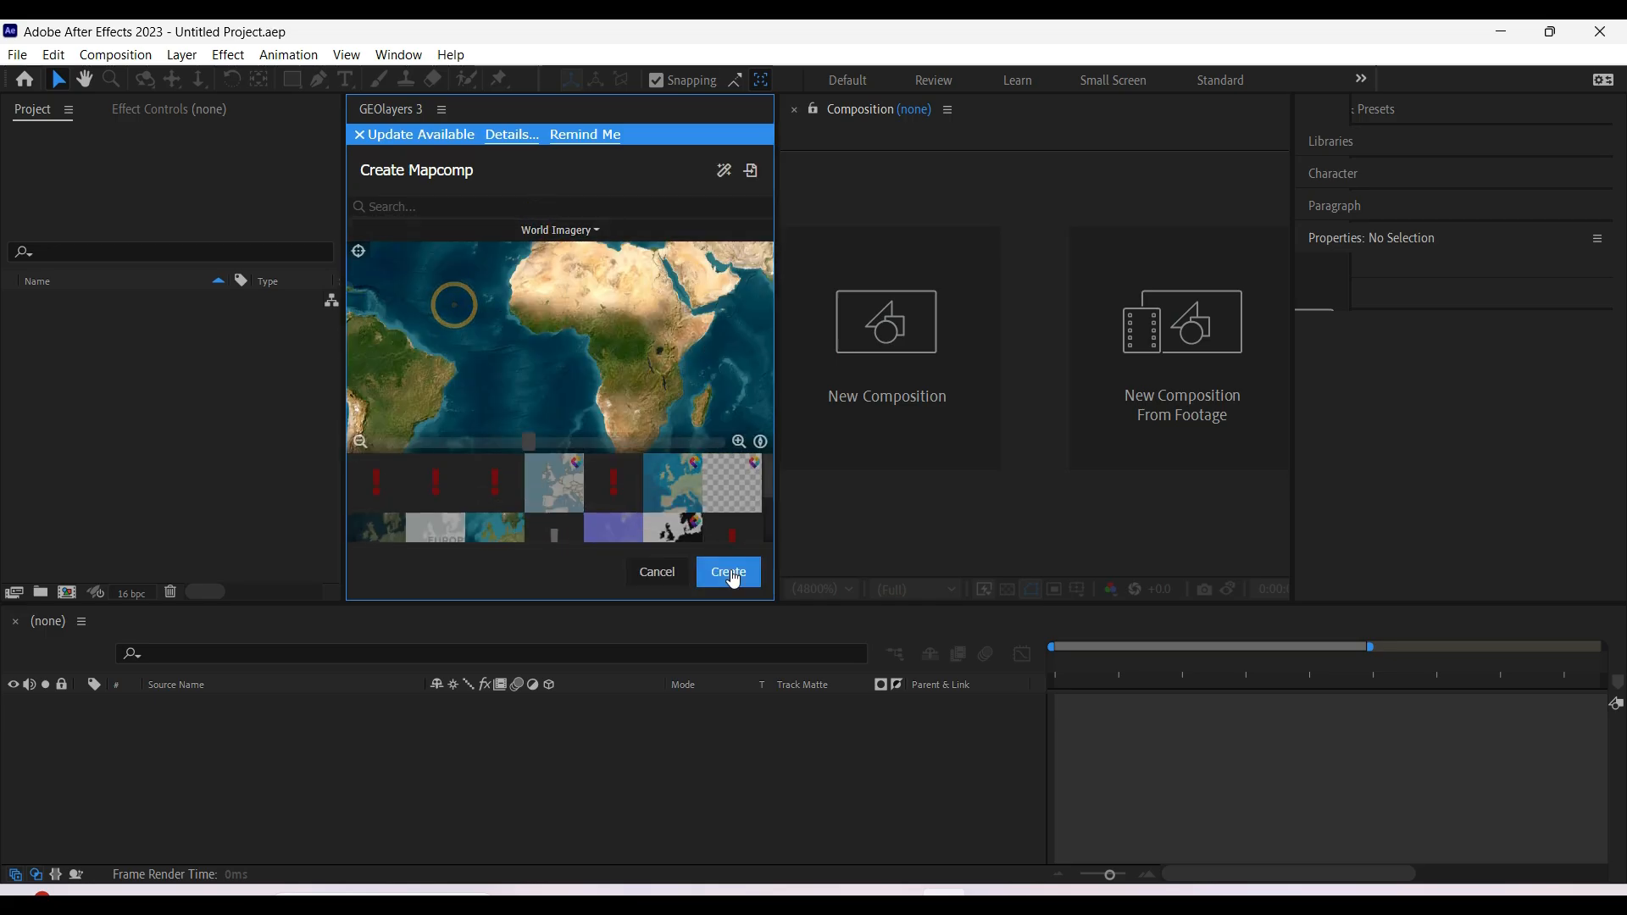
left_click(727, 572)
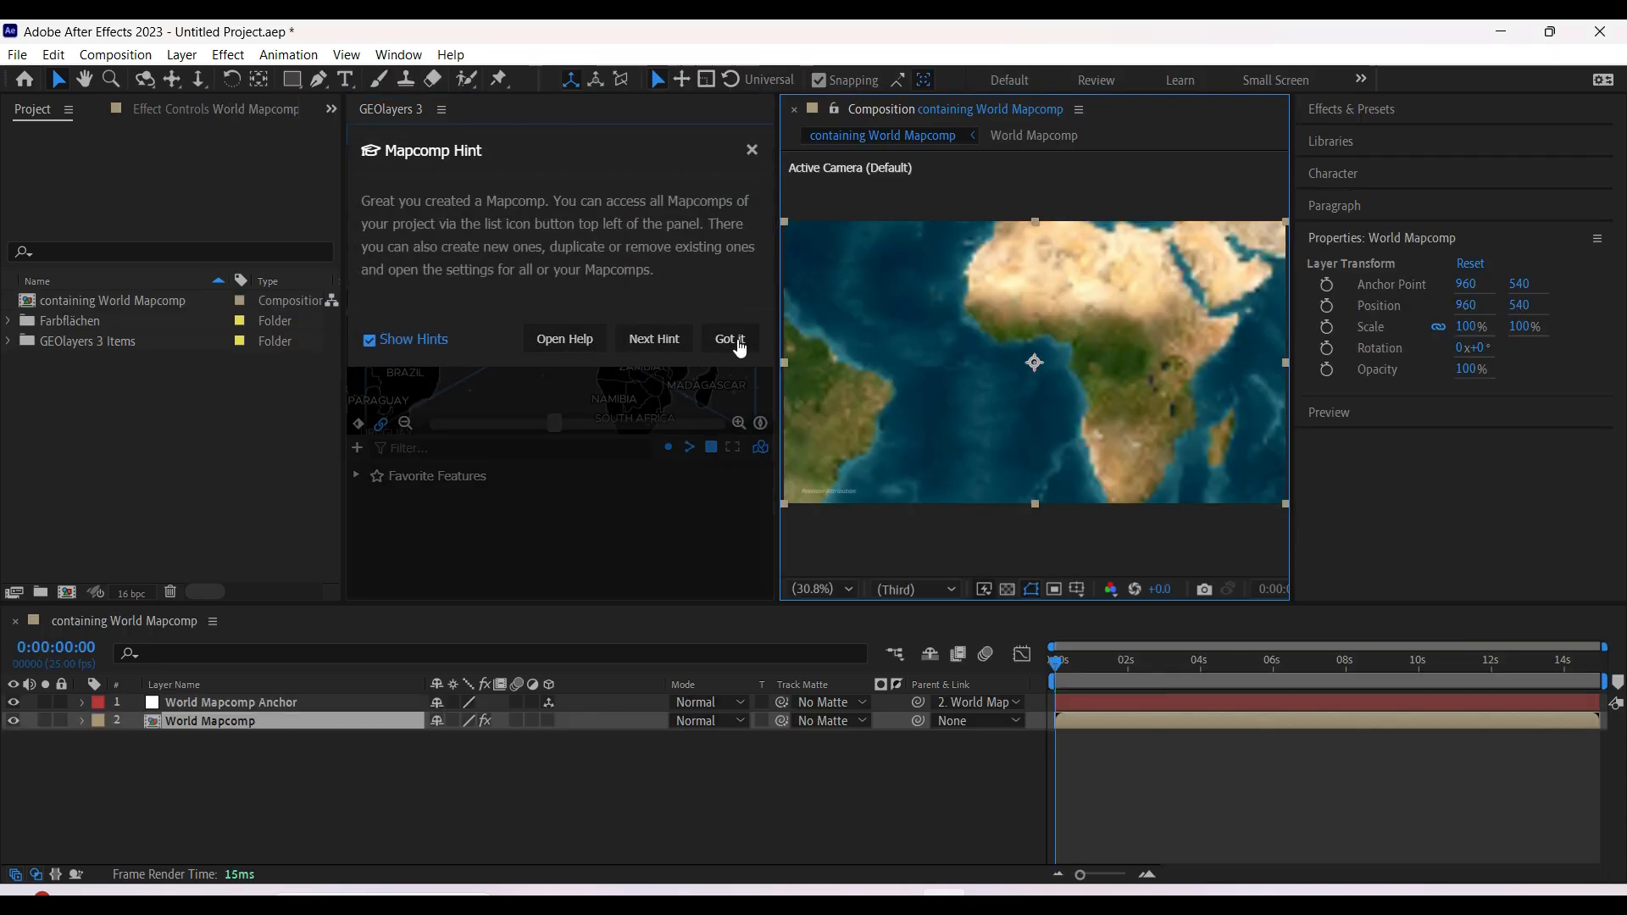
Add Canada as a shape layer and search '4-col' in Effects & Presets
left_click(728, 343)
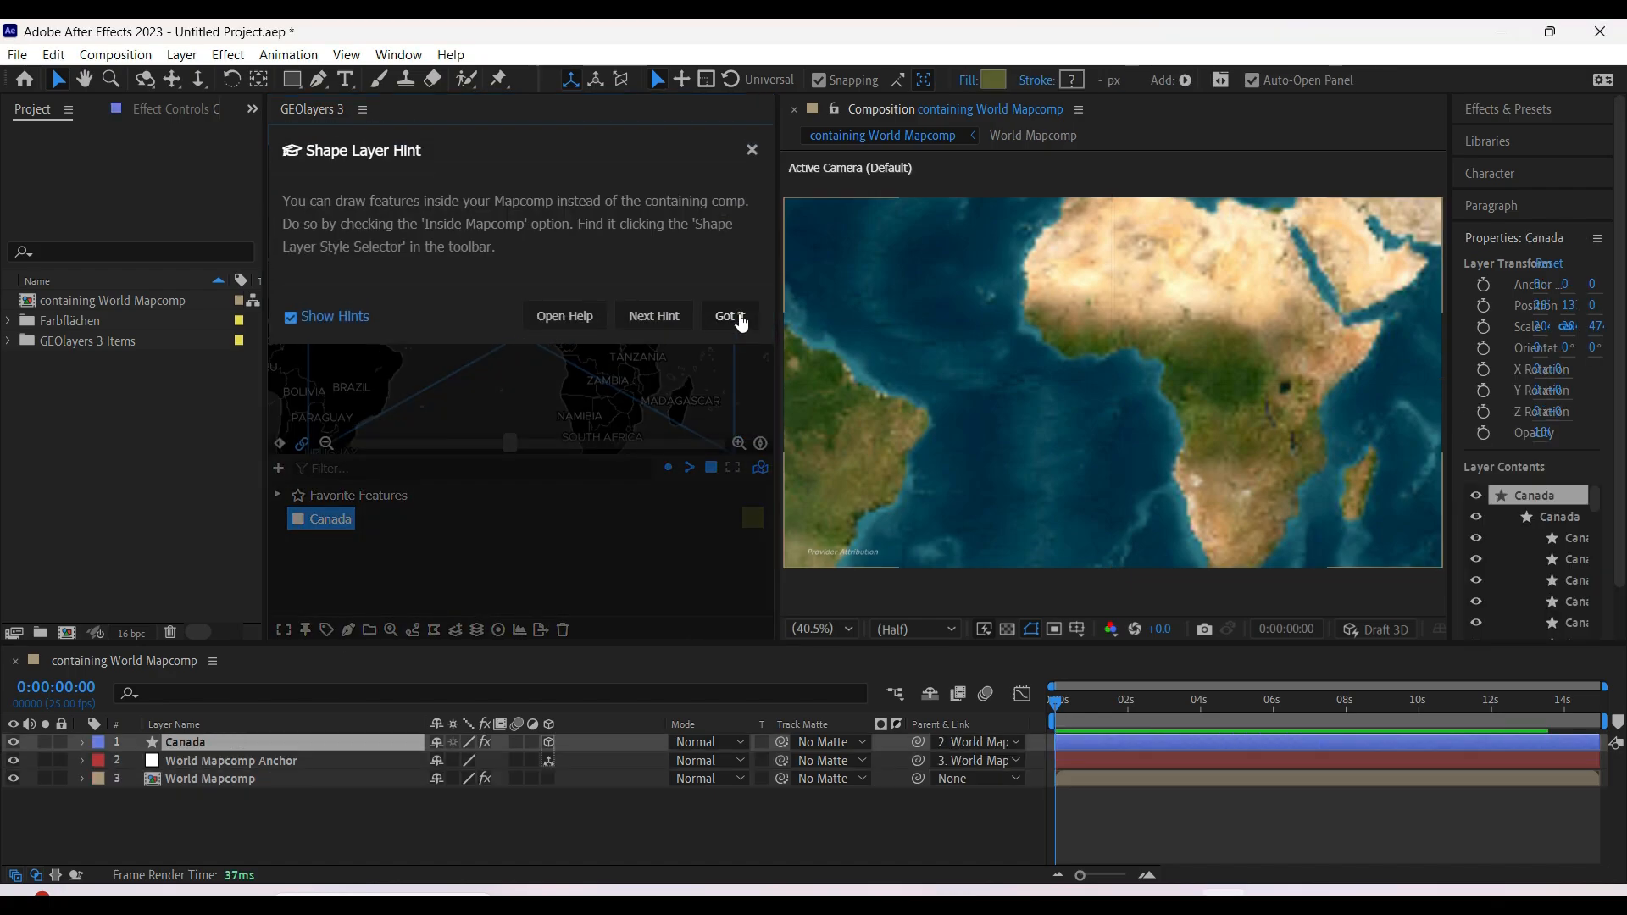
left_click(728, 317)
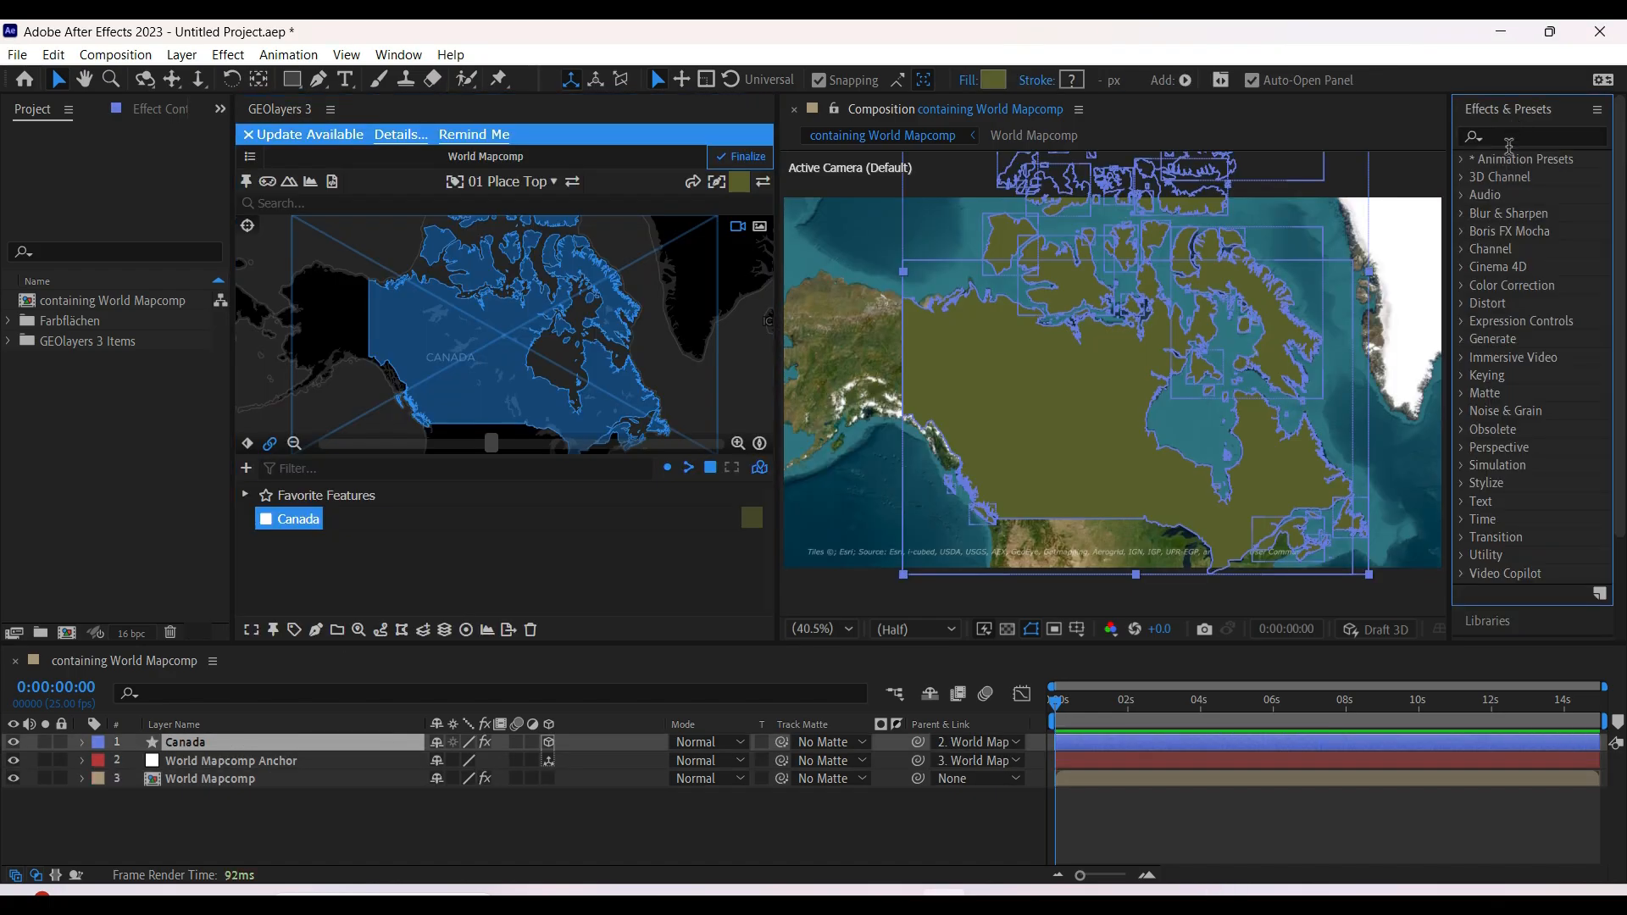
type("4-color")
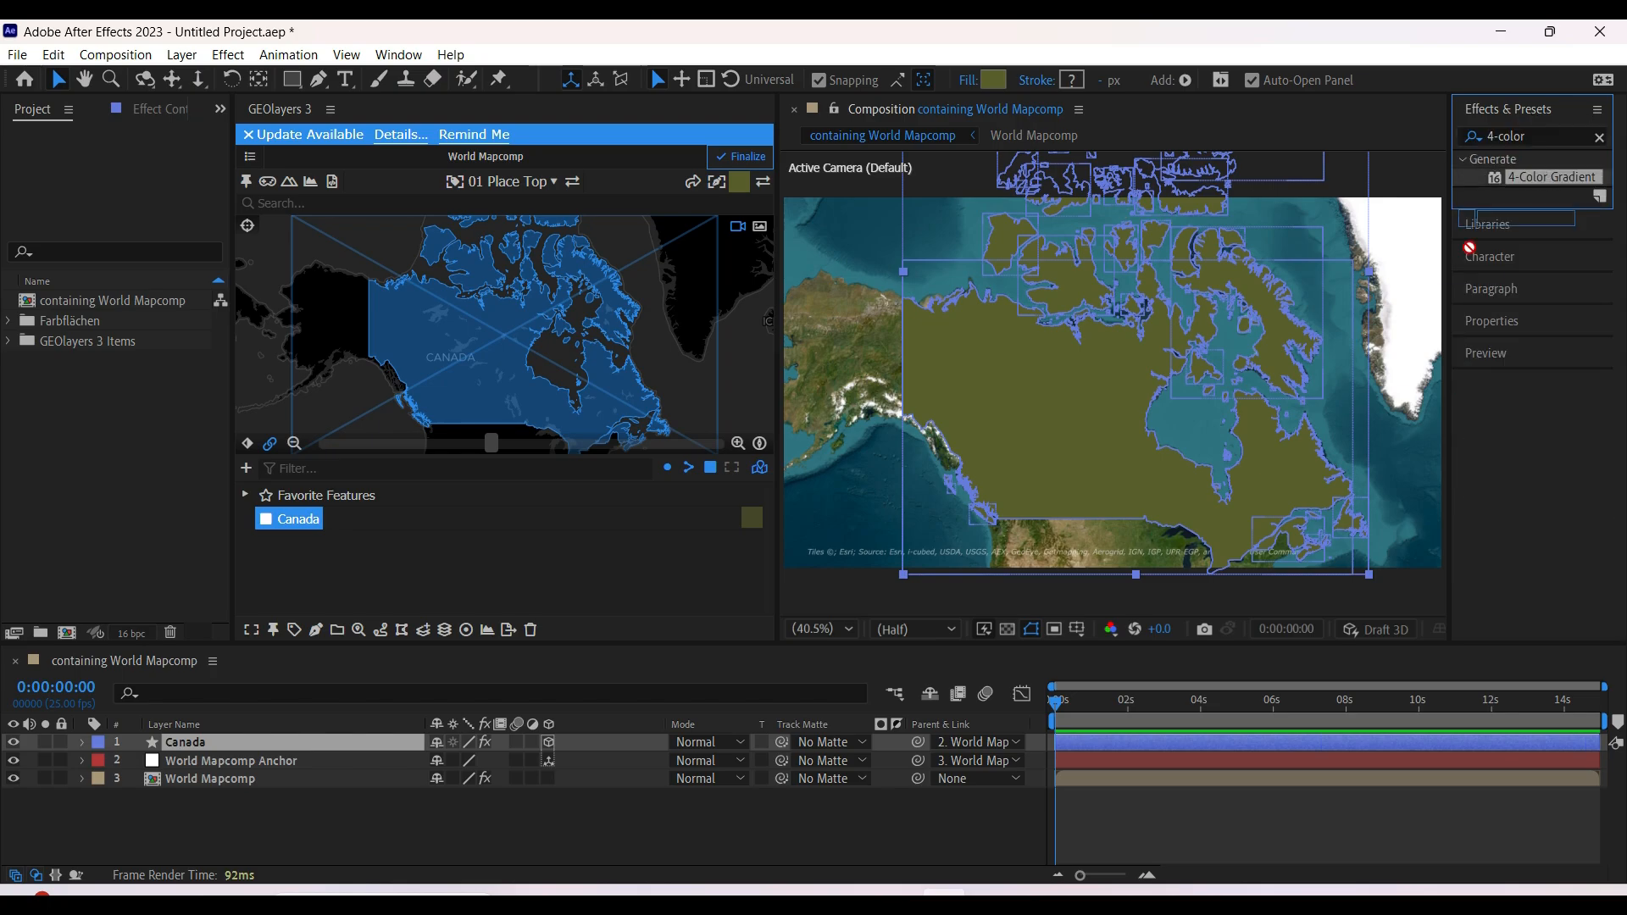
Apply 4-Color Gradient to Canada, setting the fourth colour red and the second orange
left_click(185, 742)
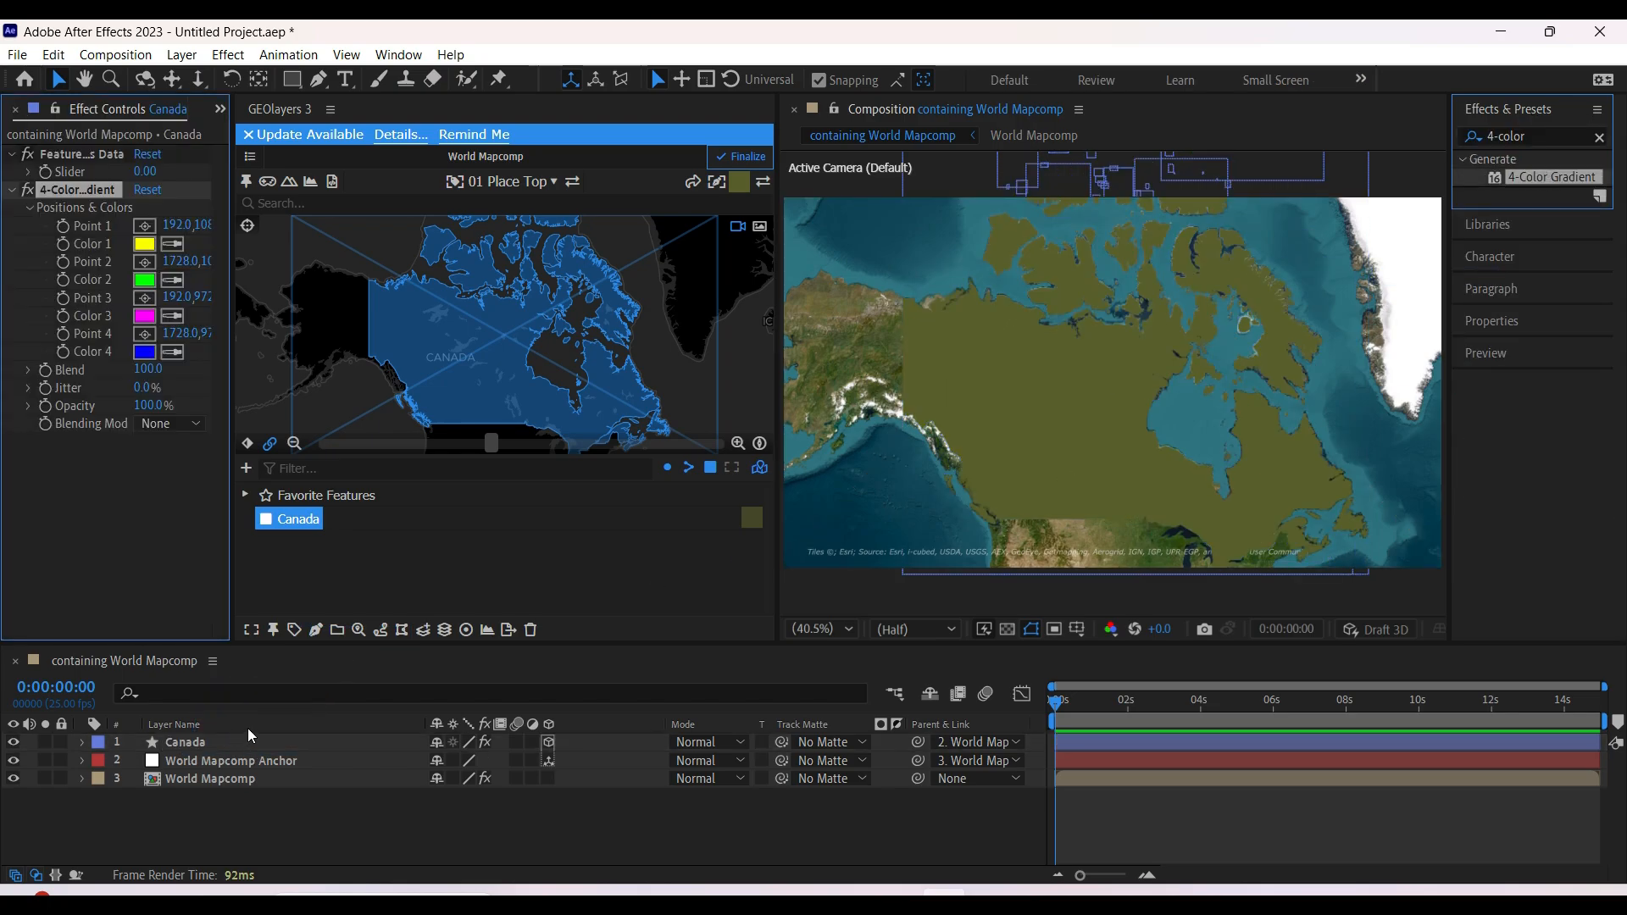
left_click(143, 353)
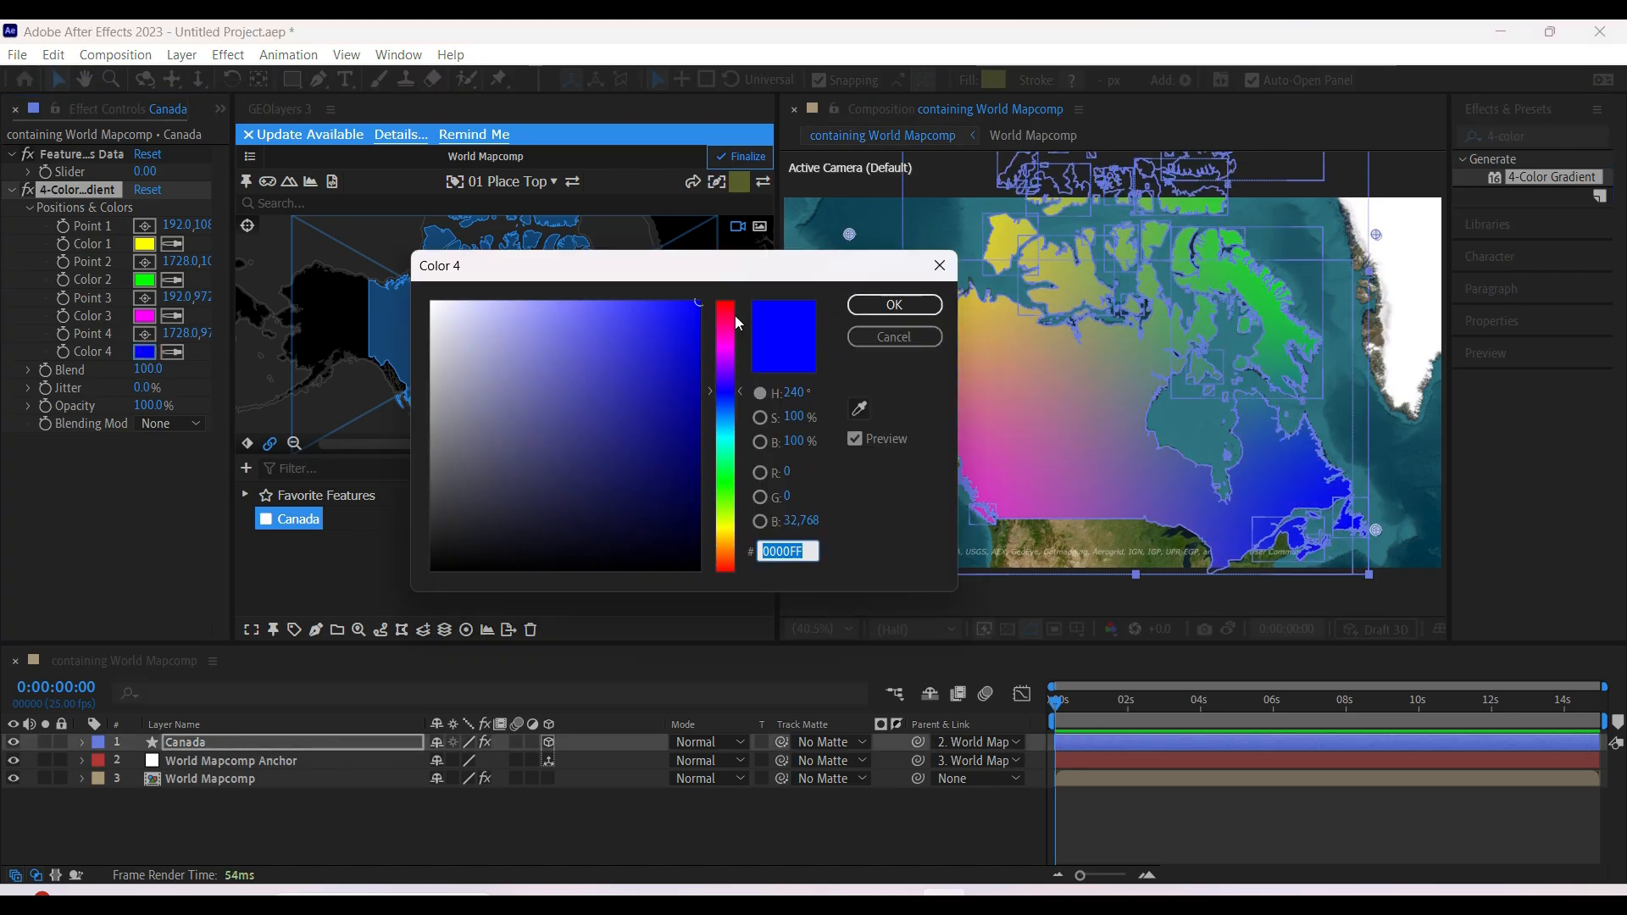
left_click(893, 303)
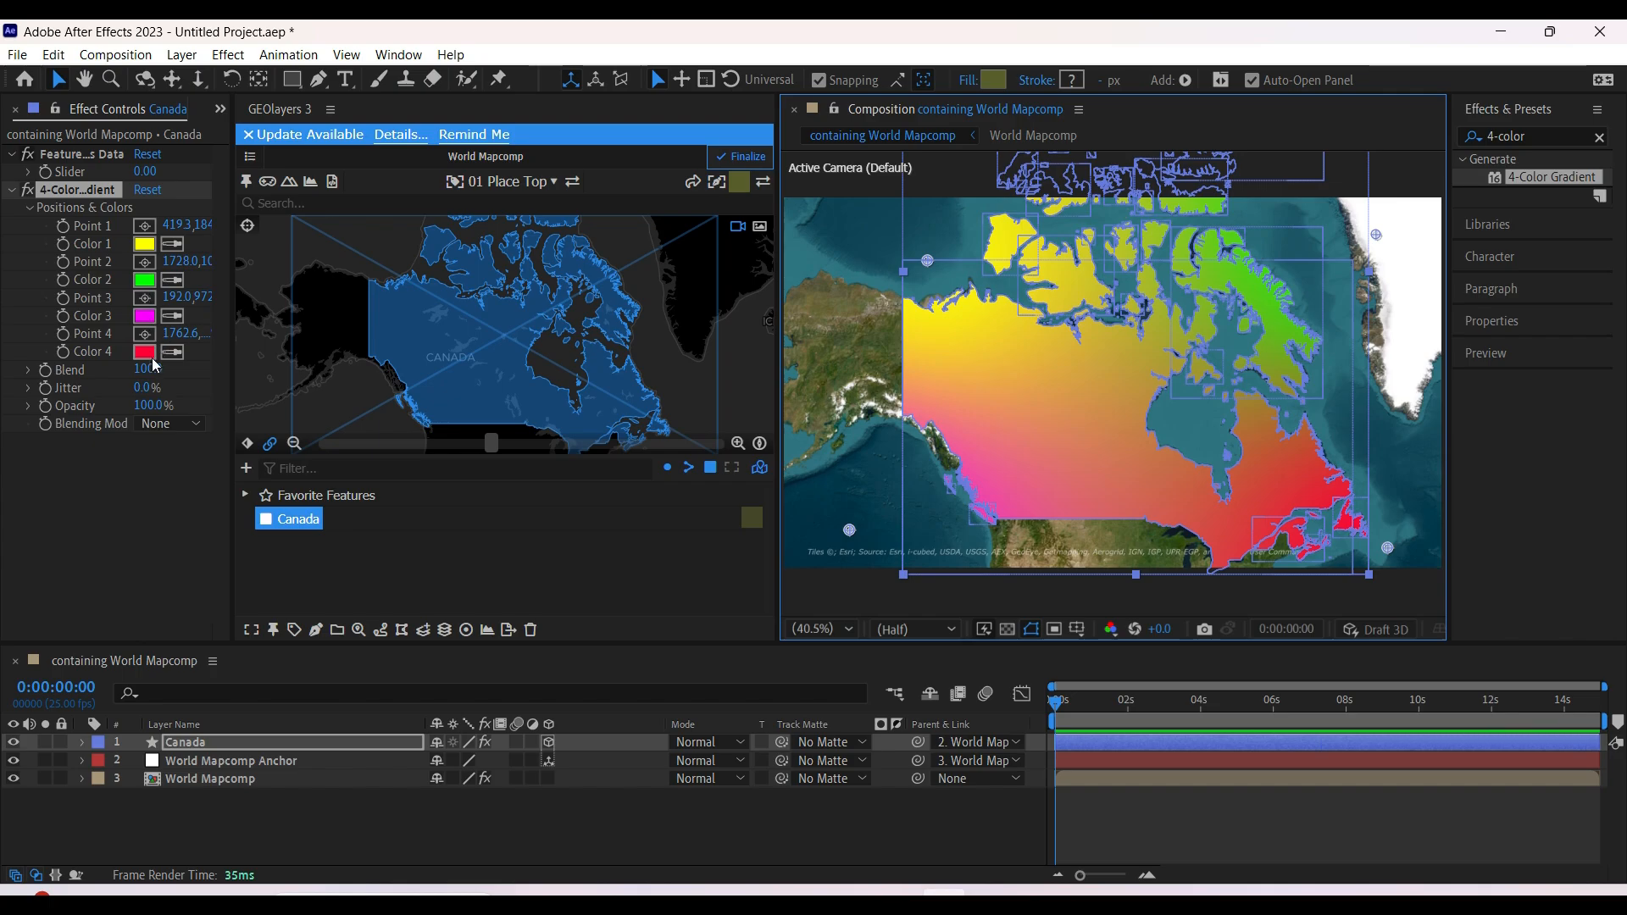
left_click(142, 280)
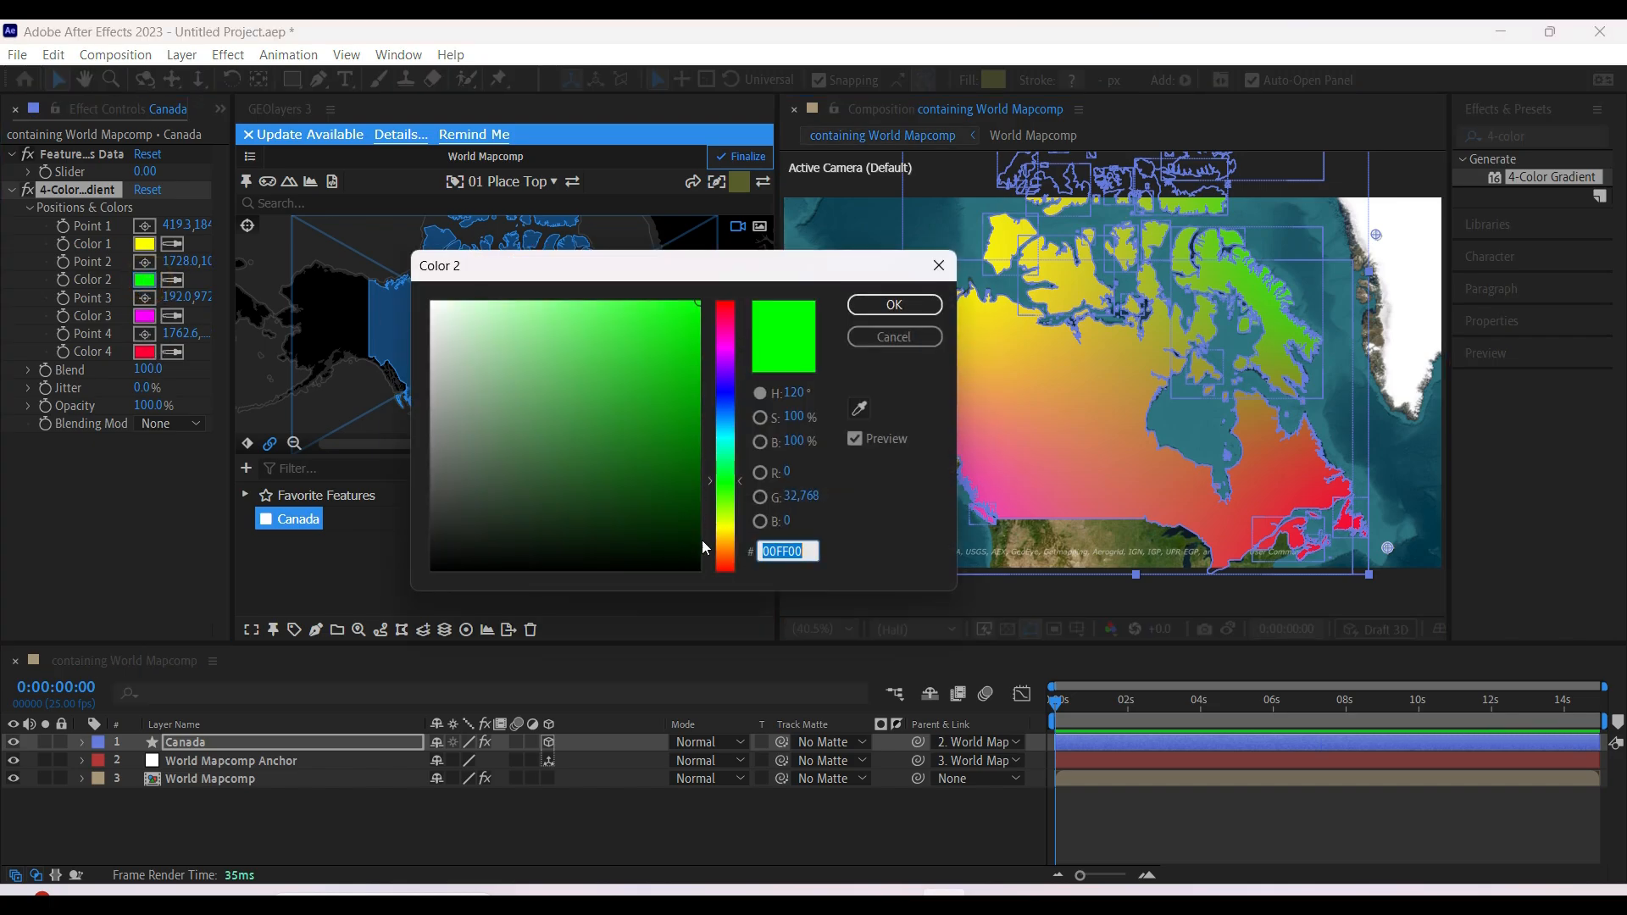
left_click(891, 303)
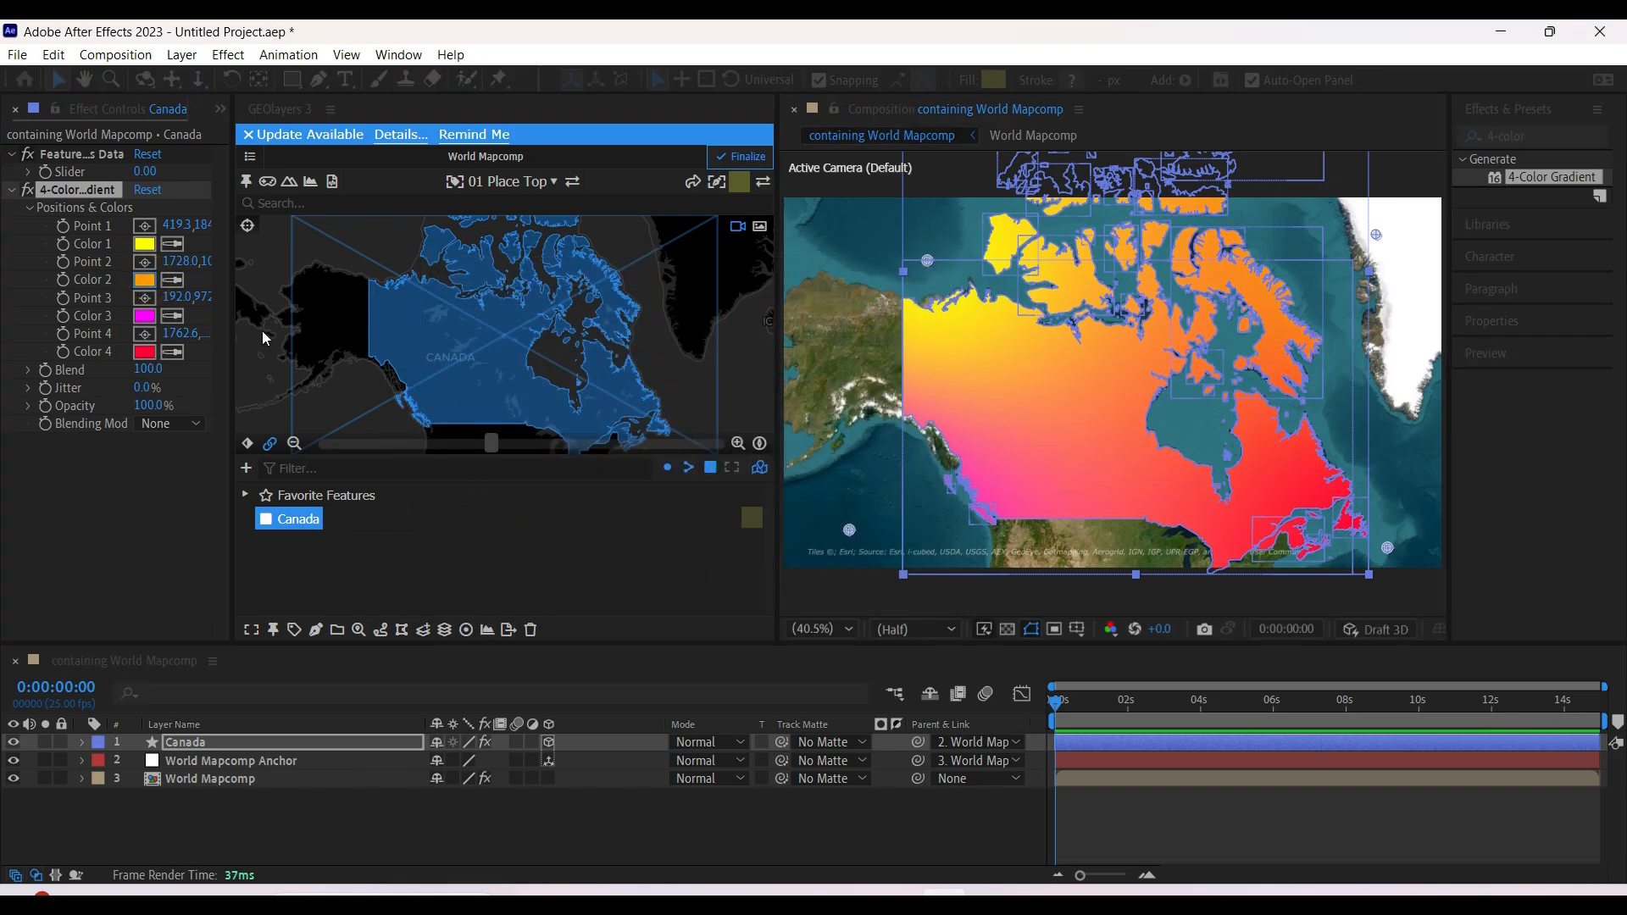
Recolour the third gradient point teal and pick a new shade for the first
left_click(144, 316)
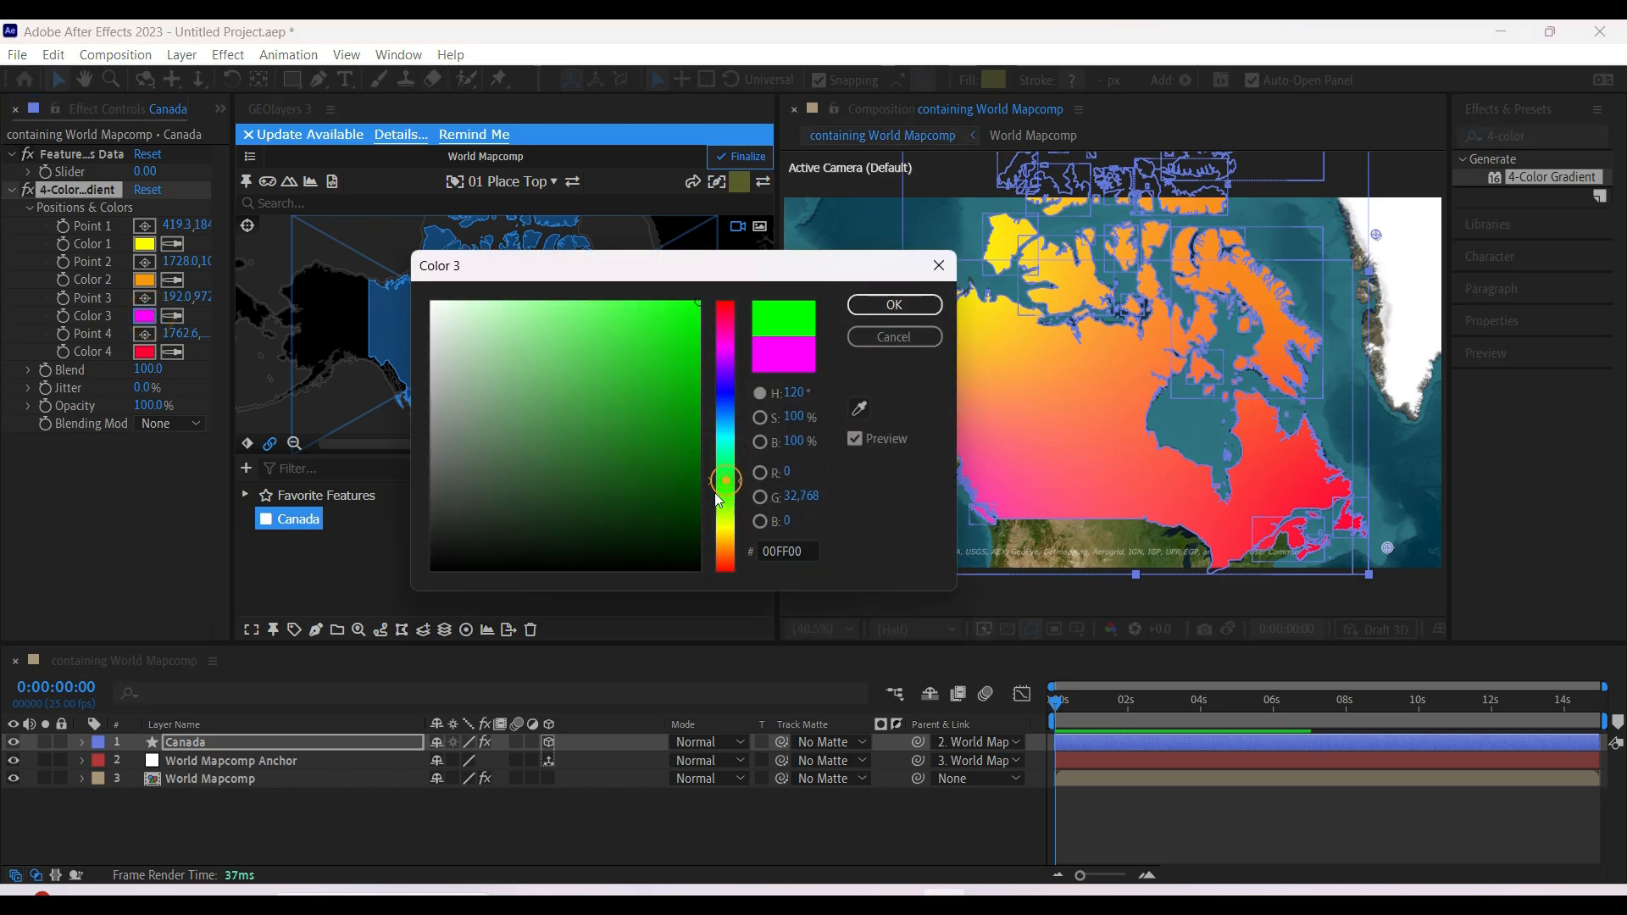
left_click(673, 498)
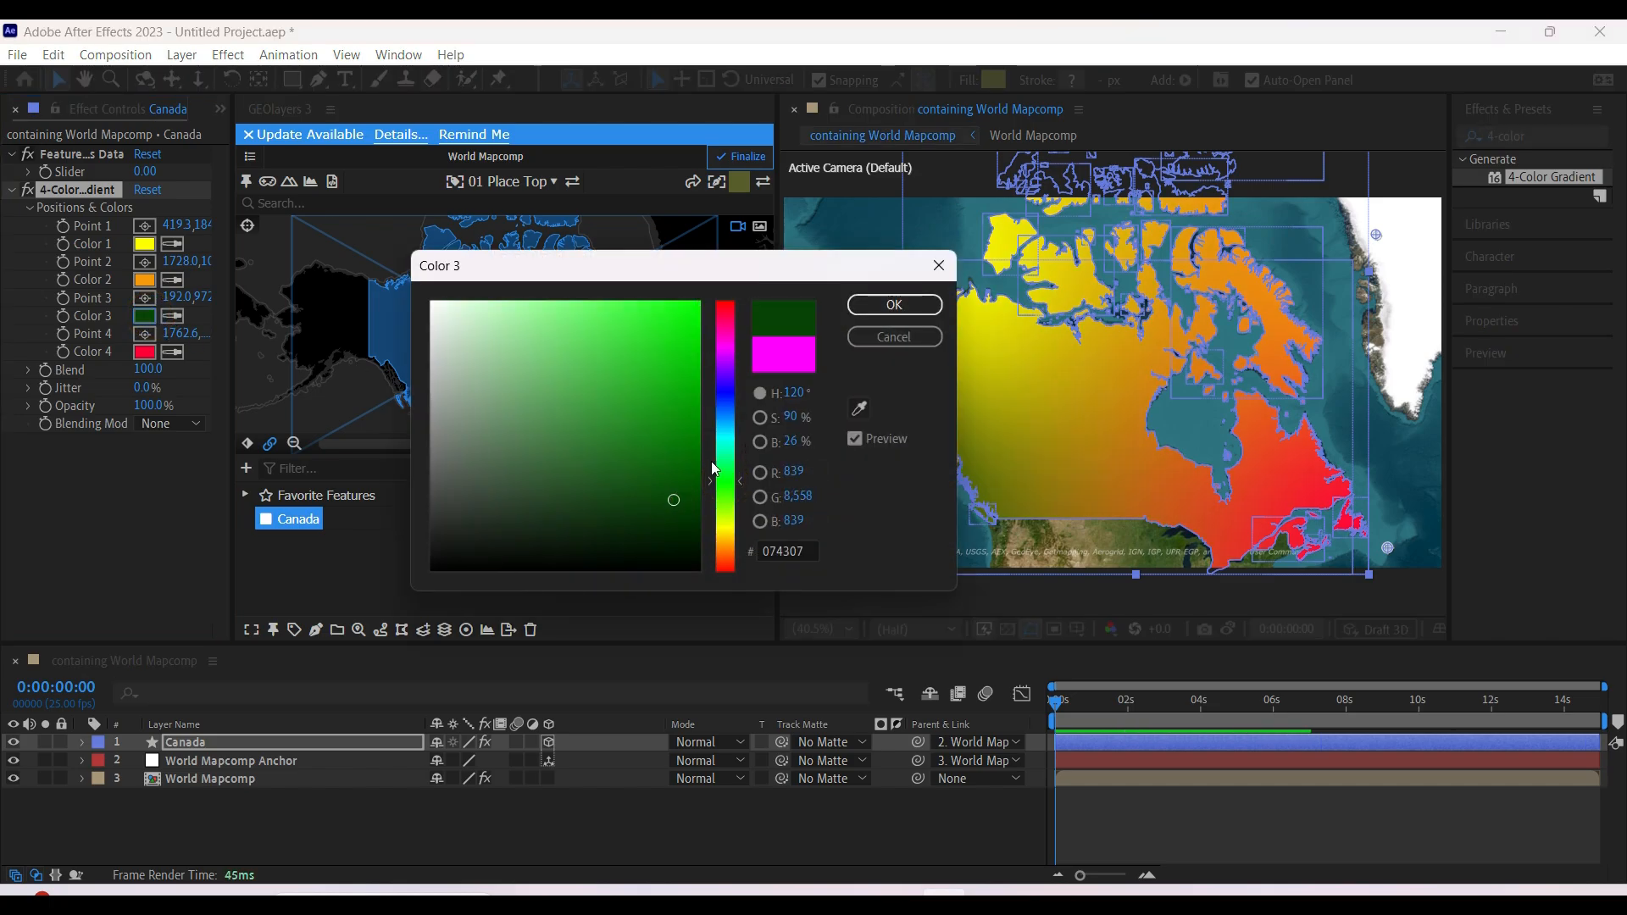
left_click(613, 454)
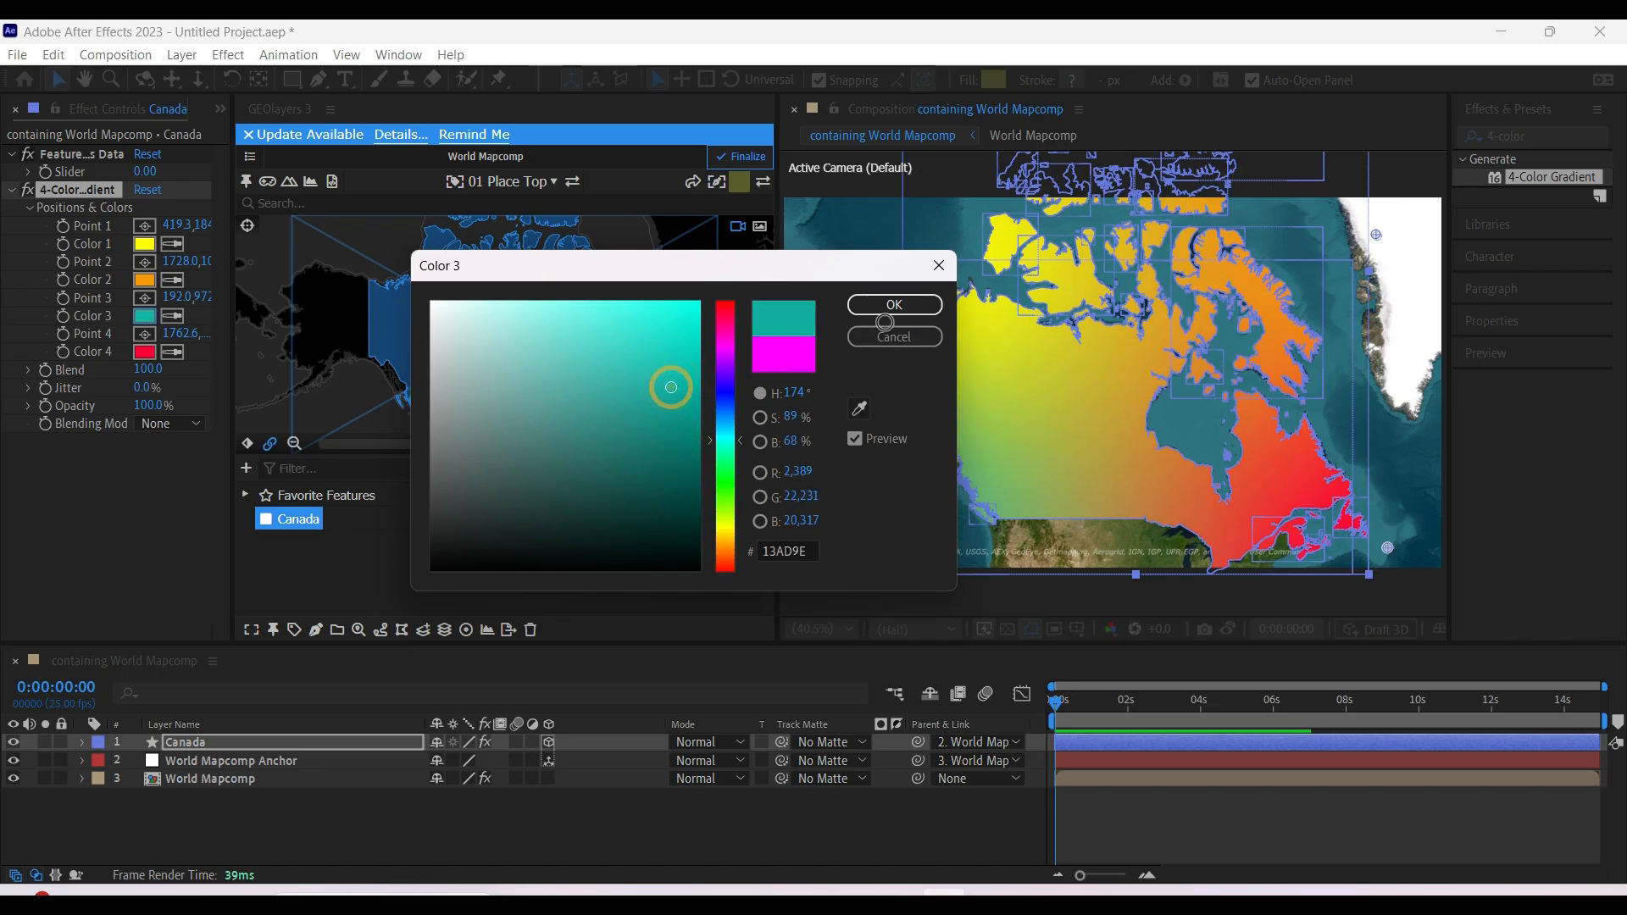
left_click(893, 303)
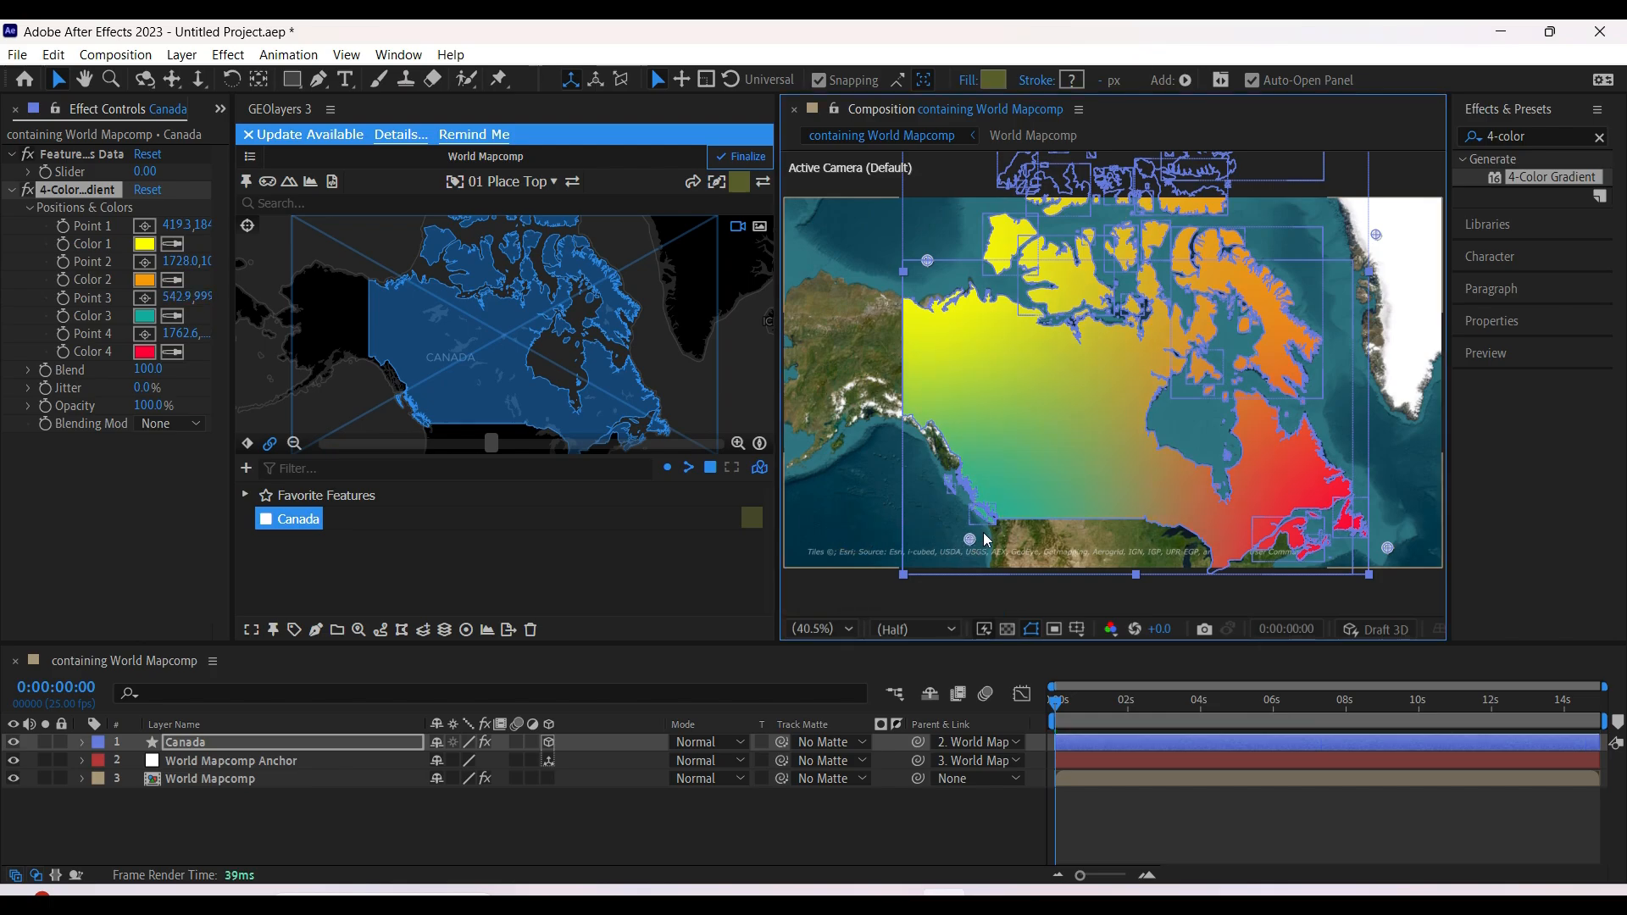
left_click(144, 244)
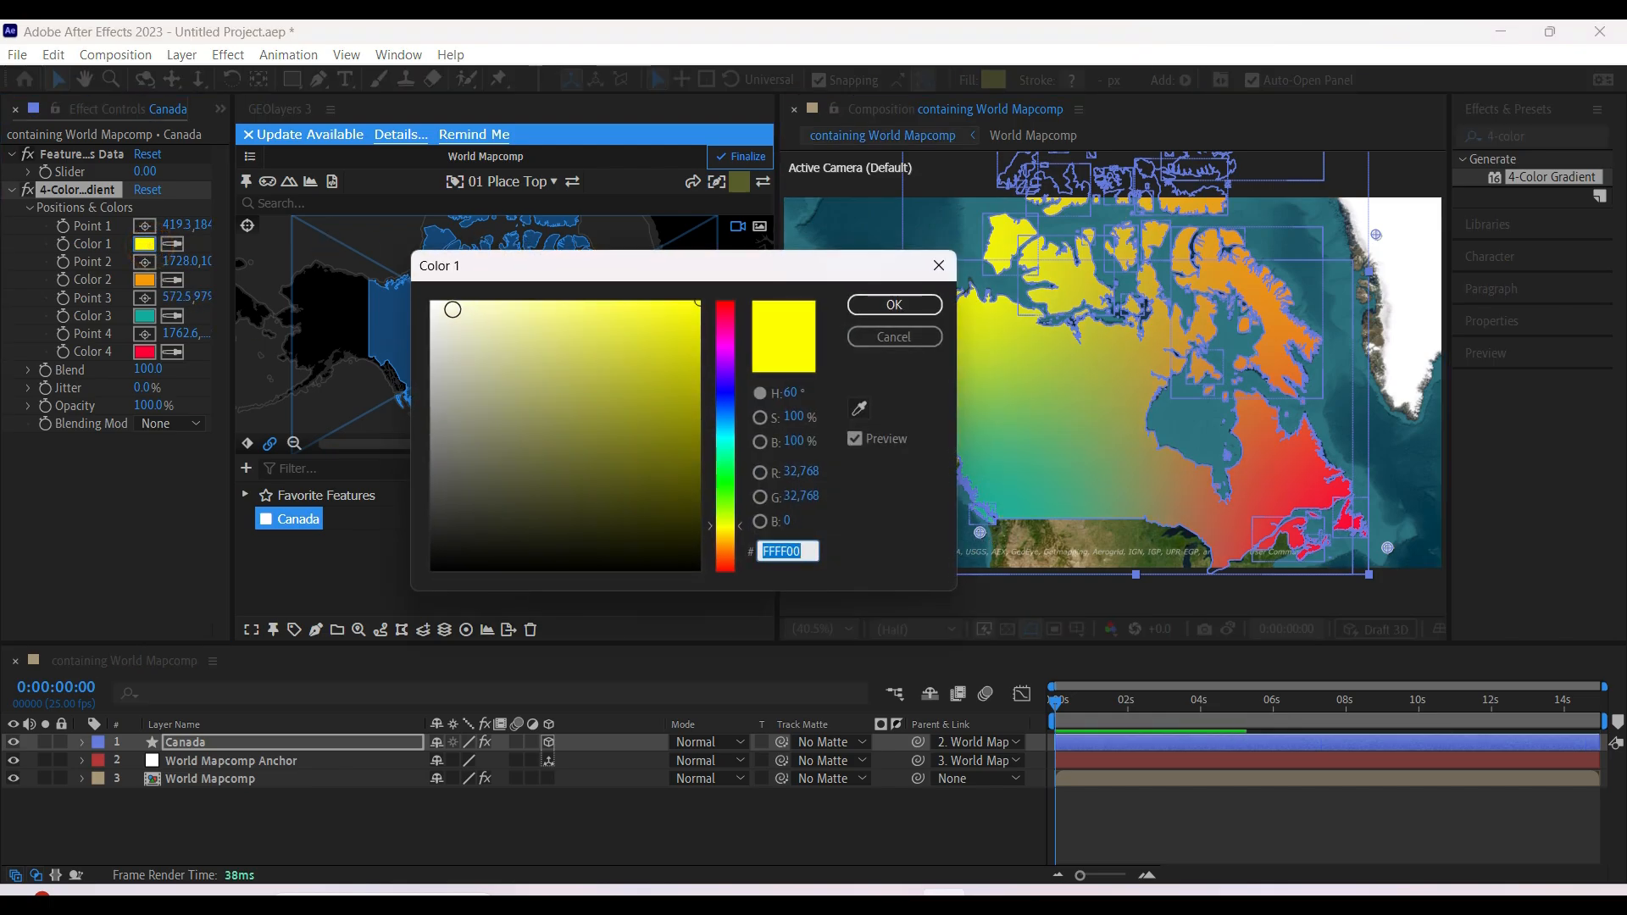
left_click(893, 303)
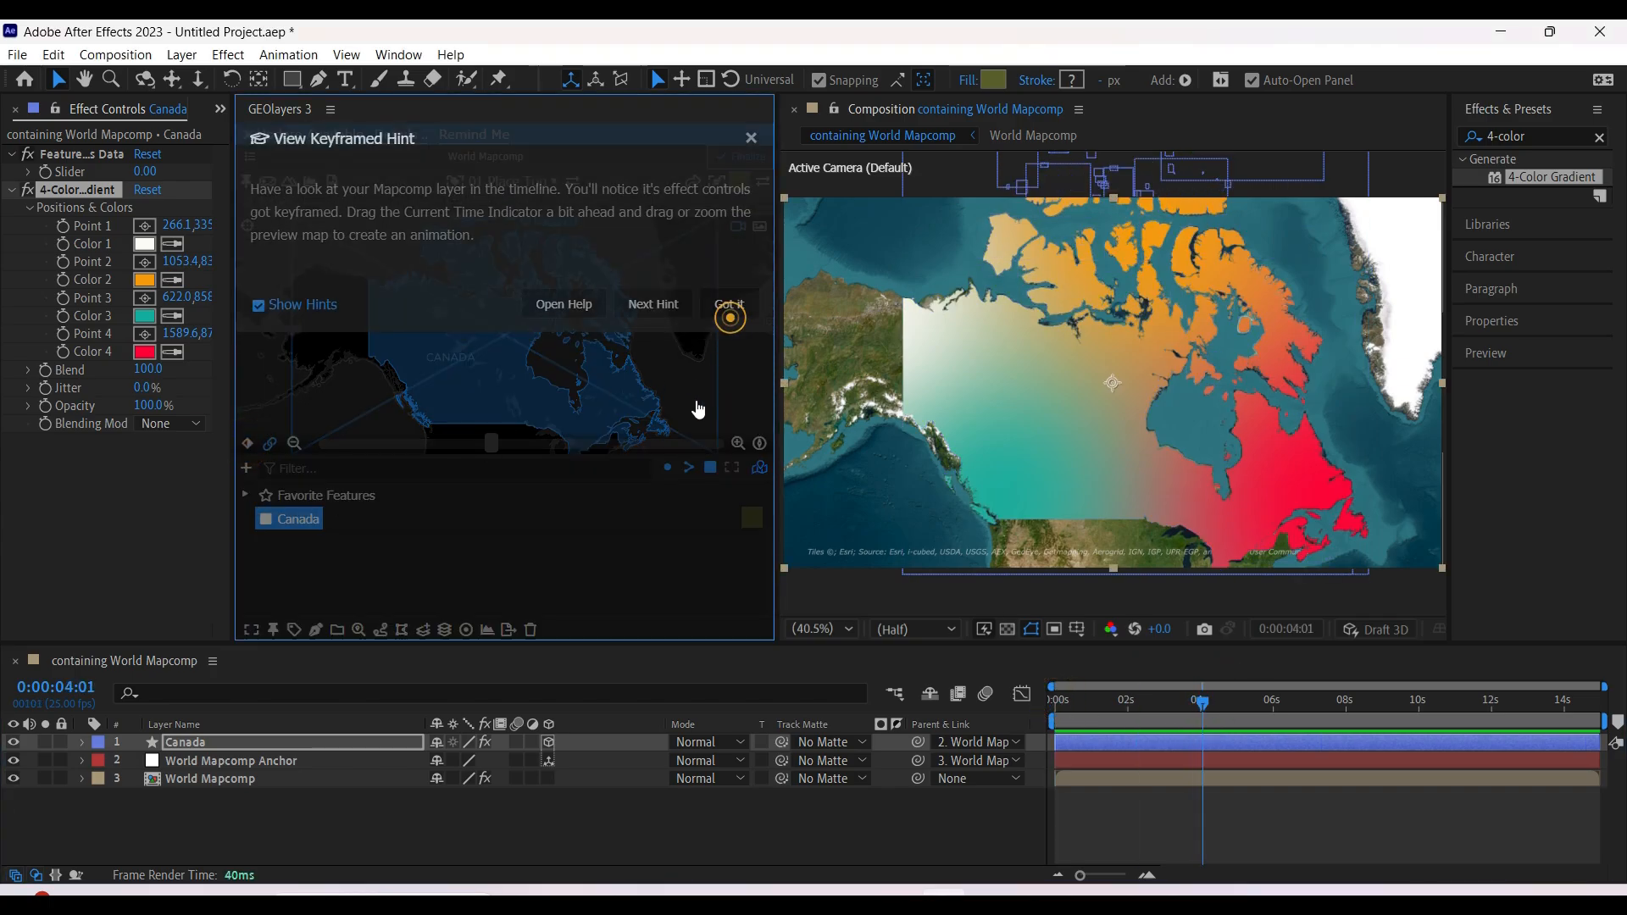
At frame 0, zoom the map out over North America to keyframe the start of the zoom-in
left_click(727, 309)
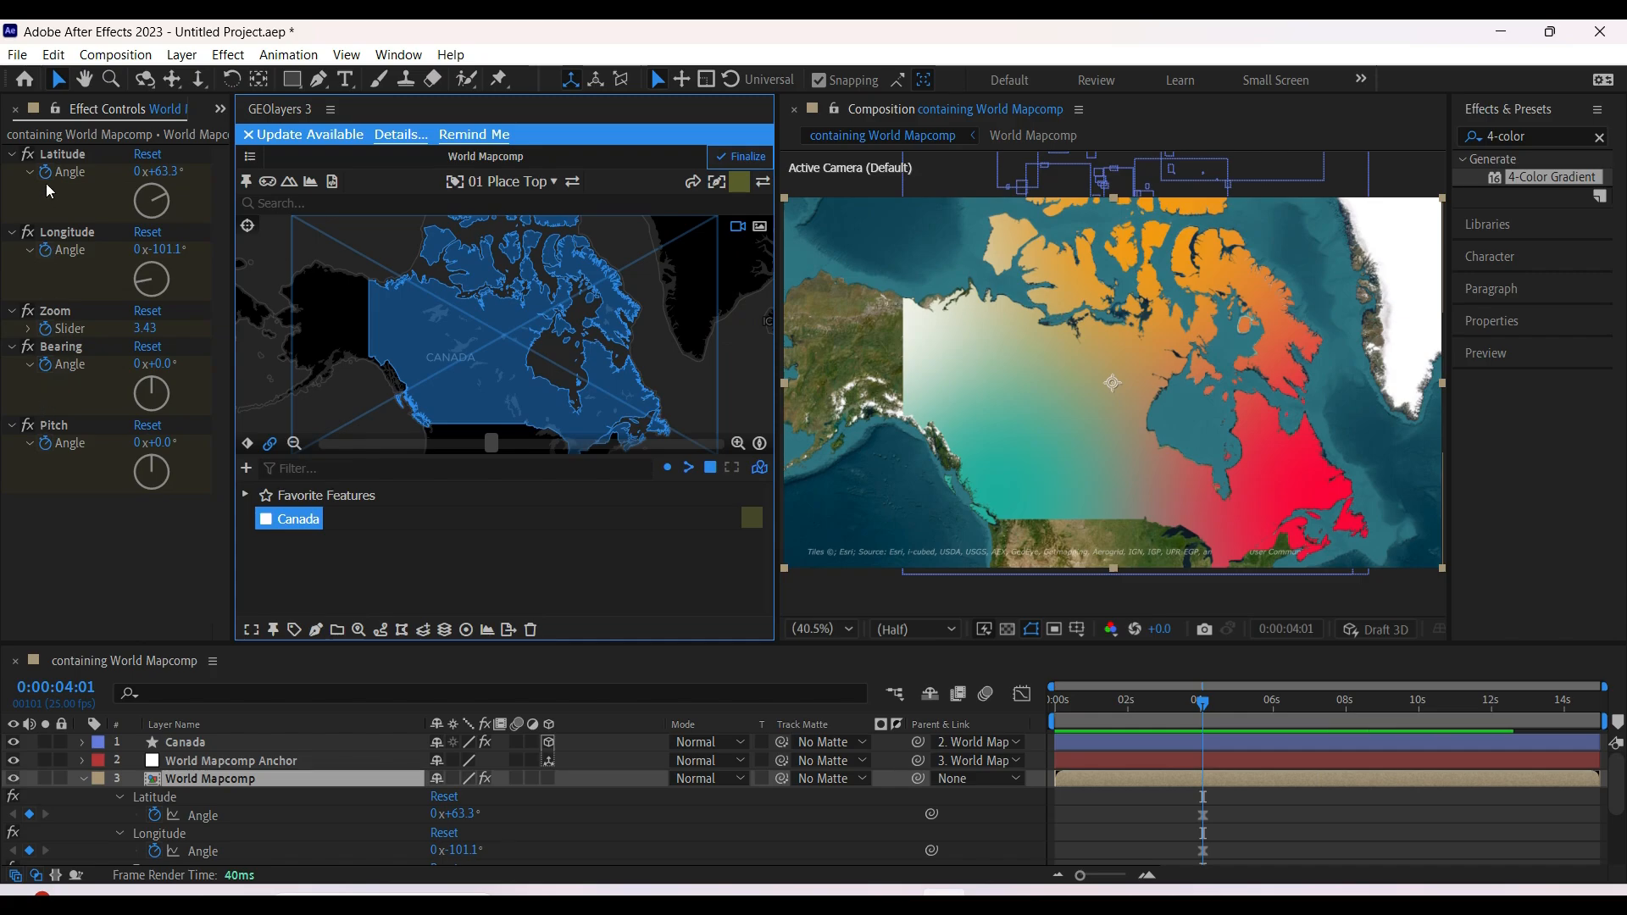
left_click(187, 742)
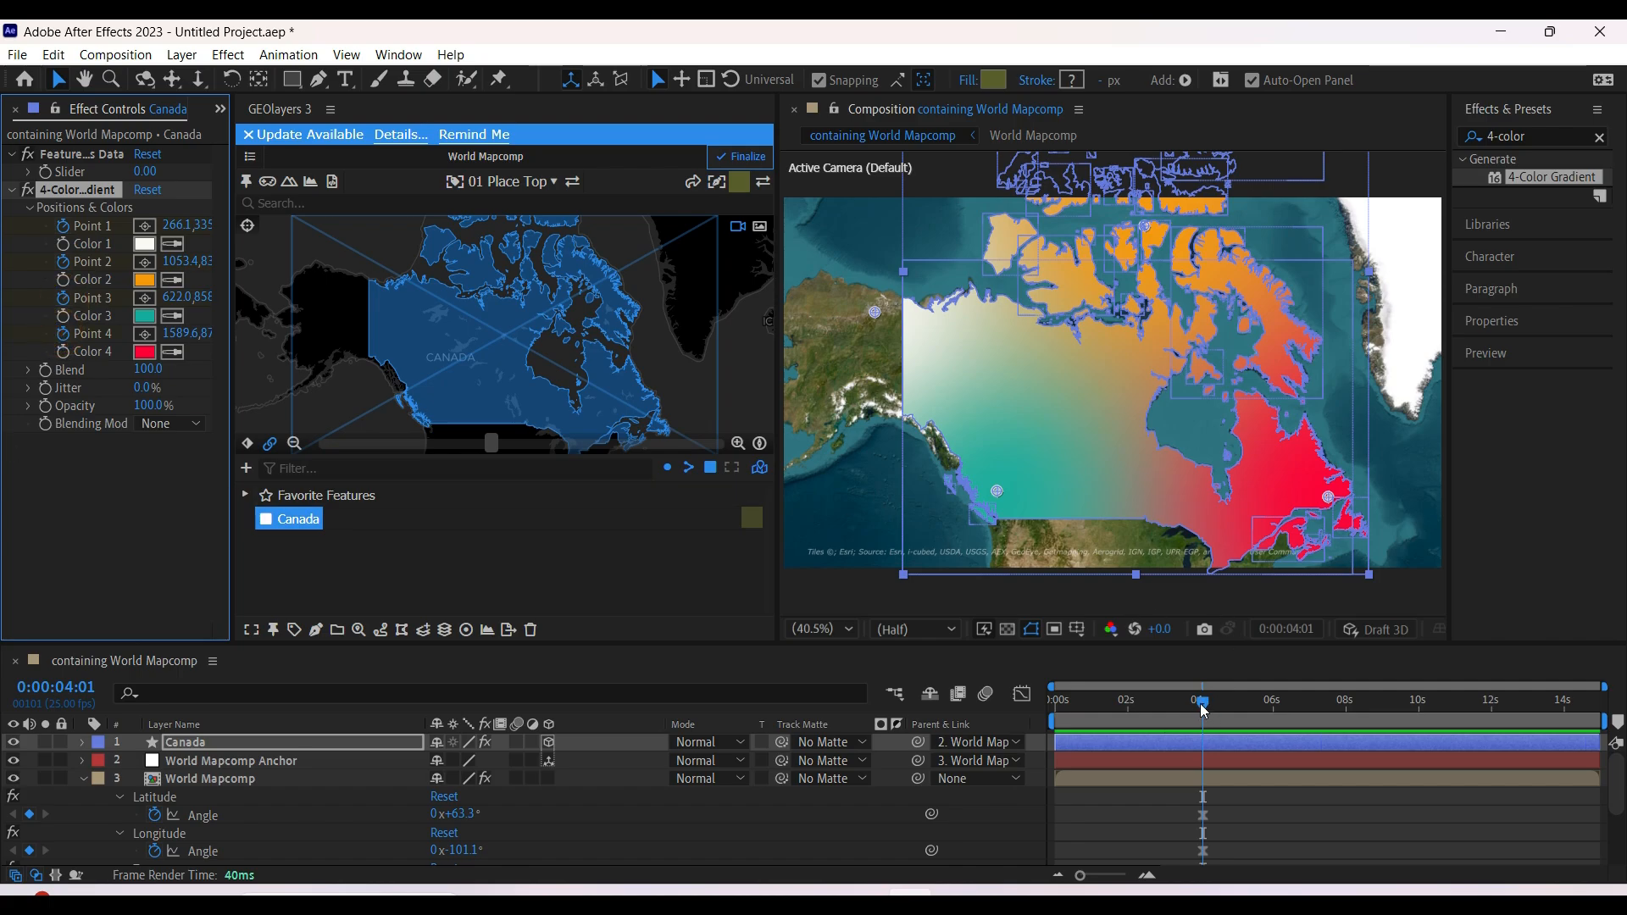
left_click(293, 444)
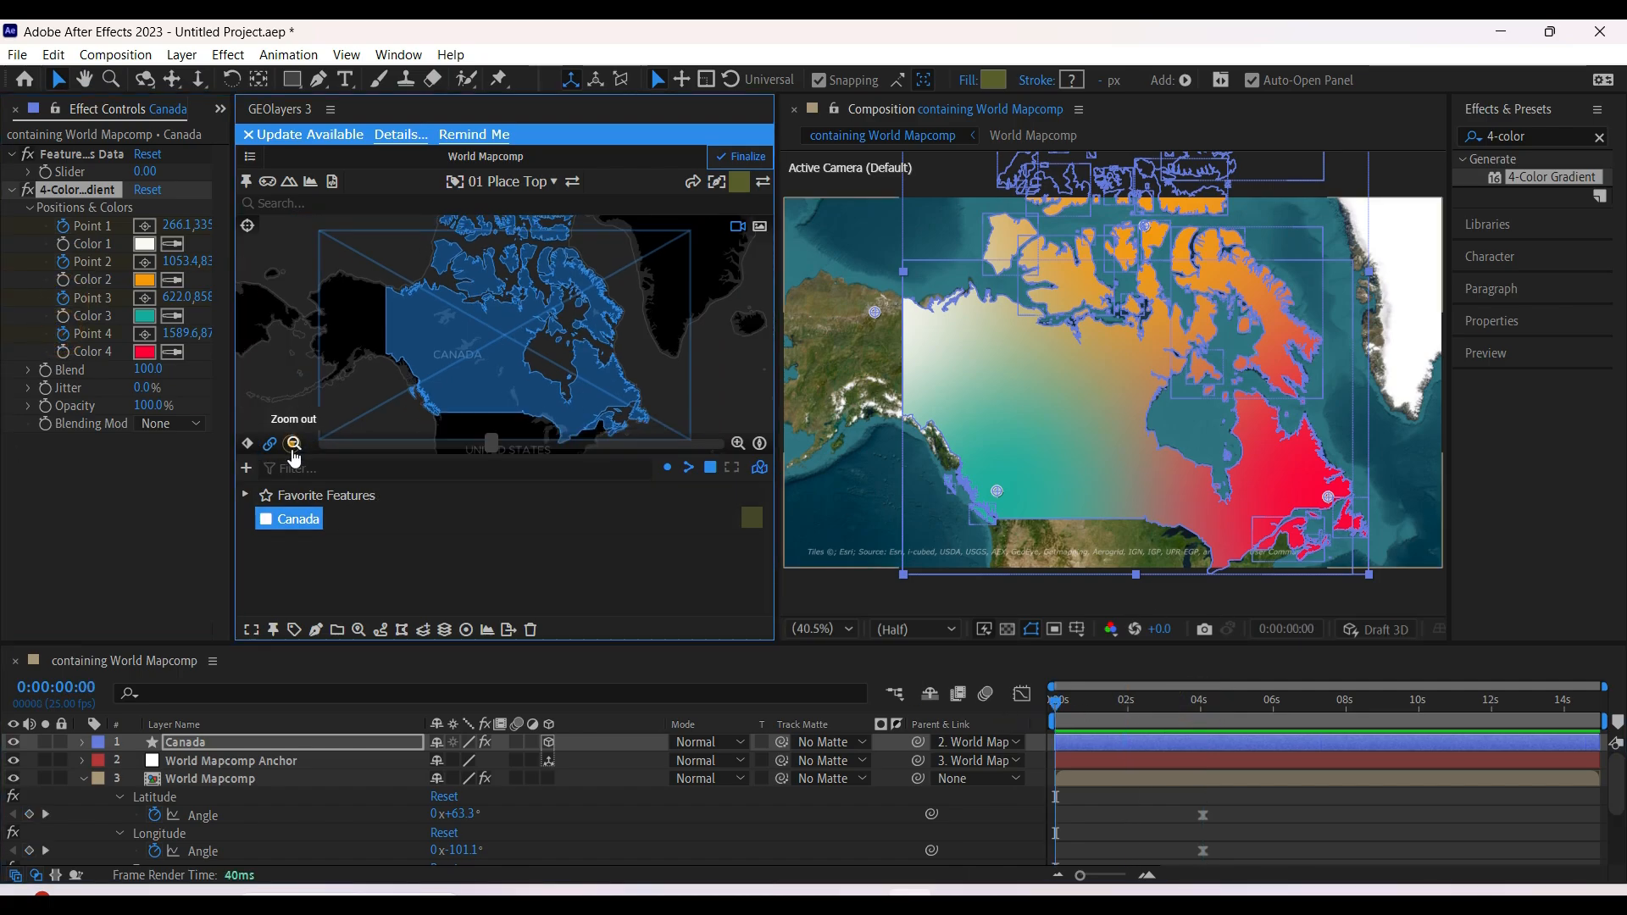
left_click(293, 443)
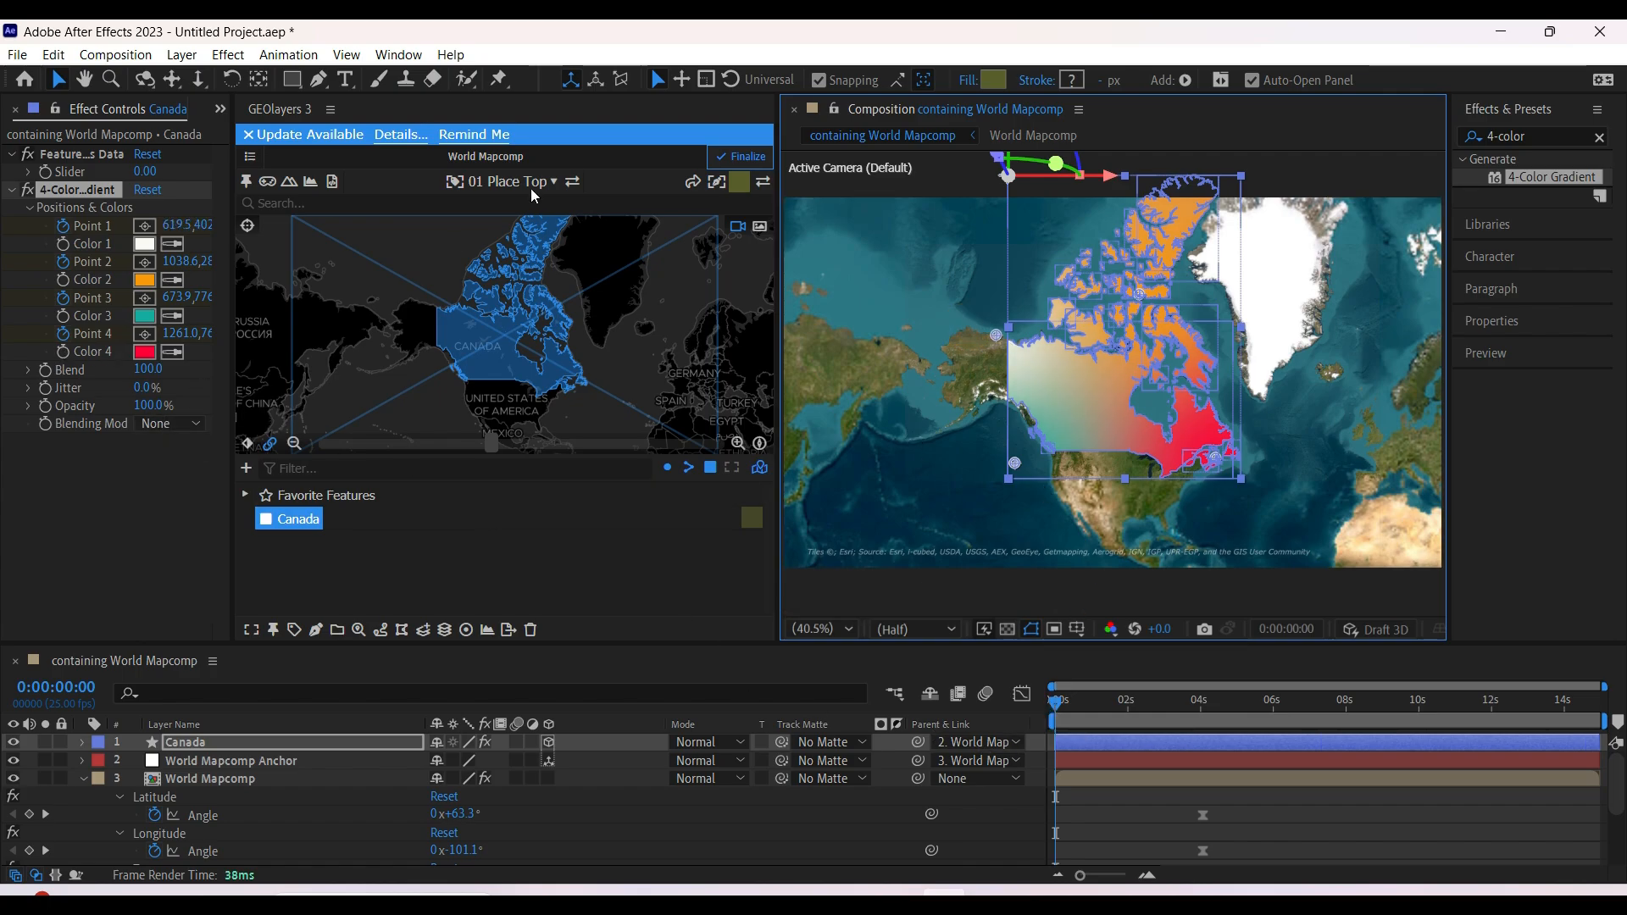
Finalize the mapcomp so the satellite imagery renders, then scrub to check the zoom
left_click(745, 155)
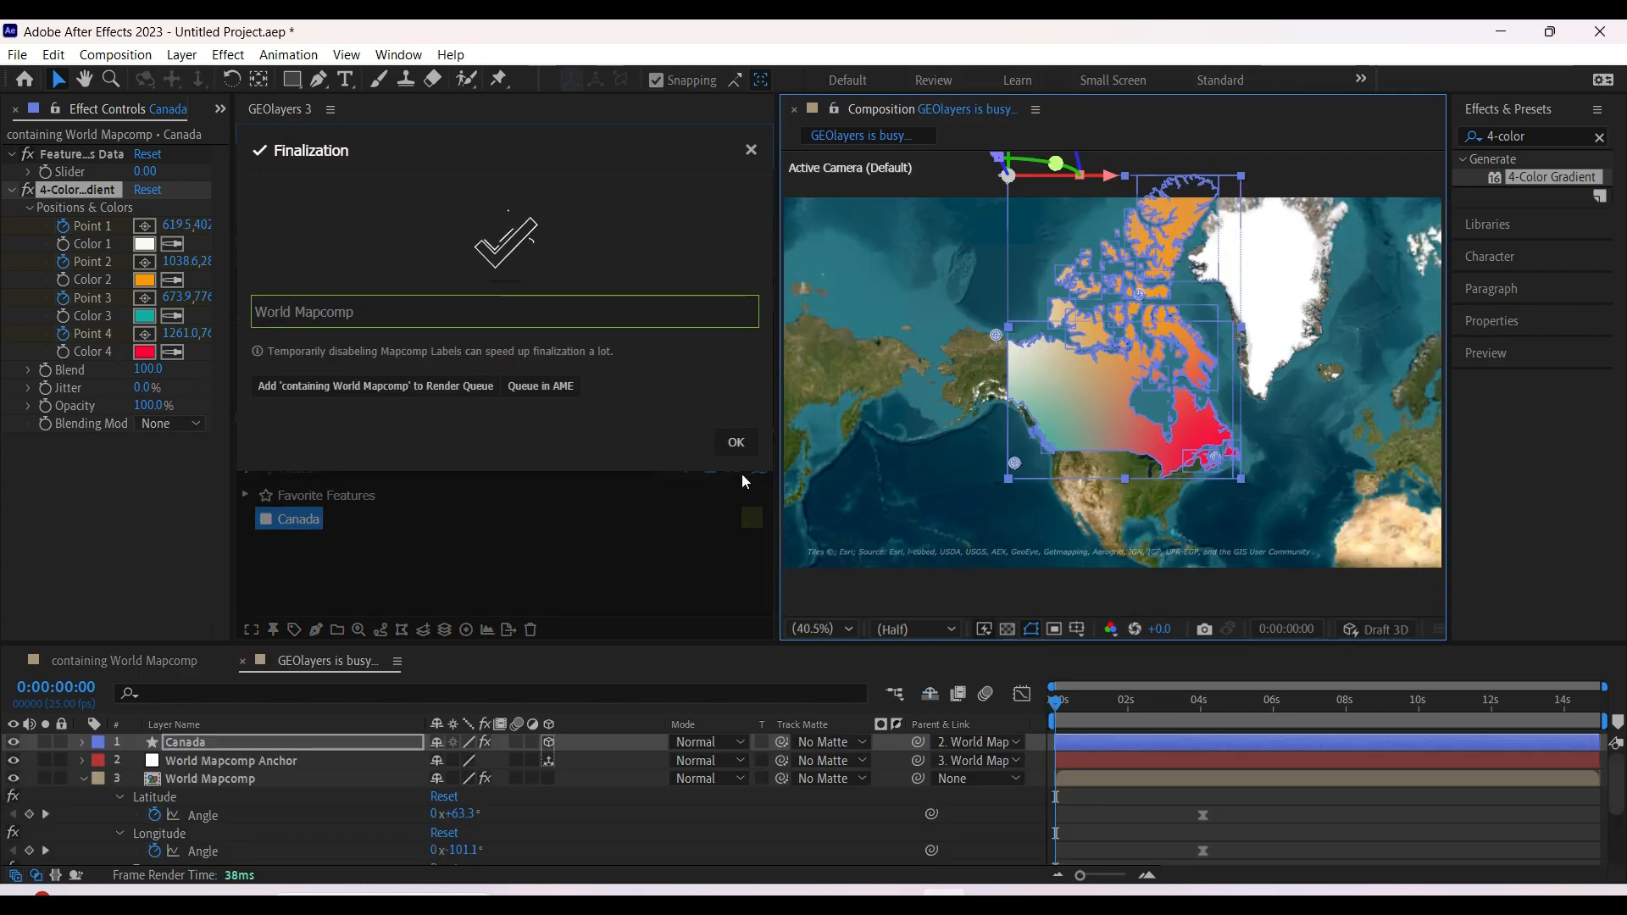
left_click(734, 443)
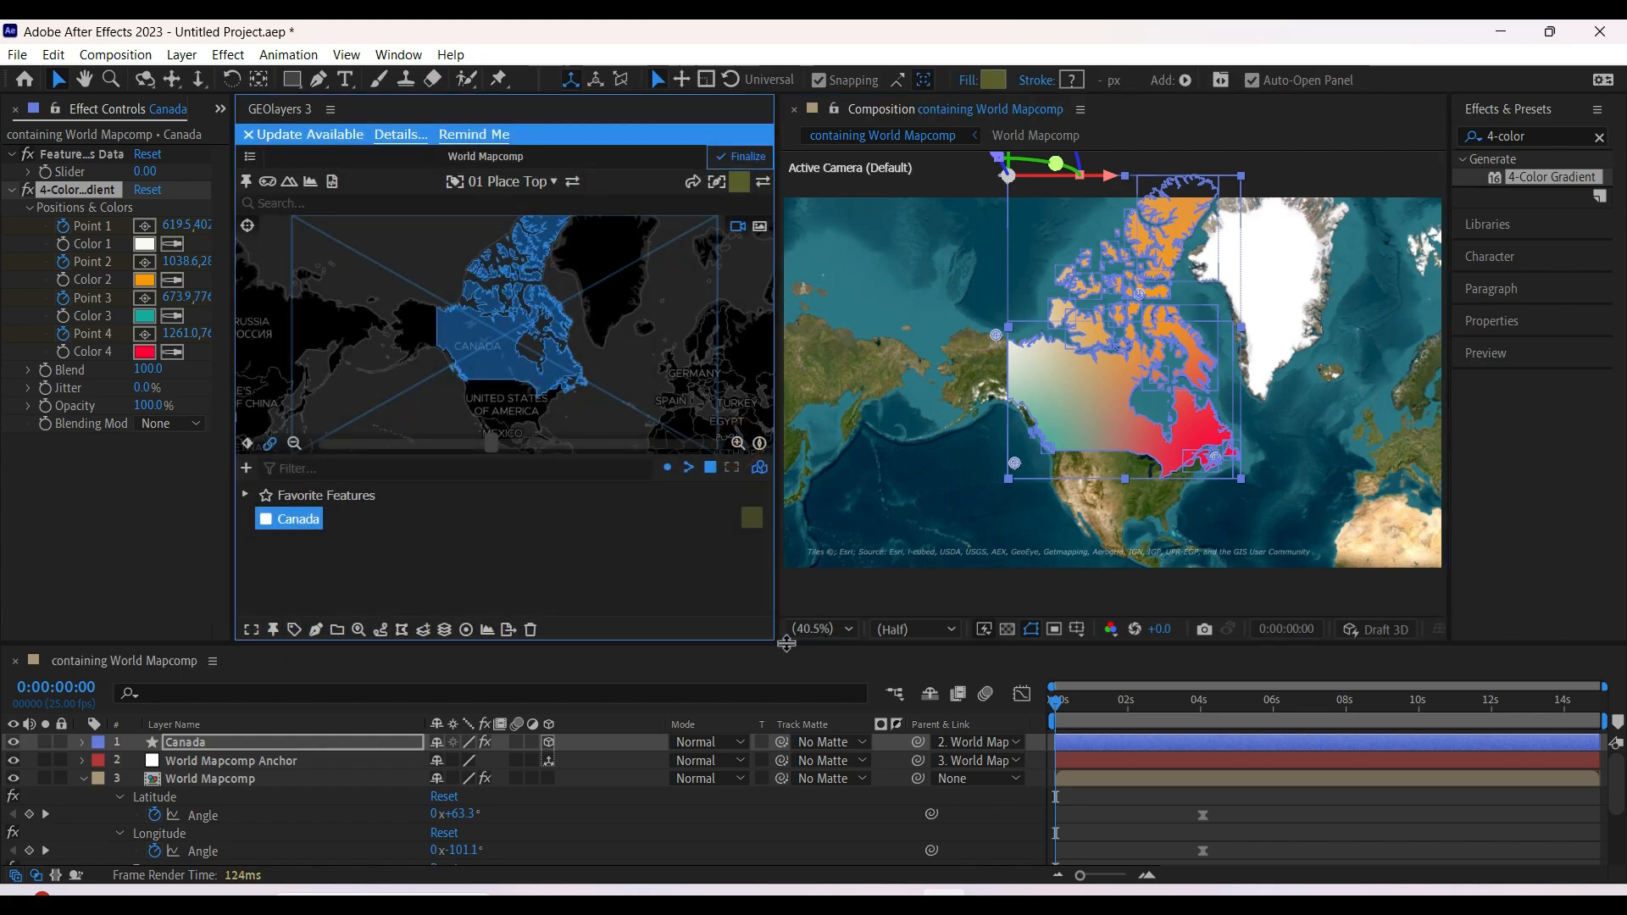
mouse_move(635, 593)
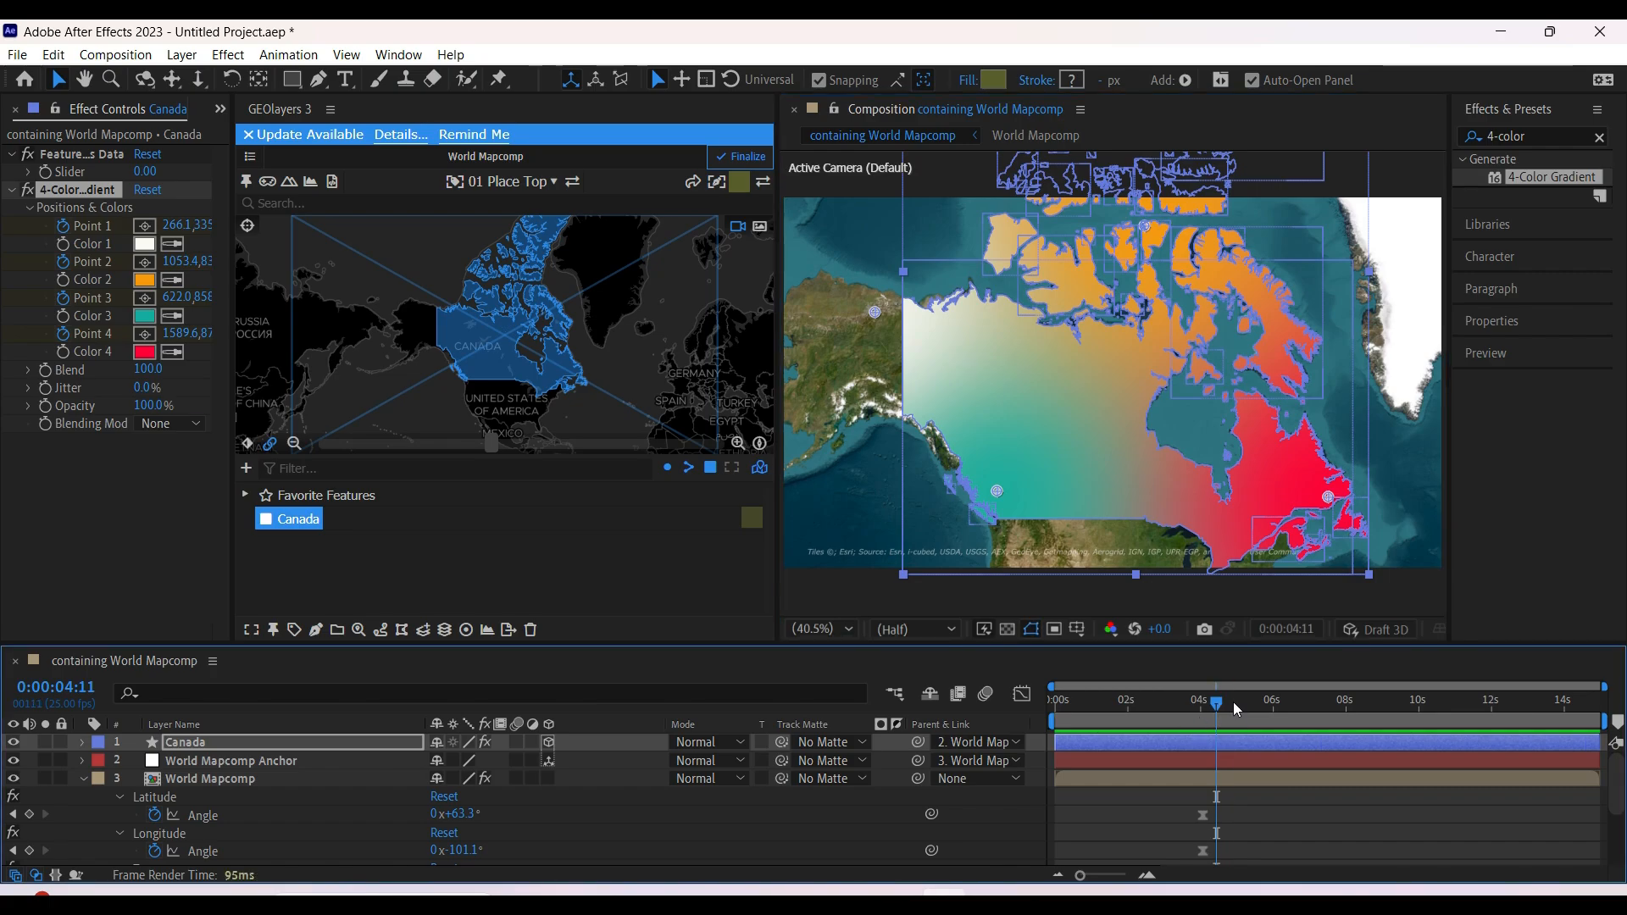
left_click(1318, 701)
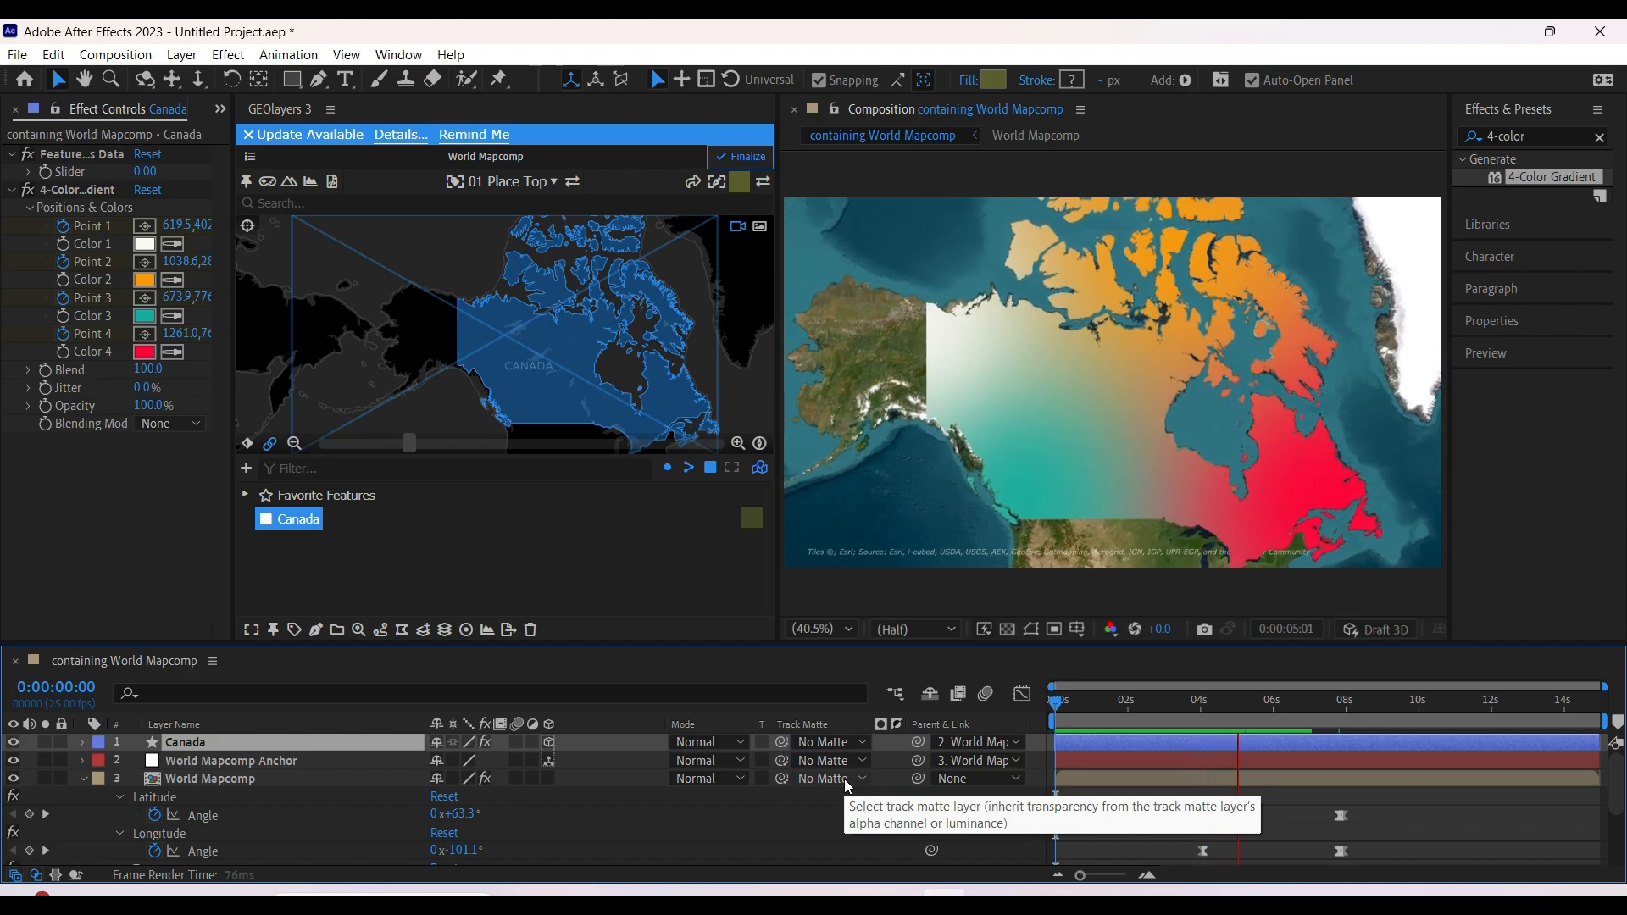
left_click(210, 778)
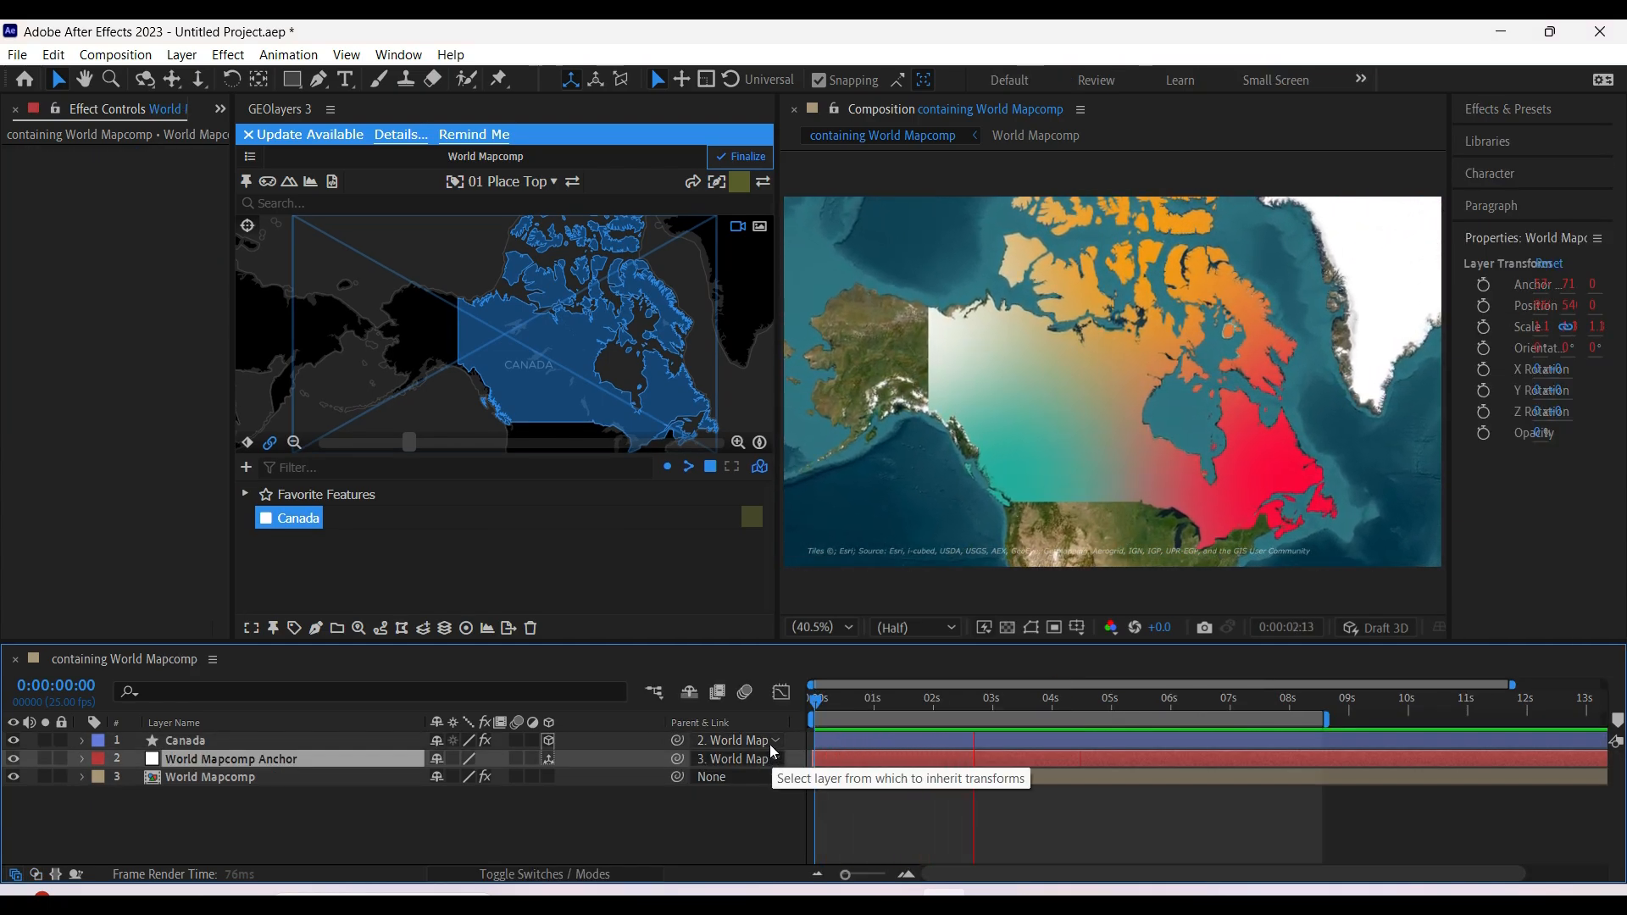
Start a new solid layer via Layer > New > Solid, bringing up Solid Settings
left_click(1095, 697)
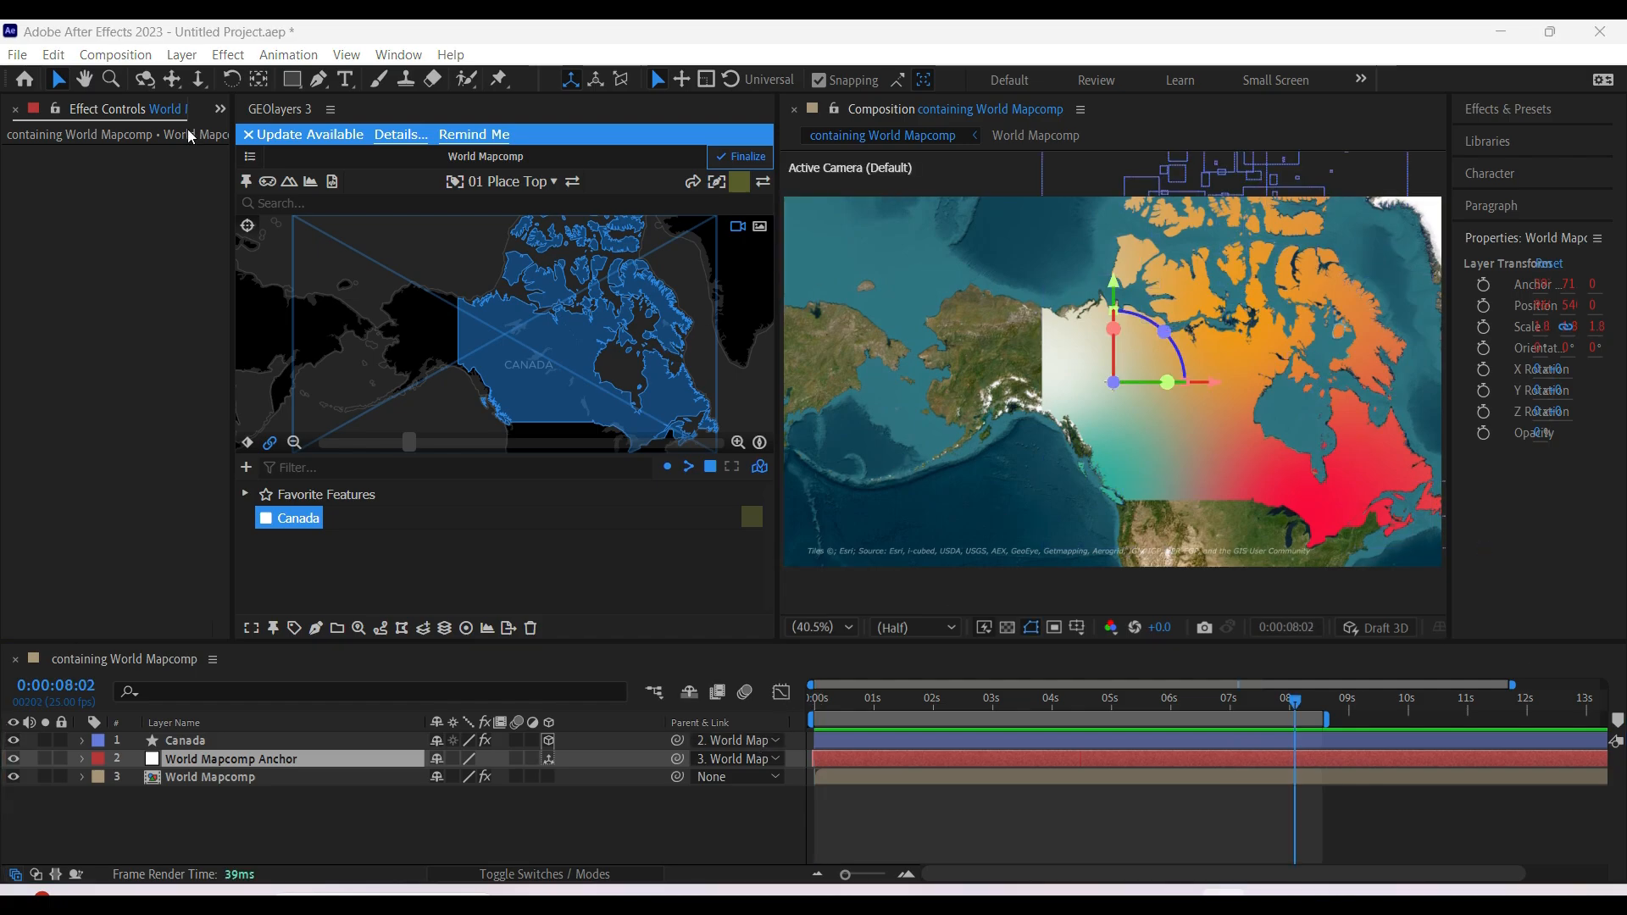
left_click(182, 54)
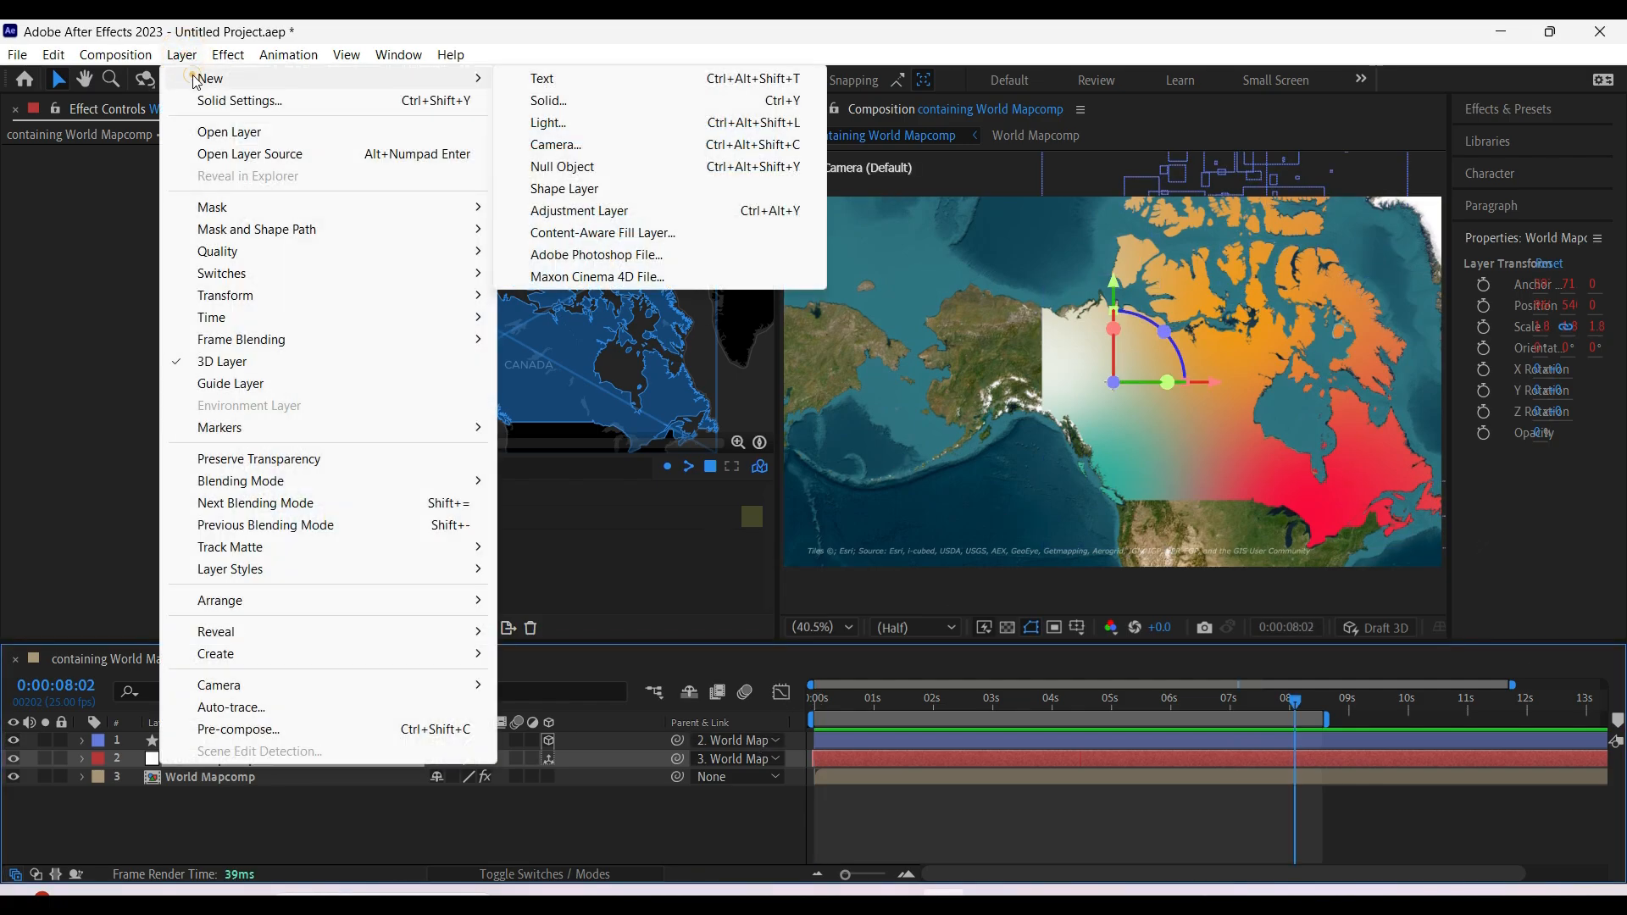
mouse_move(550, 100)
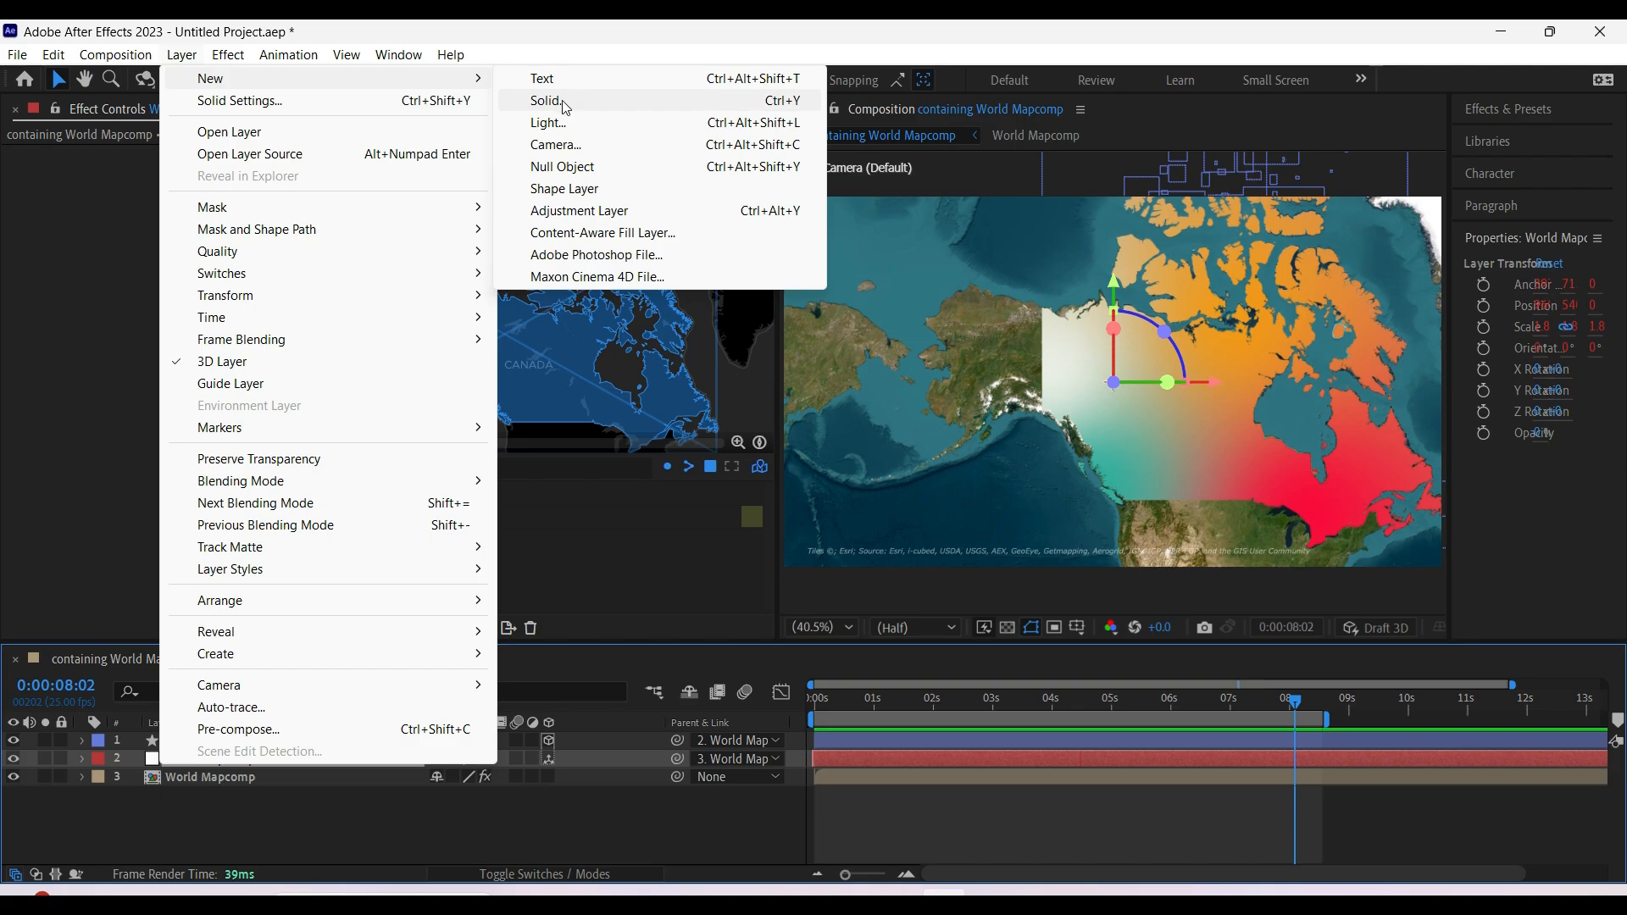
mouse_move(518, 191)
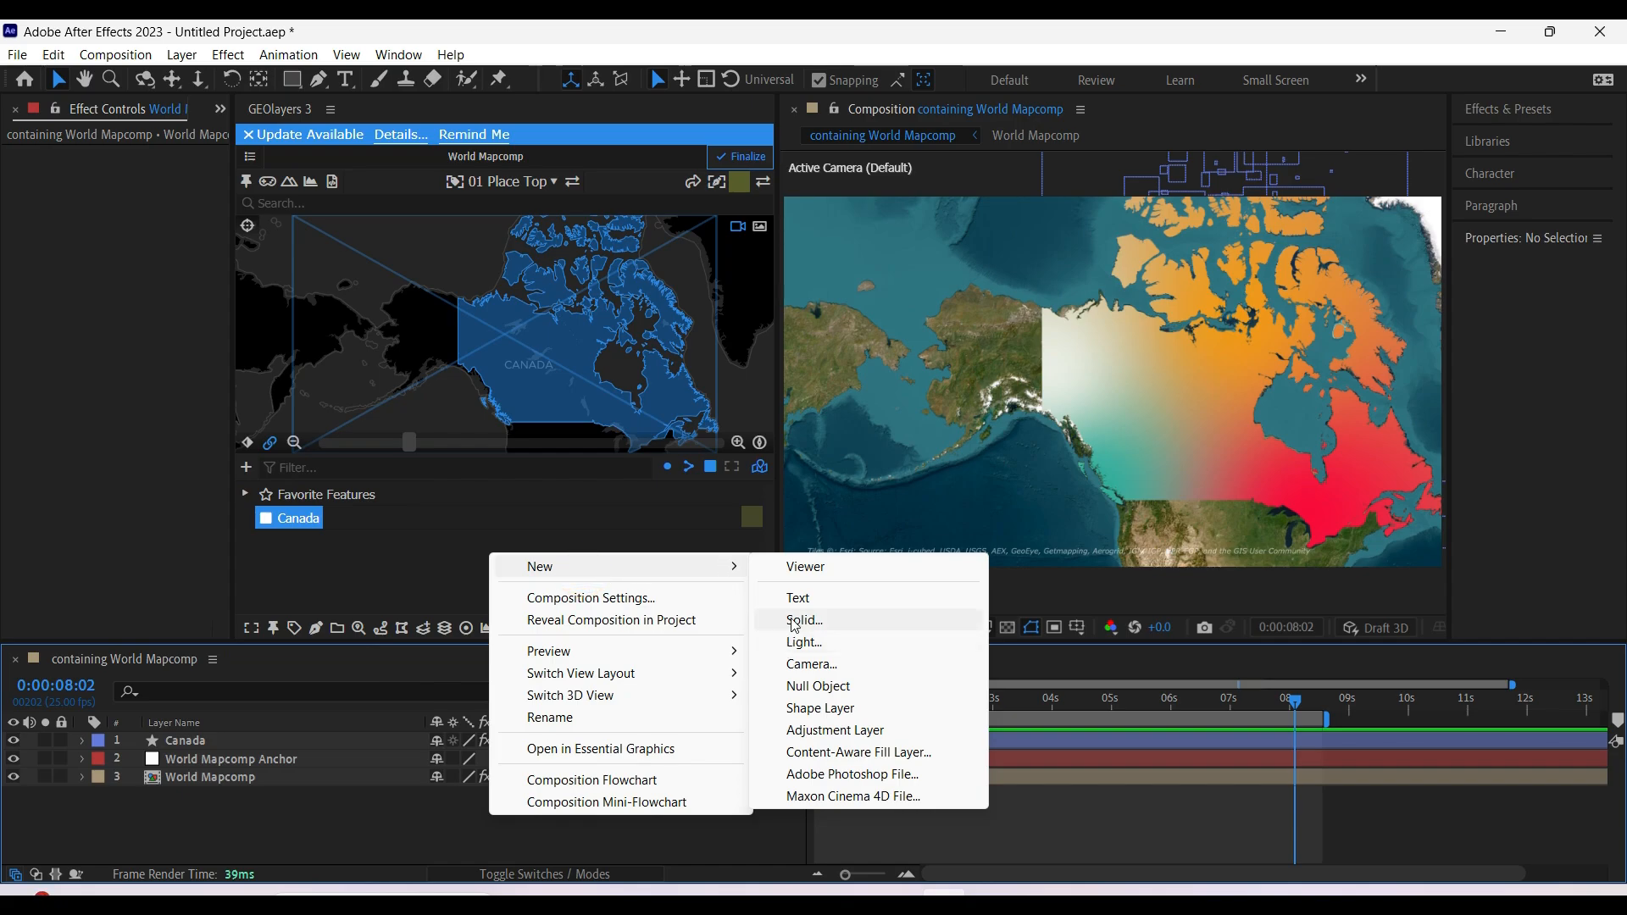
left_click(803, 620)
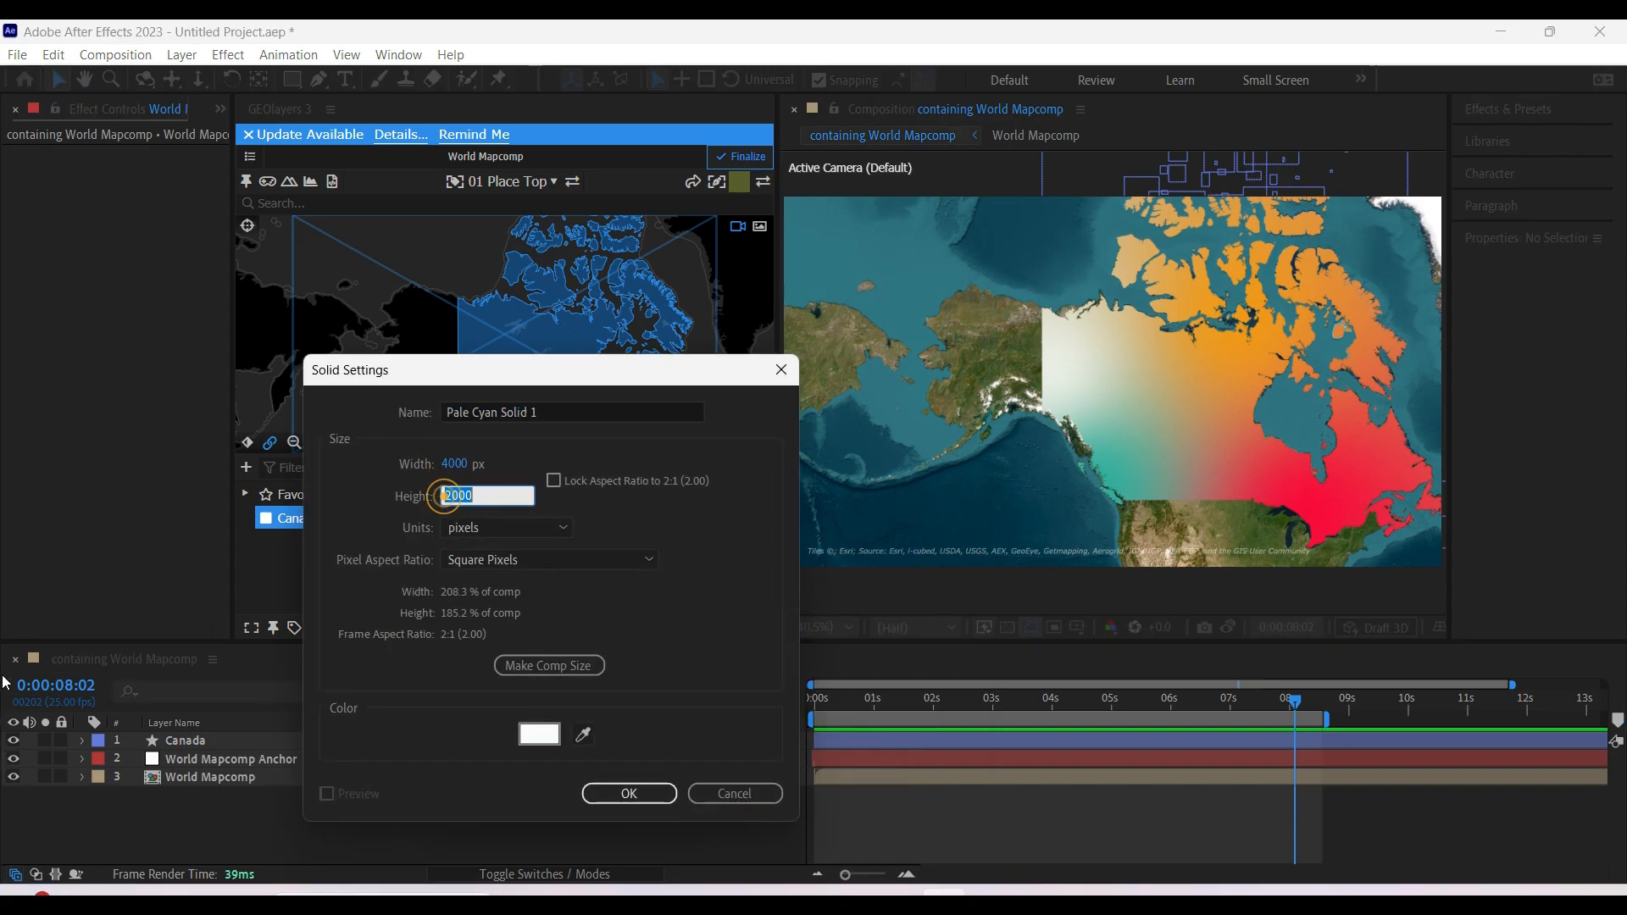
Confirm the Pale Cyan solid and move it below the Canada layer
left_click(627, 793)
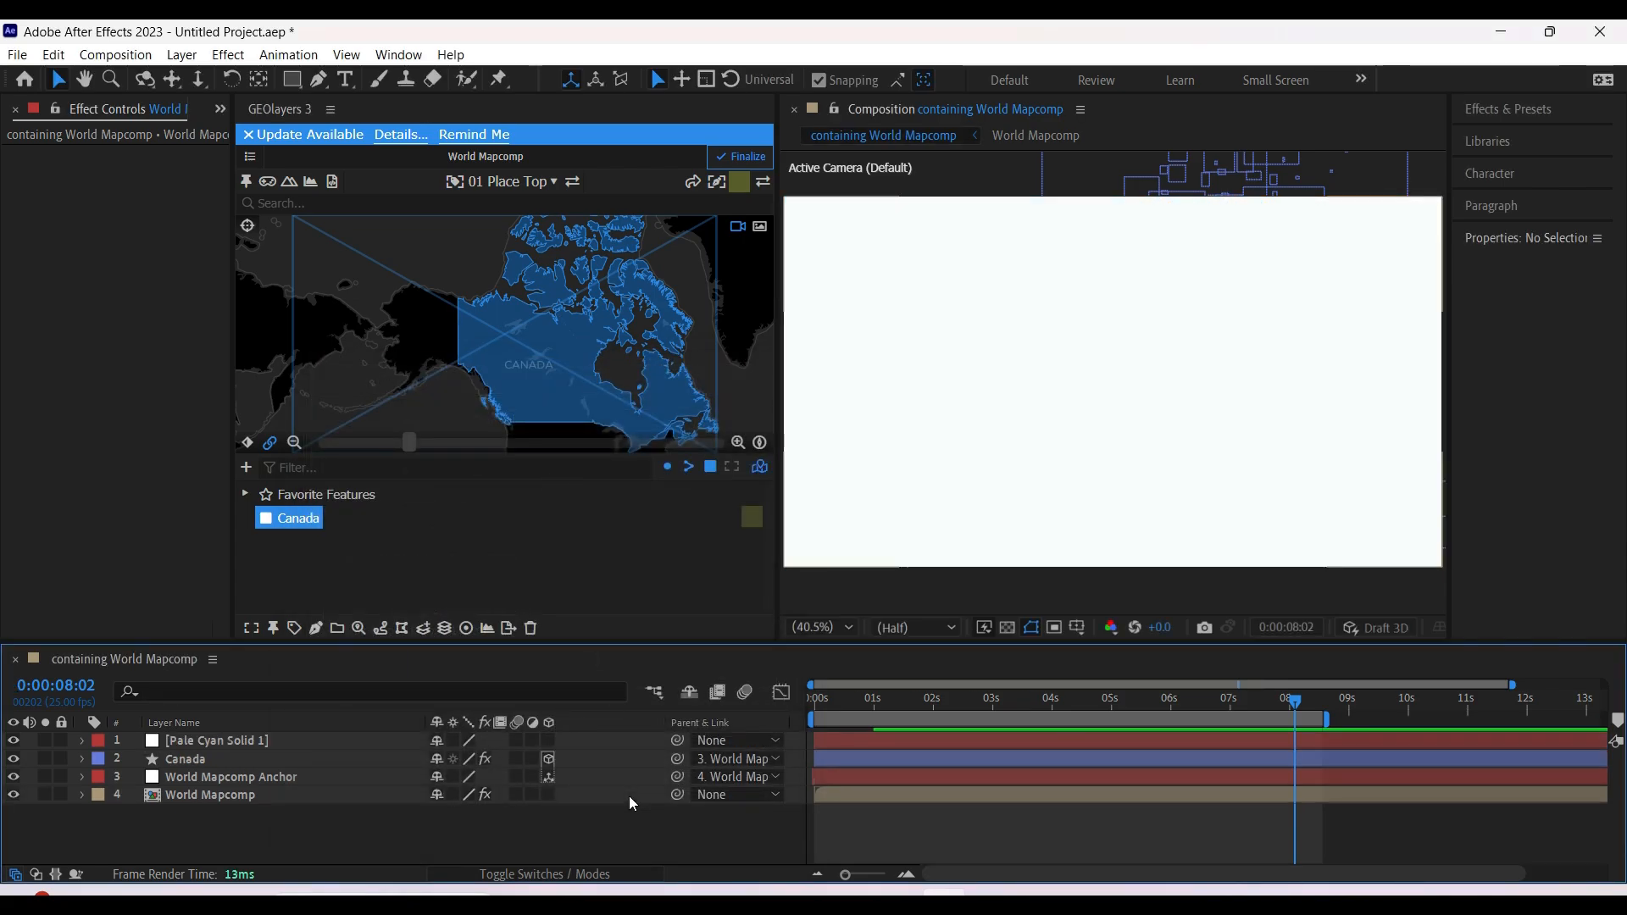
left_click(215, 740)
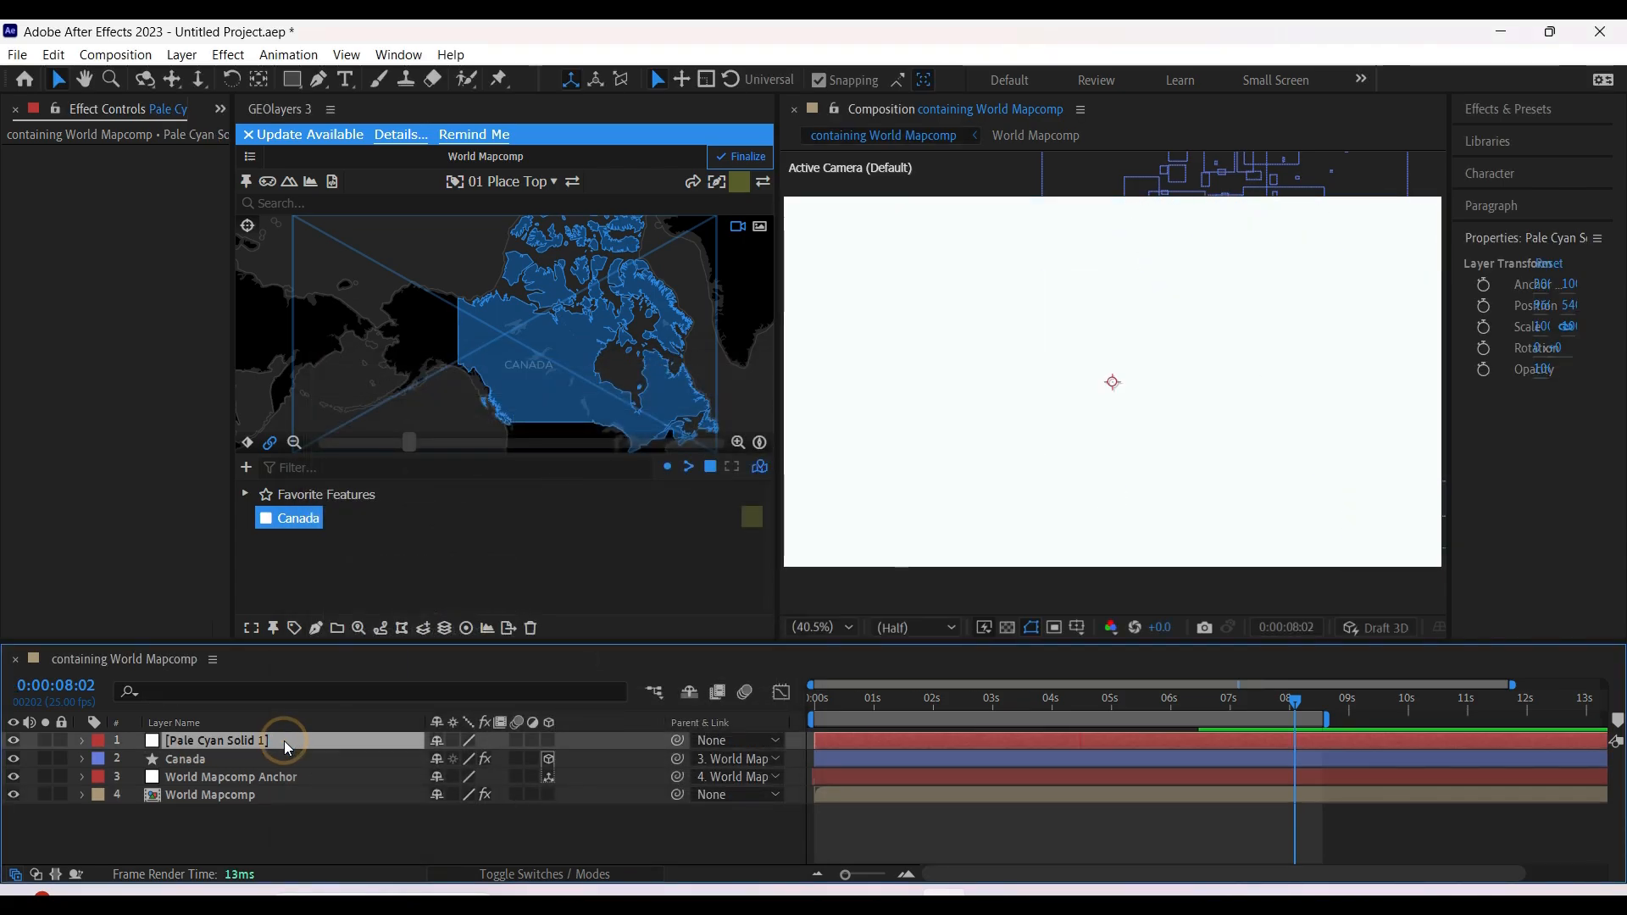
left_click(874, 698)
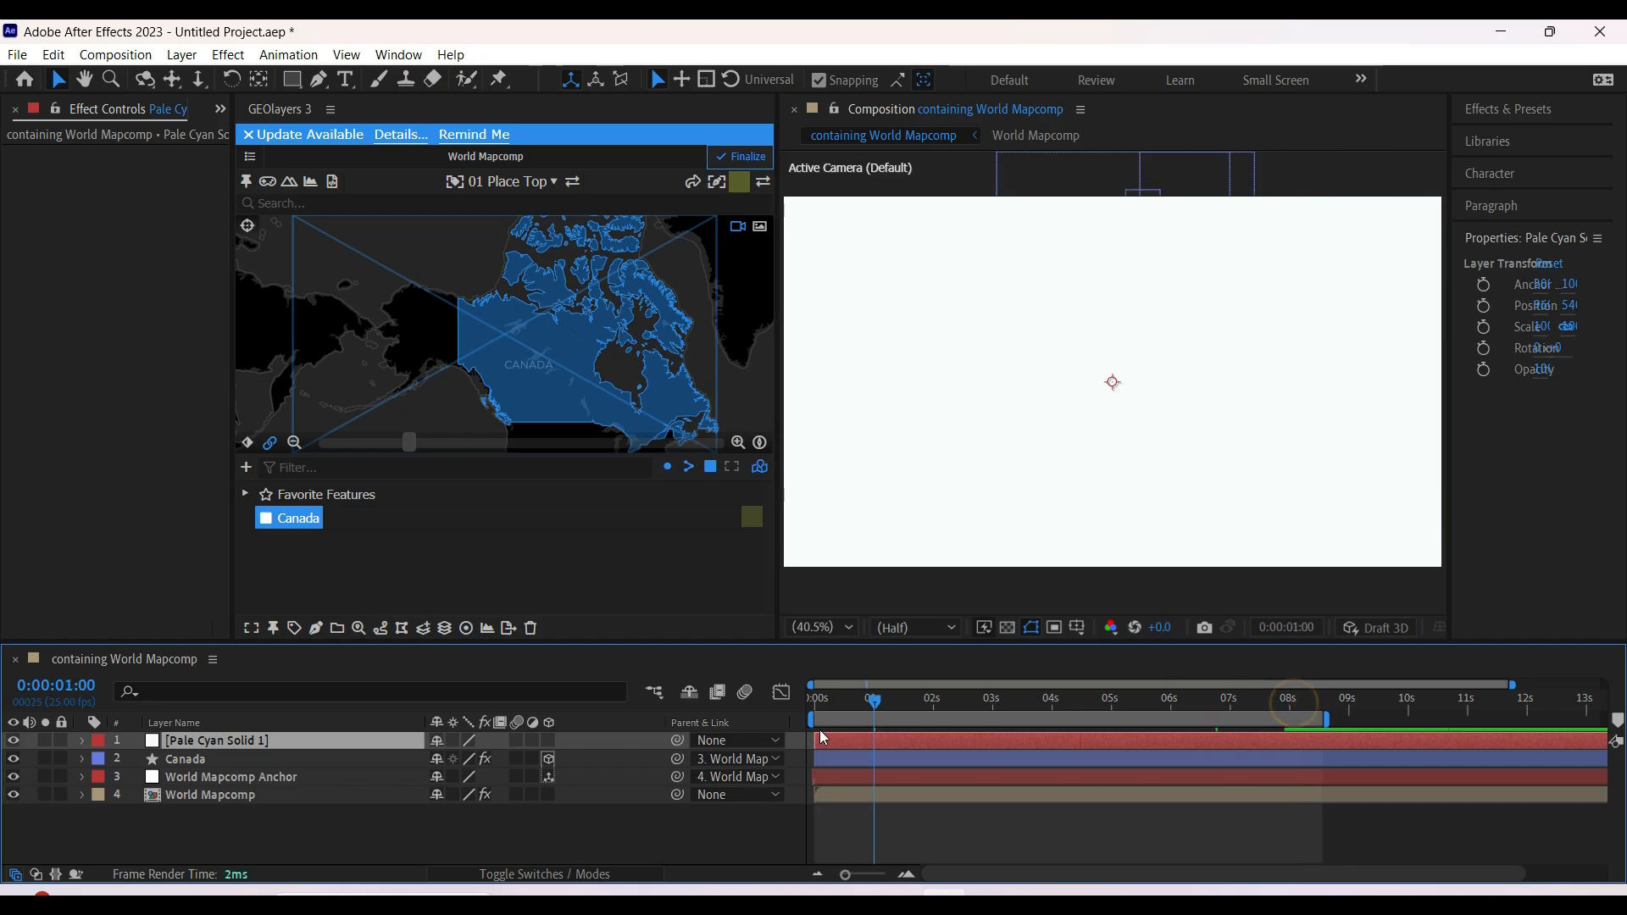
left_click(811, 698)
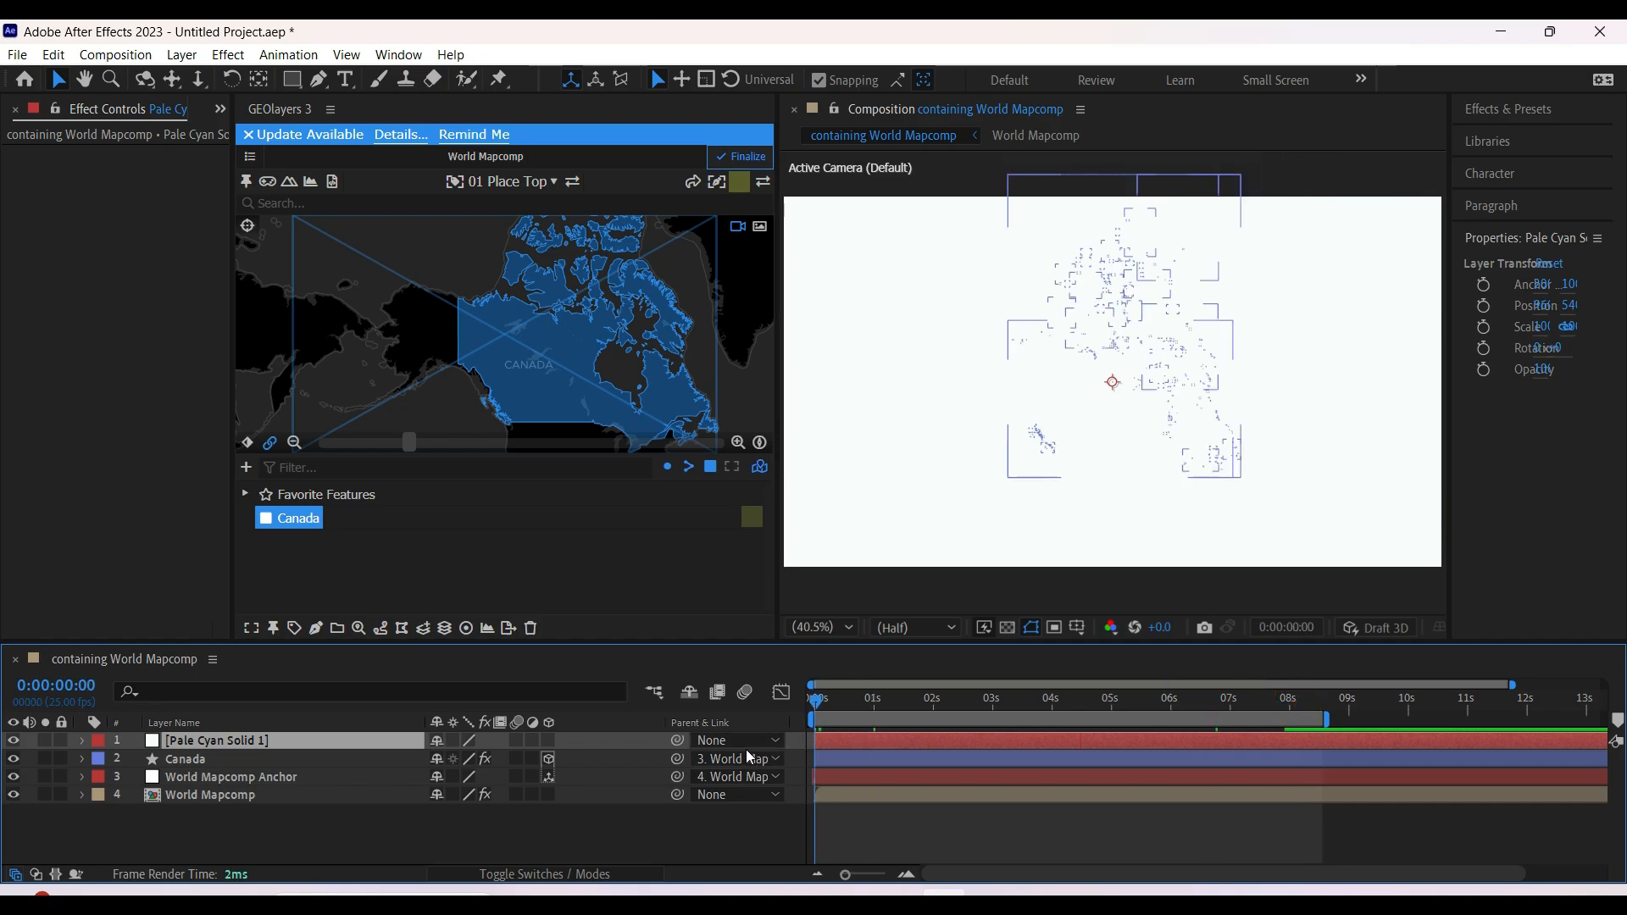
left_click(737, 741)
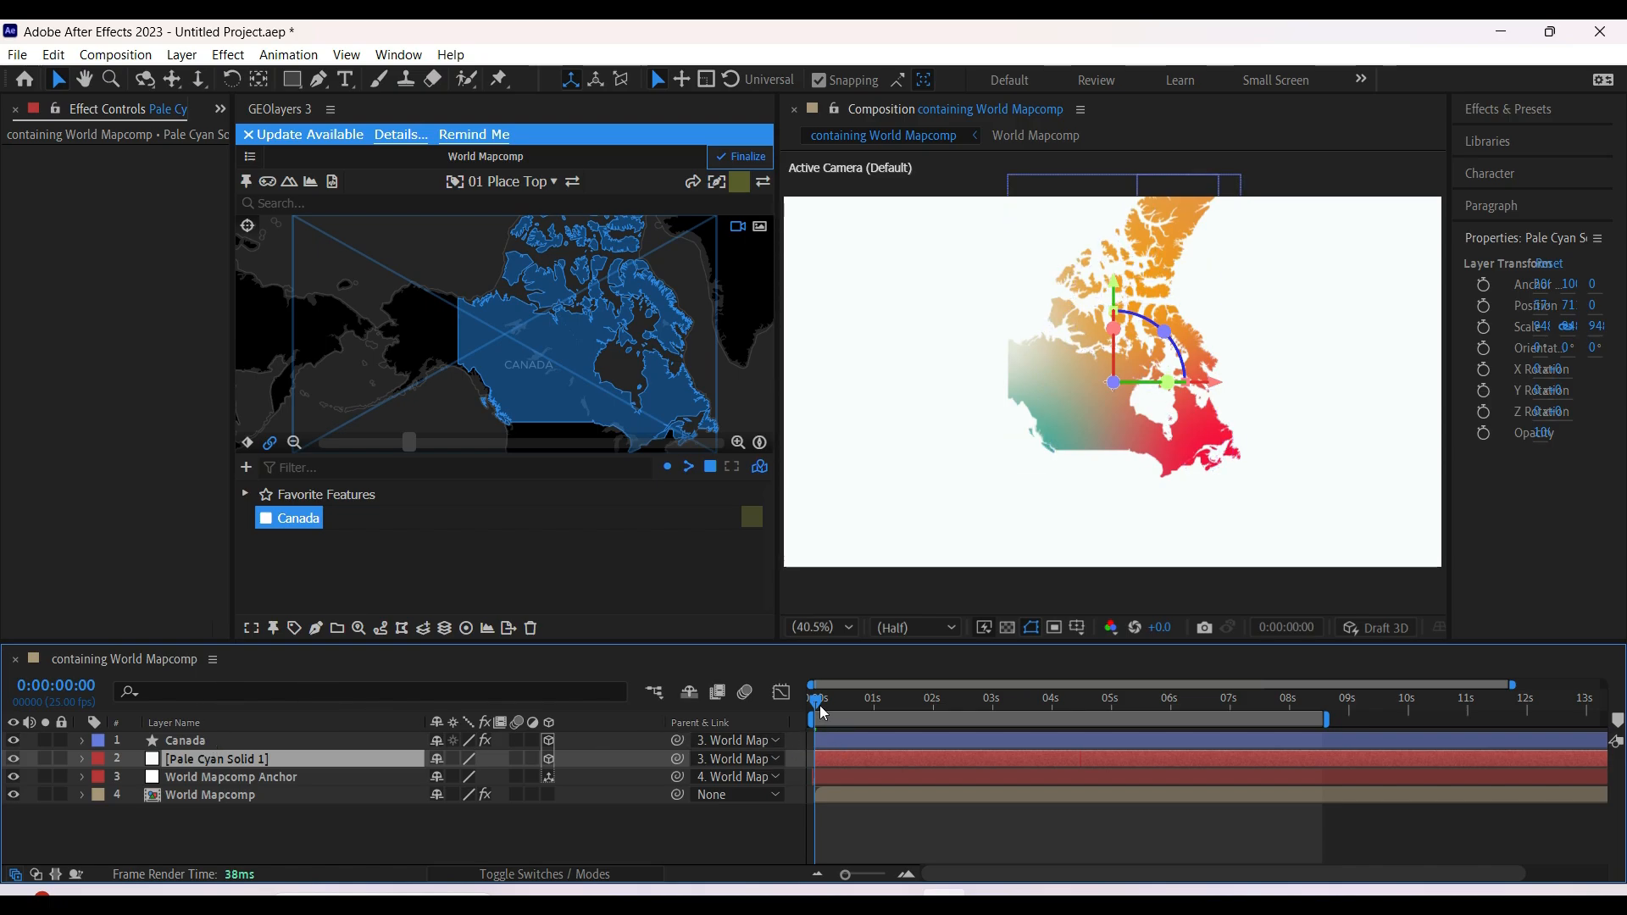
Scrub through the animation to check the solid backdrop and select the World Mapcomp layer
left_click(983, 697)
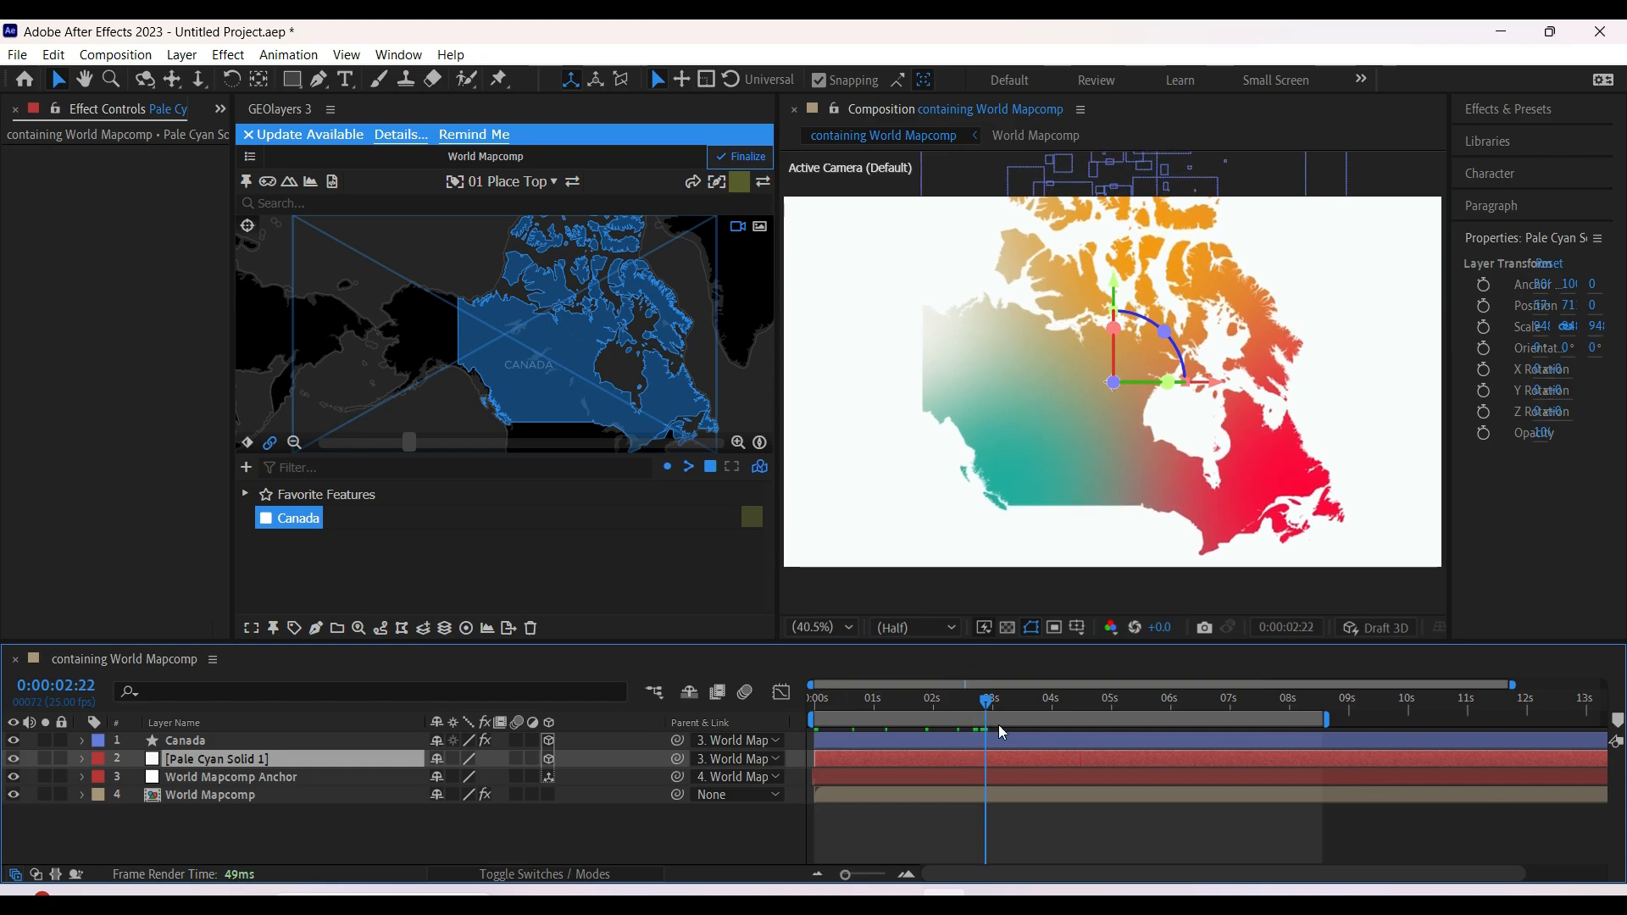
left_click(1034, 715)
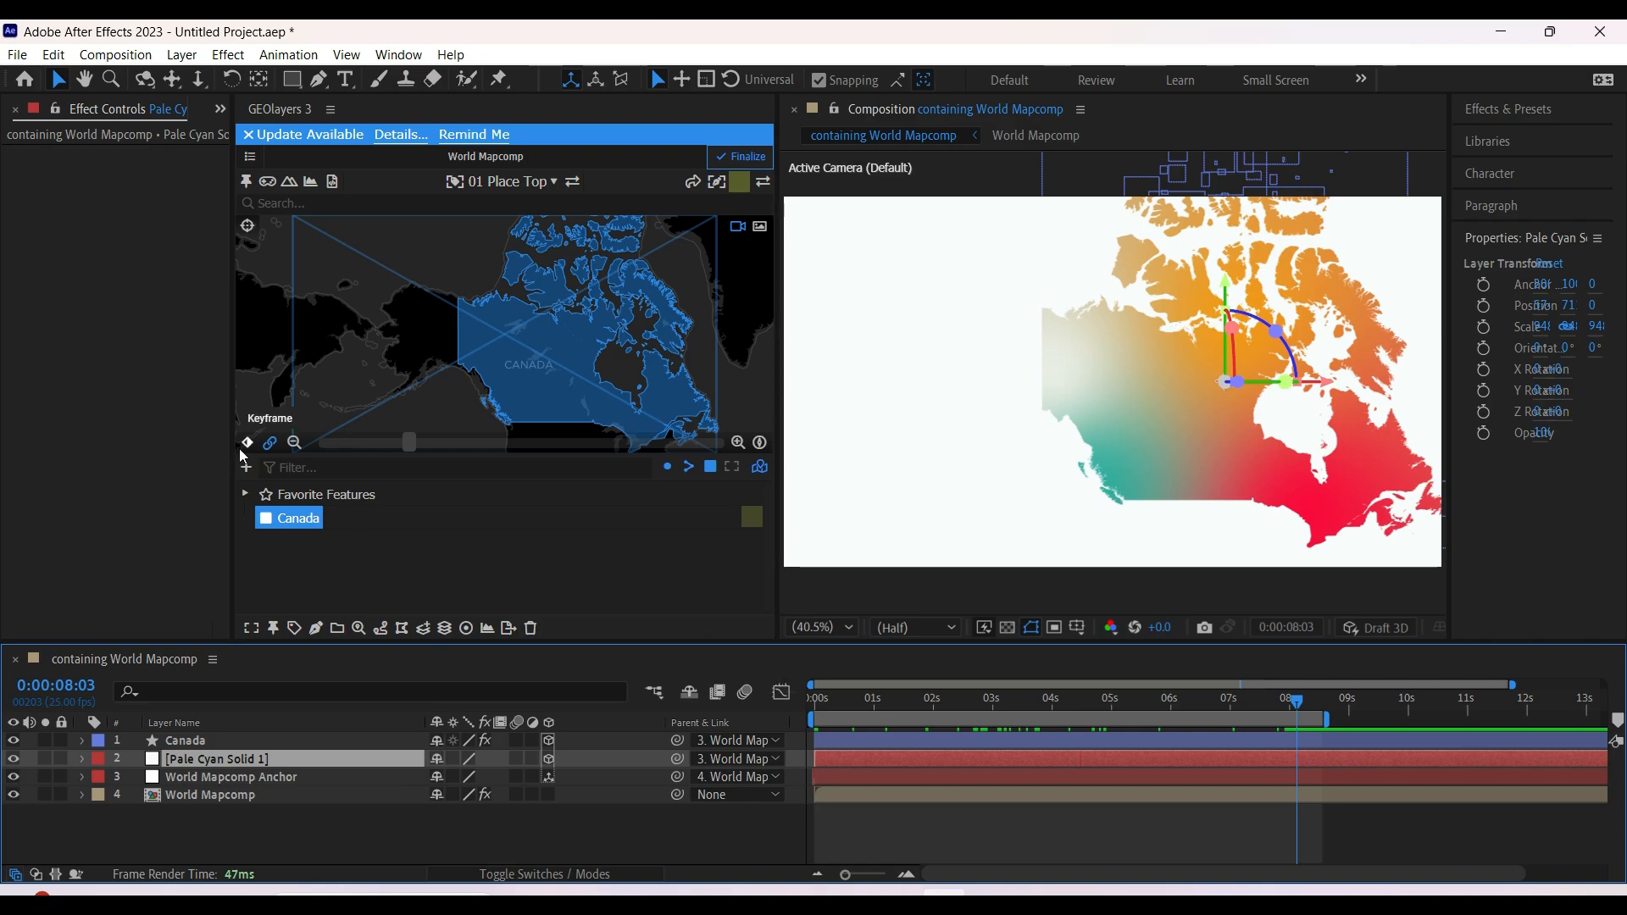
left_click(210, 793)
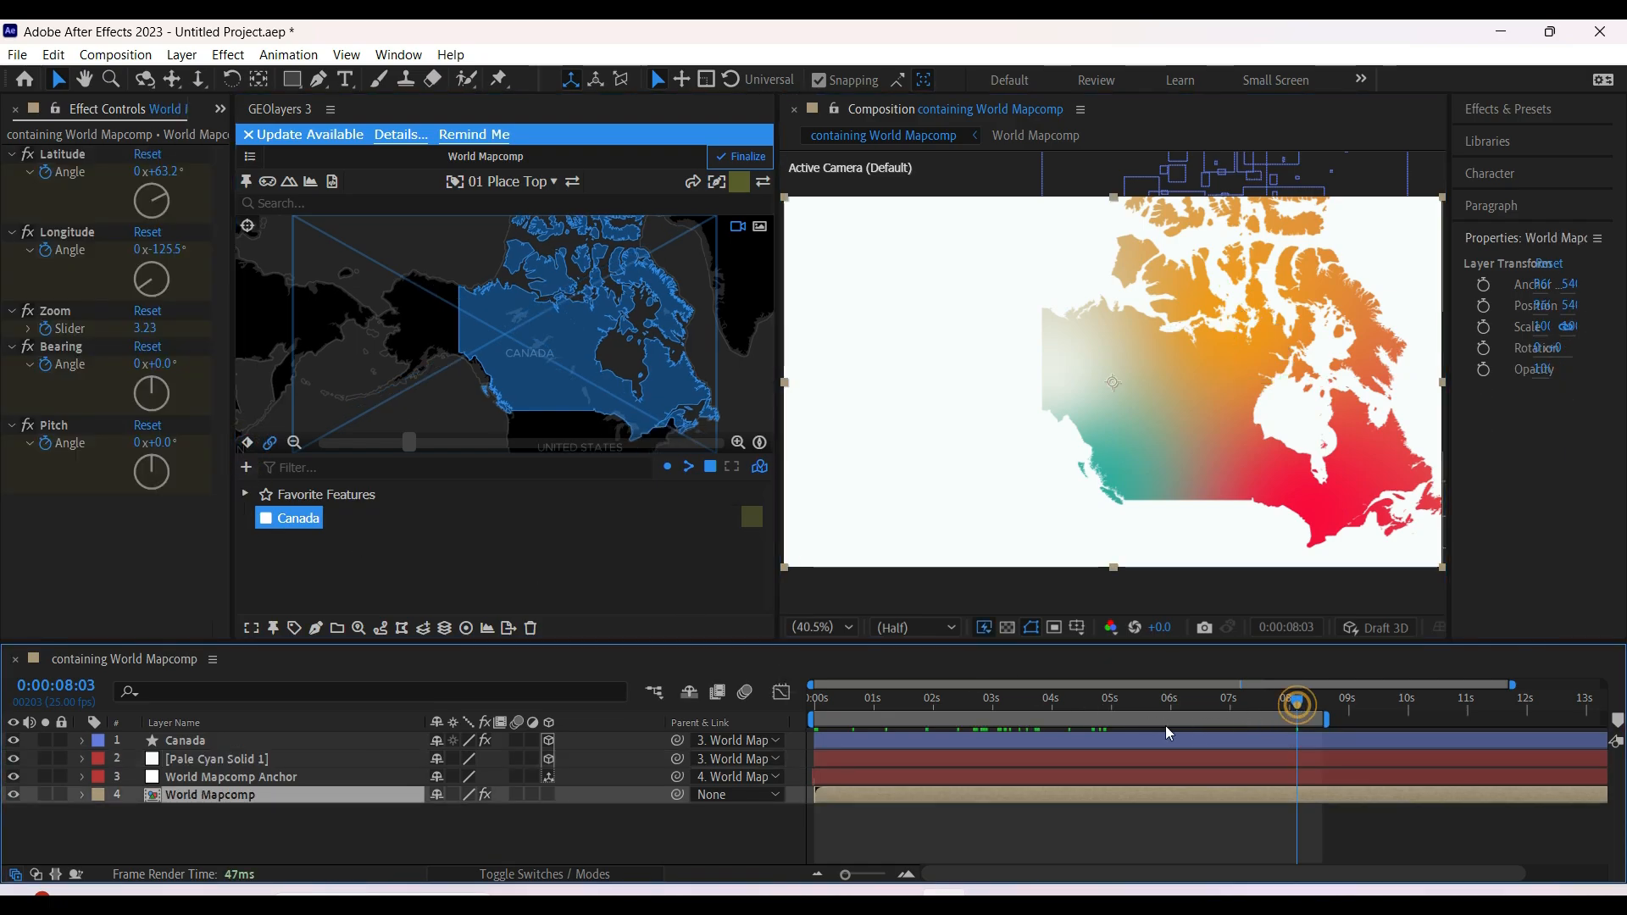
Keyframe the solid's Position from X -1500000 off-screen left to on-screen later
left_click(1032, 697)
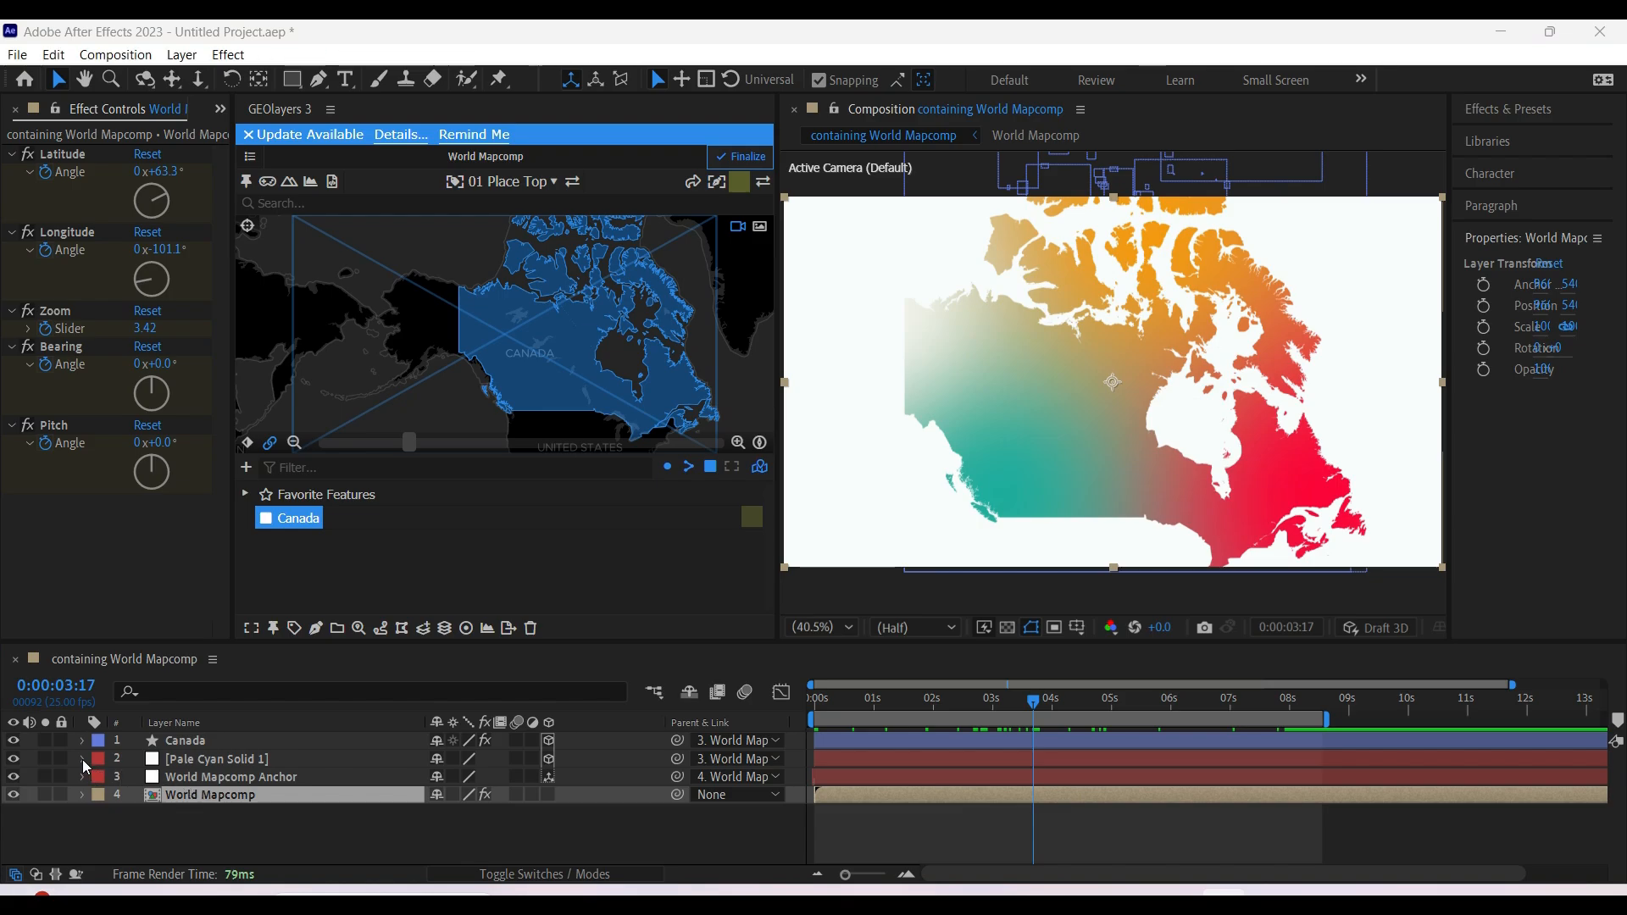
left_click(82, 759)
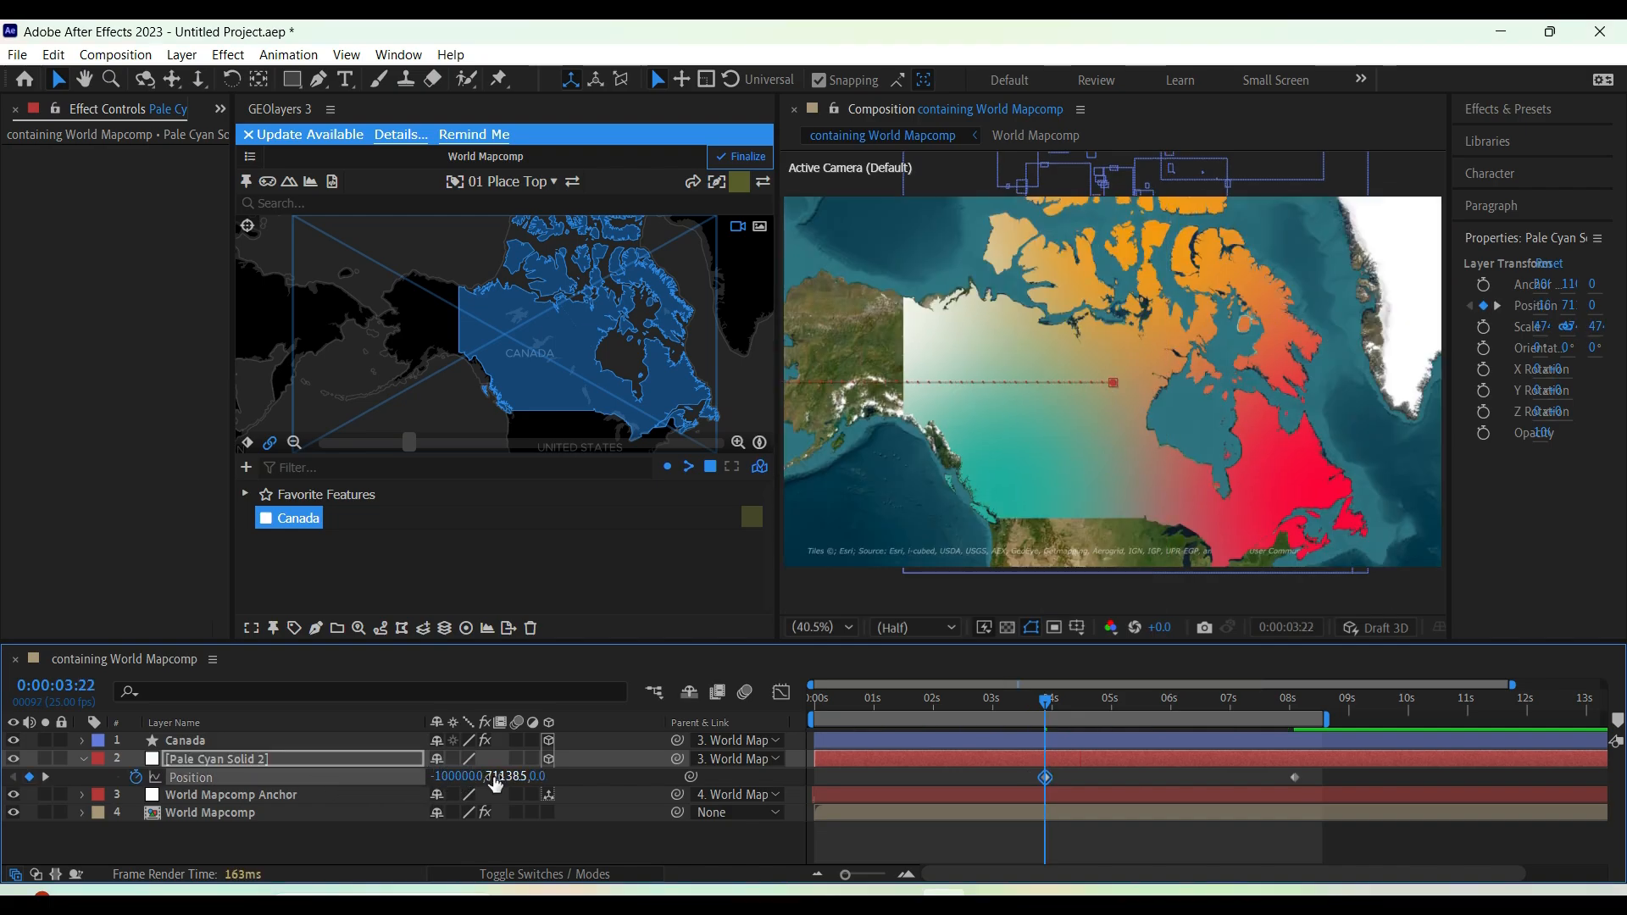
left_click(815, 715)
type("-1500")
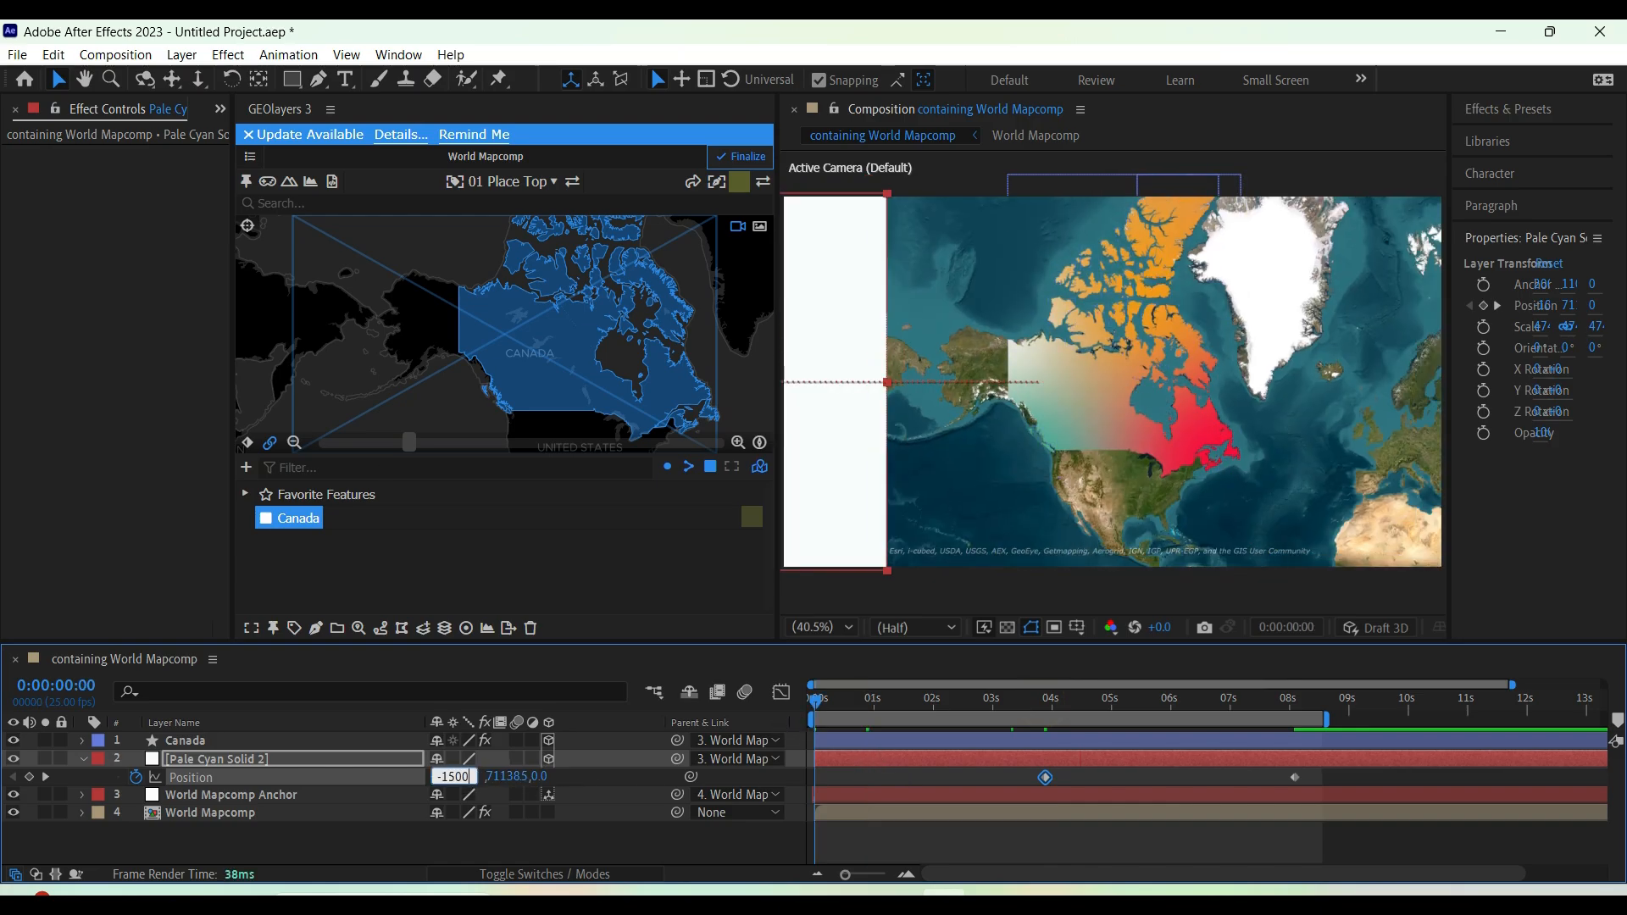
left_click(1230, 696)
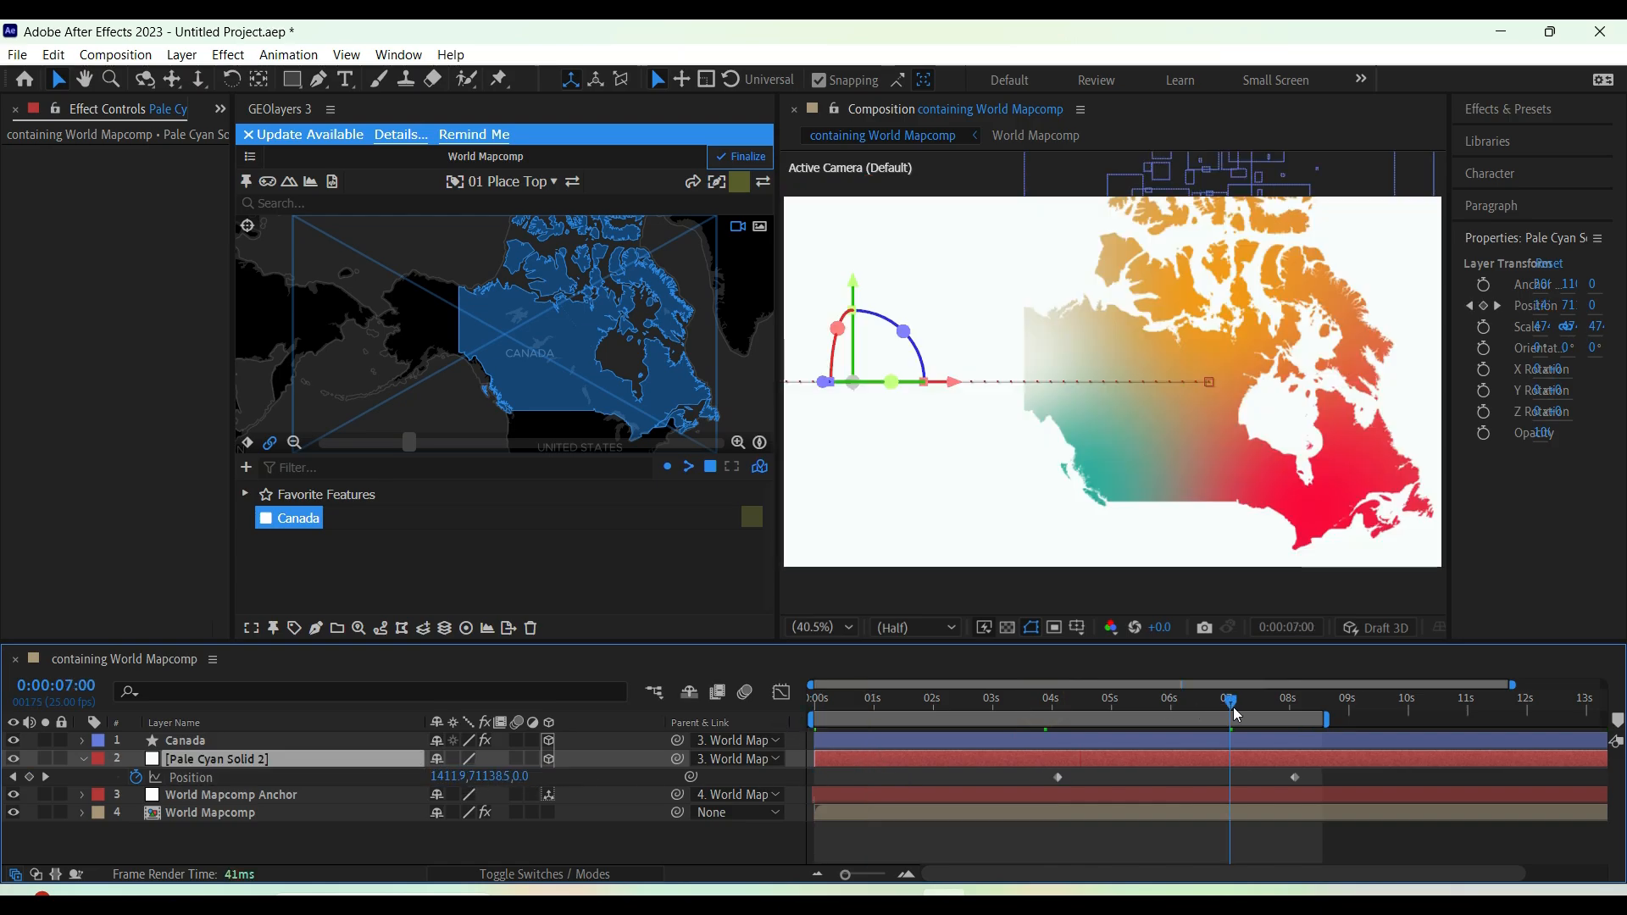
left_click(815, 696)
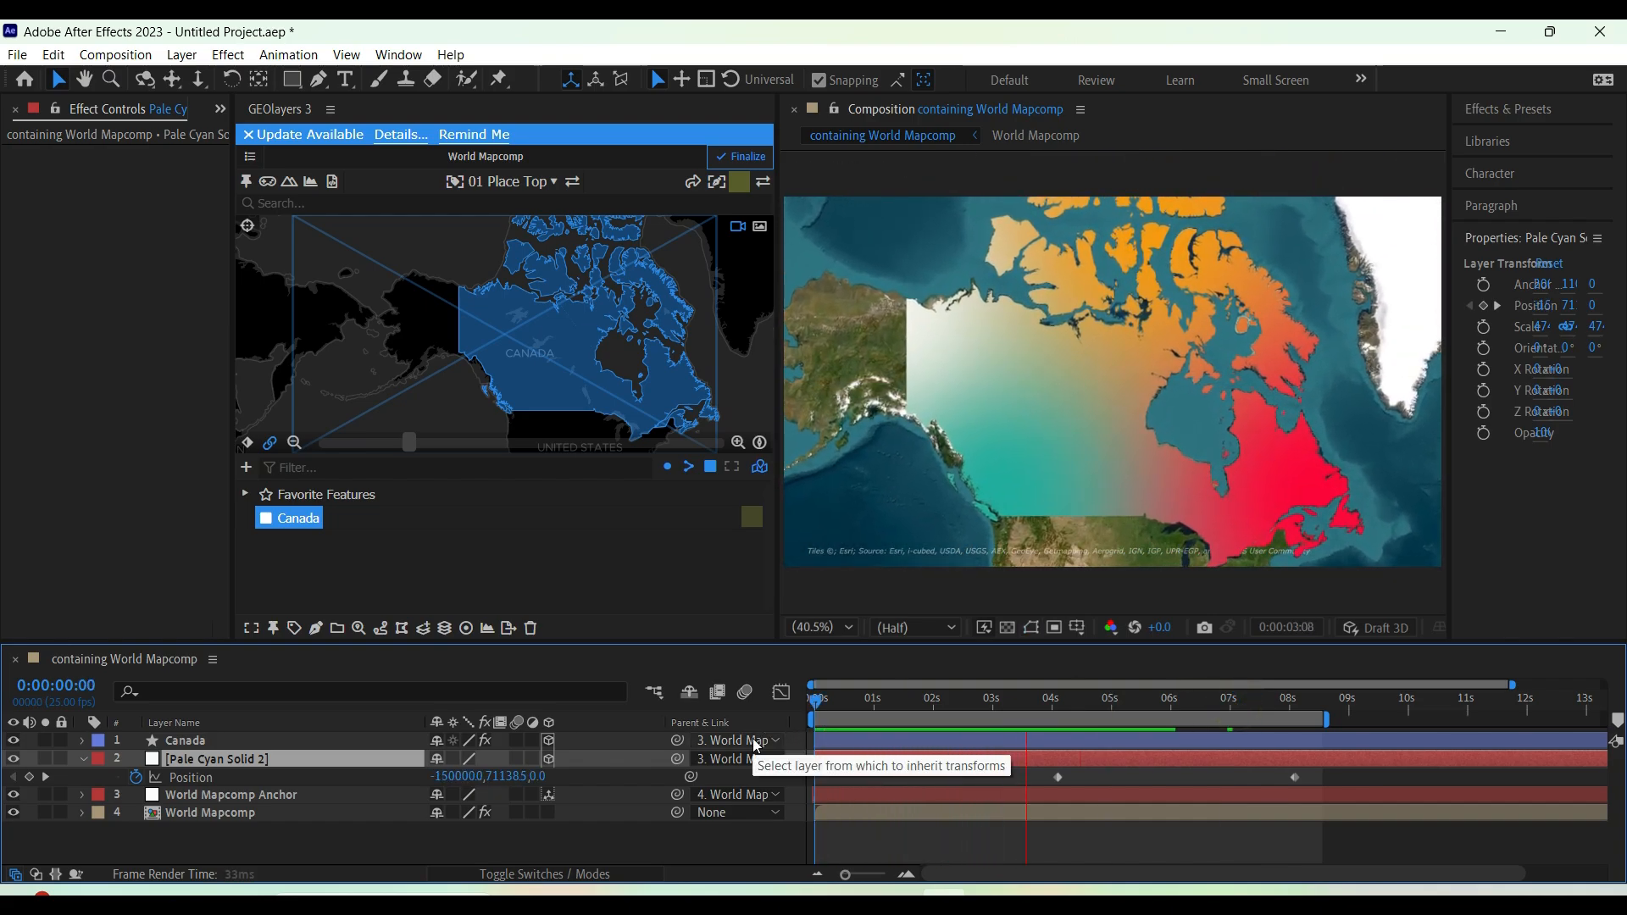
Select both Position keyframes and ease the slide in the Graph Editor
left_click(1147, 697)
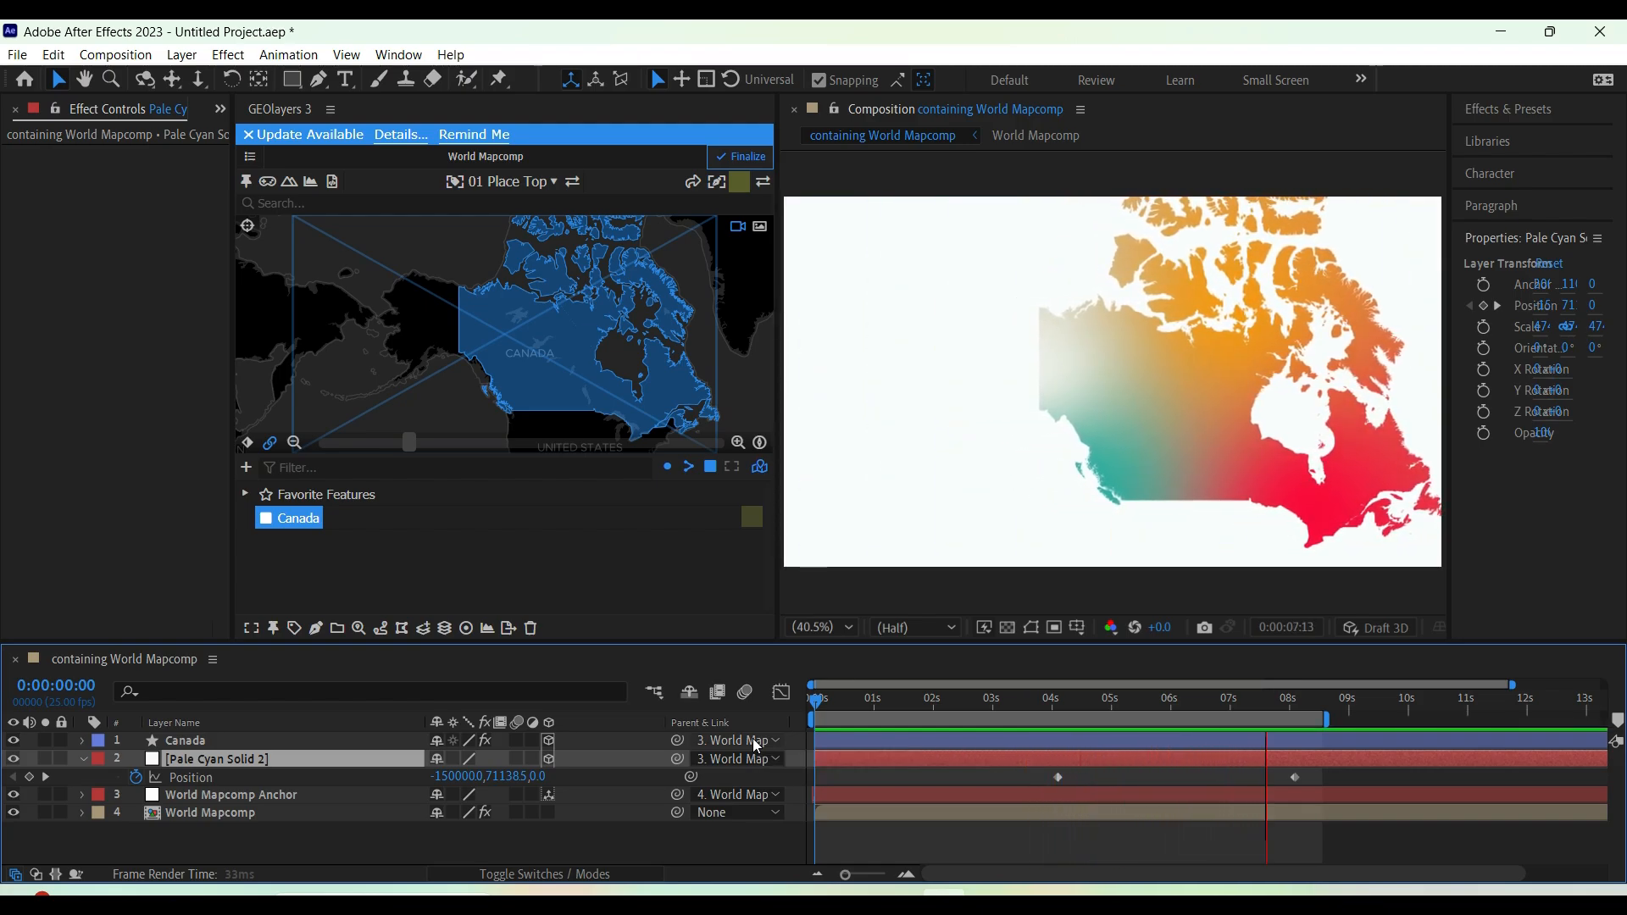
left_click(1291, 696)
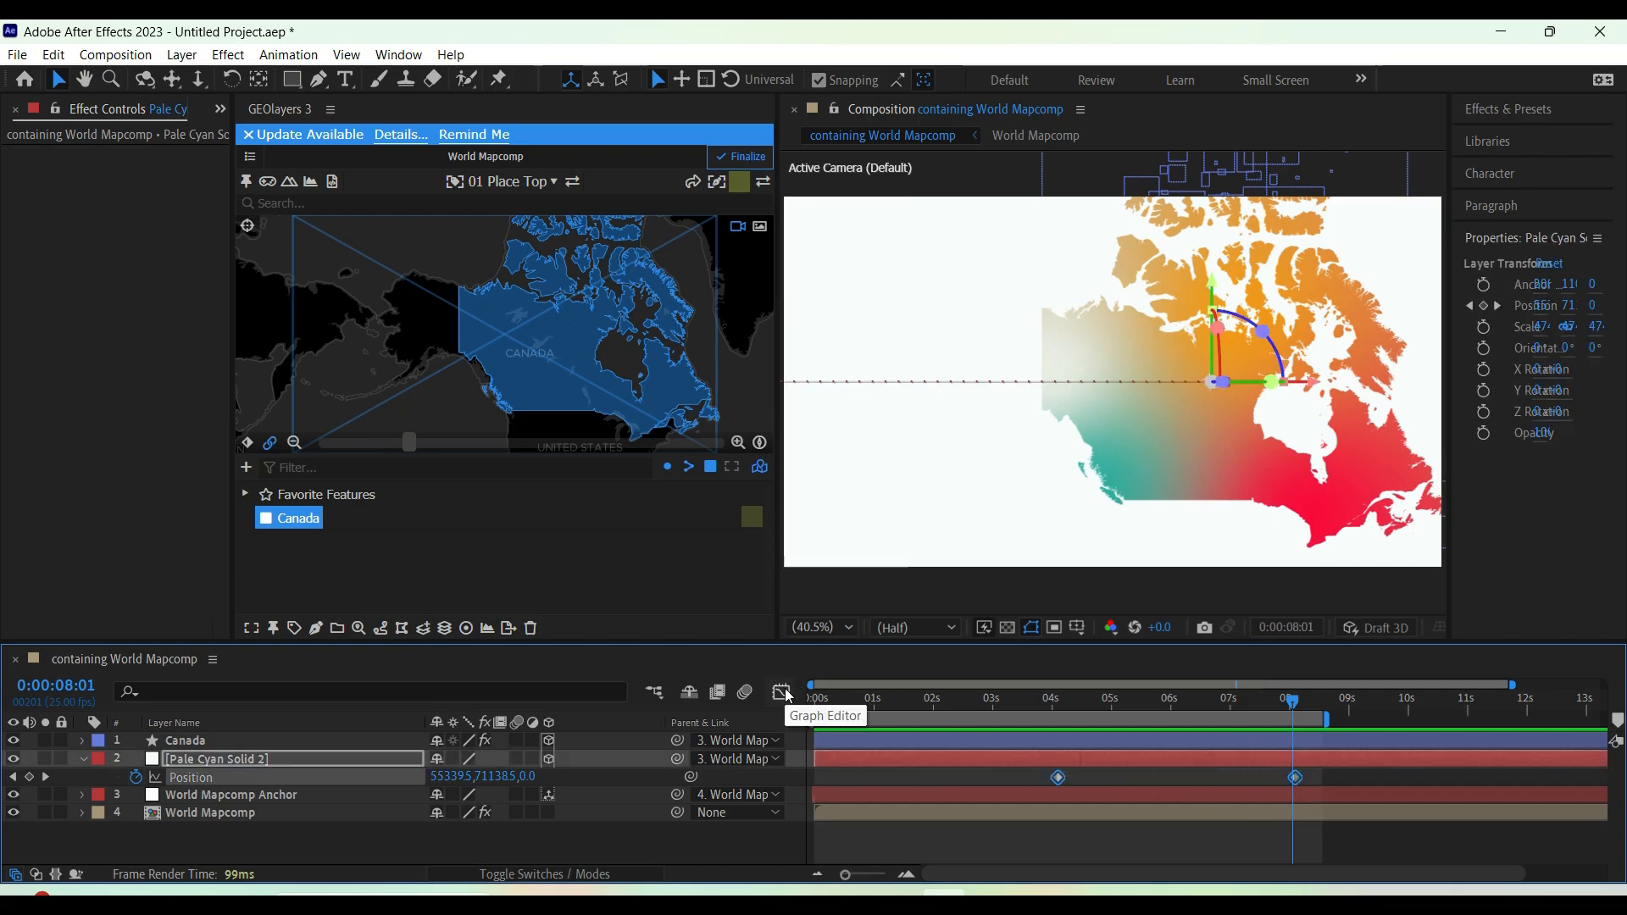
left_click(783, 692)
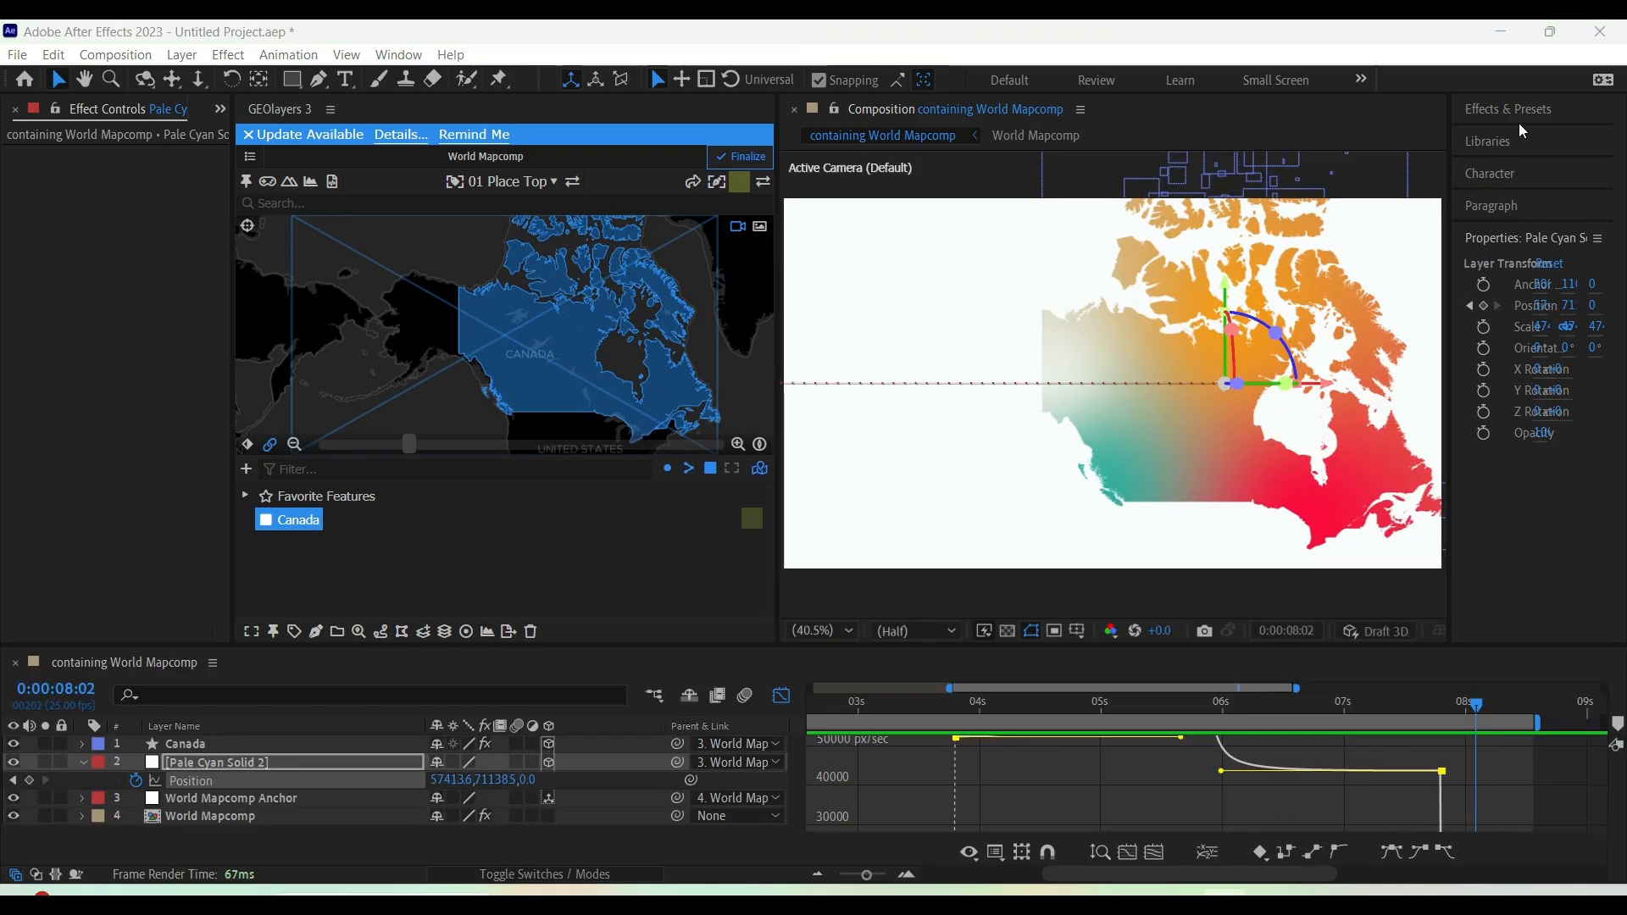
Apply an inverted Grid effect in dark green to Pale Cyan Solid 2
left_click(1508, 108)
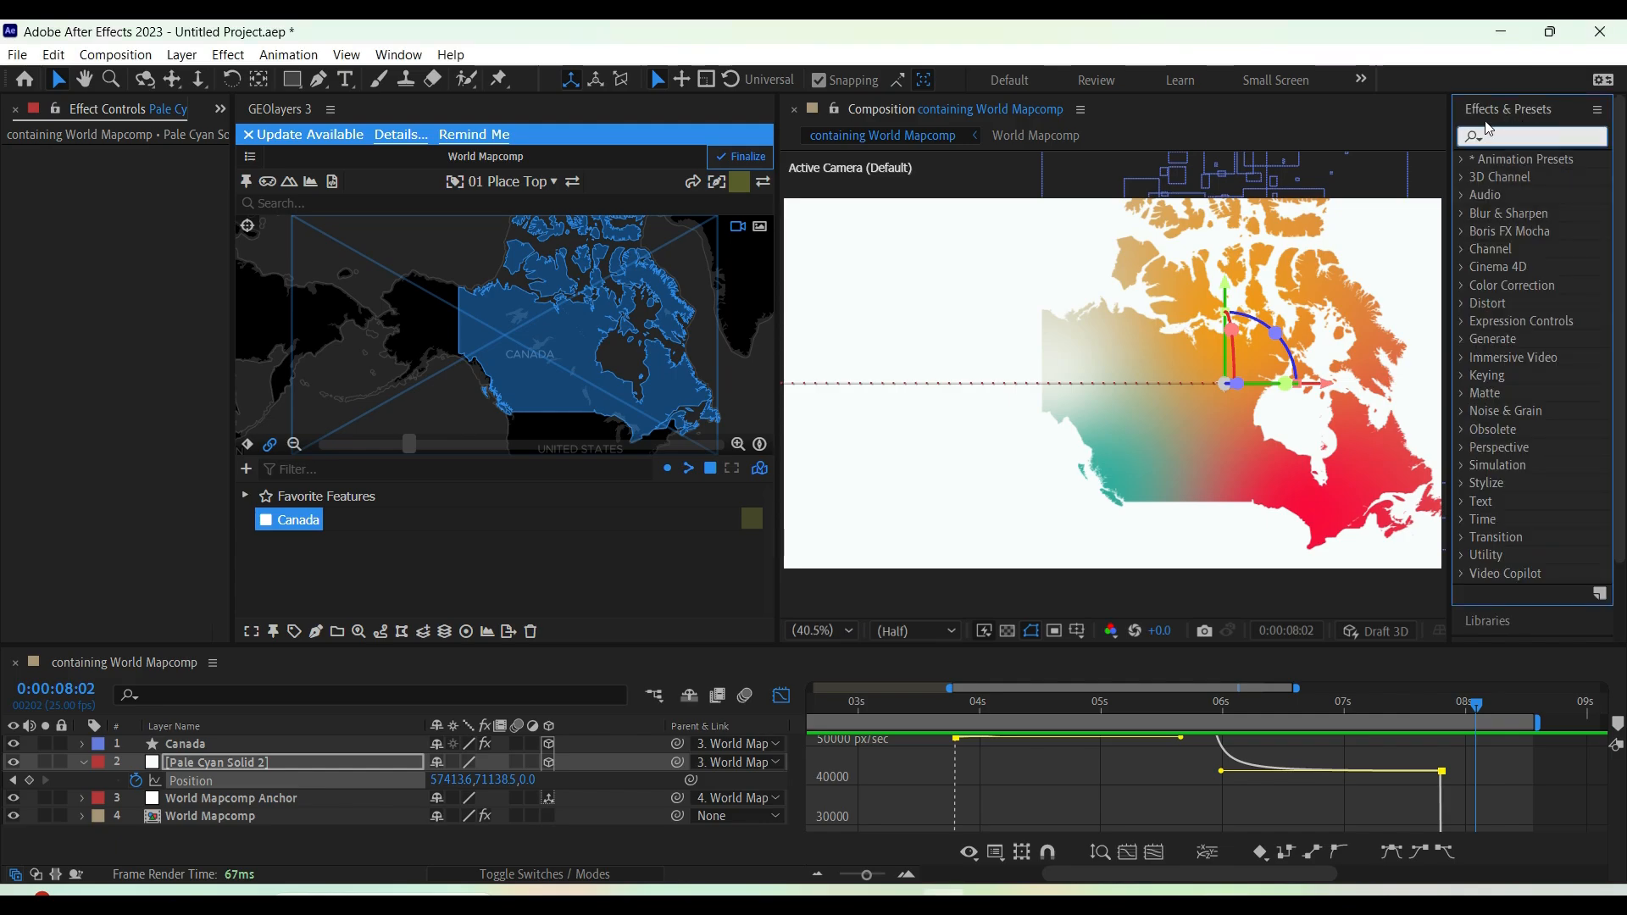
type("grid")
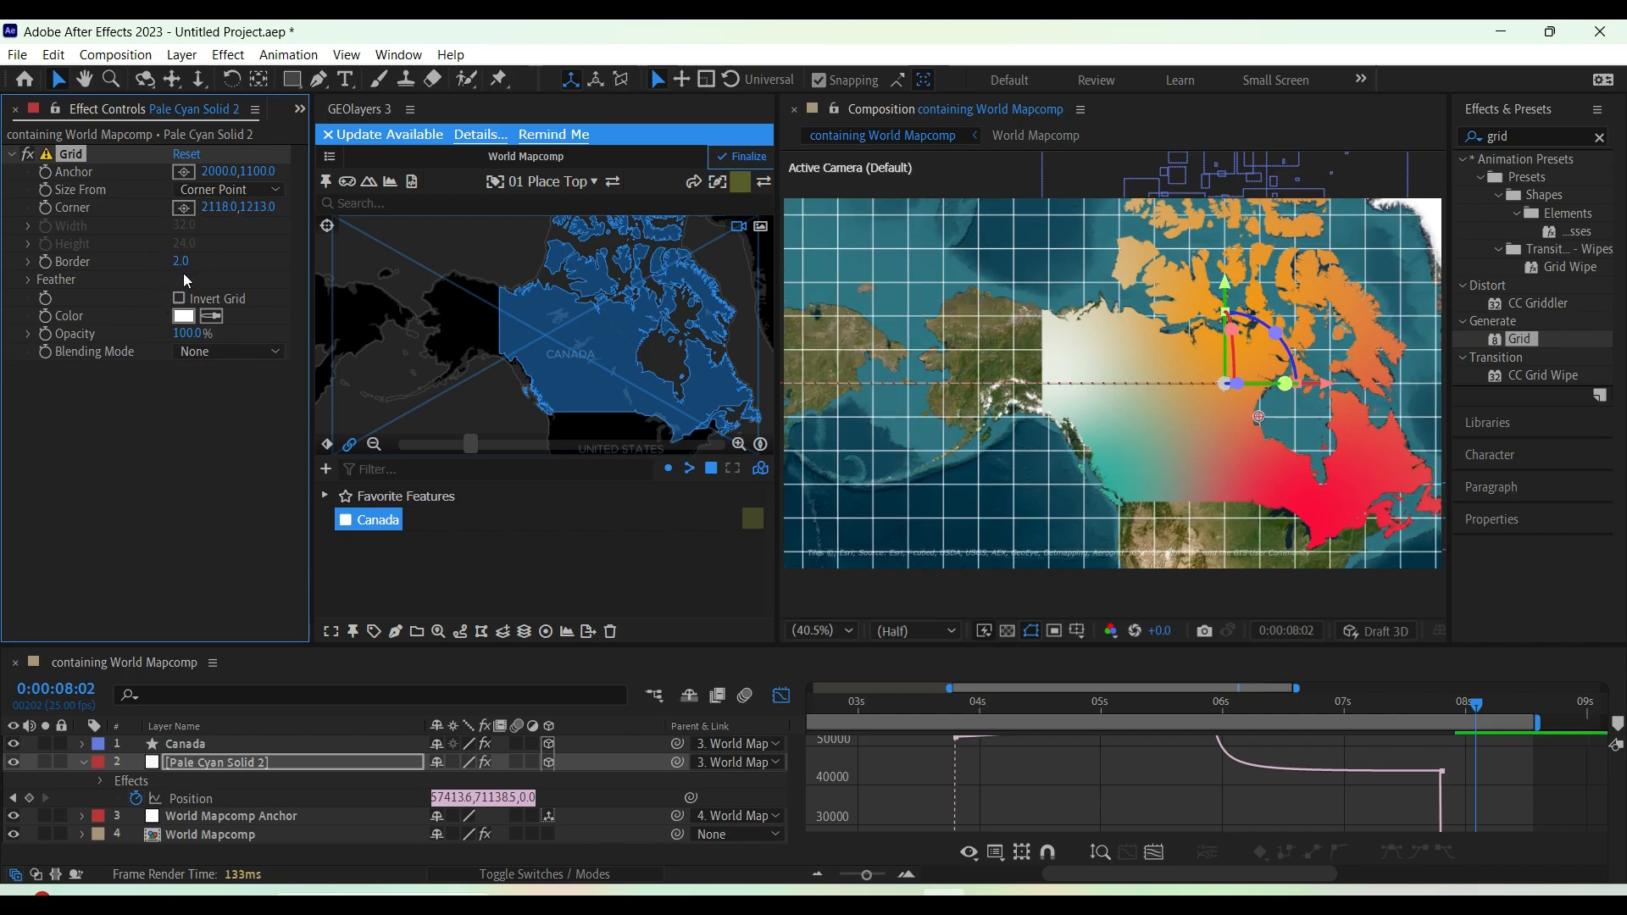
left_click(175, 298)
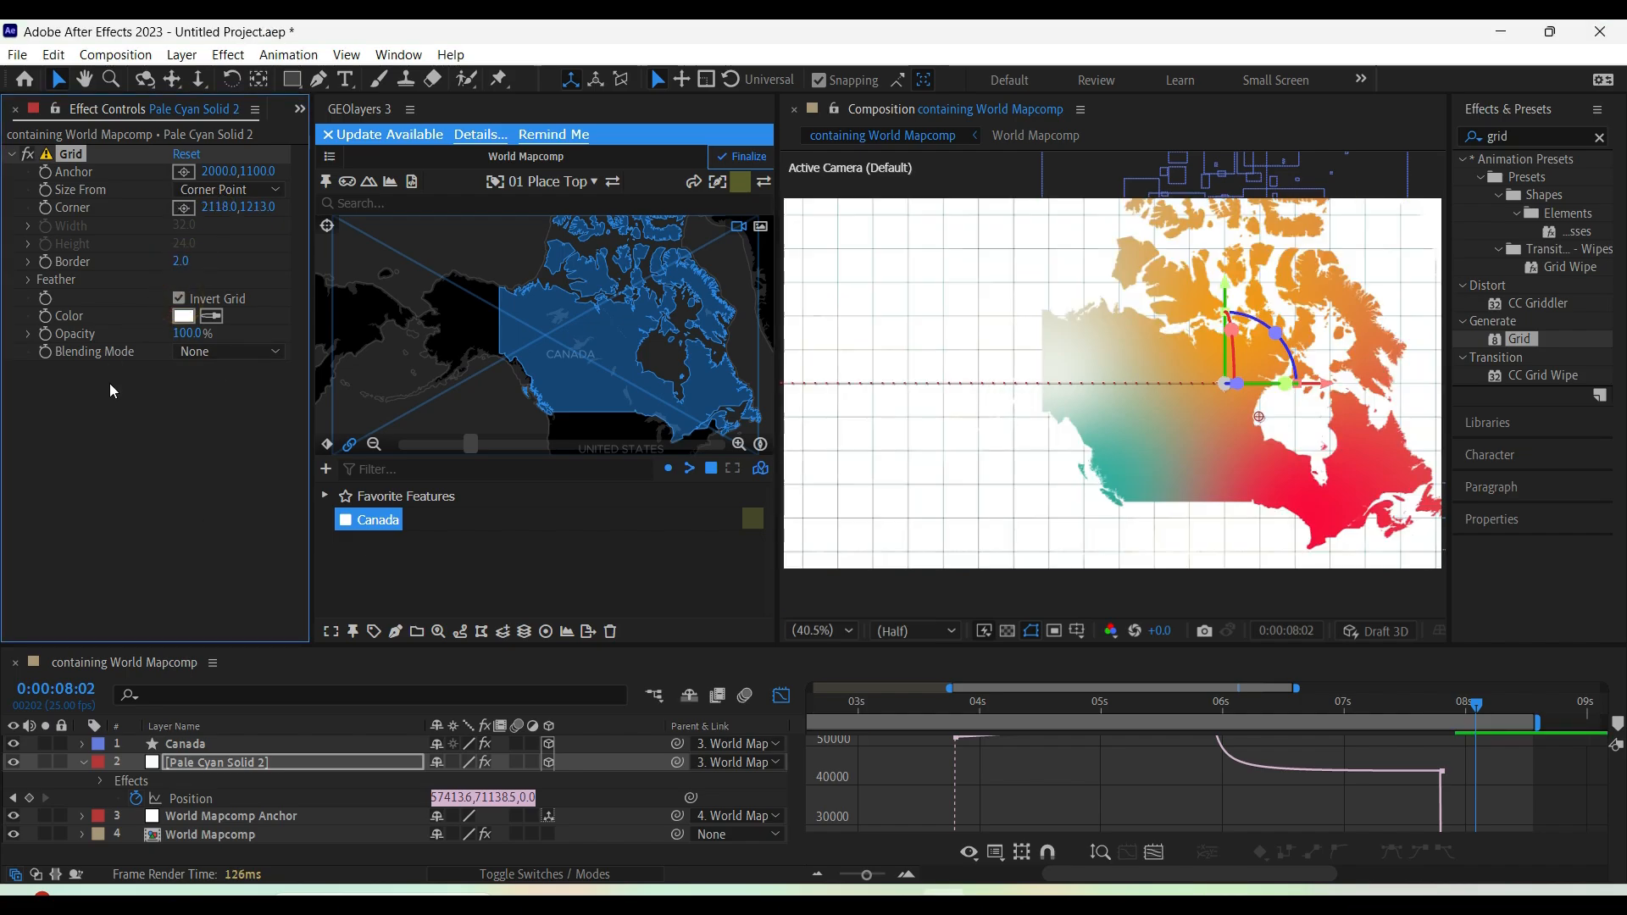
left_click(183, 316)
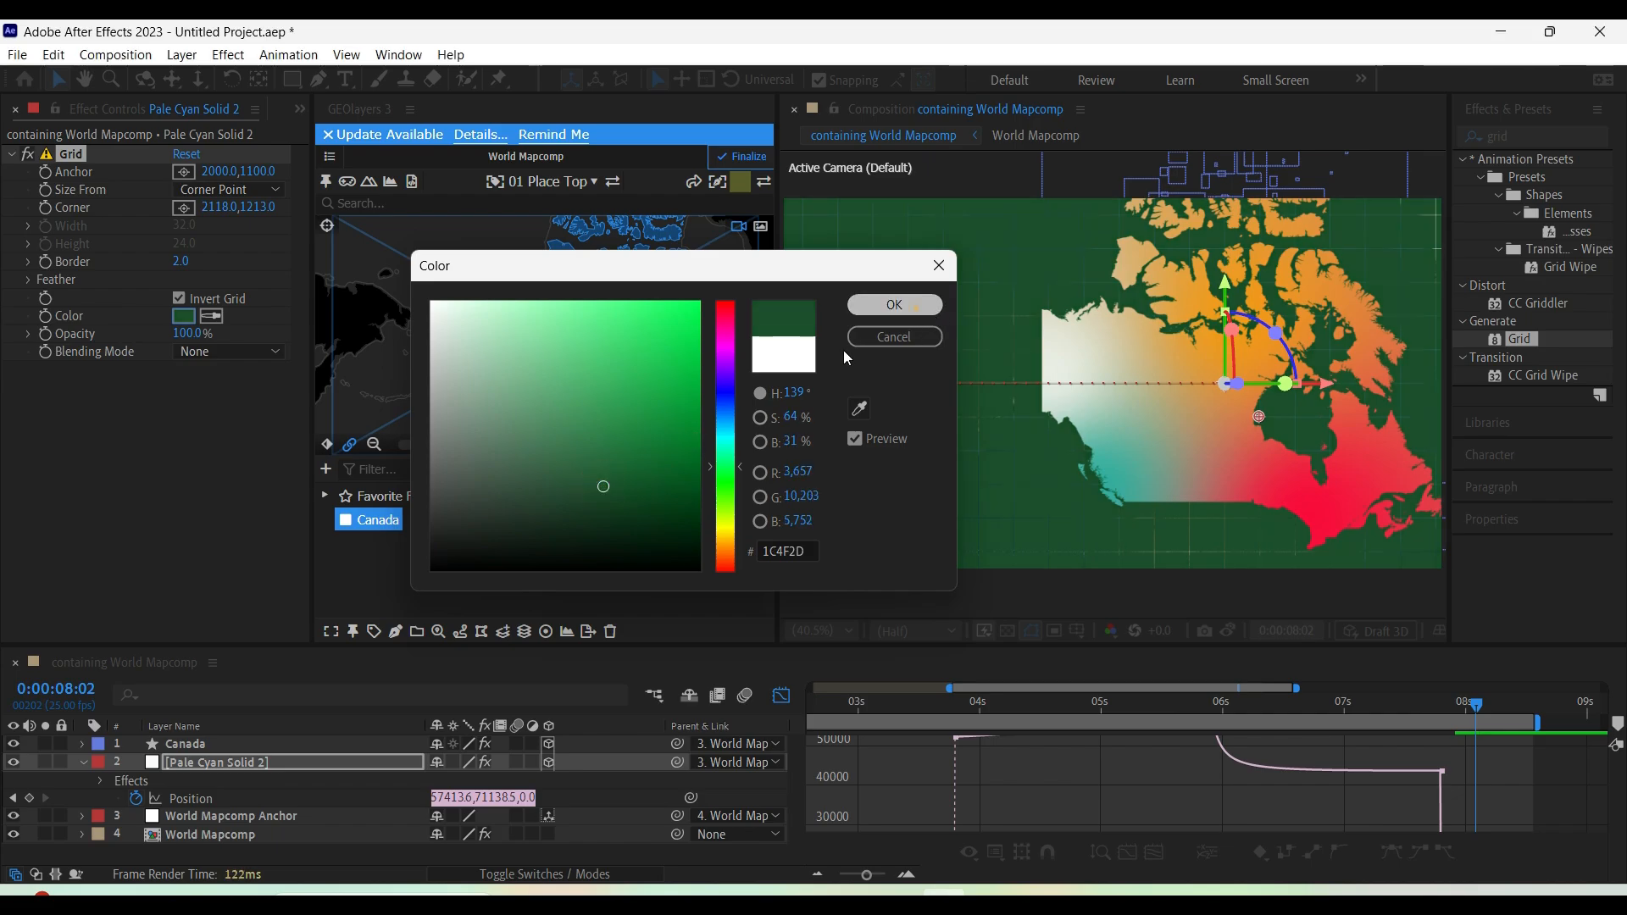
left_click(893, 304)
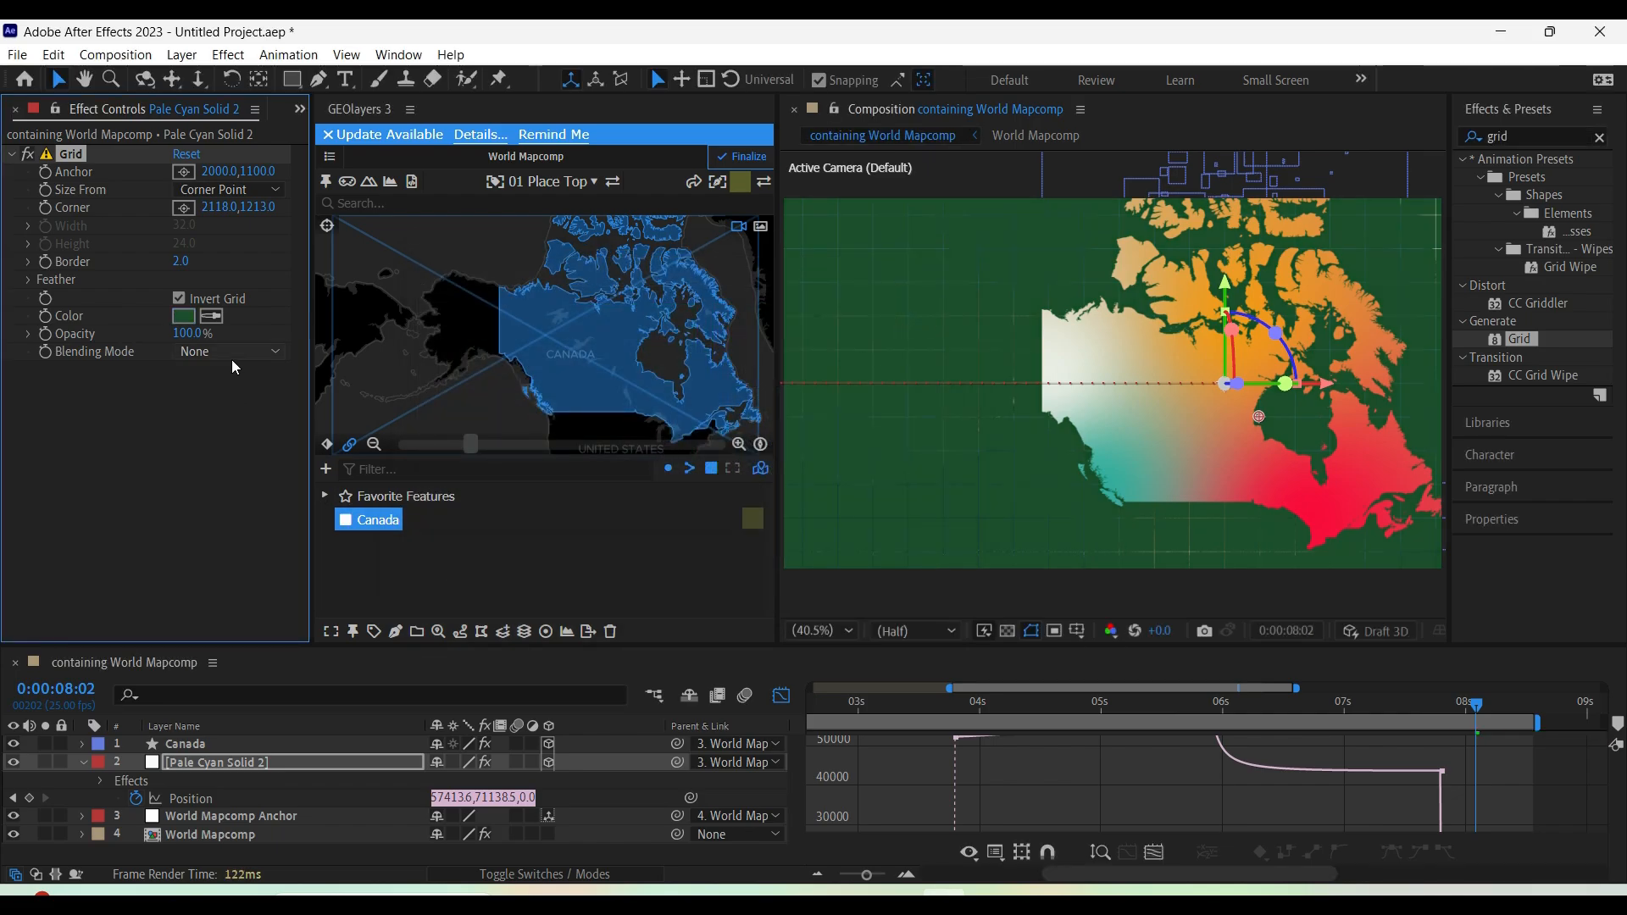
left_click(225, 351)
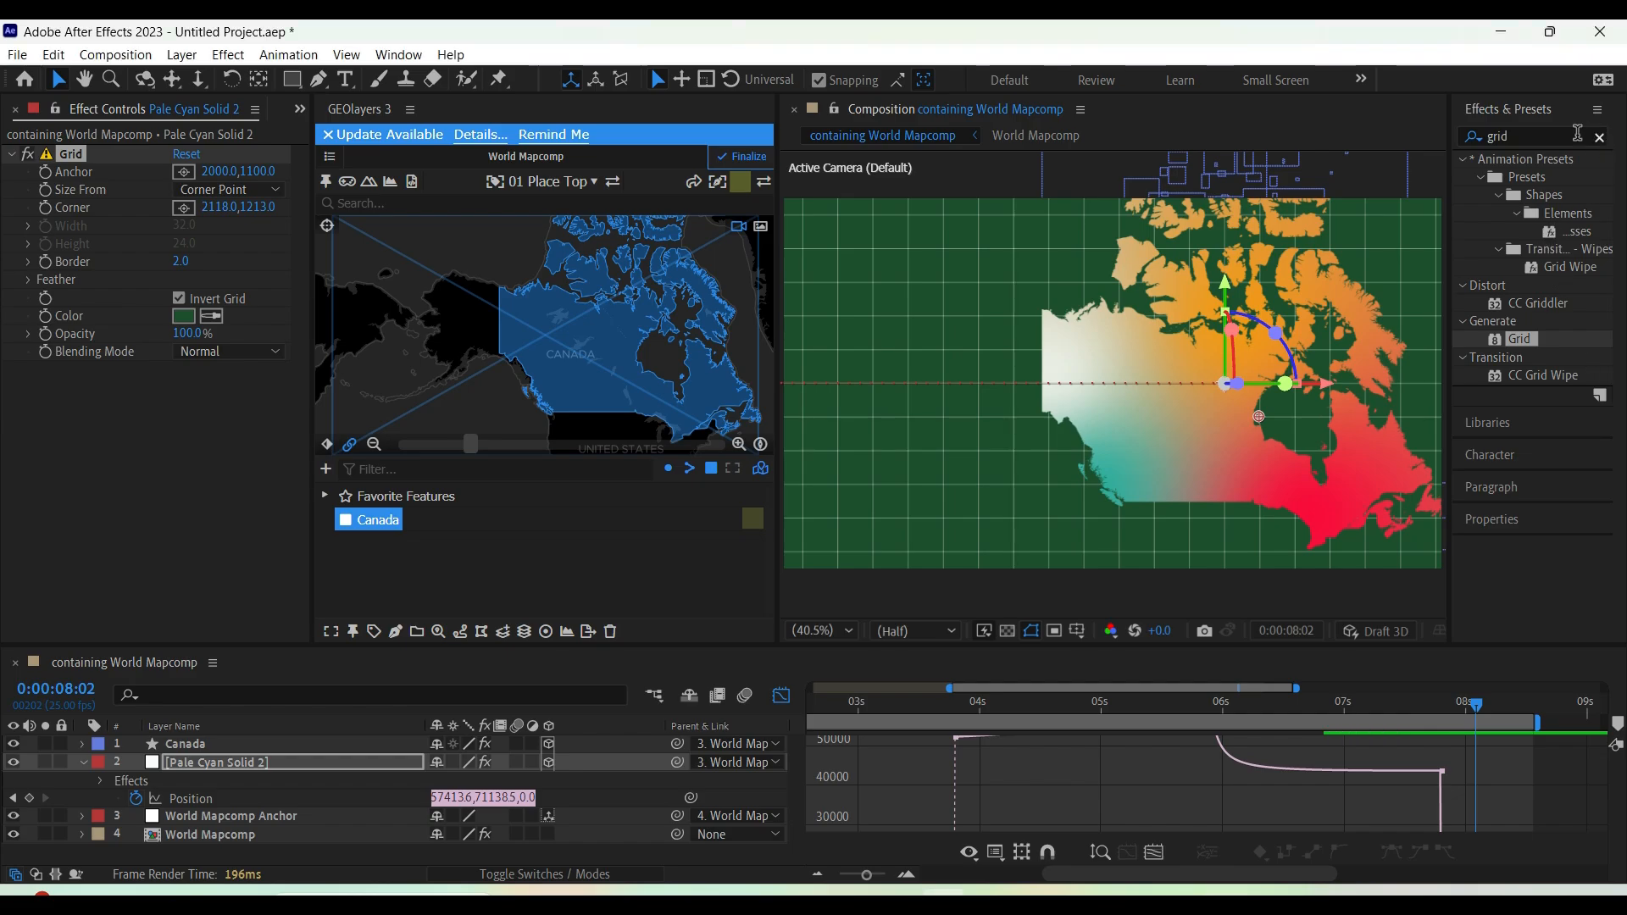
Apply a Noise effect at 20% to the grid solid and leave the Graph Editor
type("noiu")
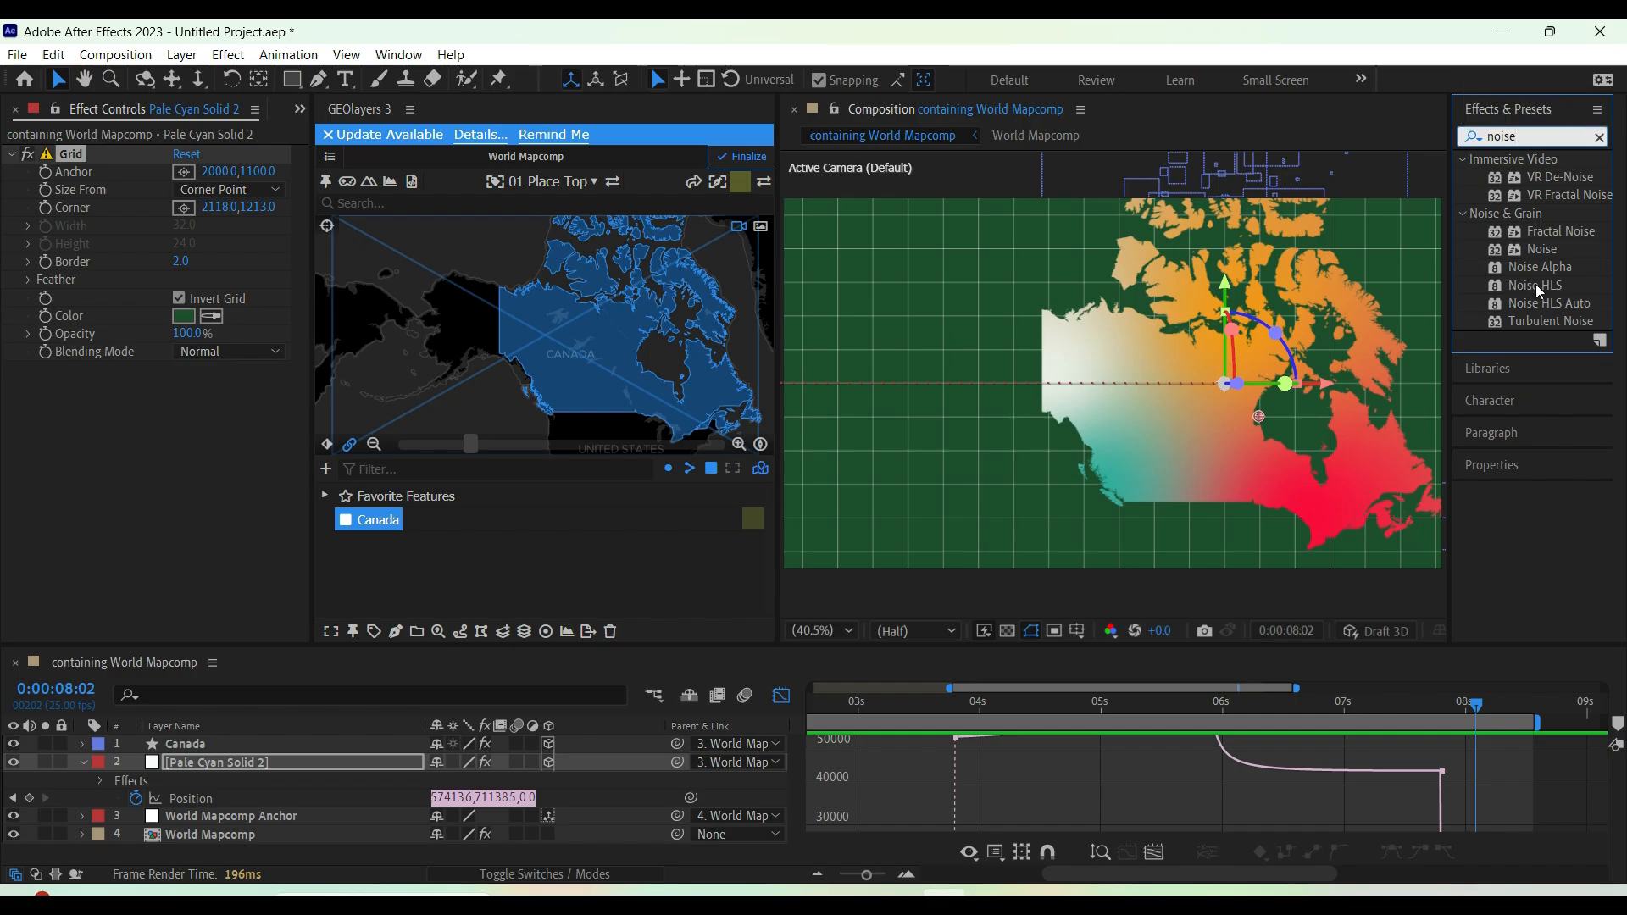
mouse_move(1570, 256)
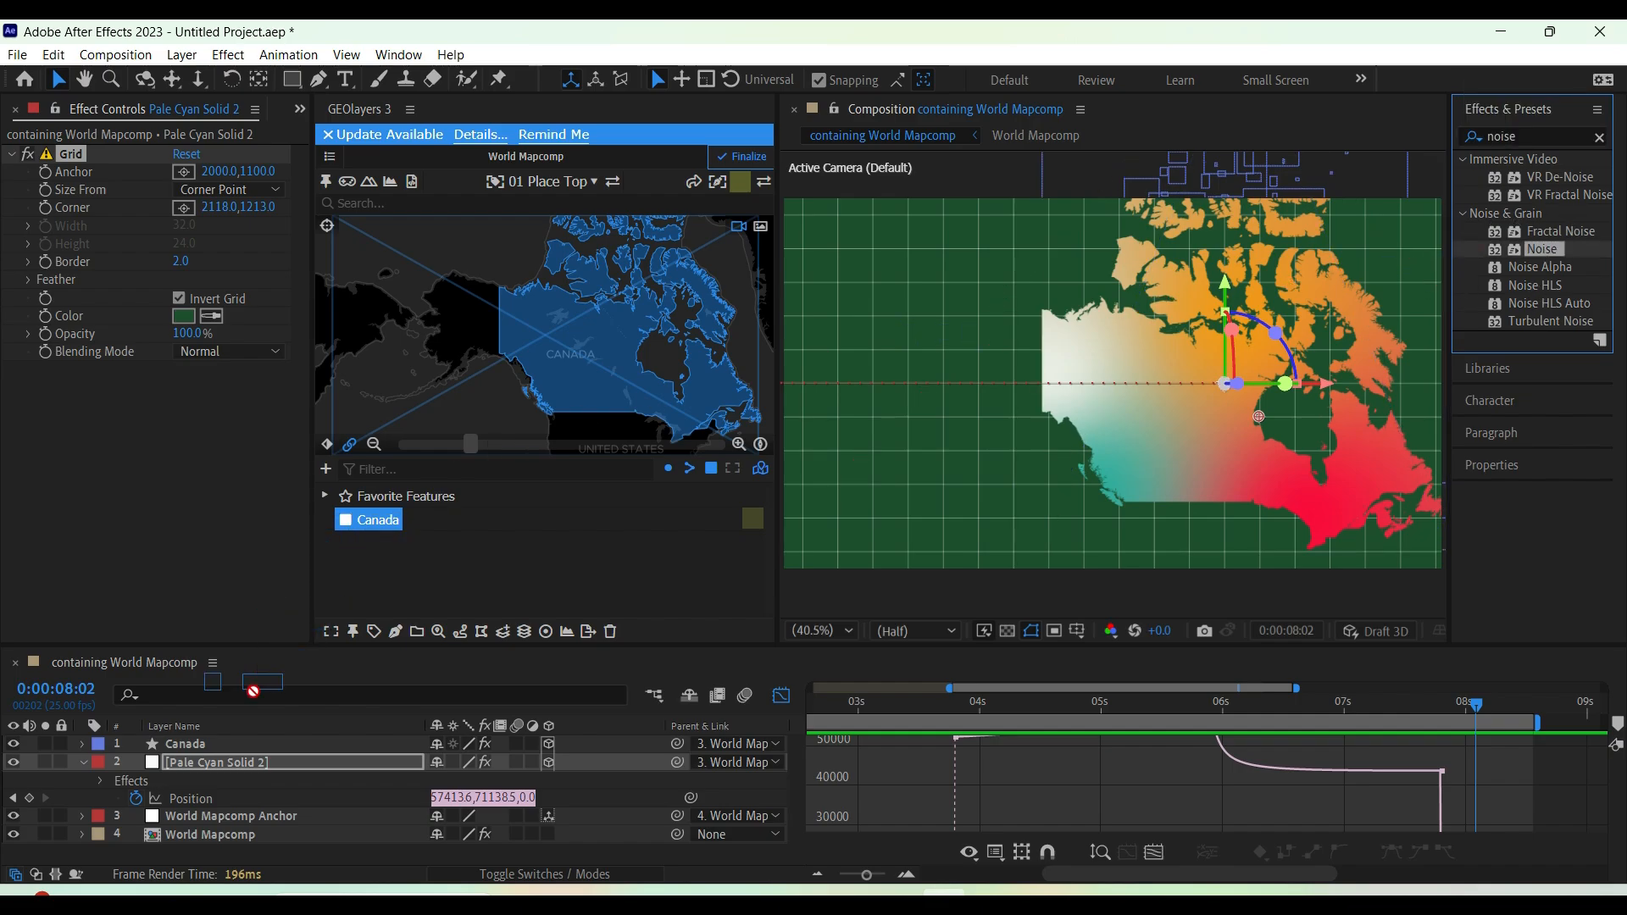
double_click(1543, 249)
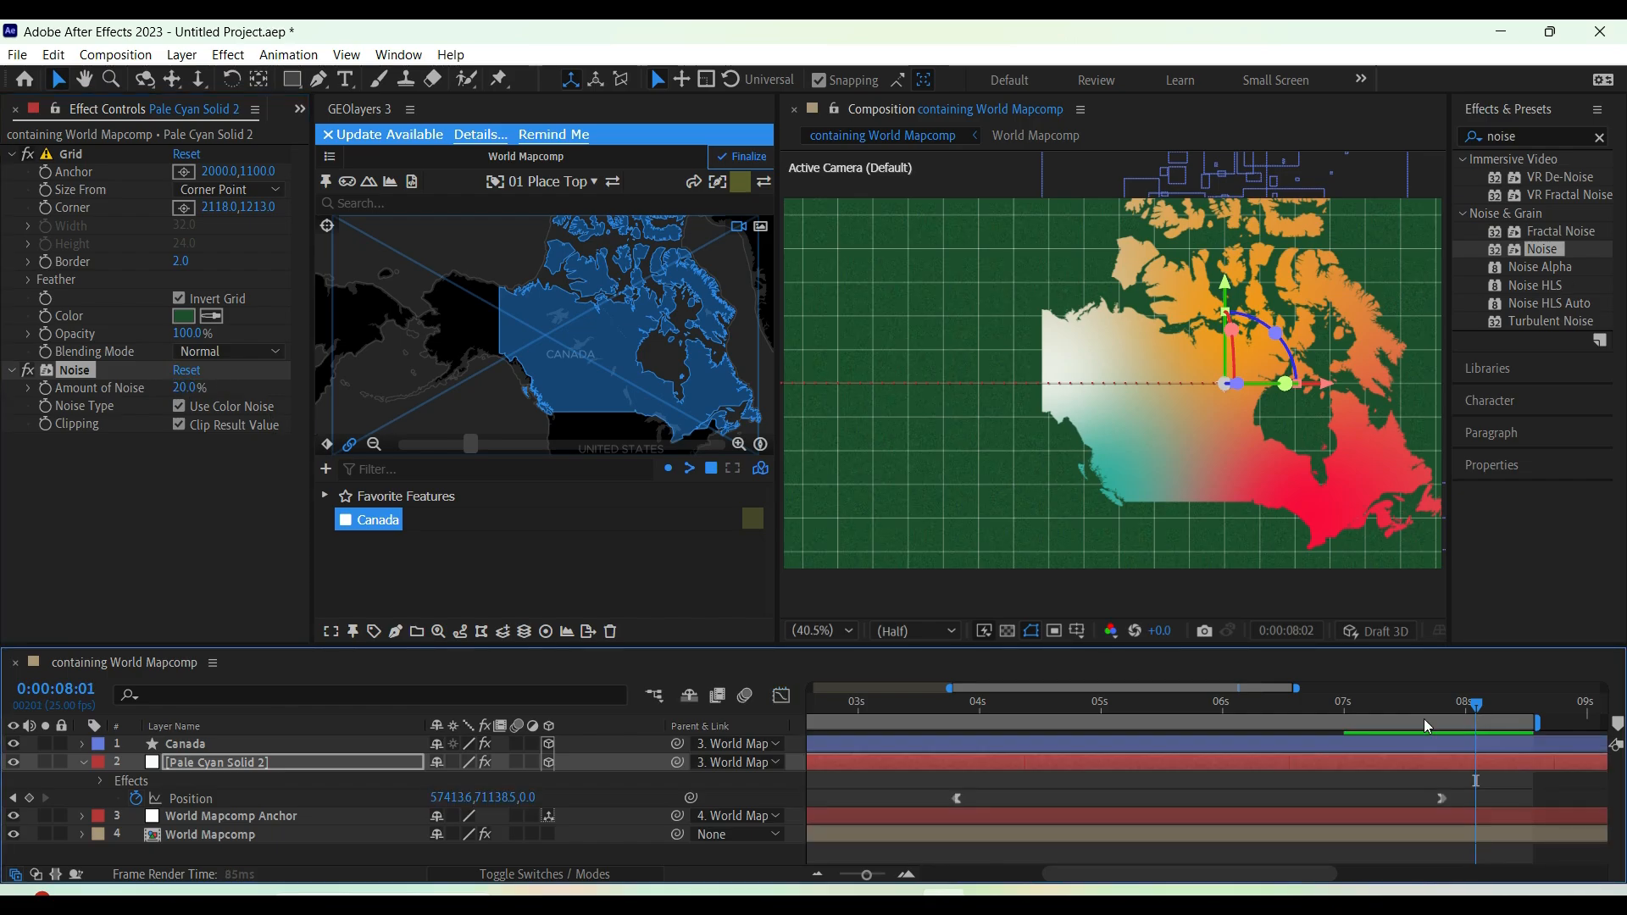
left_click(830, 687)
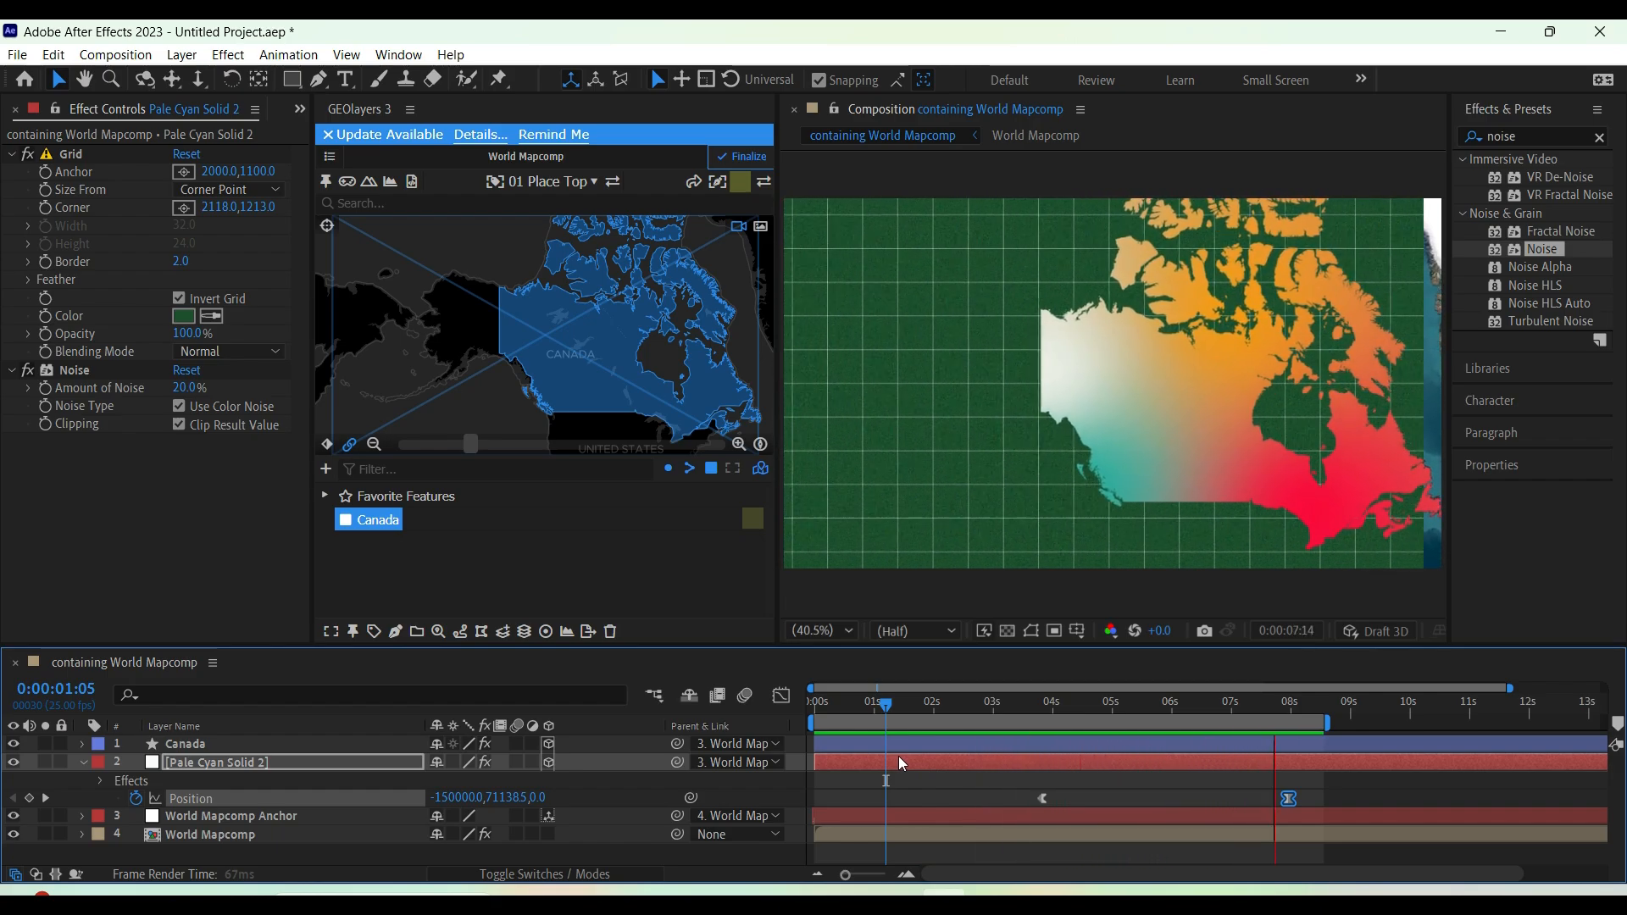
left_click(1293, 702)
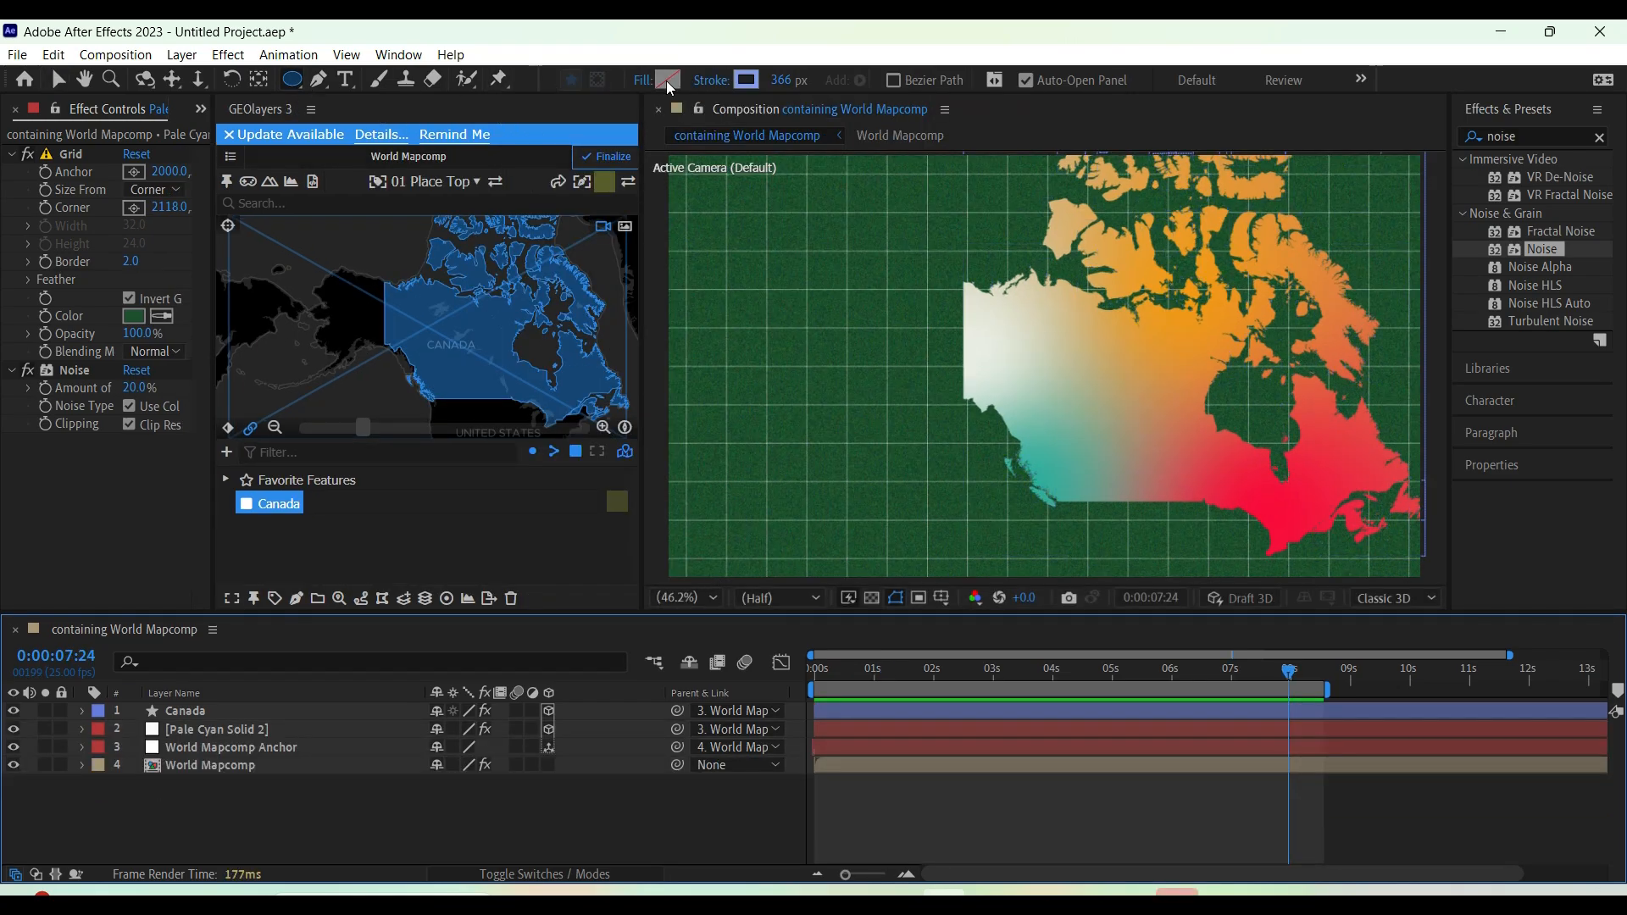
mouse_move(295, 80)
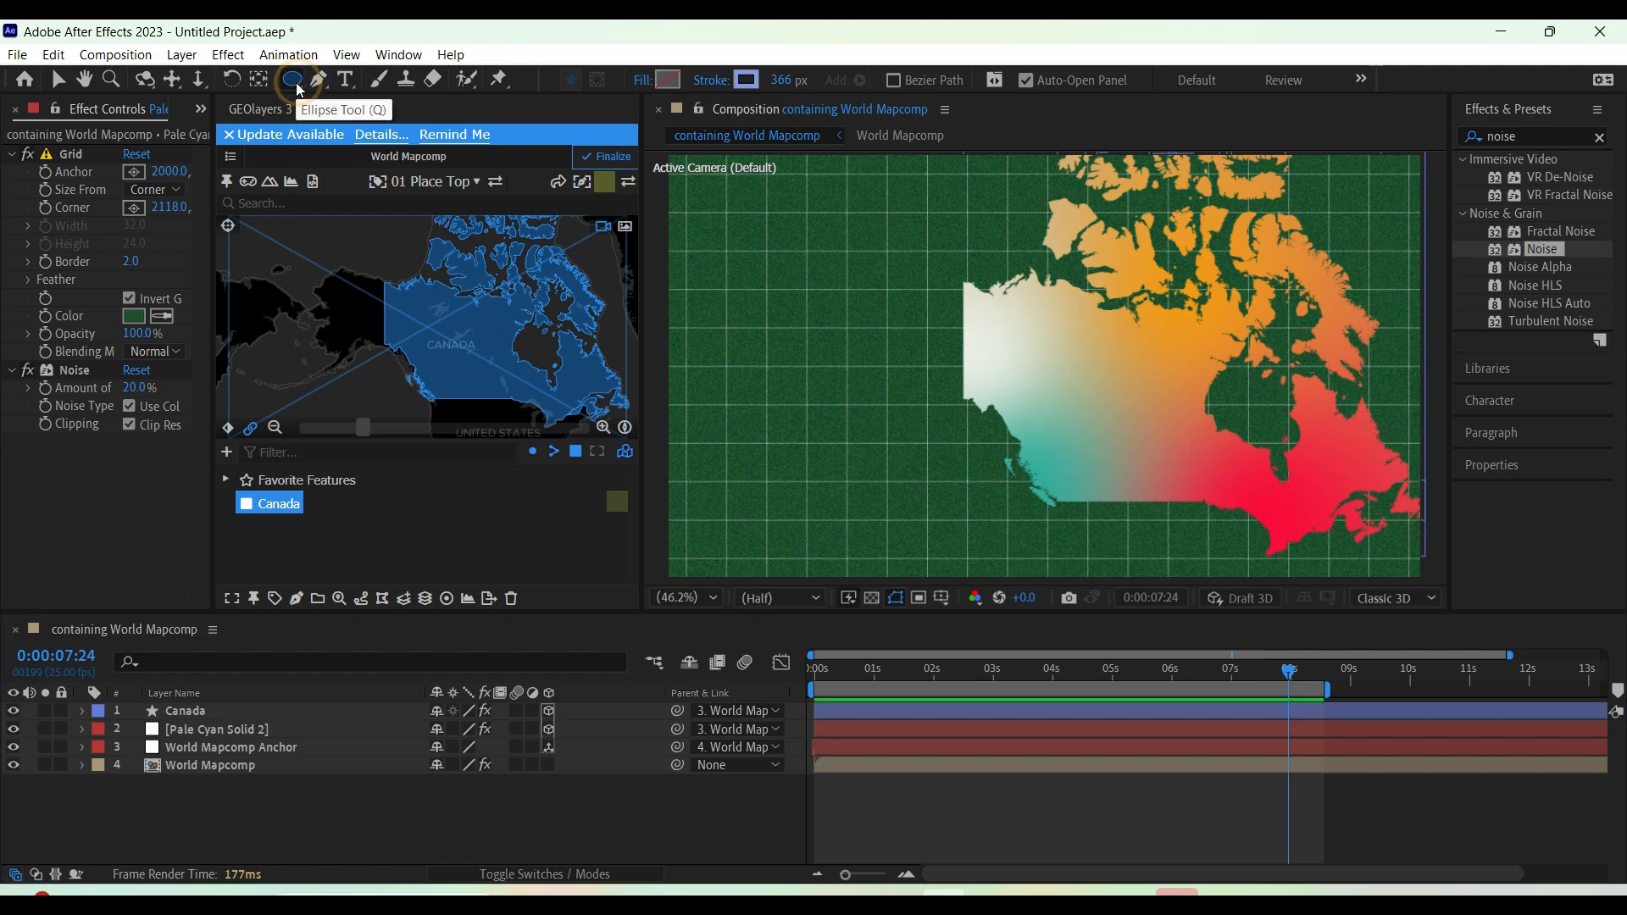
mouse_move(295, 79)
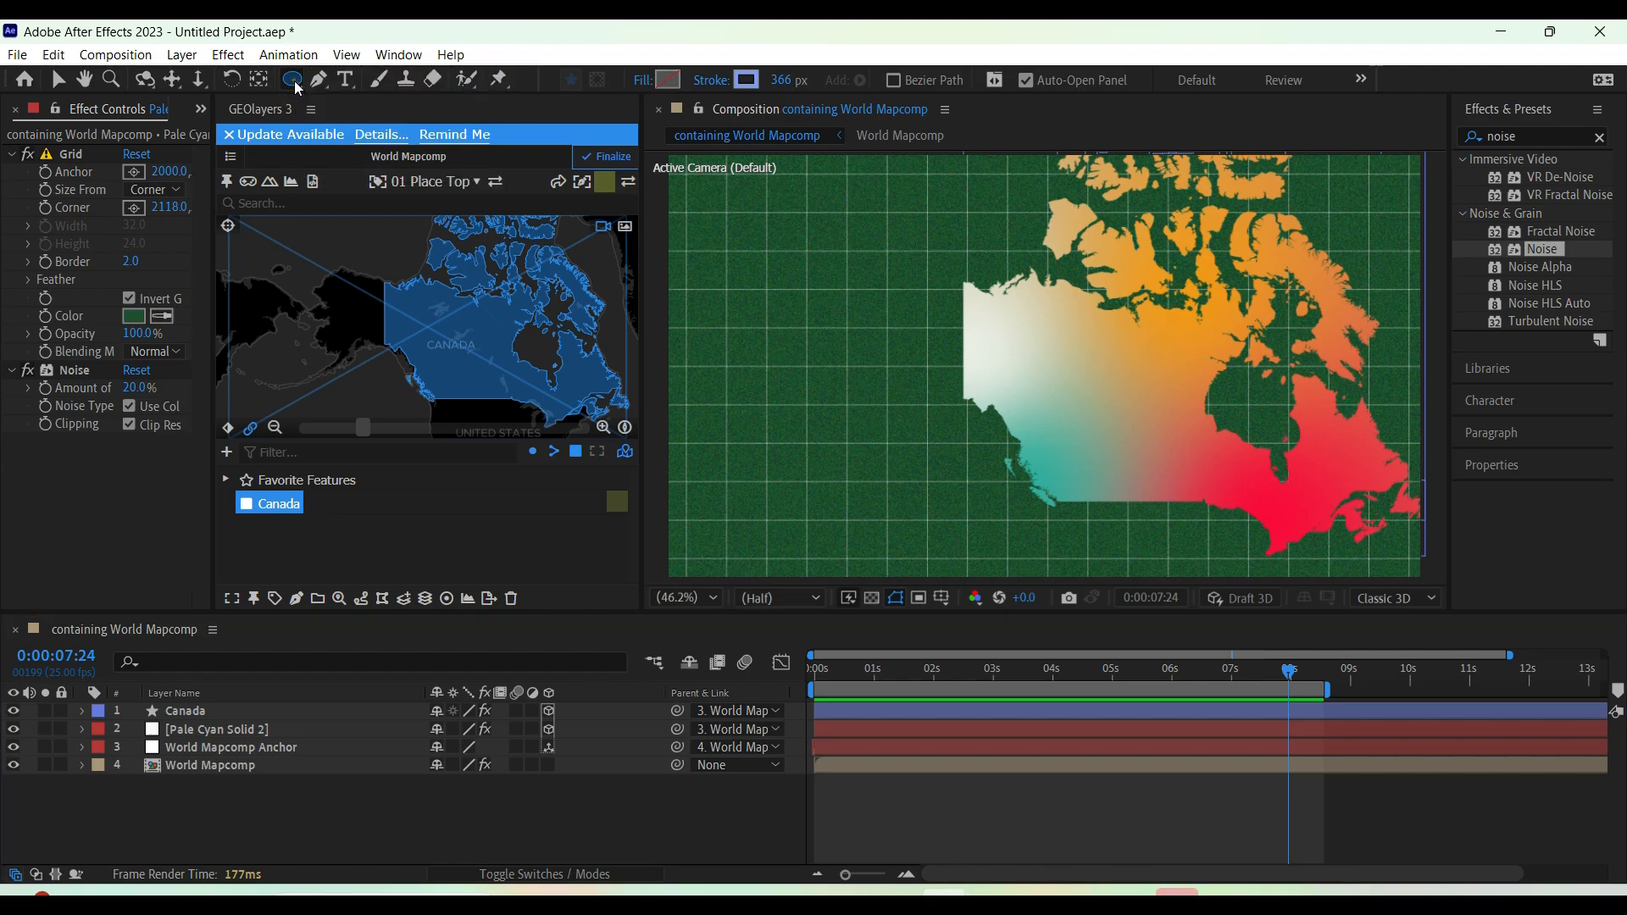
mouse_move(668, 80)
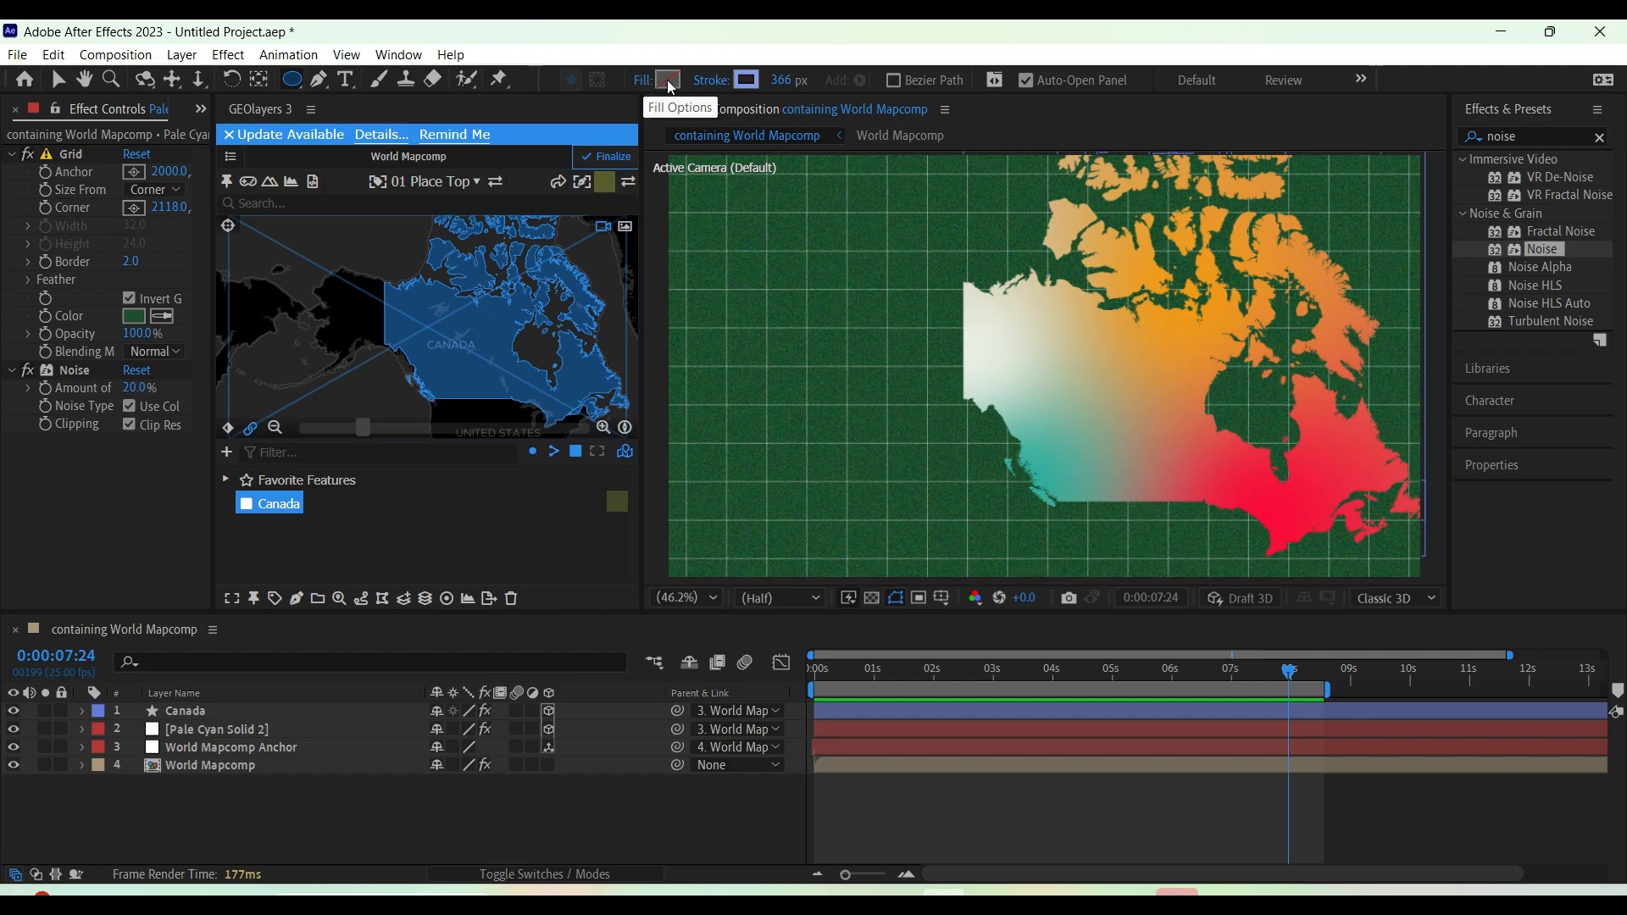
Set the new shape's stroke colour to red and draw the thick-outlined circle beside the map
left_click(746, 80)
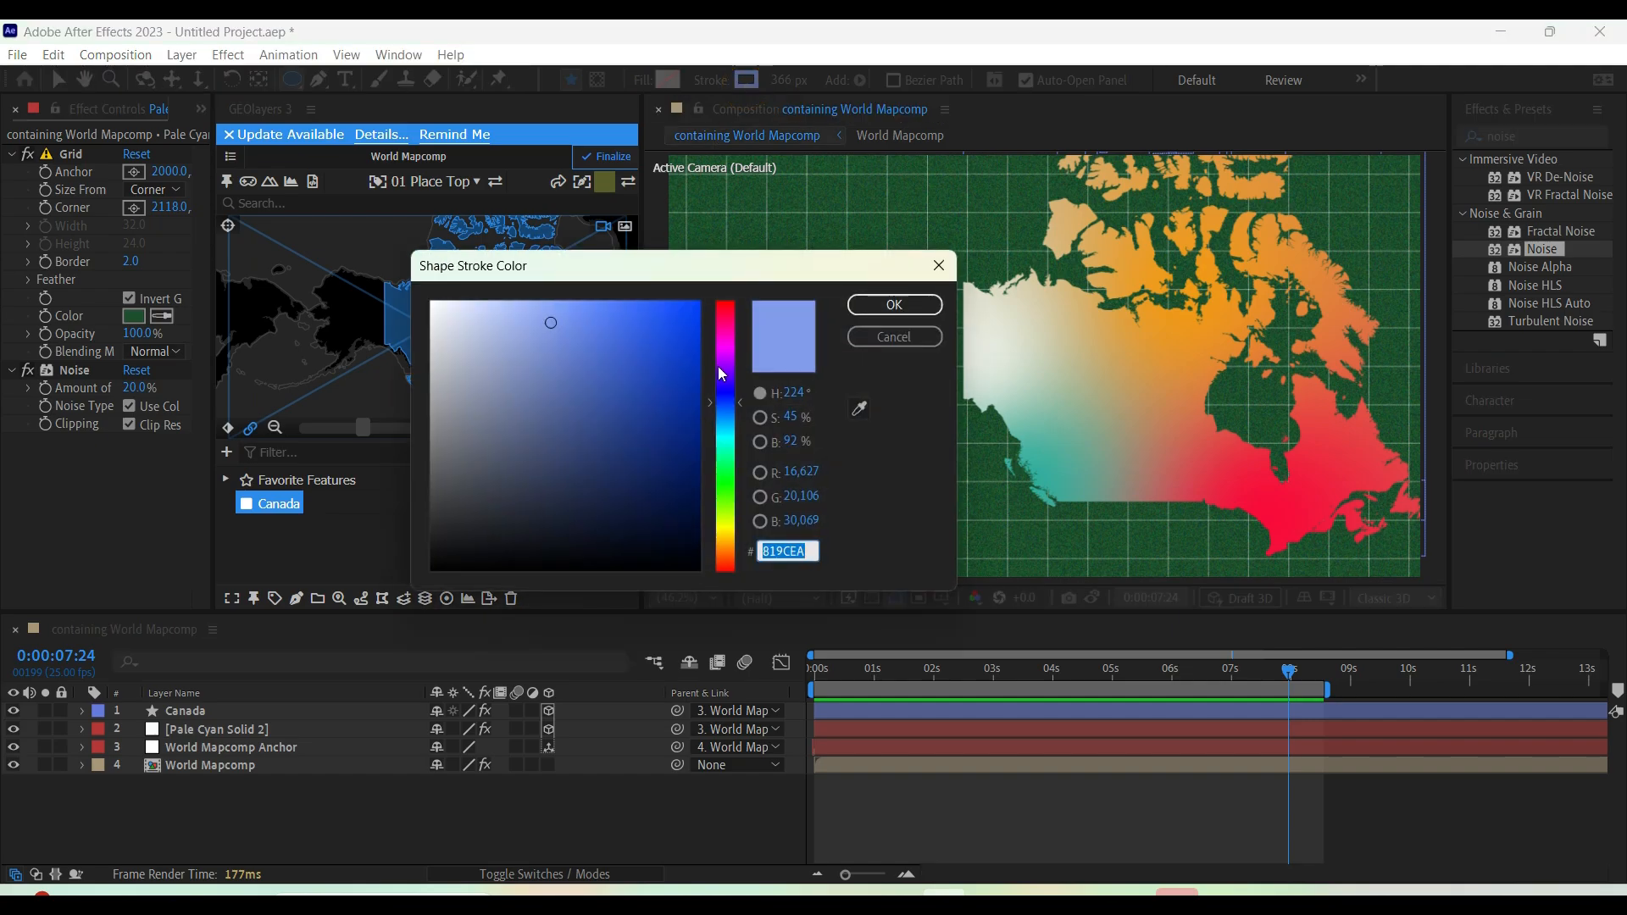
left_click(695, 309)
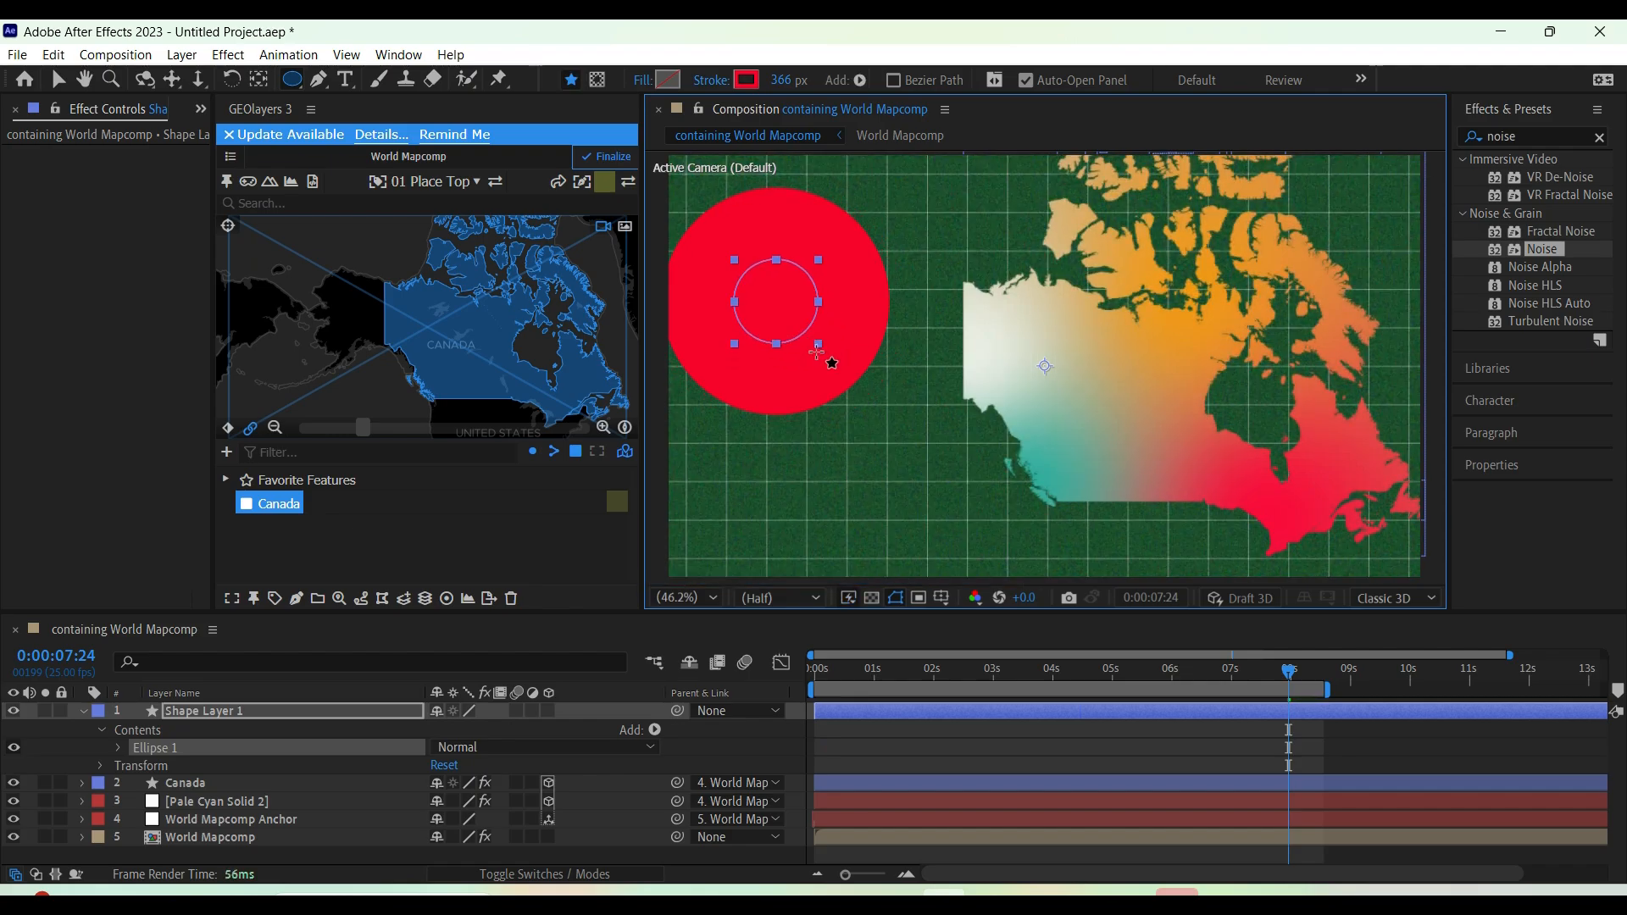
left_click(82, 710)
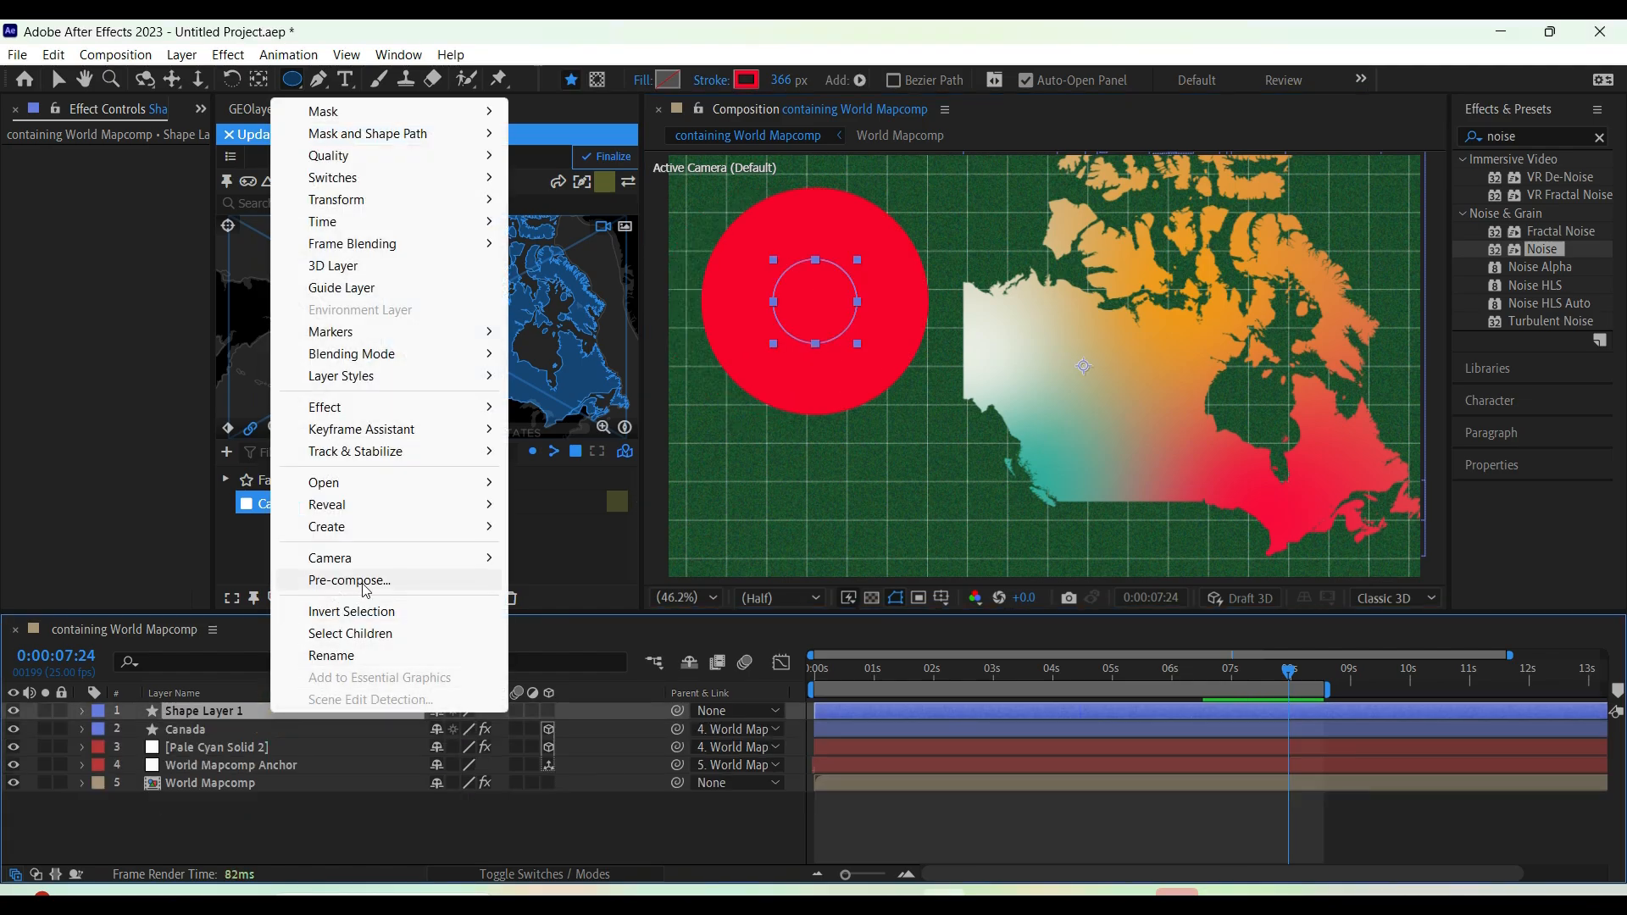
Pre-compose the red circle layer into its own nested composition
left_click(349, 580)
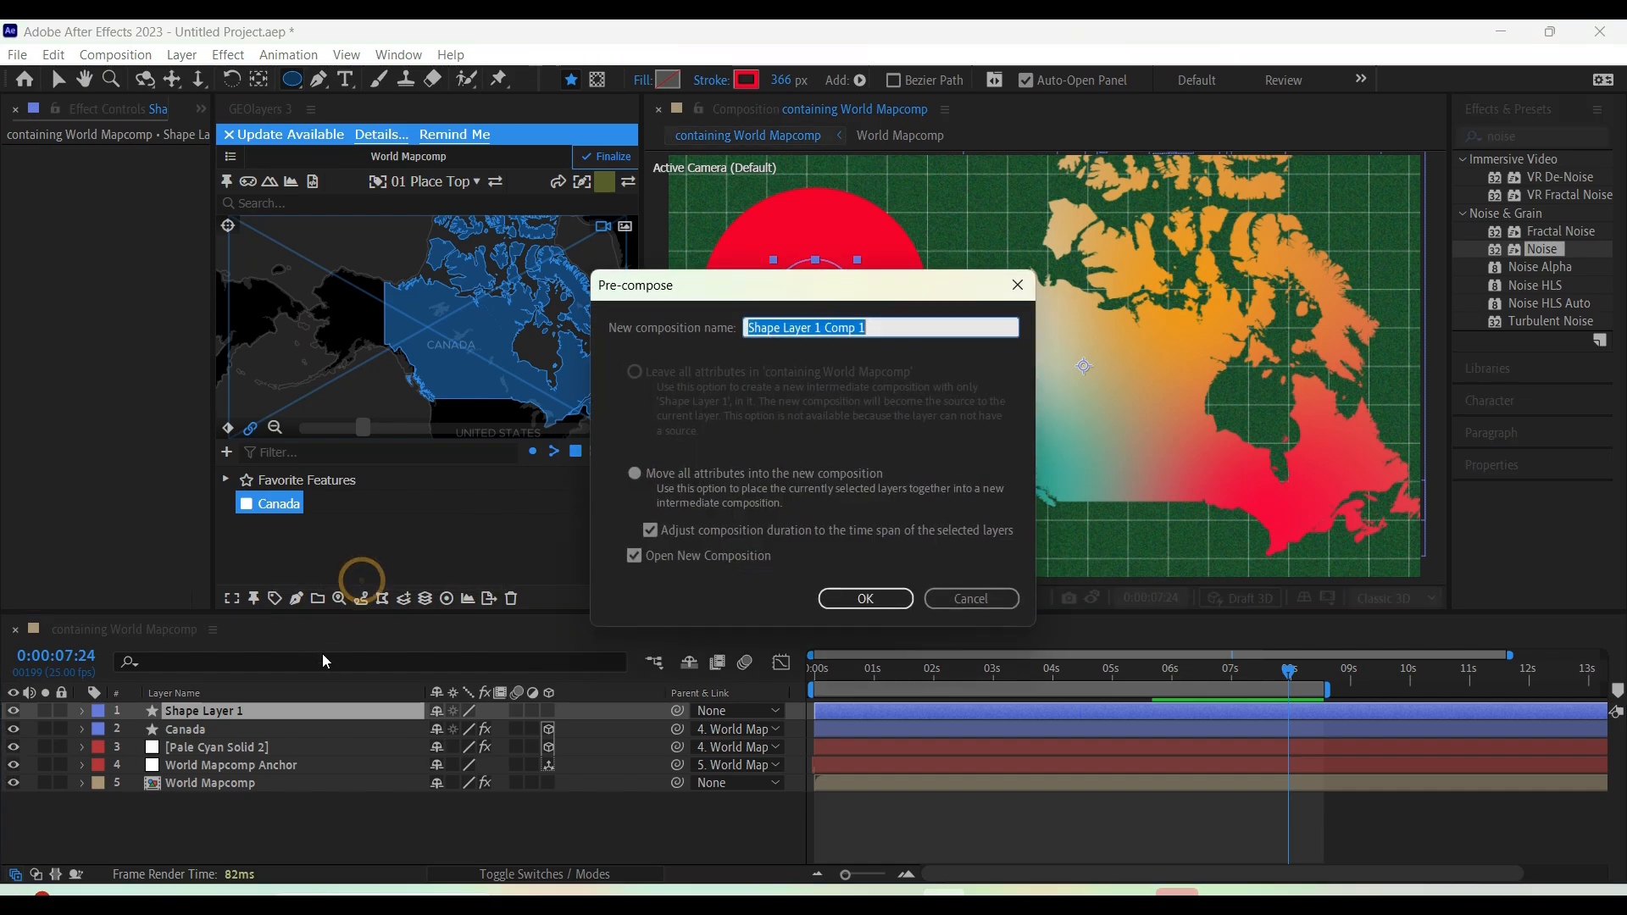
left_click(864, 598)
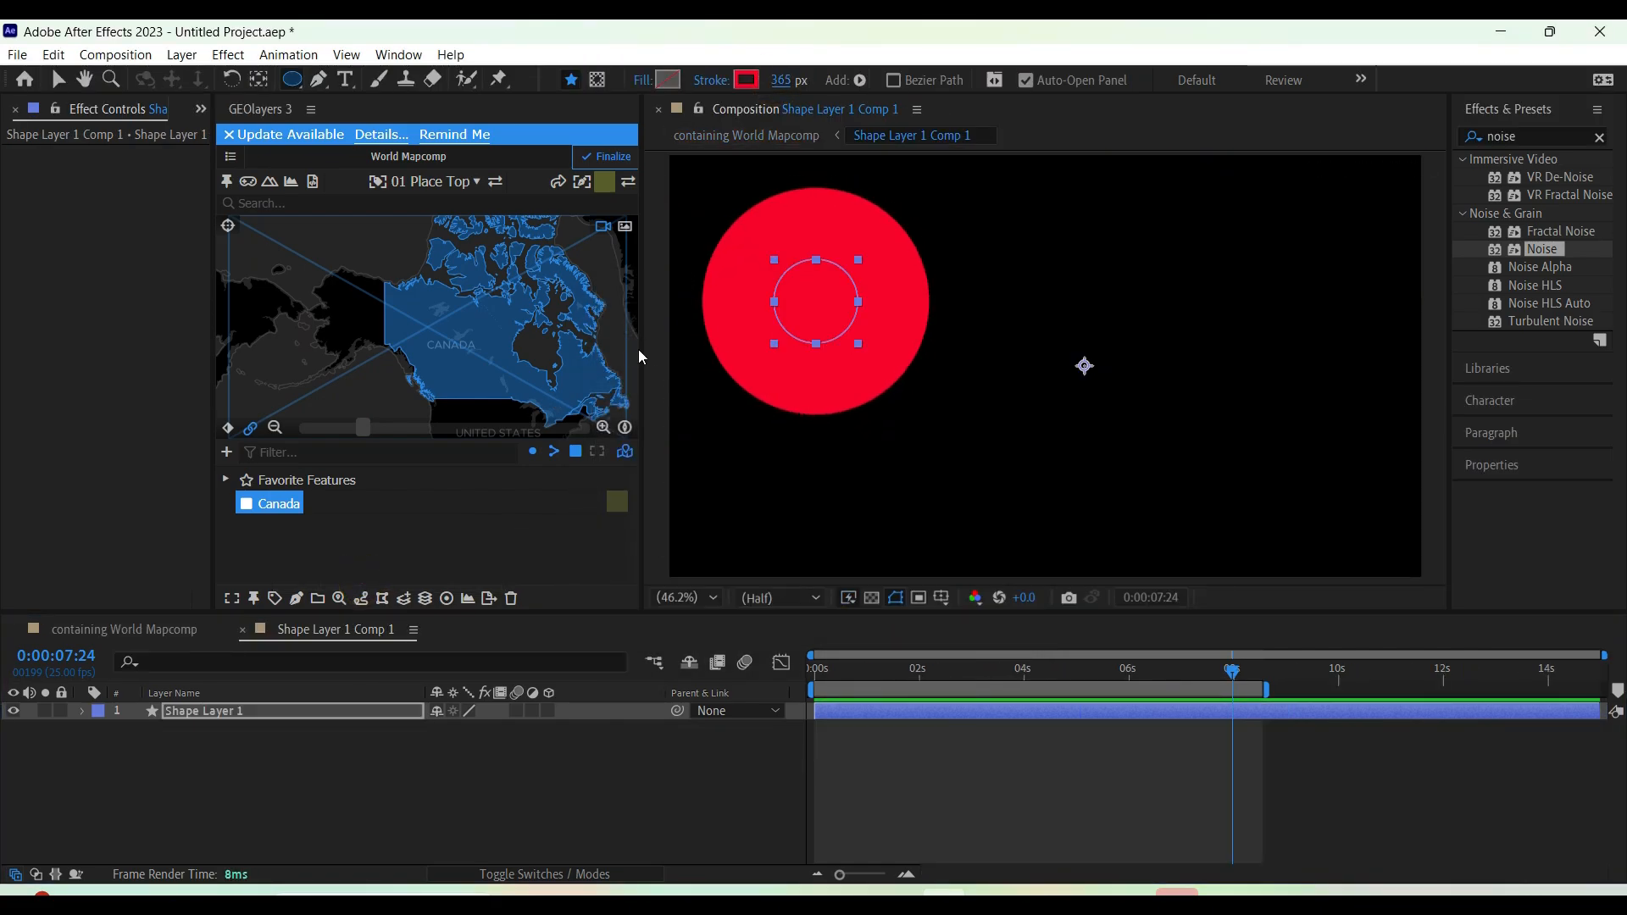
mouse_move(395, 727)
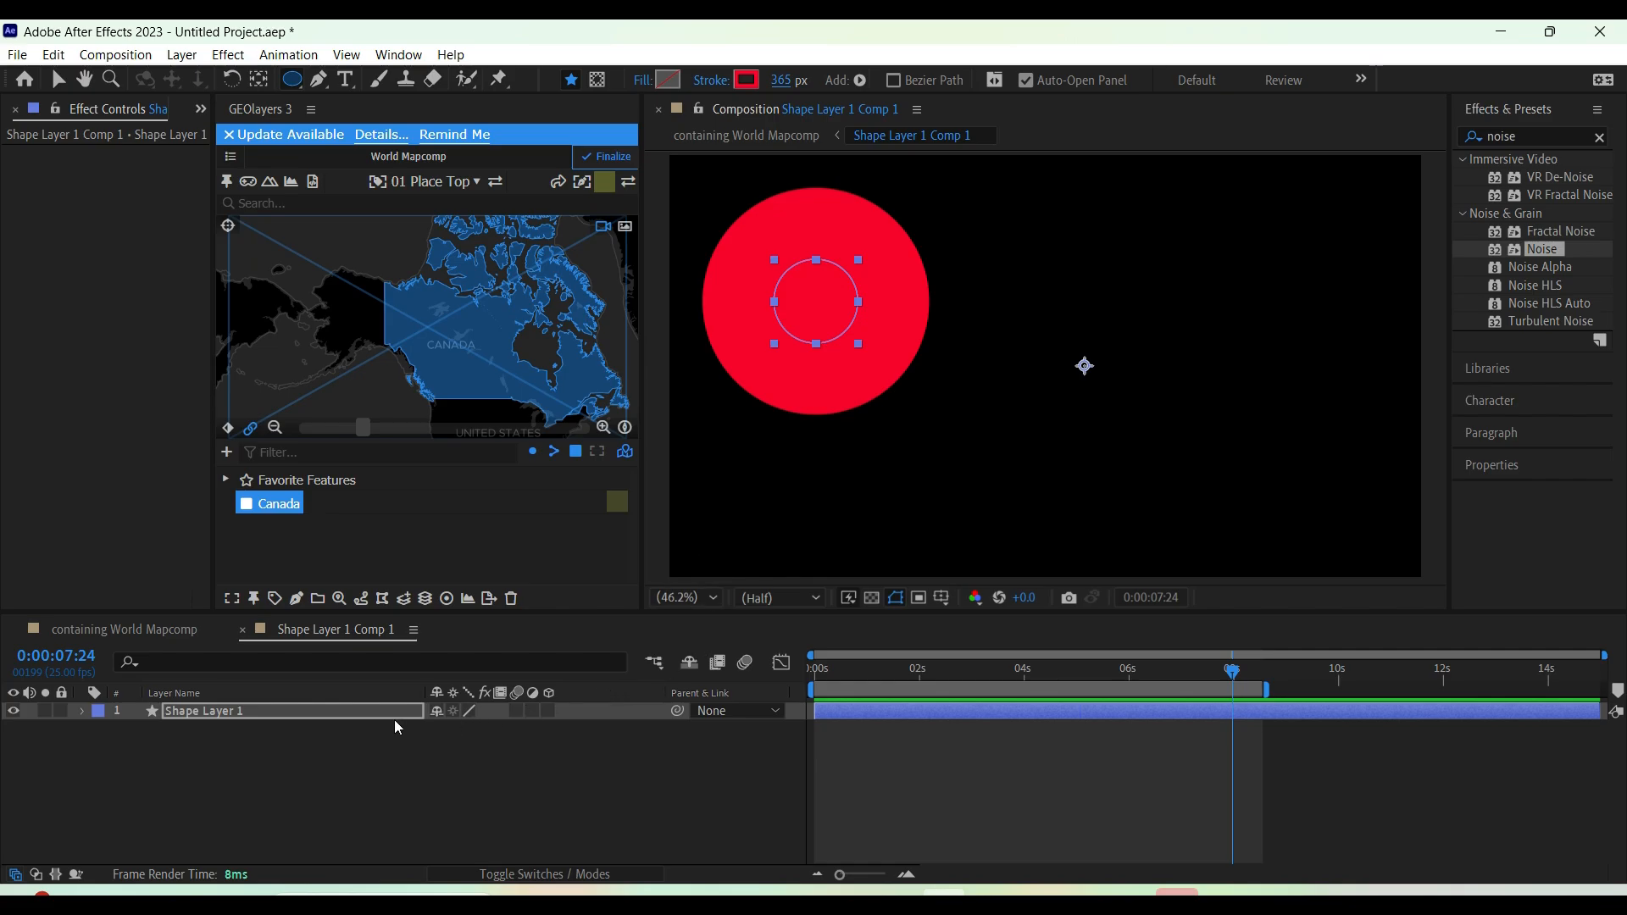
left_click(82, 711)
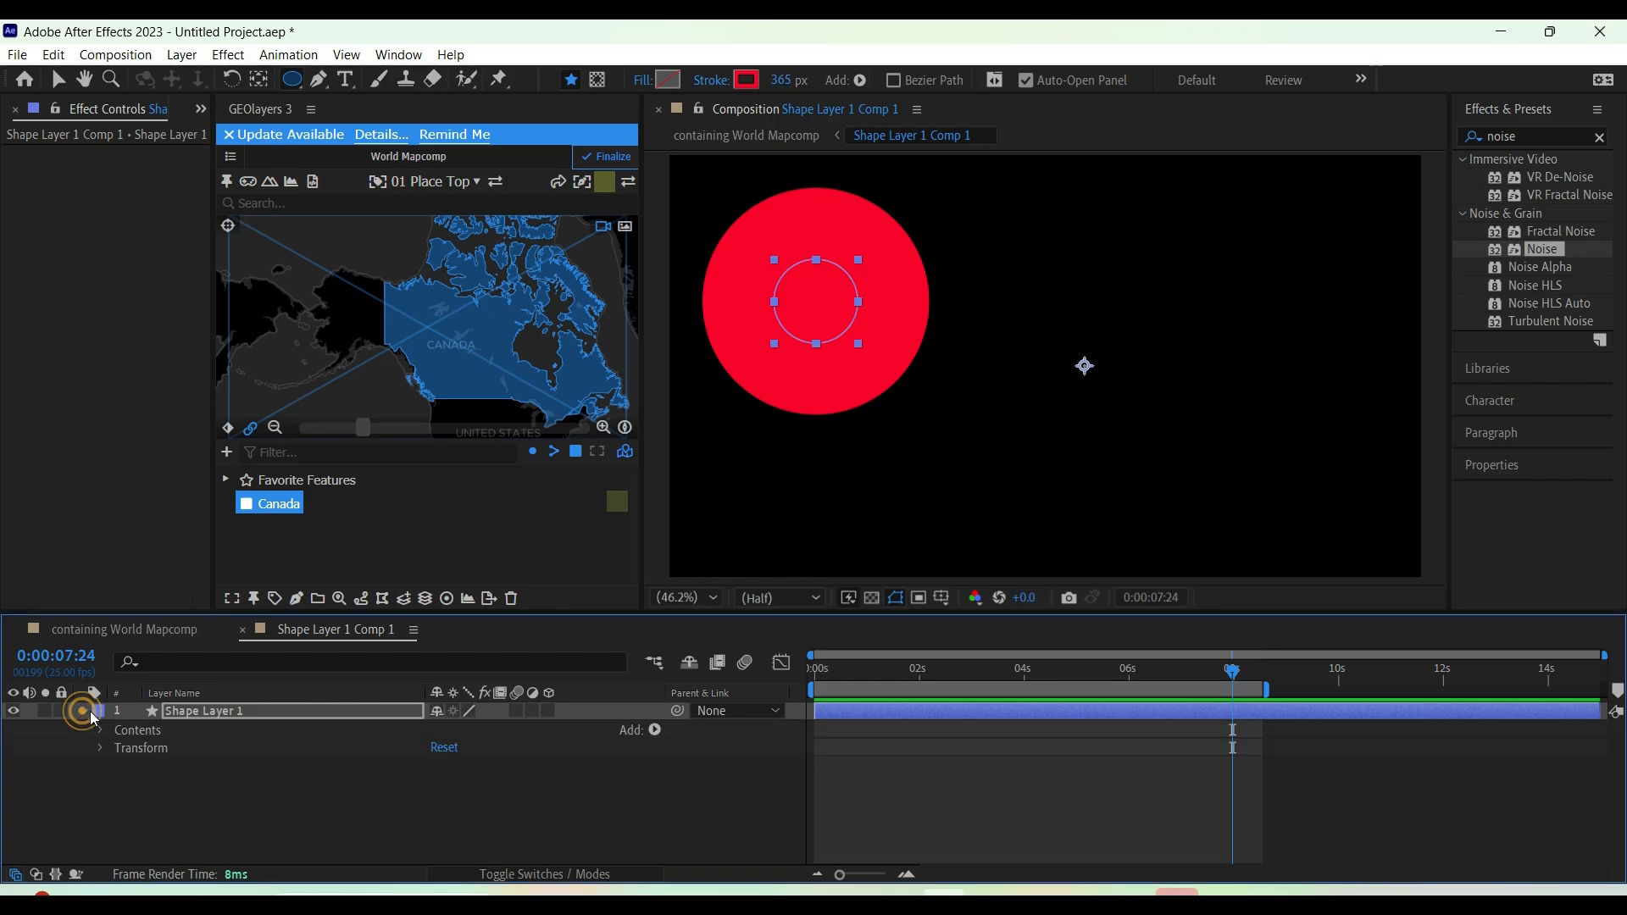
Add Trim Paths to the circle and keyframe its End so the ring draws on, with Scale at 135%
left_click(654, 729)
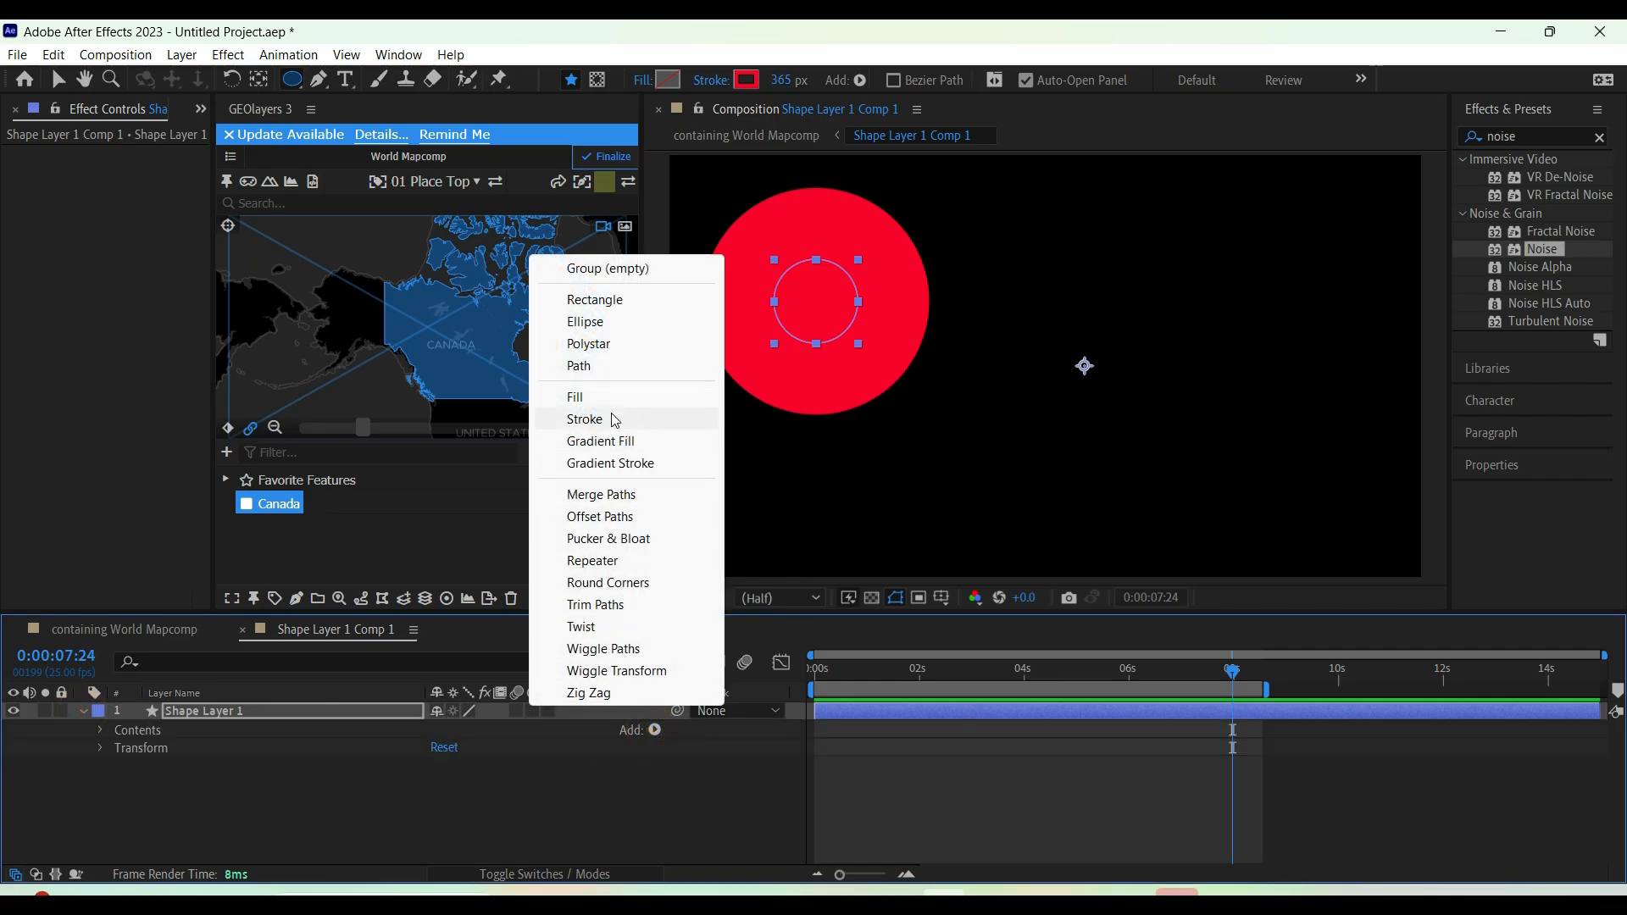
mouse_move(586, 605)
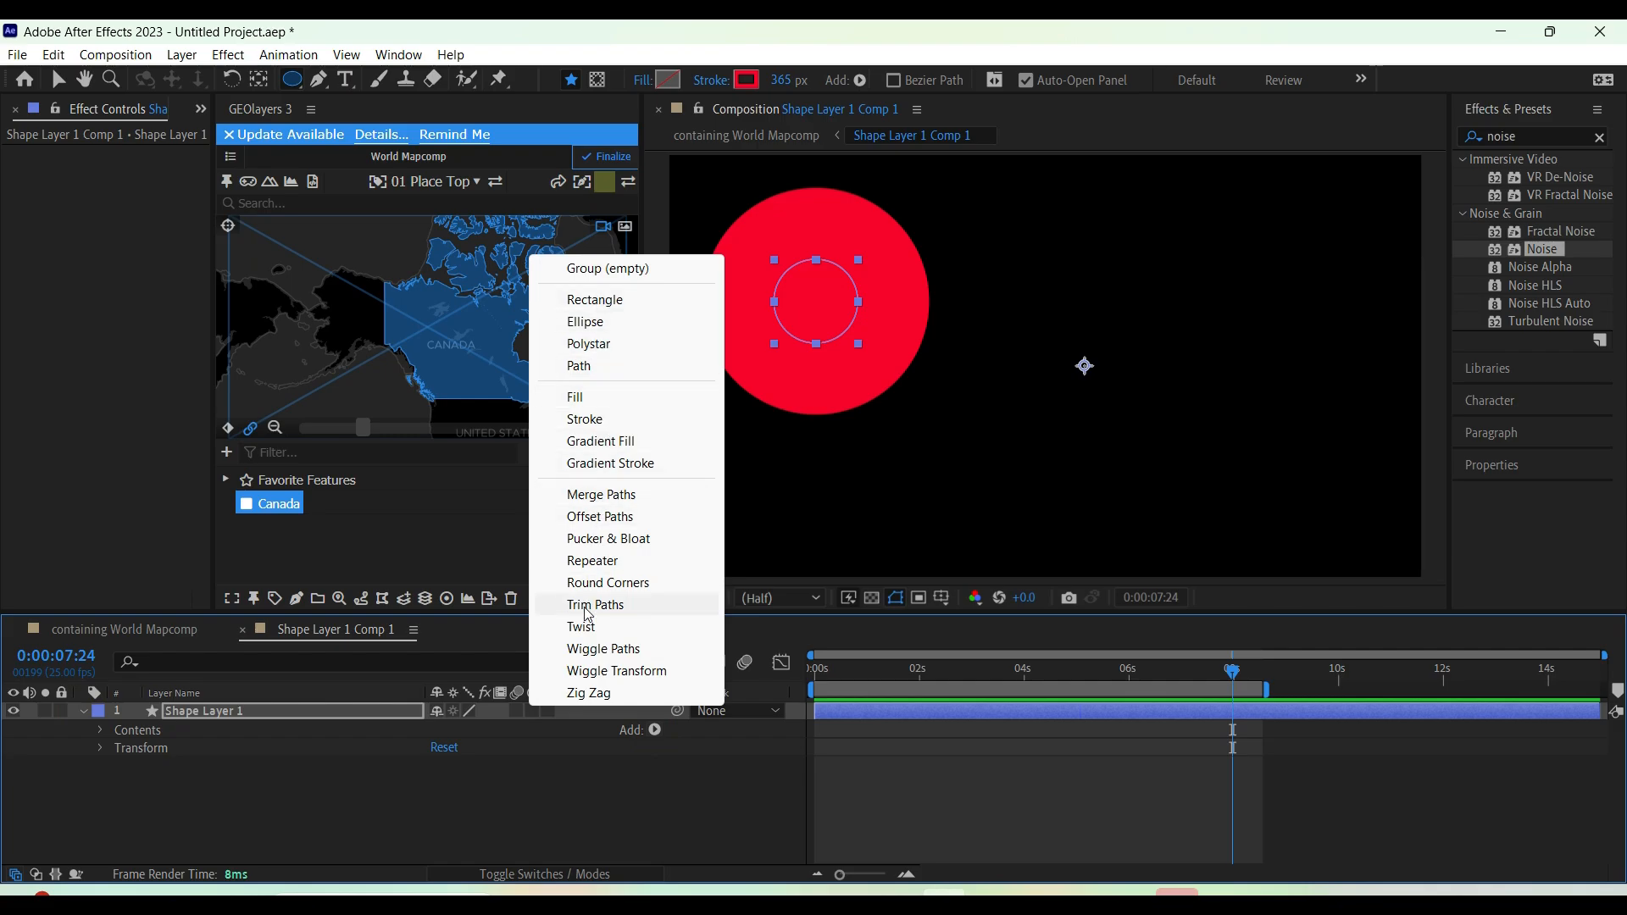
left_click(595, 603)
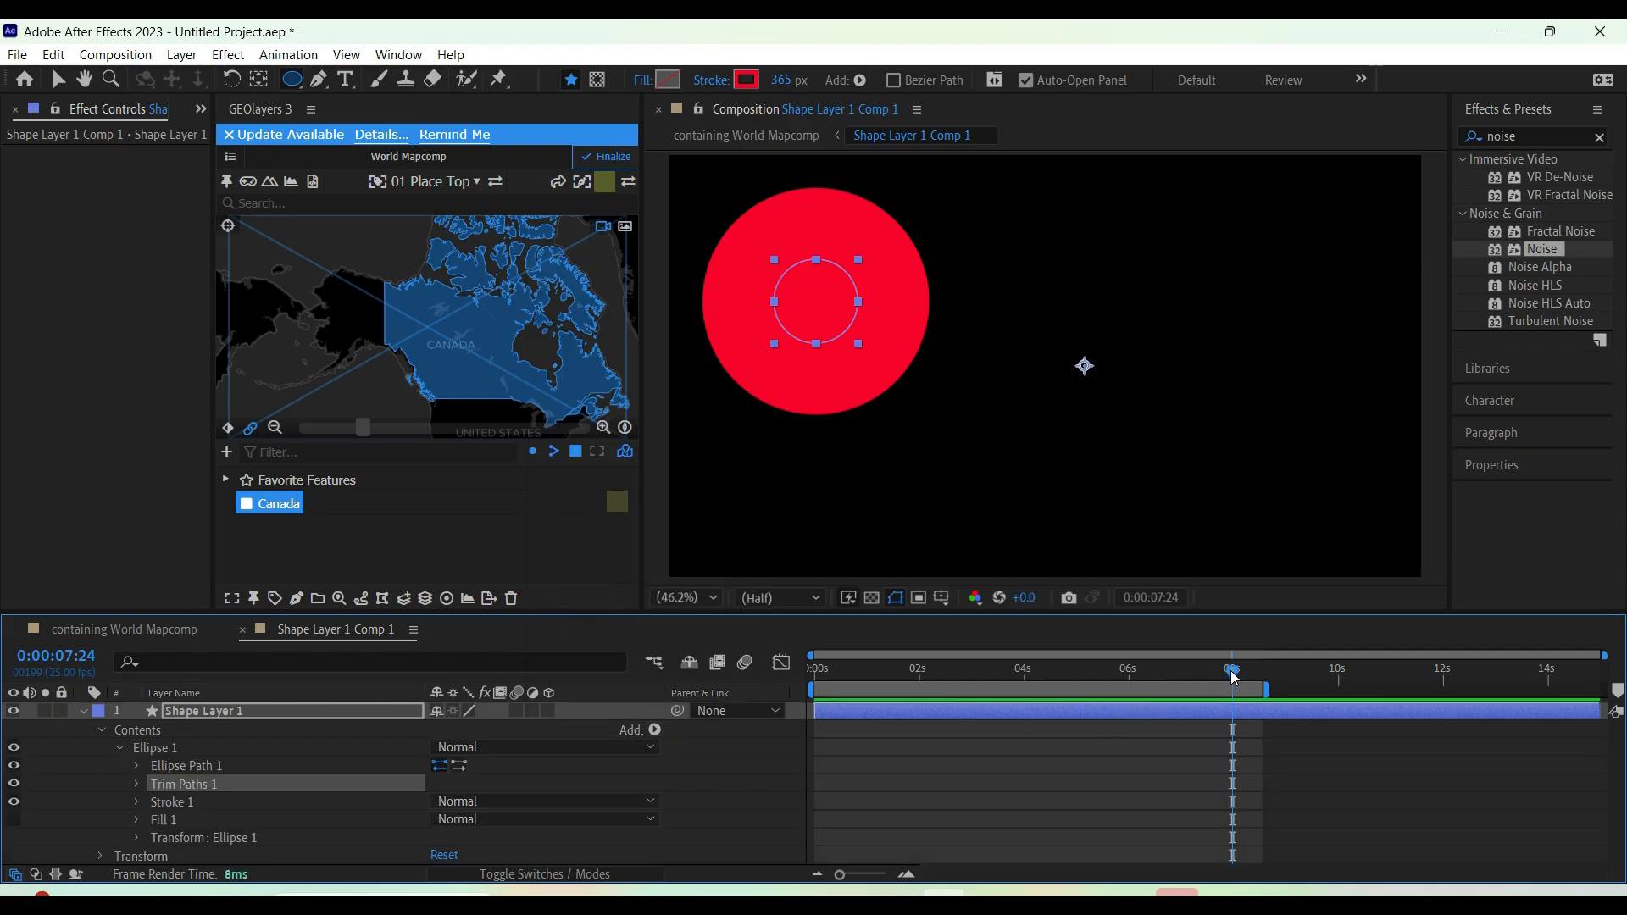
left_click(978, 669)
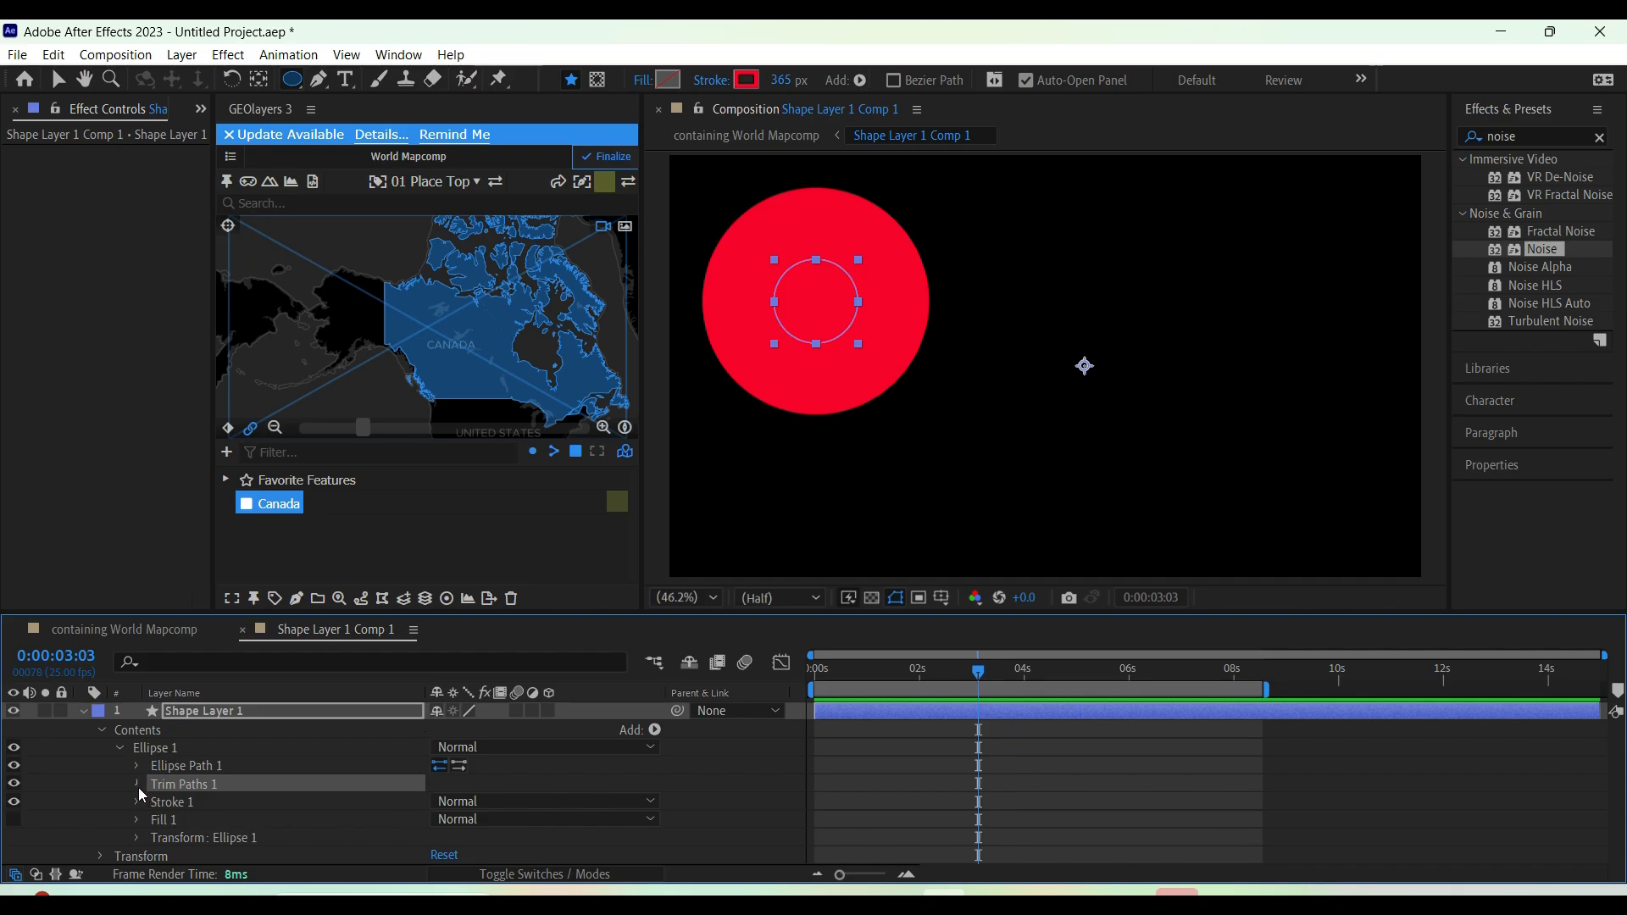
left_click(136, 783)
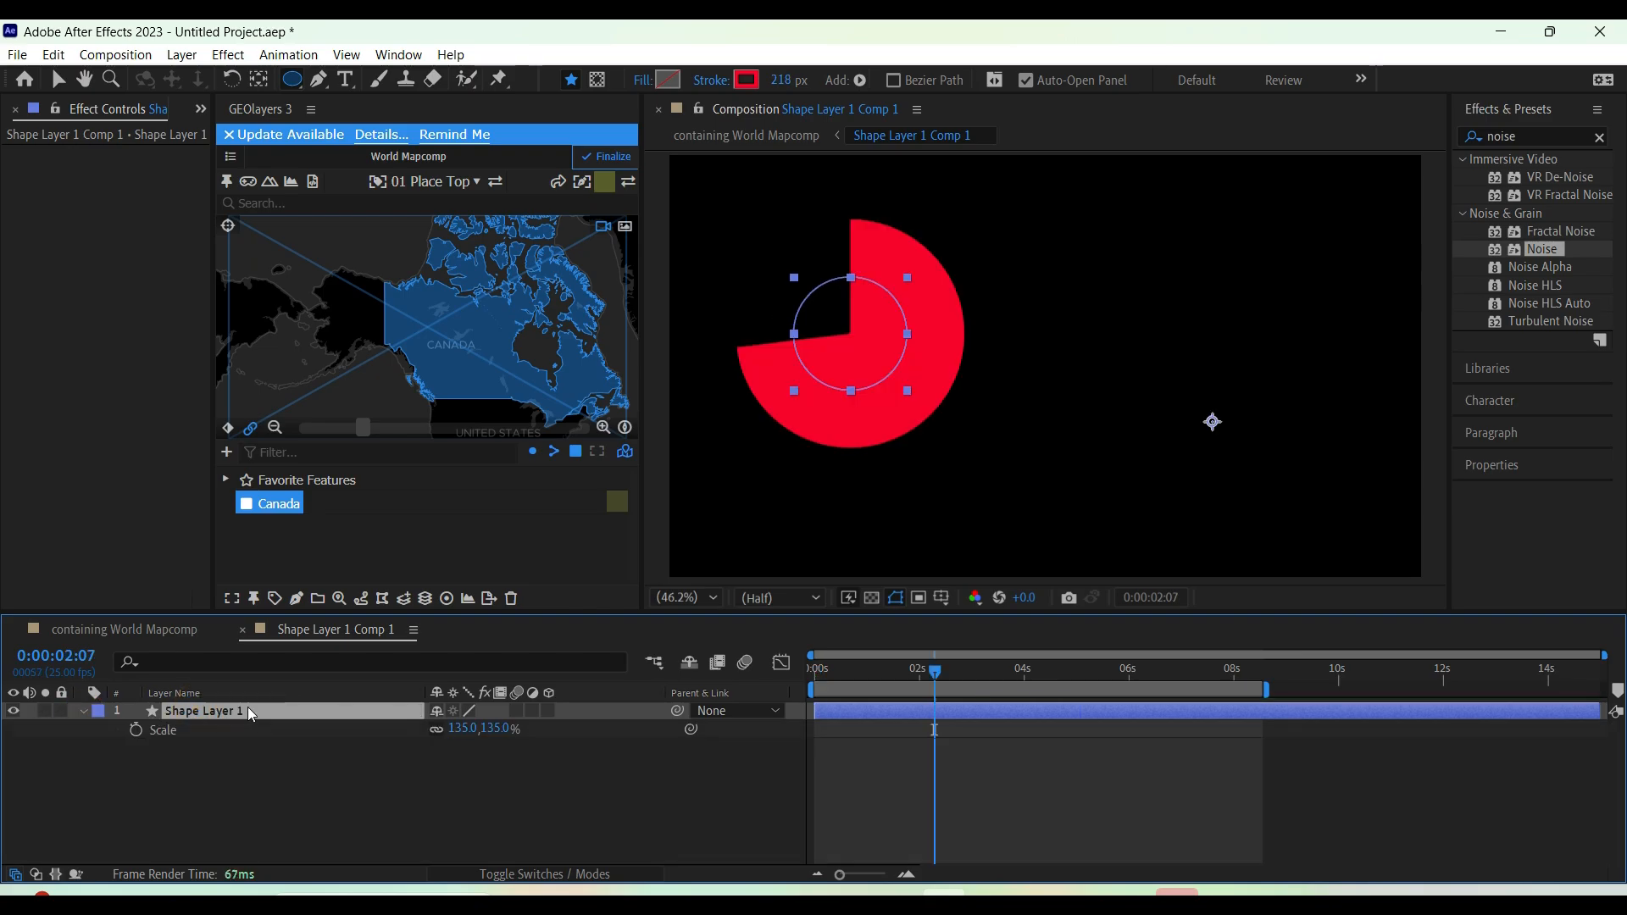
mouse_move(234, 678)
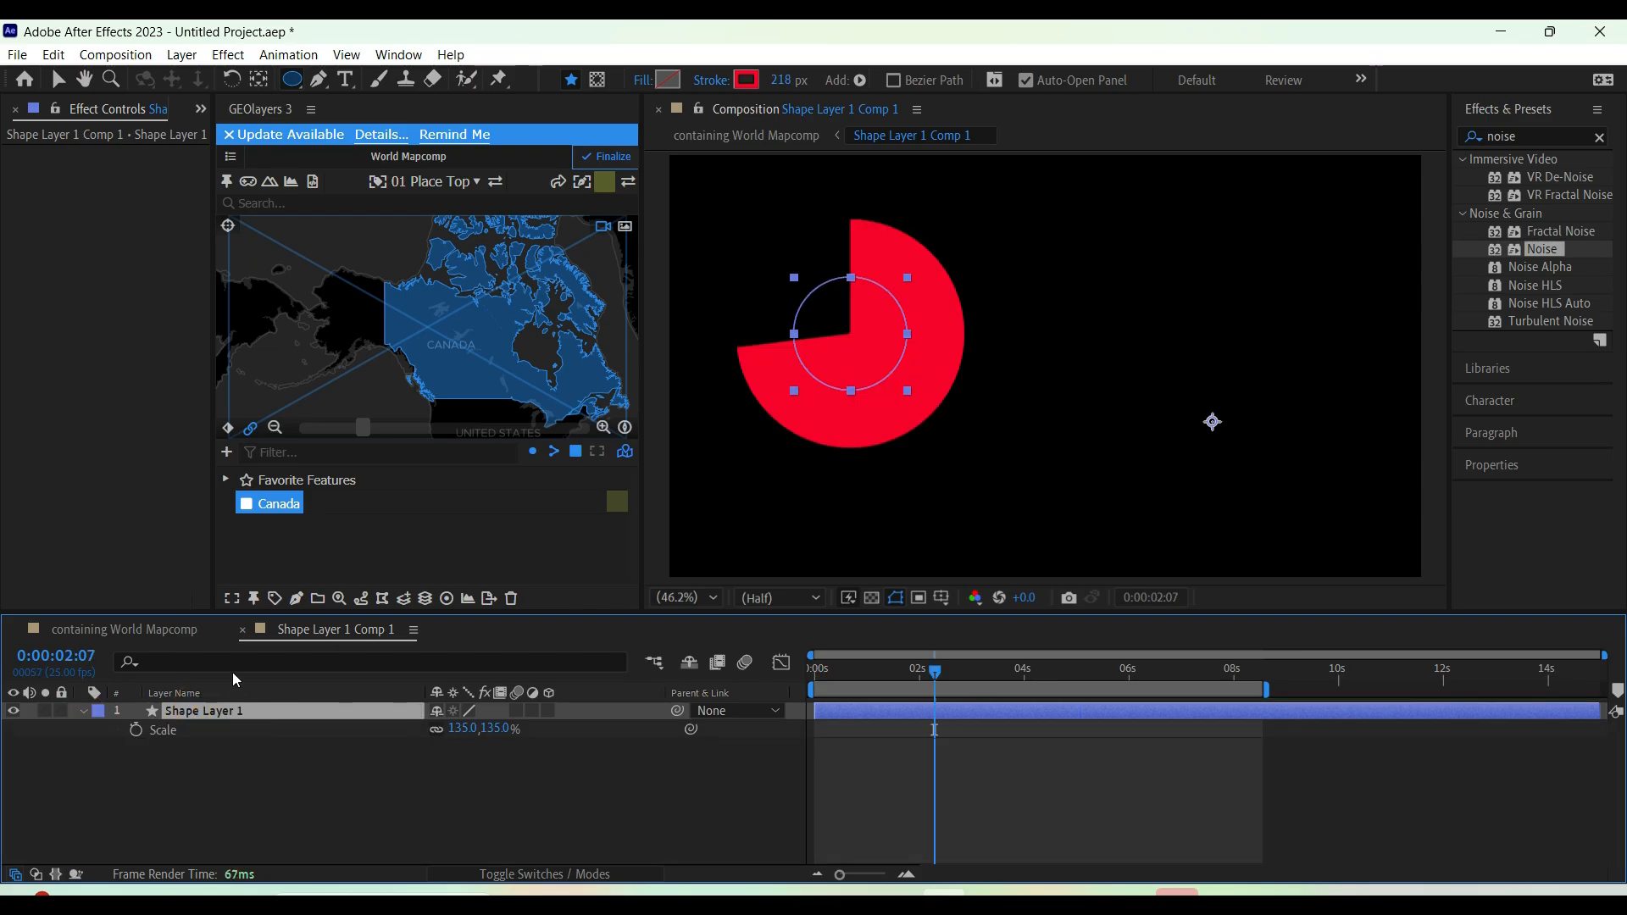
Duplicate the trimmed circle into French and English slice layers with End keyframes
left_click(498, 80)
type("French")
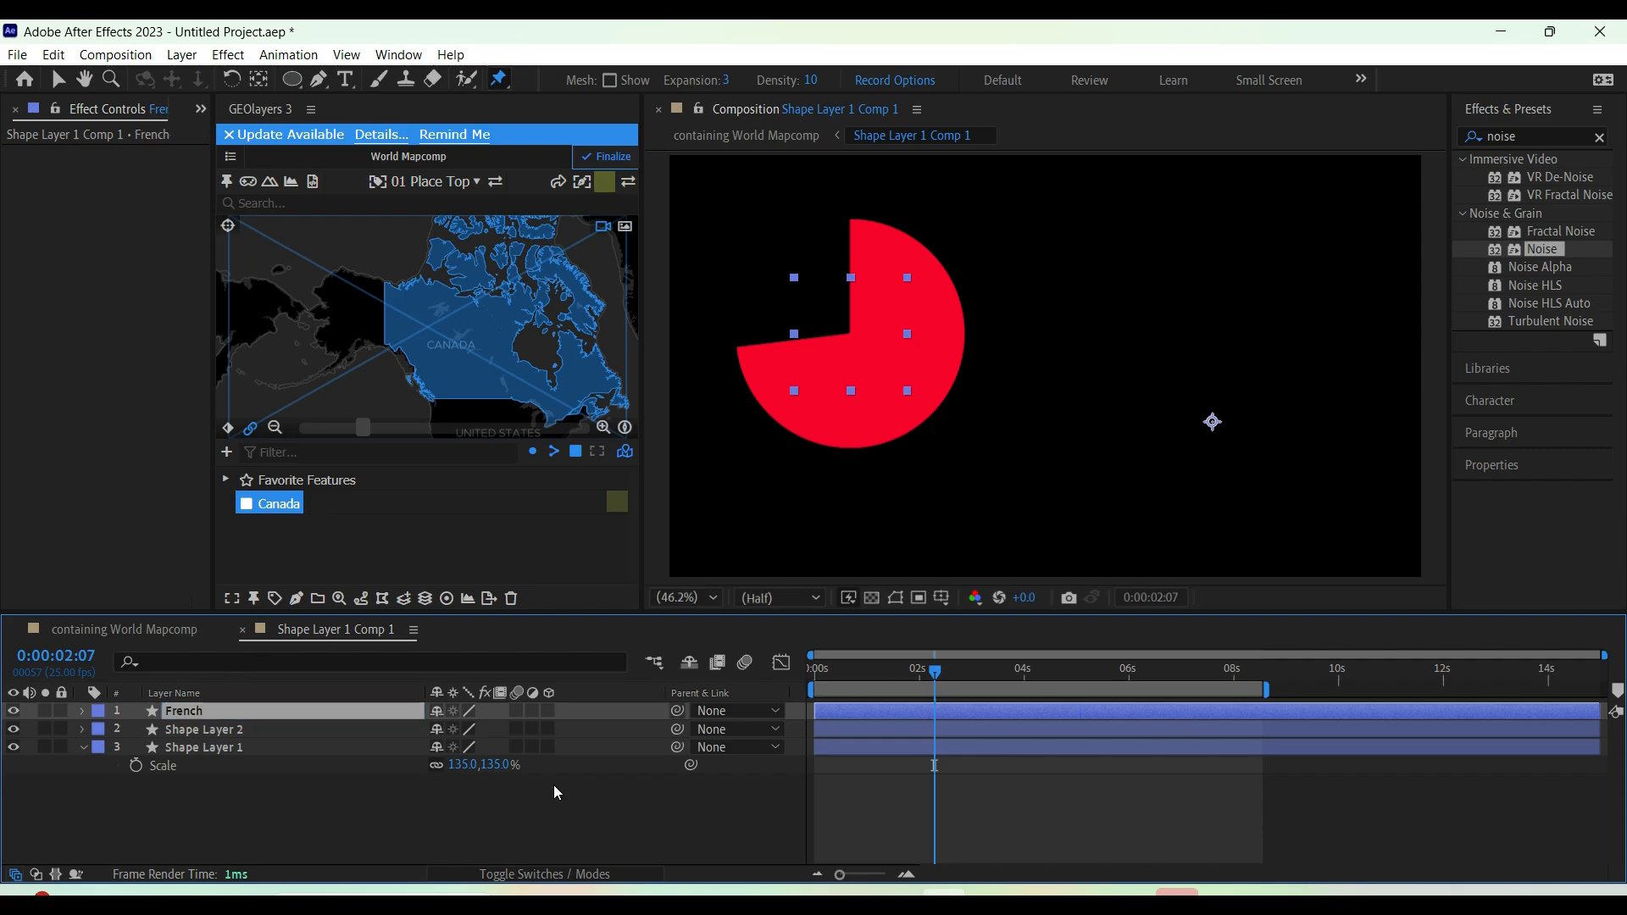
left_click(204, 729)
type("English")
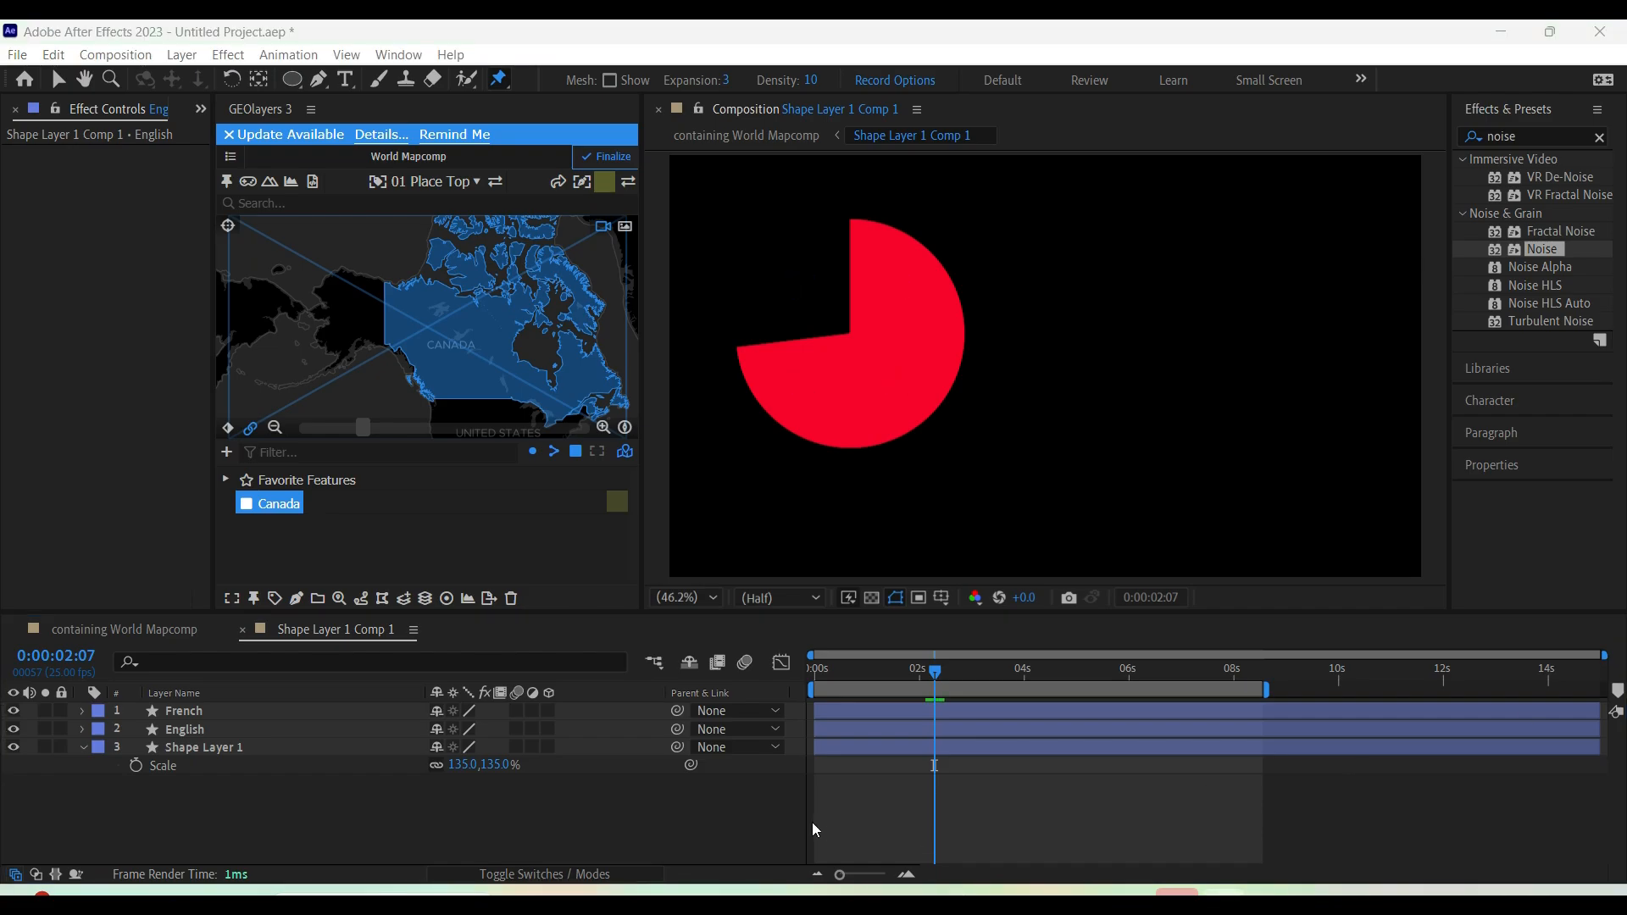
left_click(207, 747)
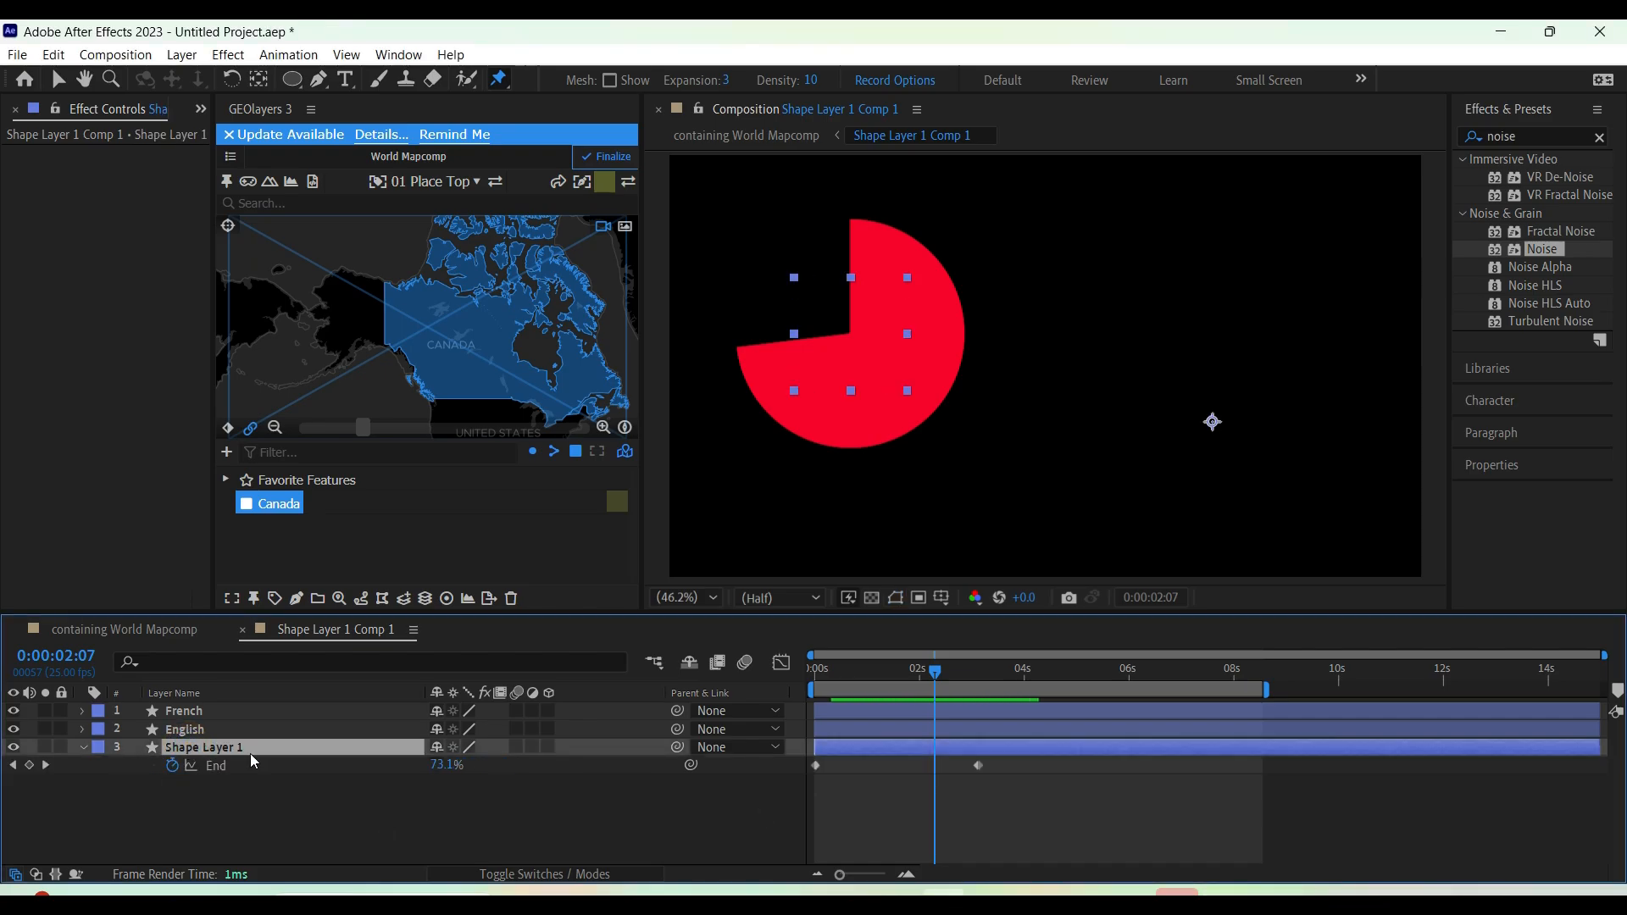
left_click(82, 748)
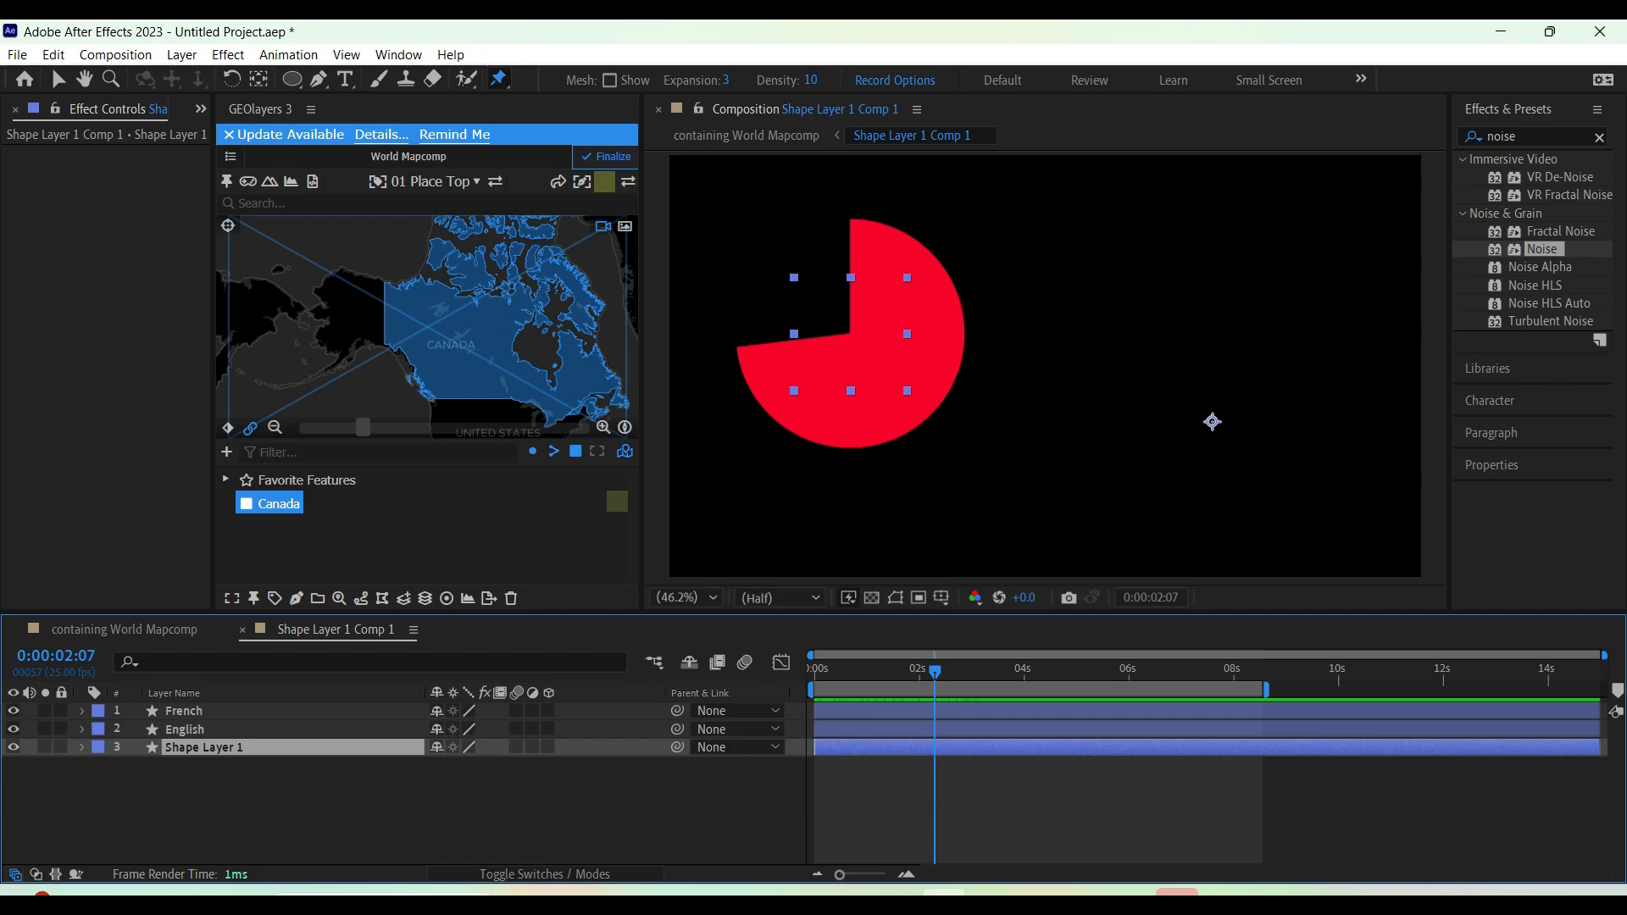
left_click(967, 668)
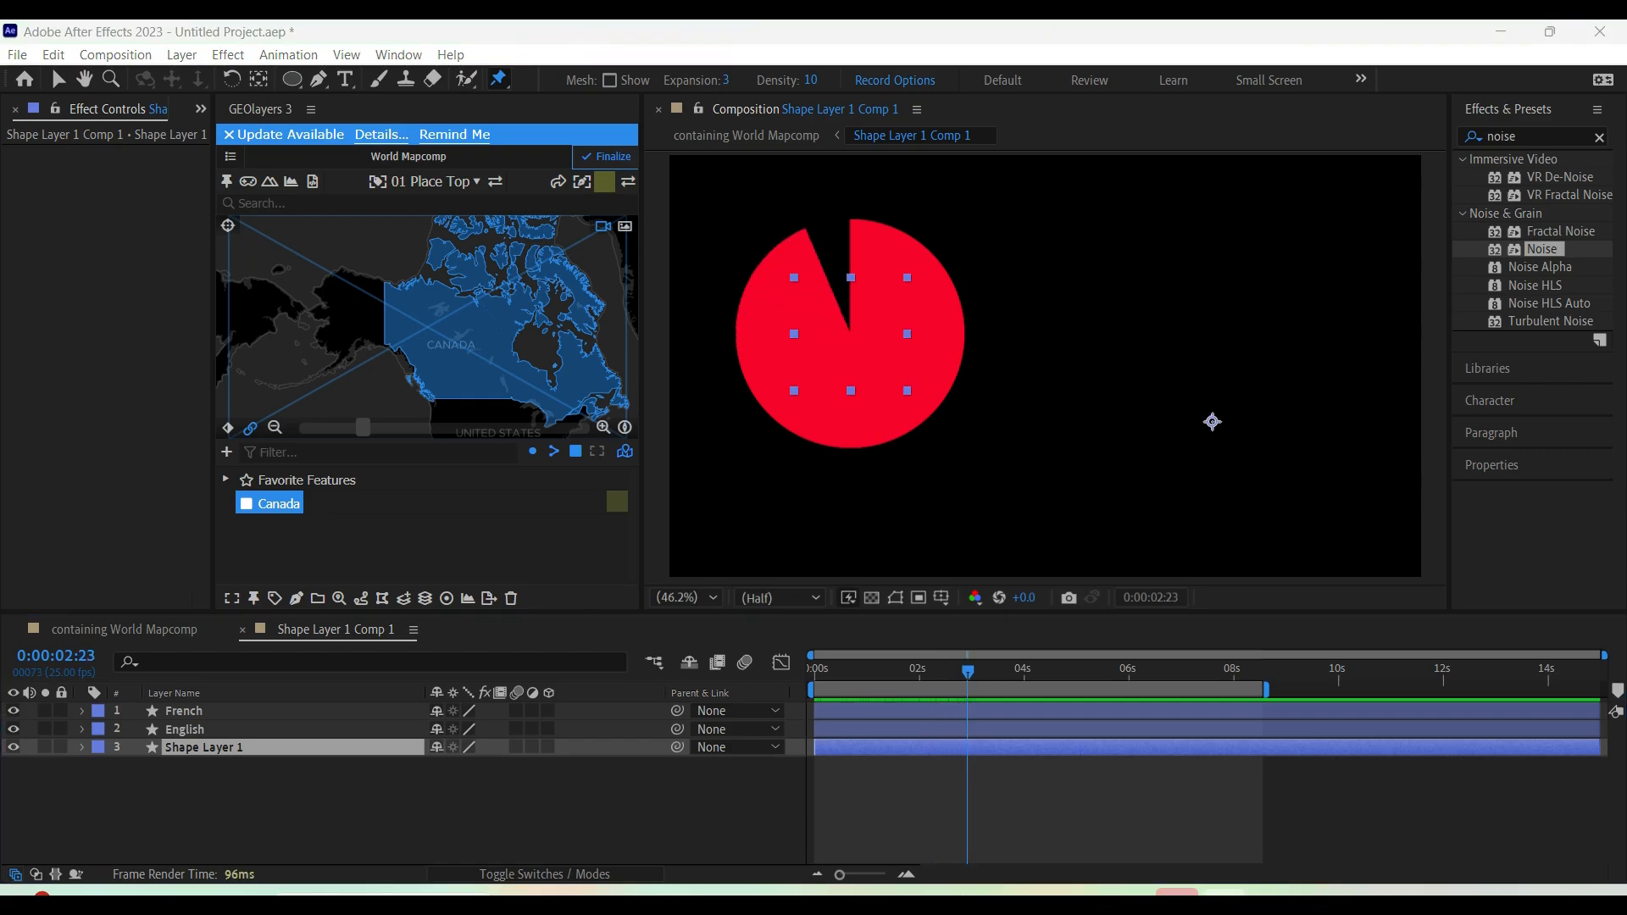
Set the French slice's Trim Paths End keyframe to 25%, leaving English at 100%
left_click(183, 710)
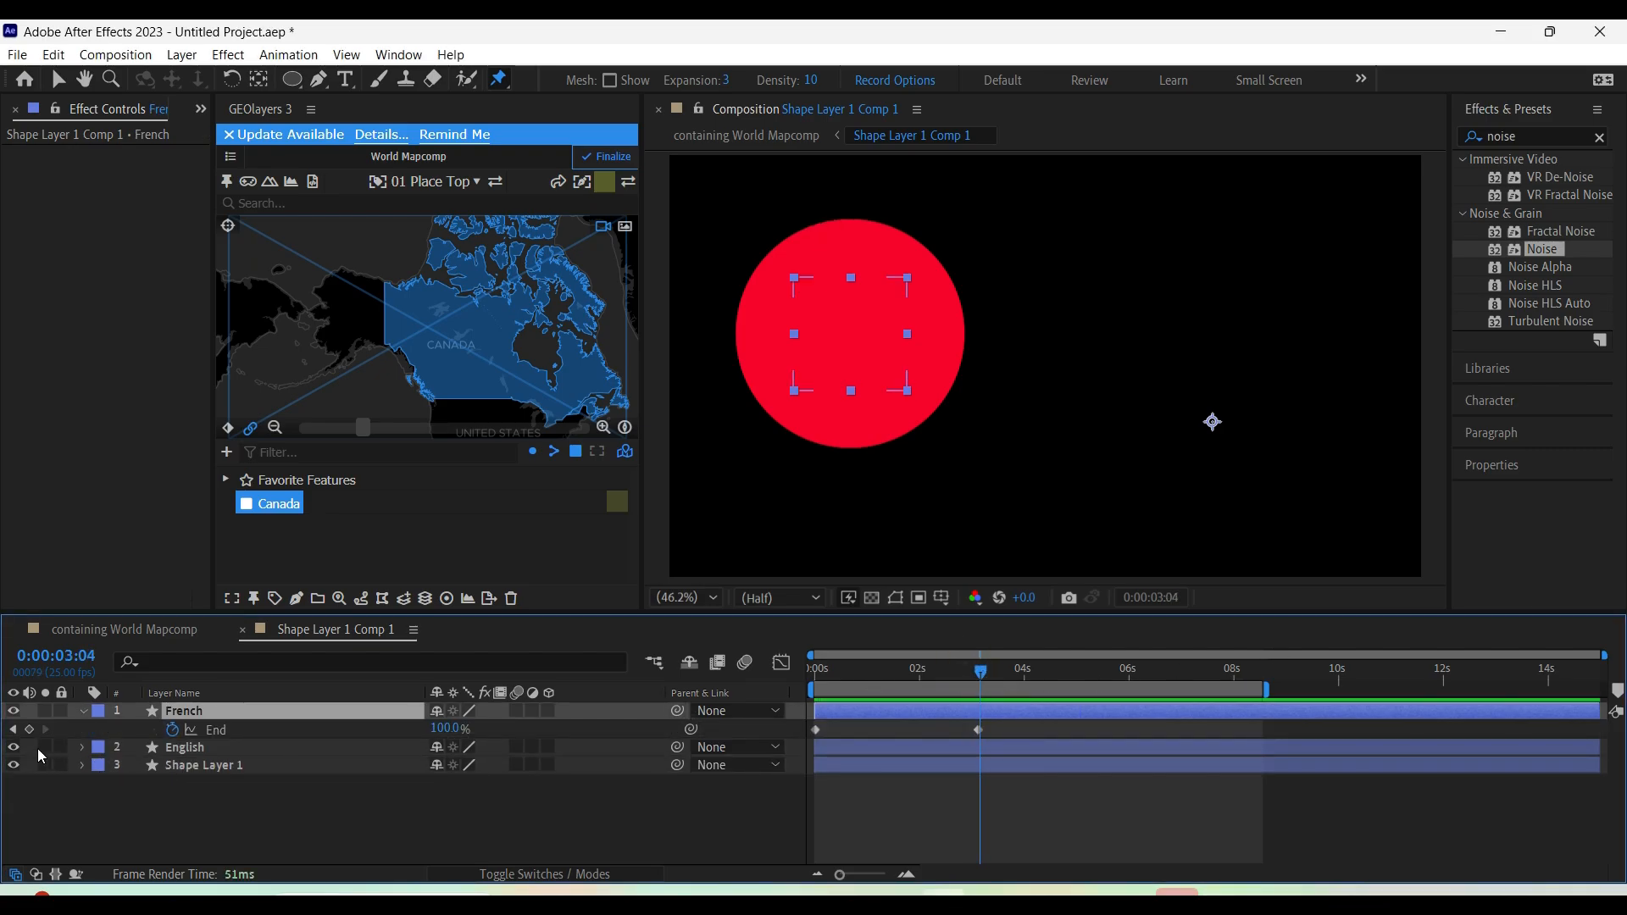
left_click(15, 729)
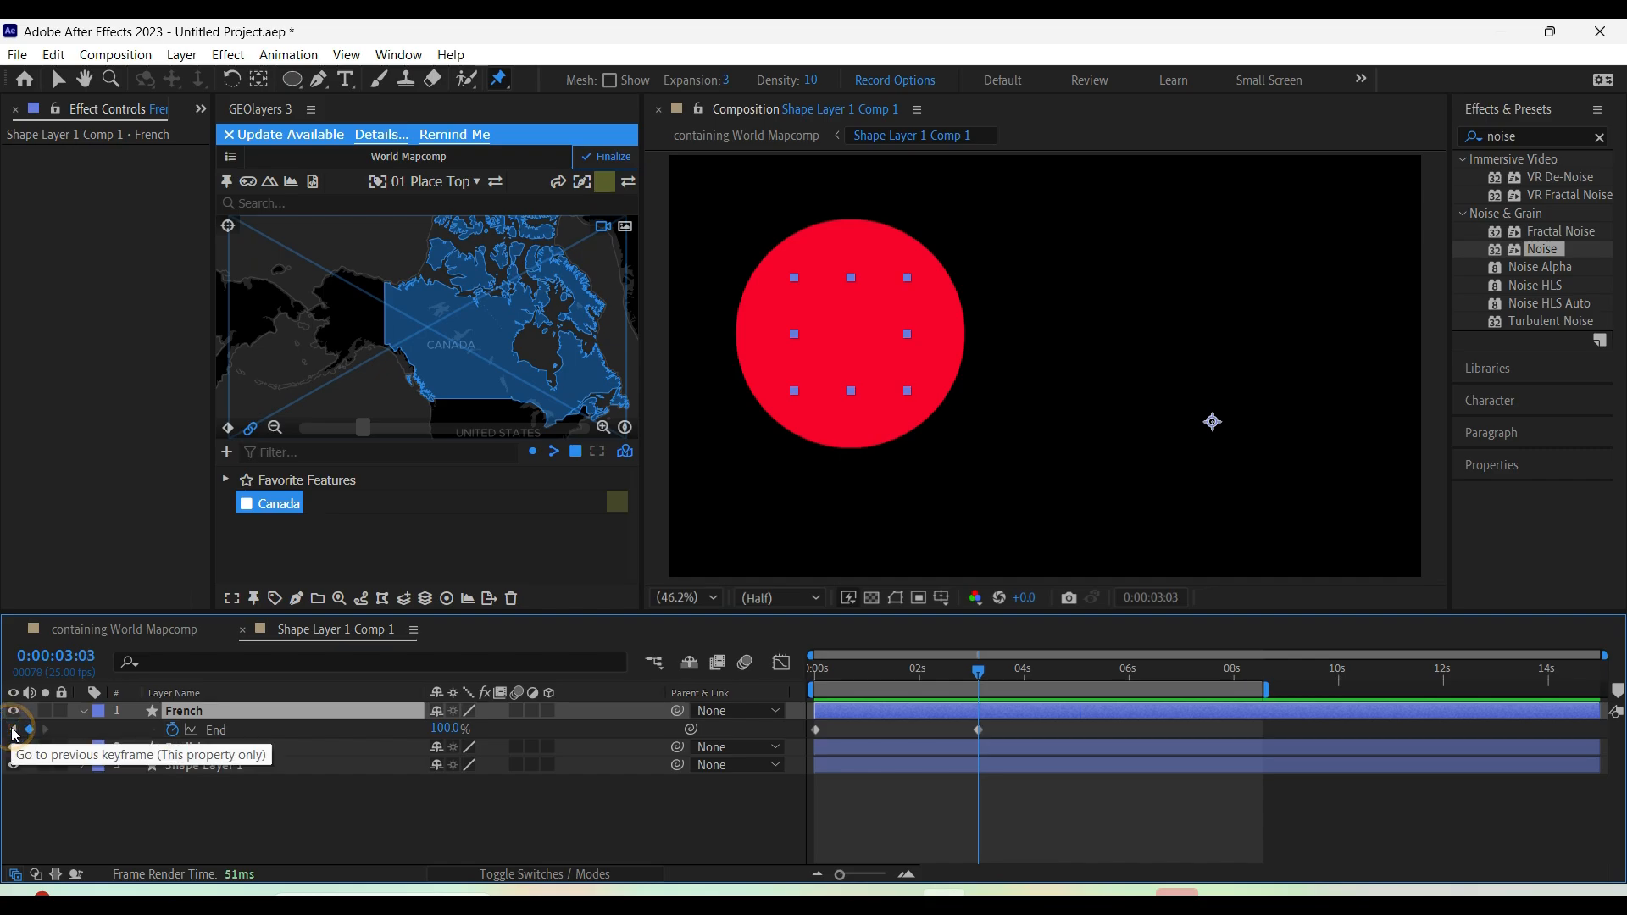
double_click(449, 729)
type("25")
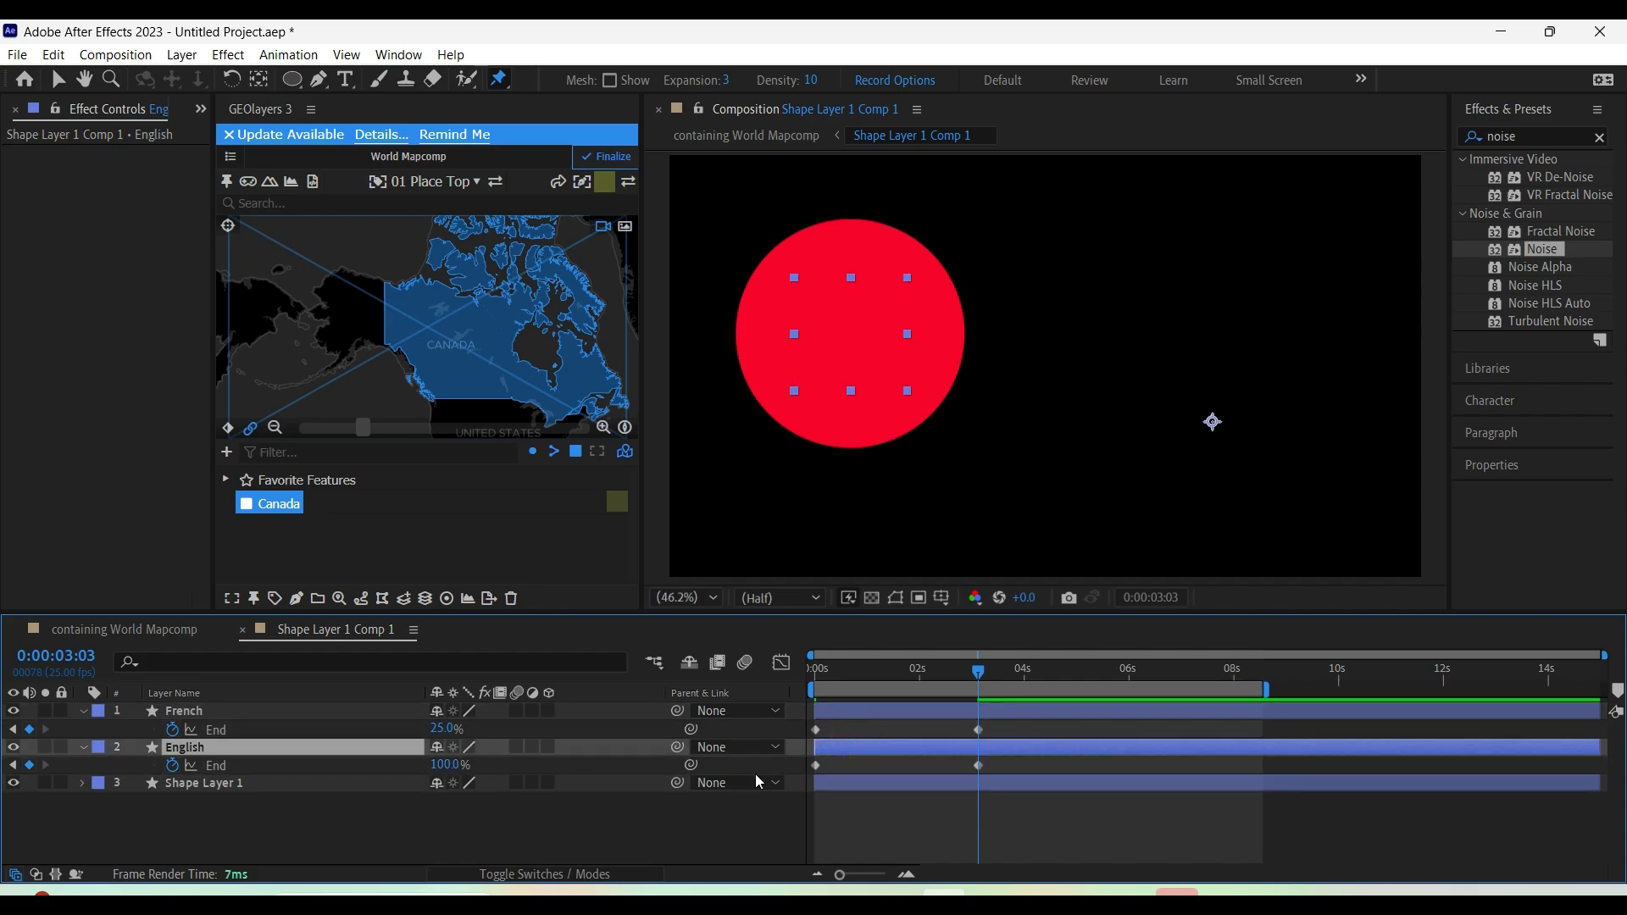
mouse_move(44, 764)
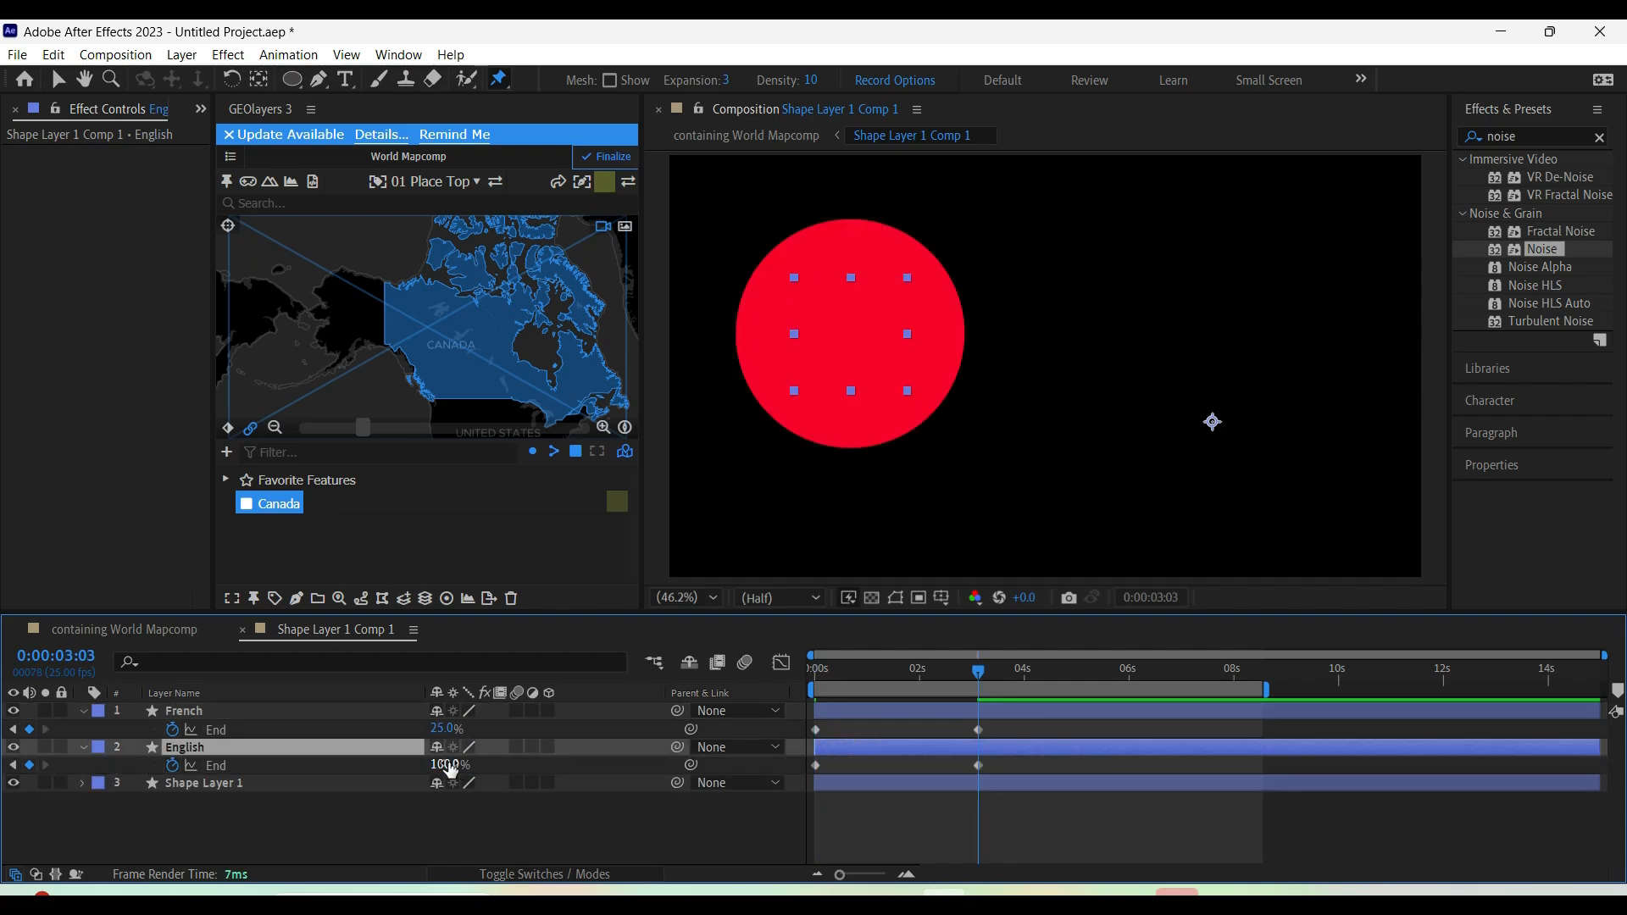
Give the French slice a light blue (#4772EA) stroke
left_click(183, 710)
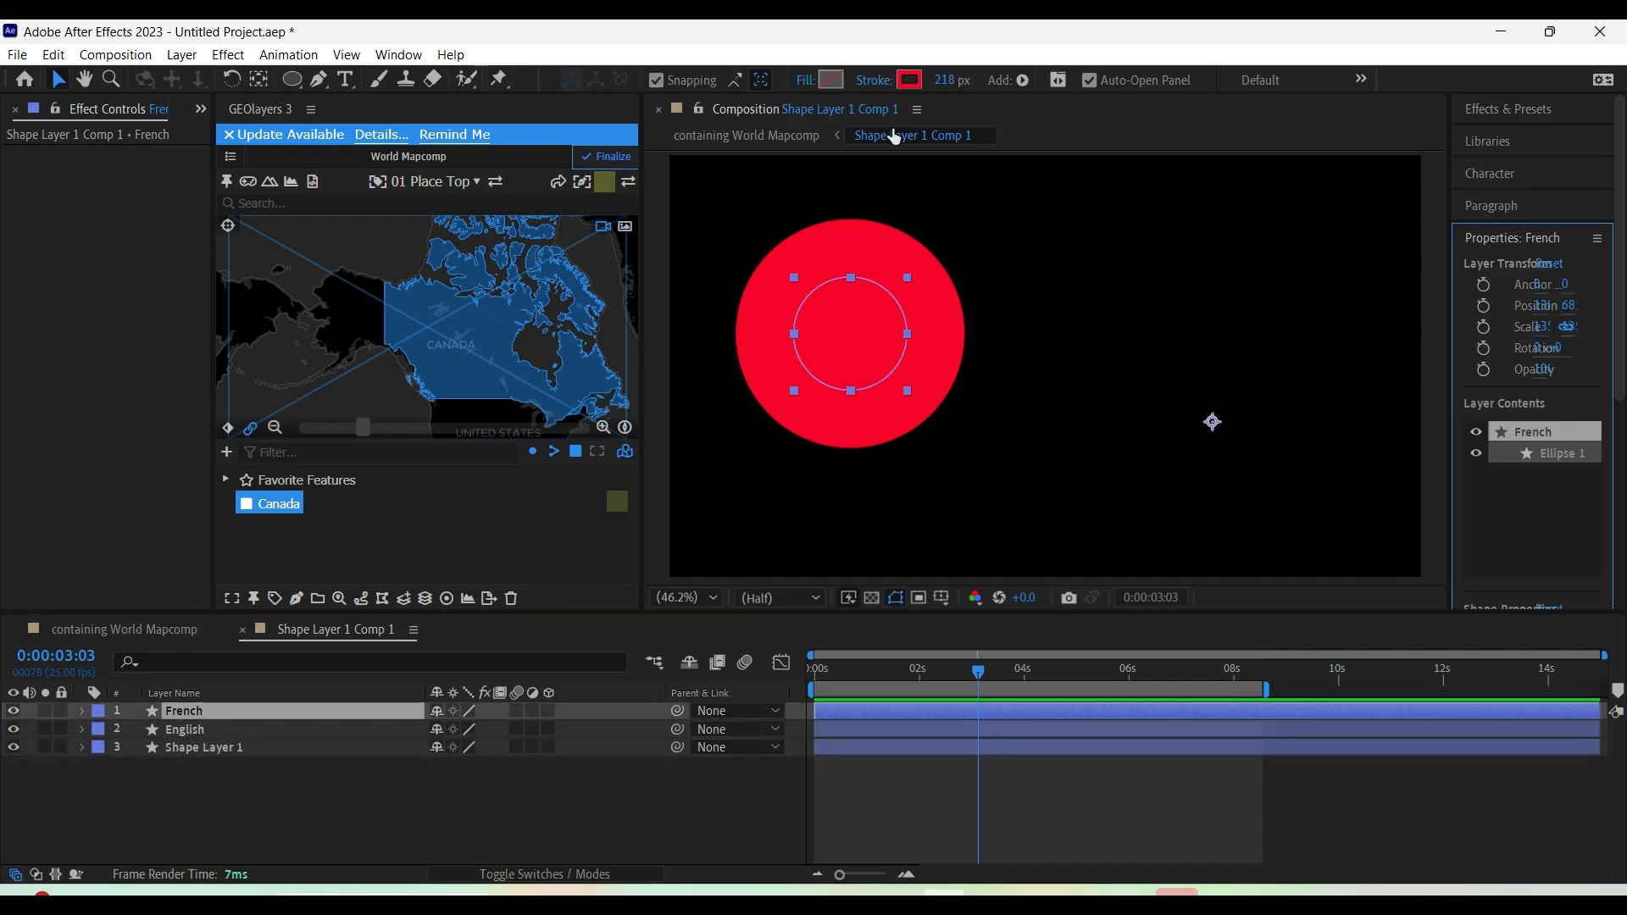
left_click(909, 80)
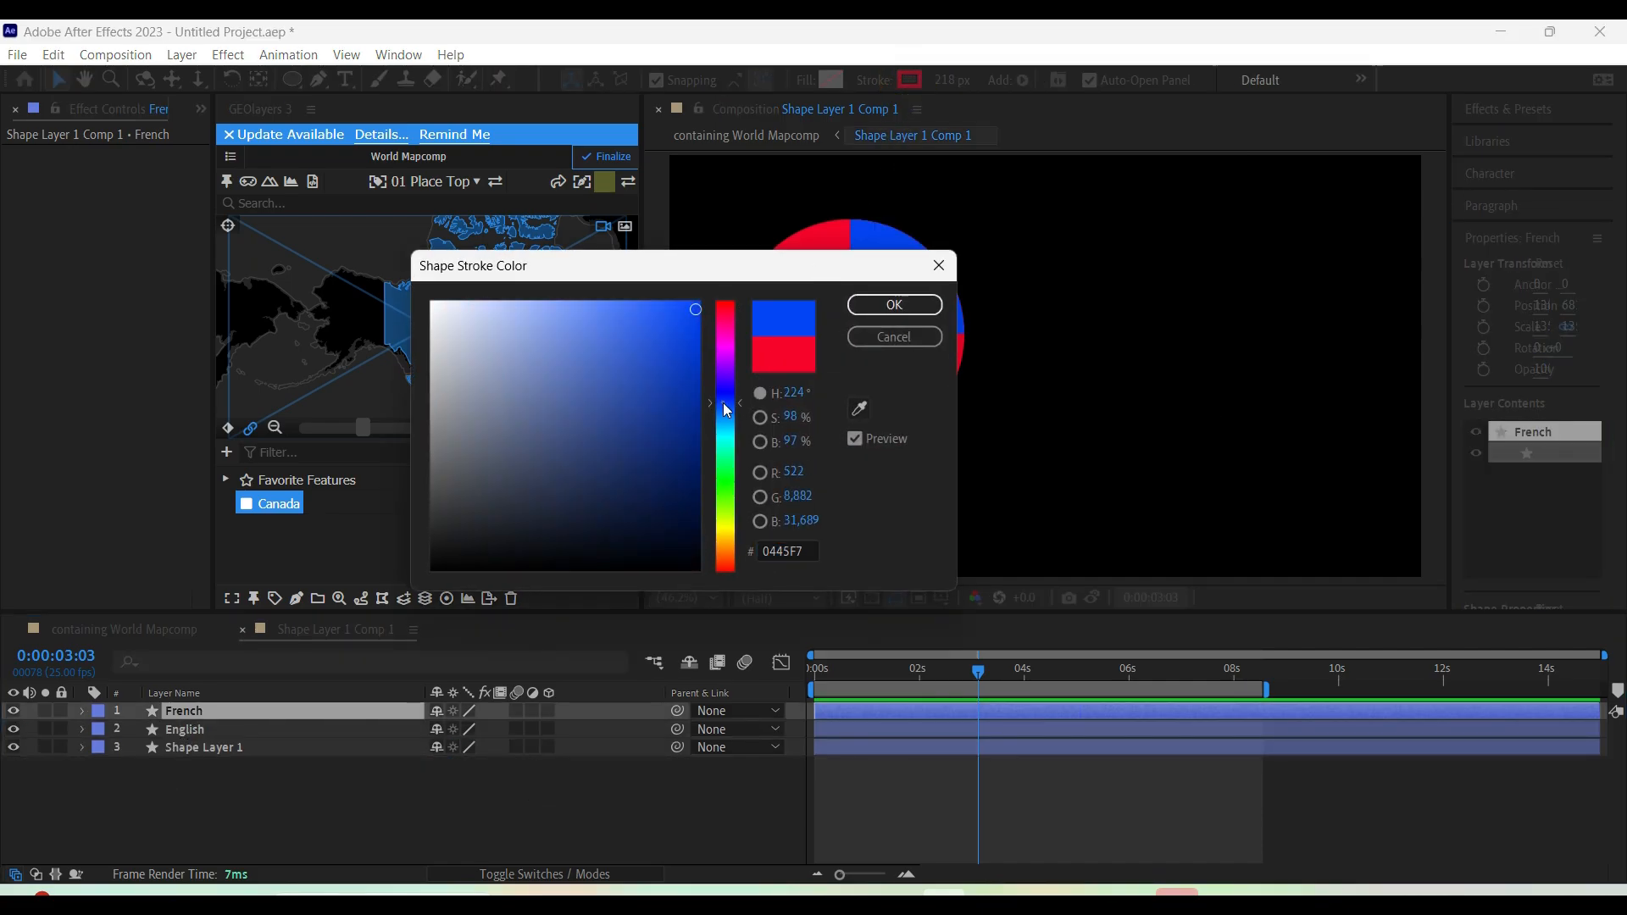
left_click(619, 322)
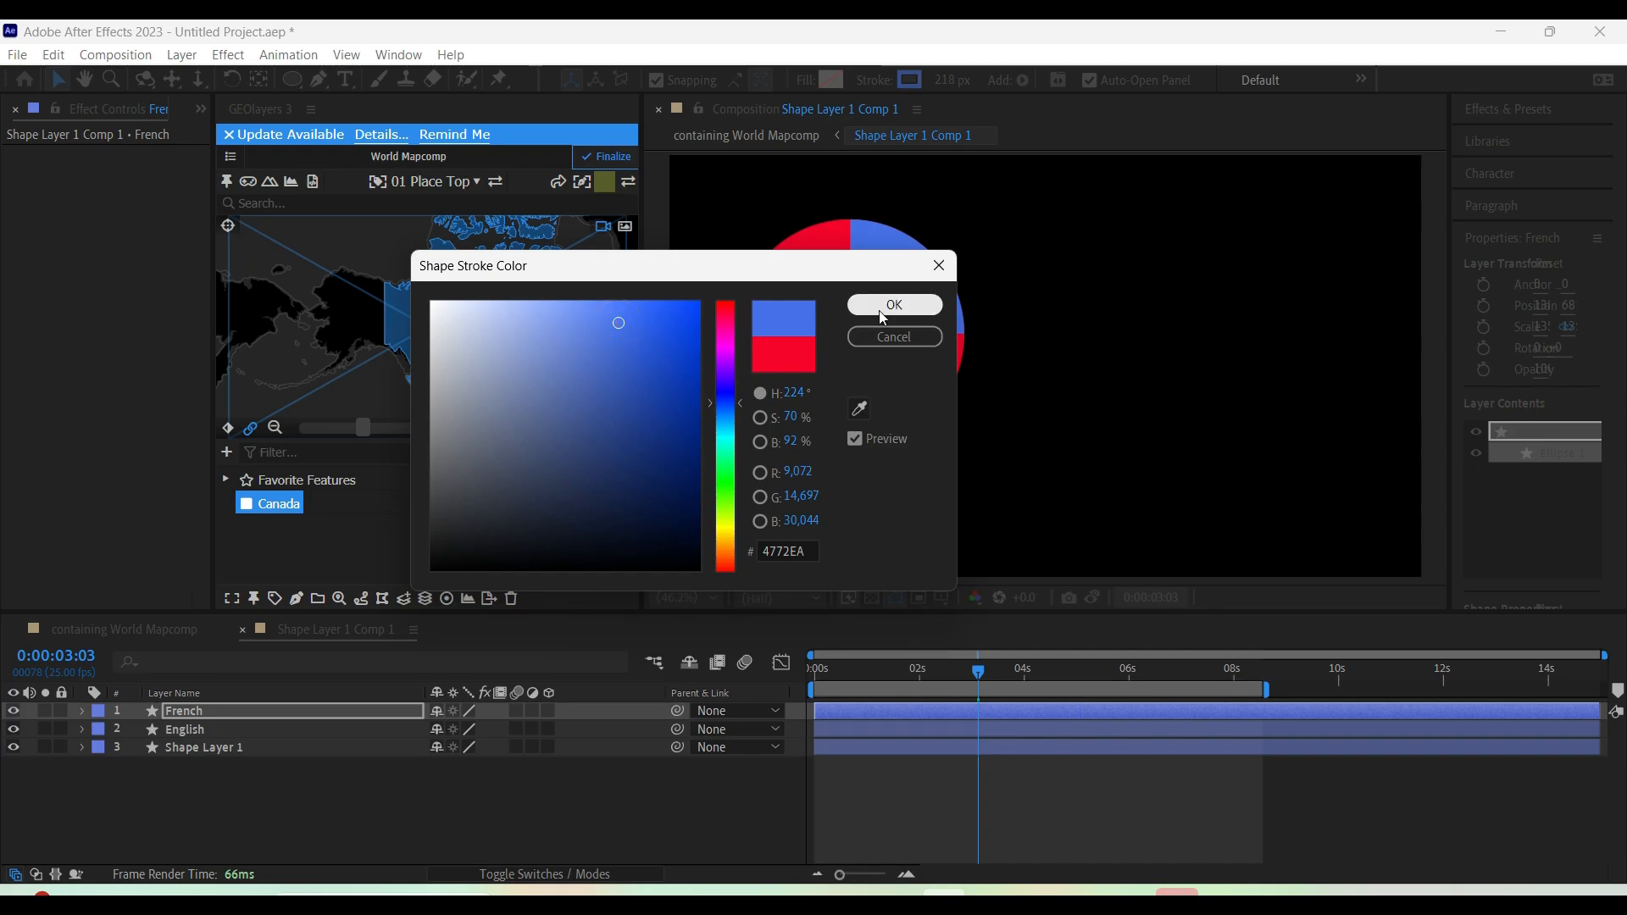
left_click(893, 303)
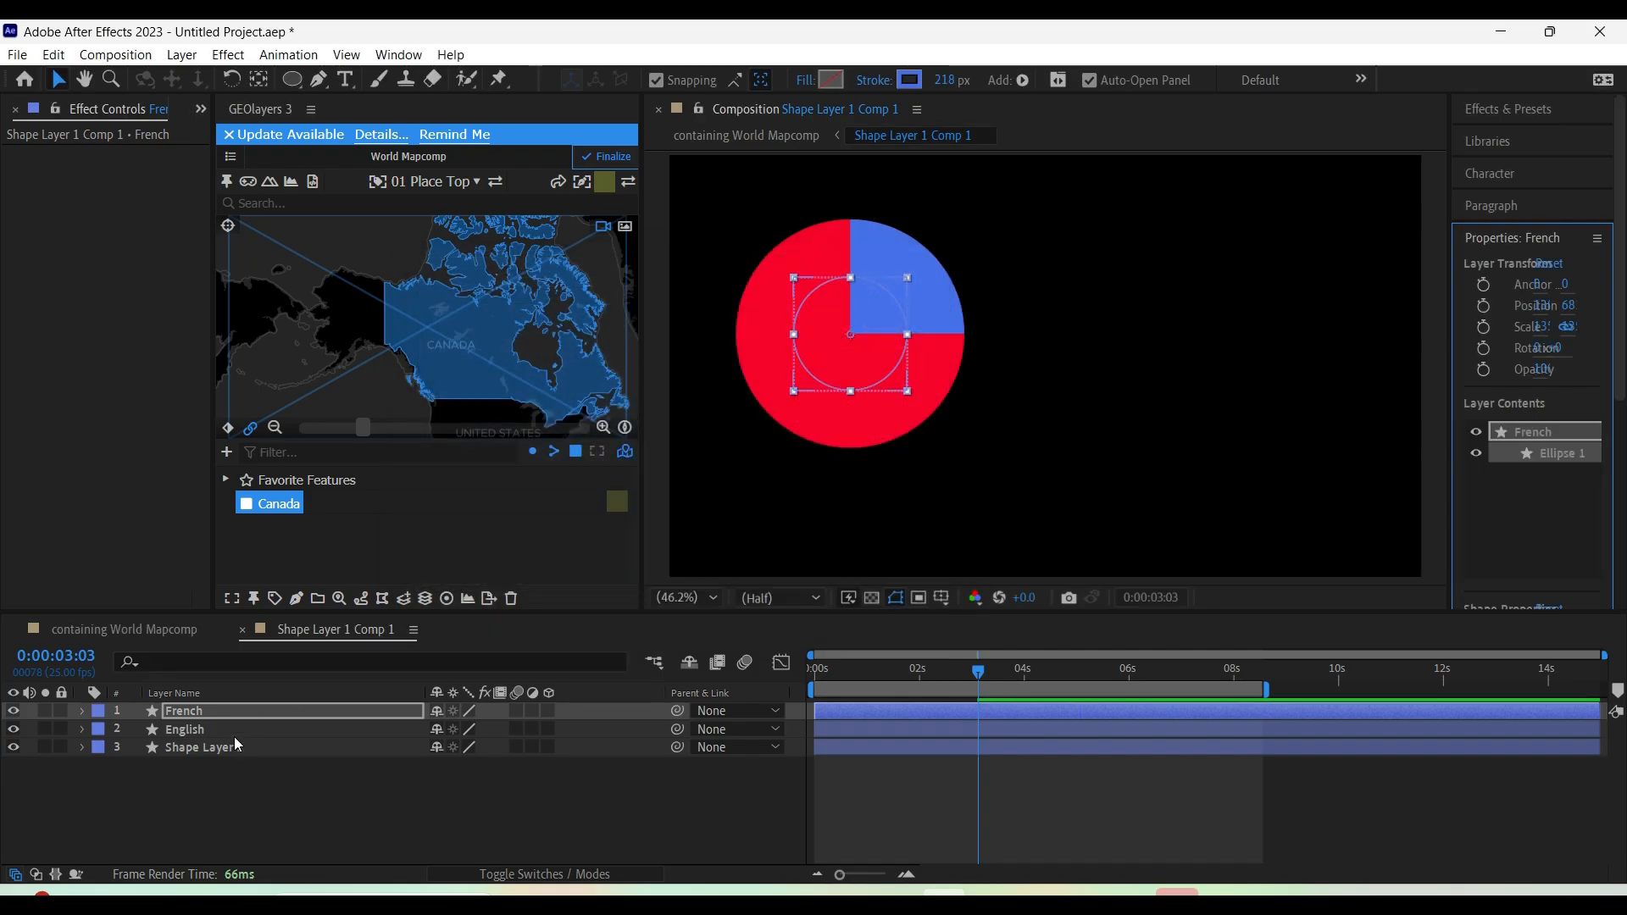
left_click(909, 80)
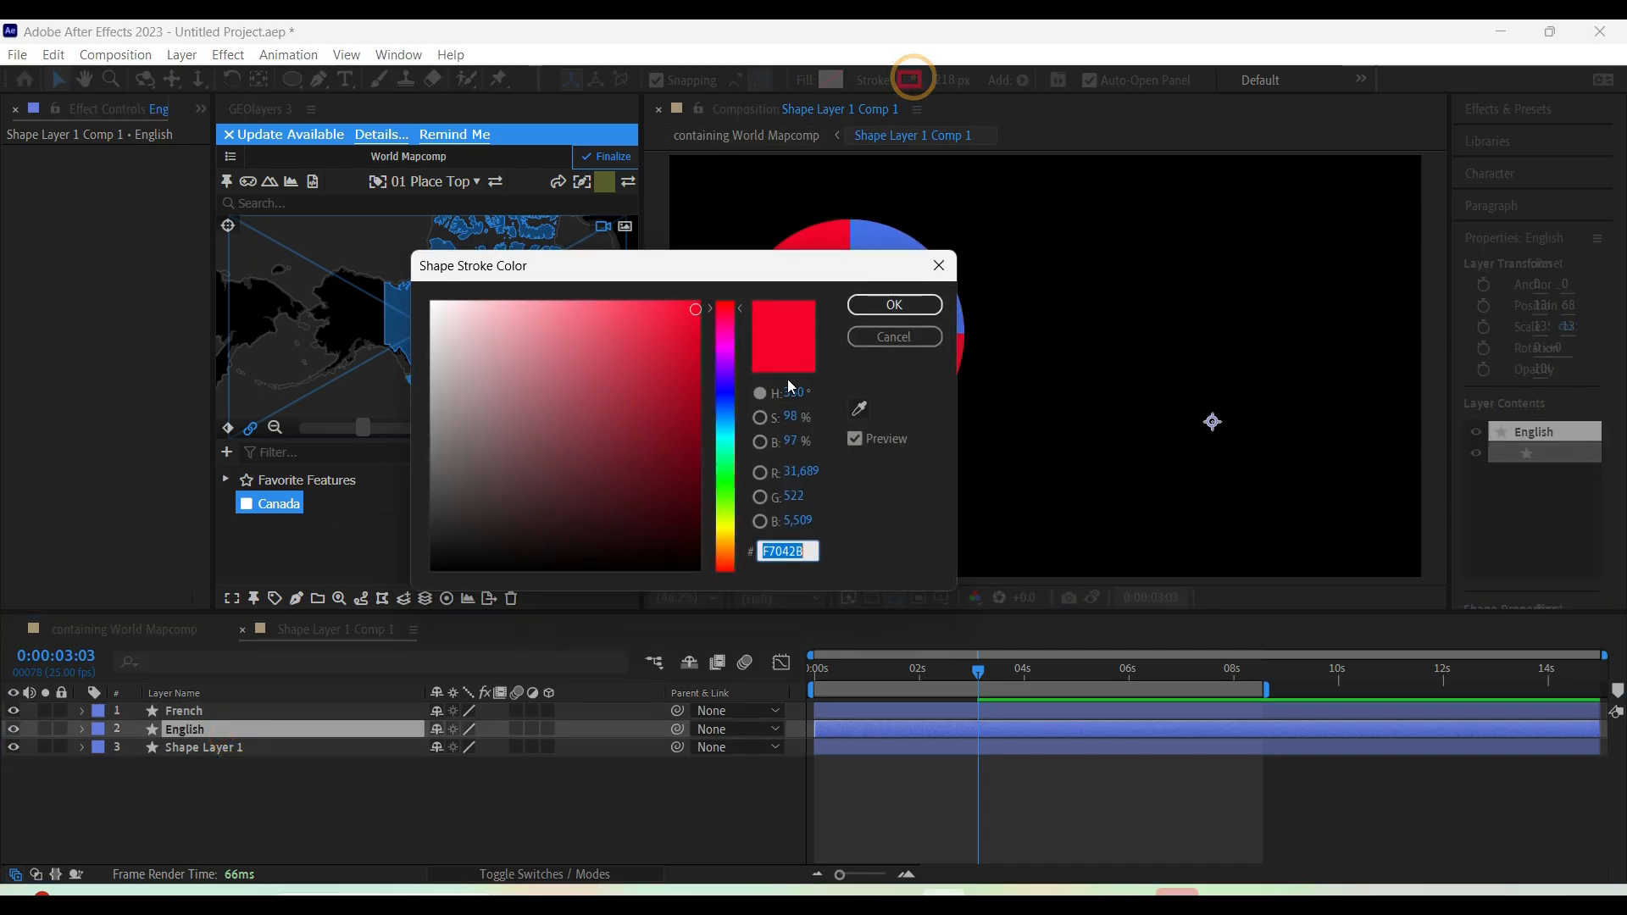
Make the English slice's stroke yellow and preview the pie animation
left_click(893, 303)
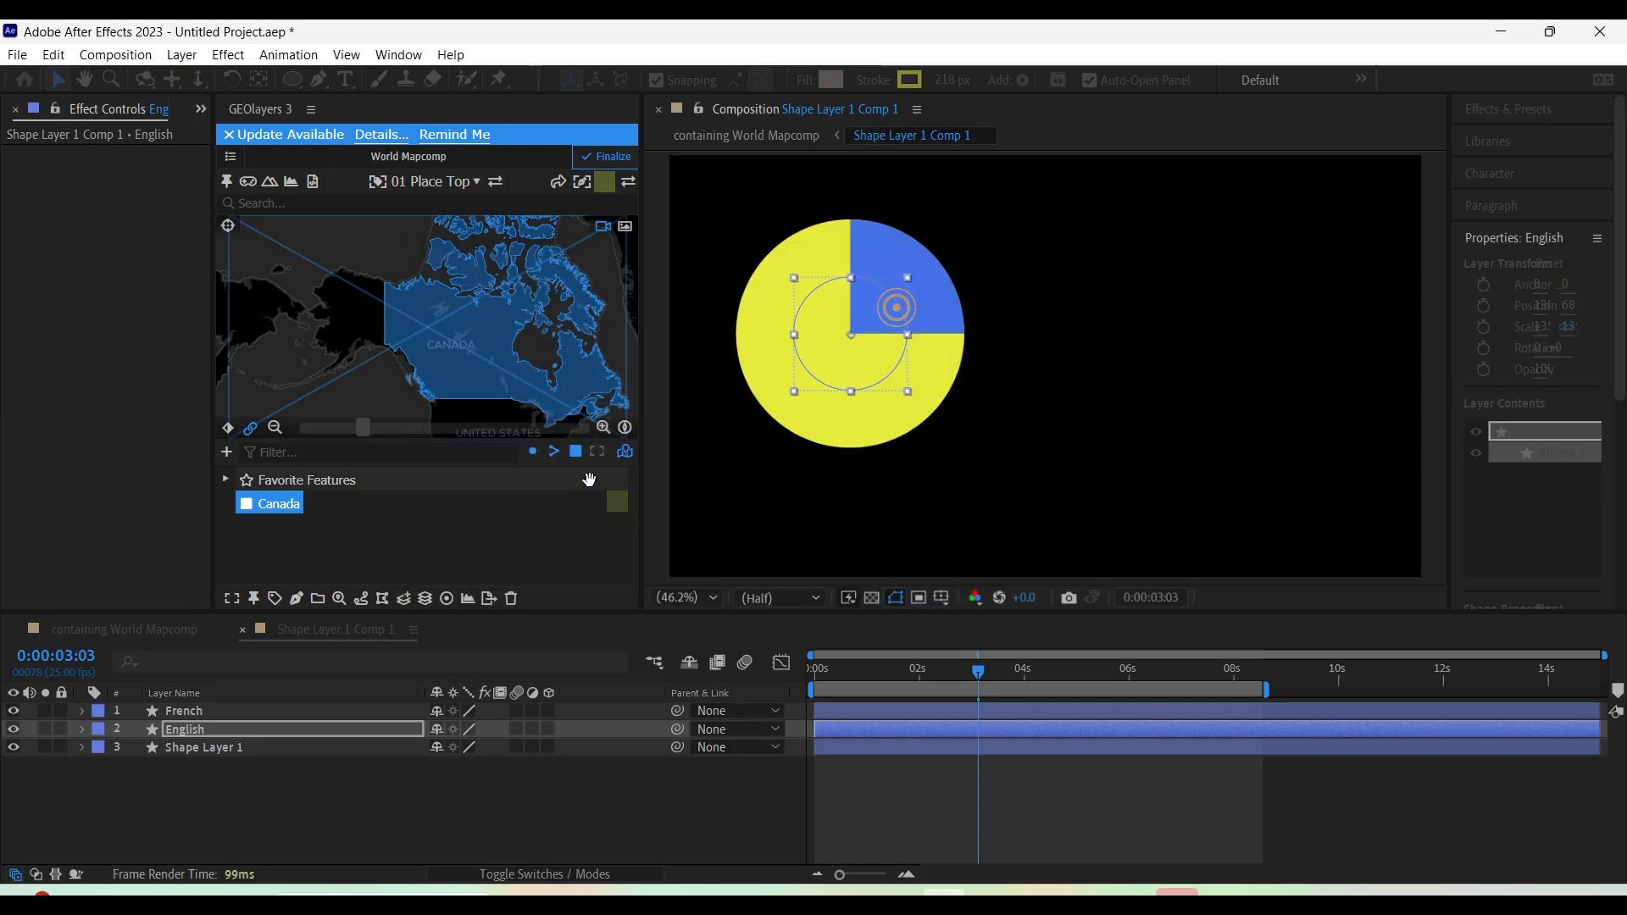
left_click(978, 670)
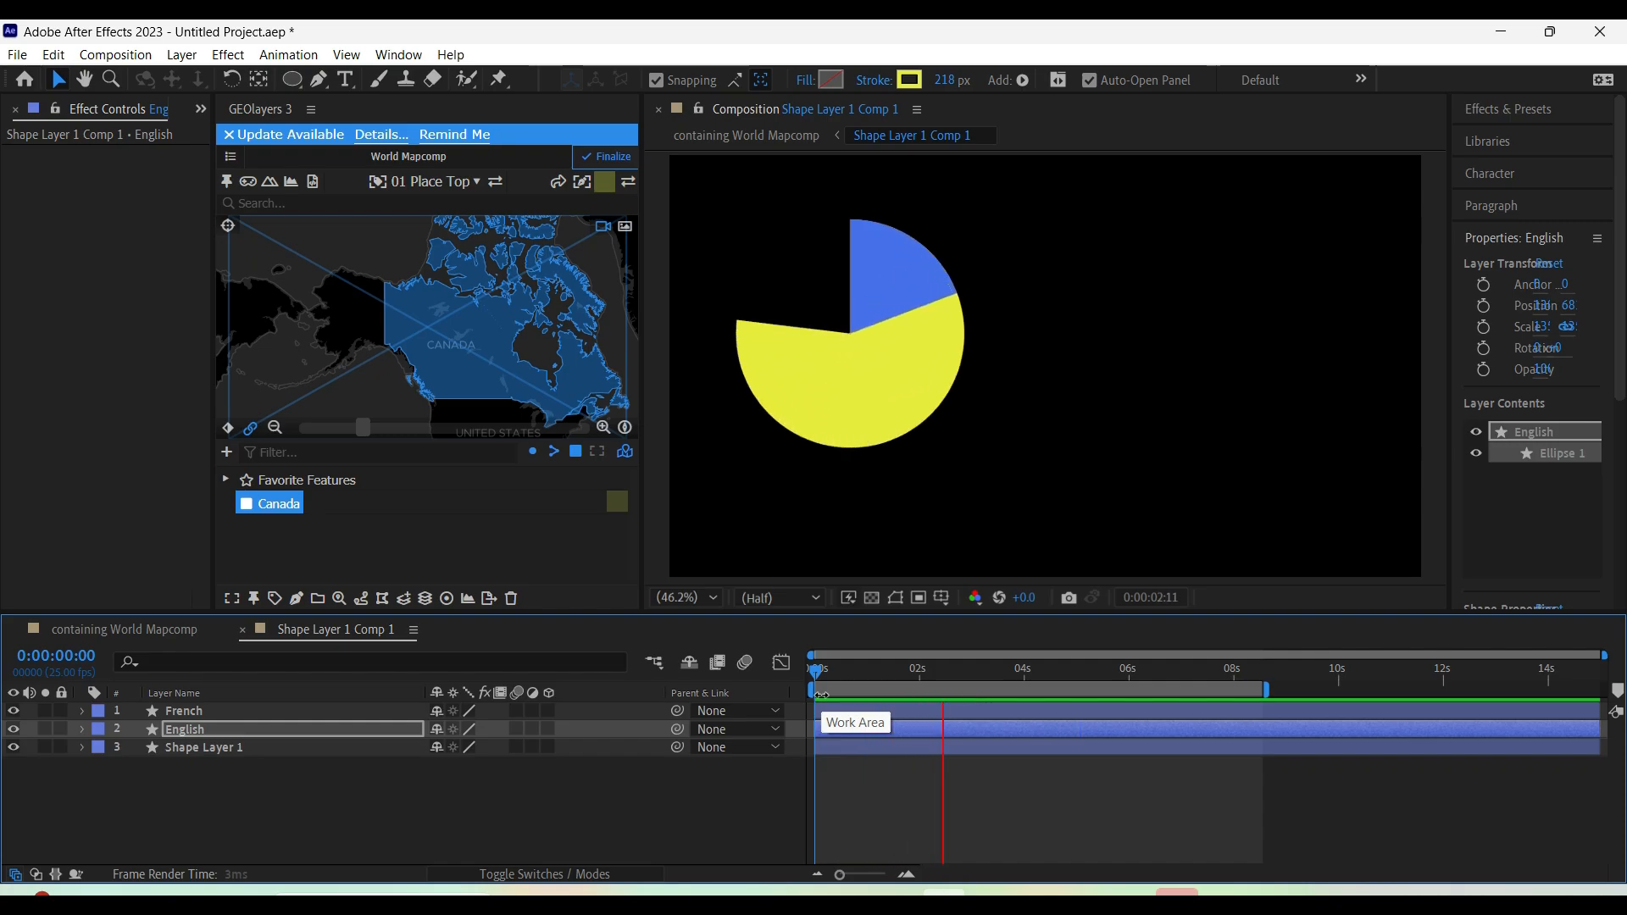
left_click(1022, 668)
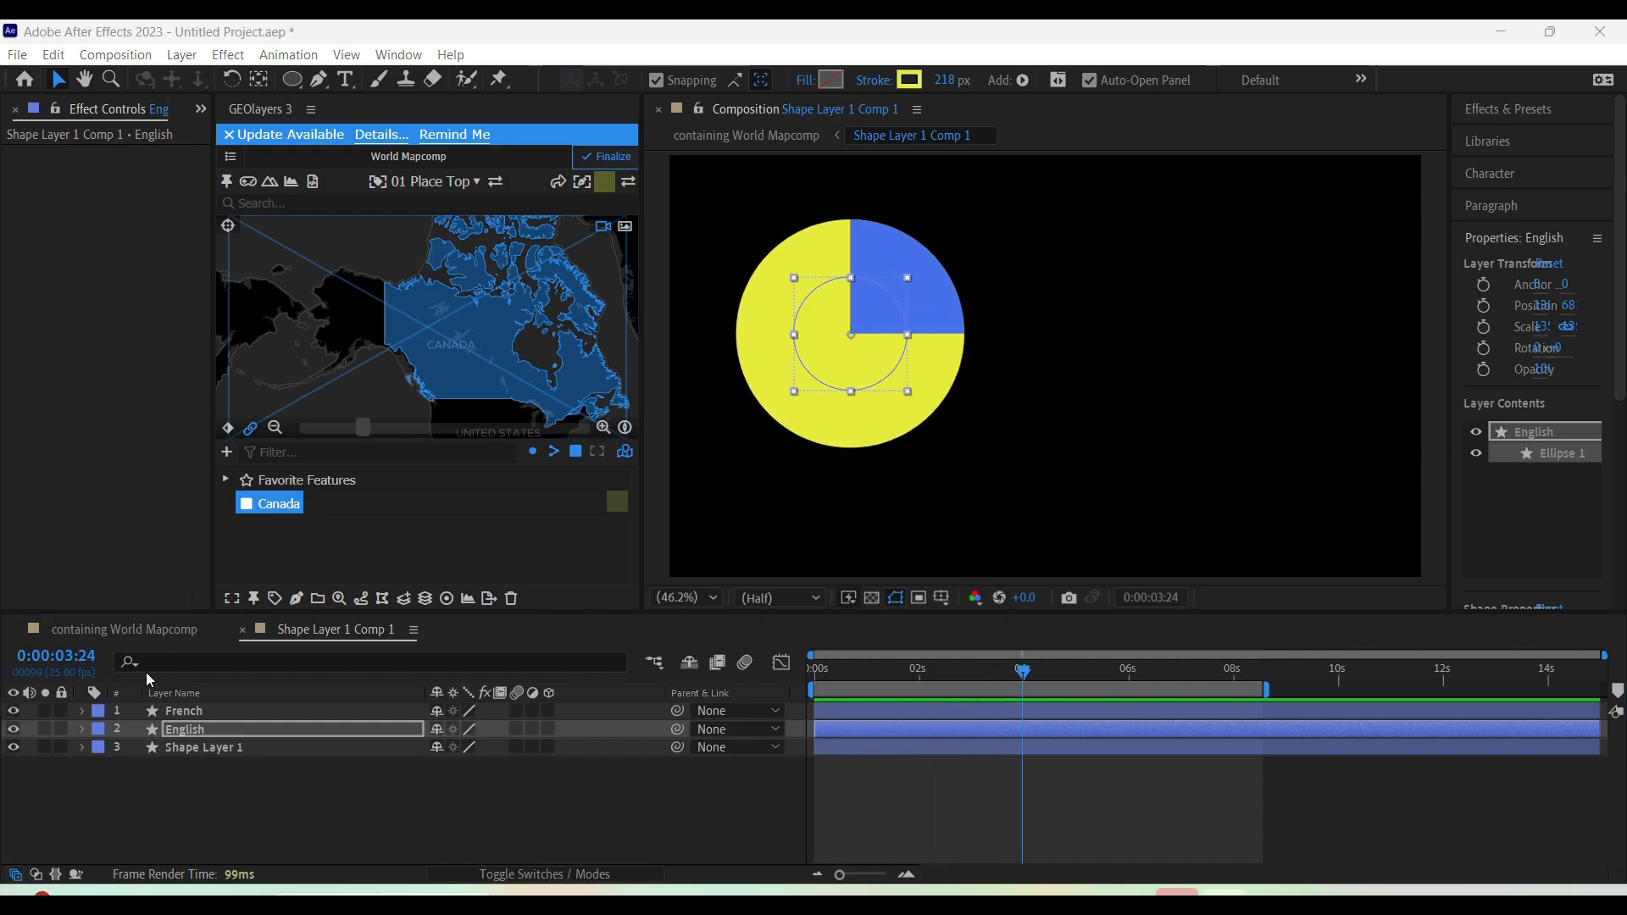
Set the French and English slices to 80% opacity and the base circle to 35%
left_click(183, 710)
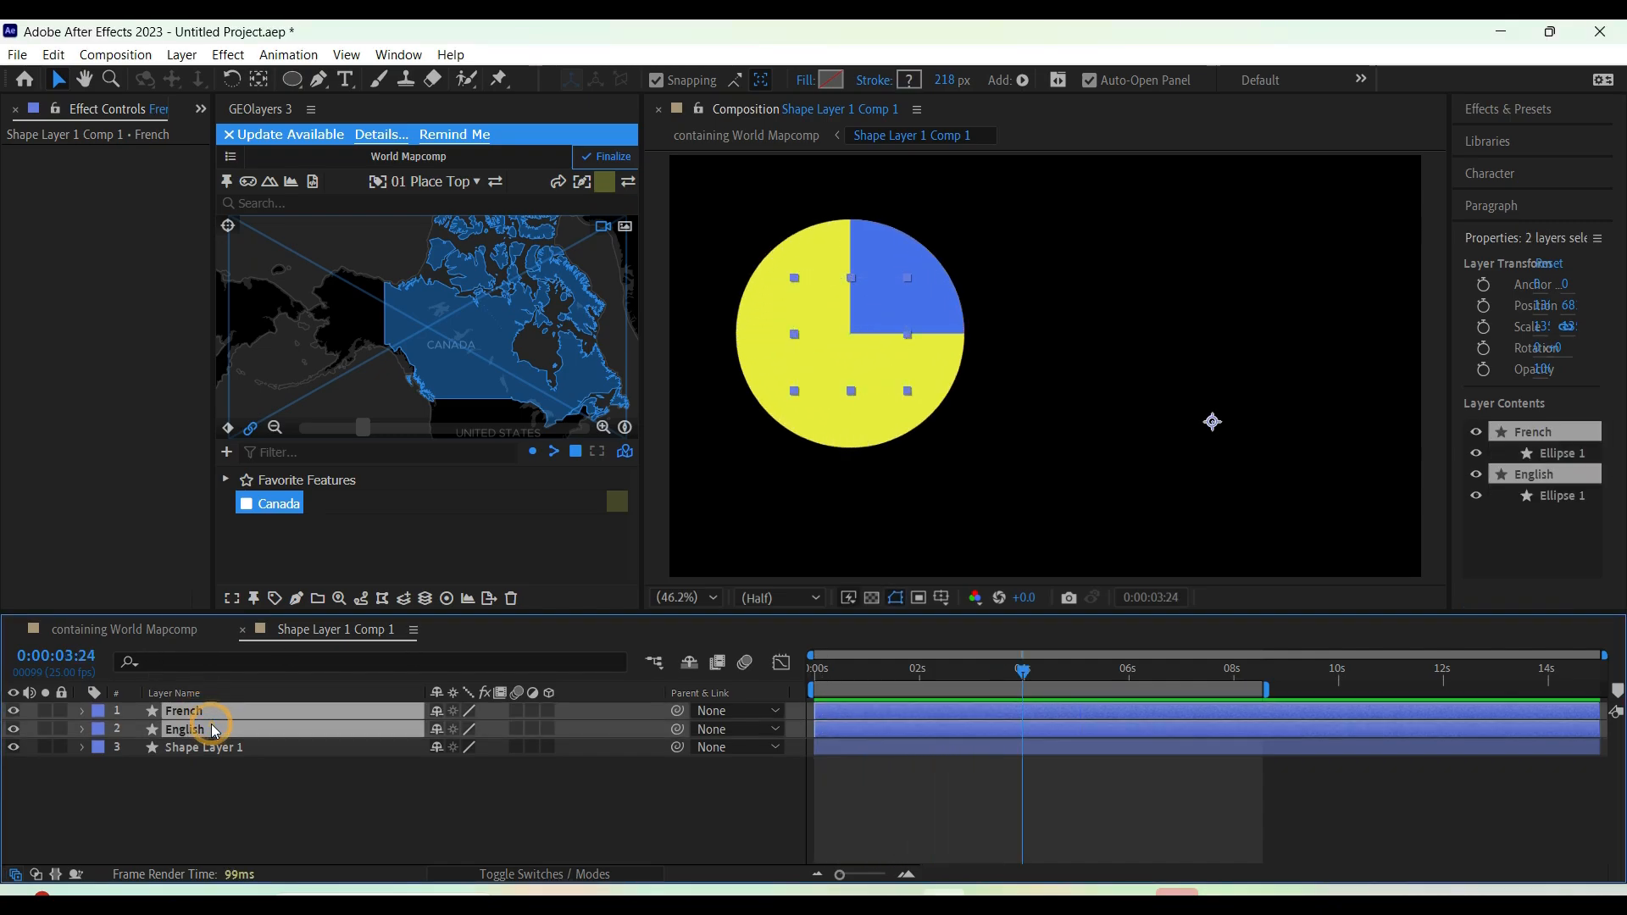
key("t")
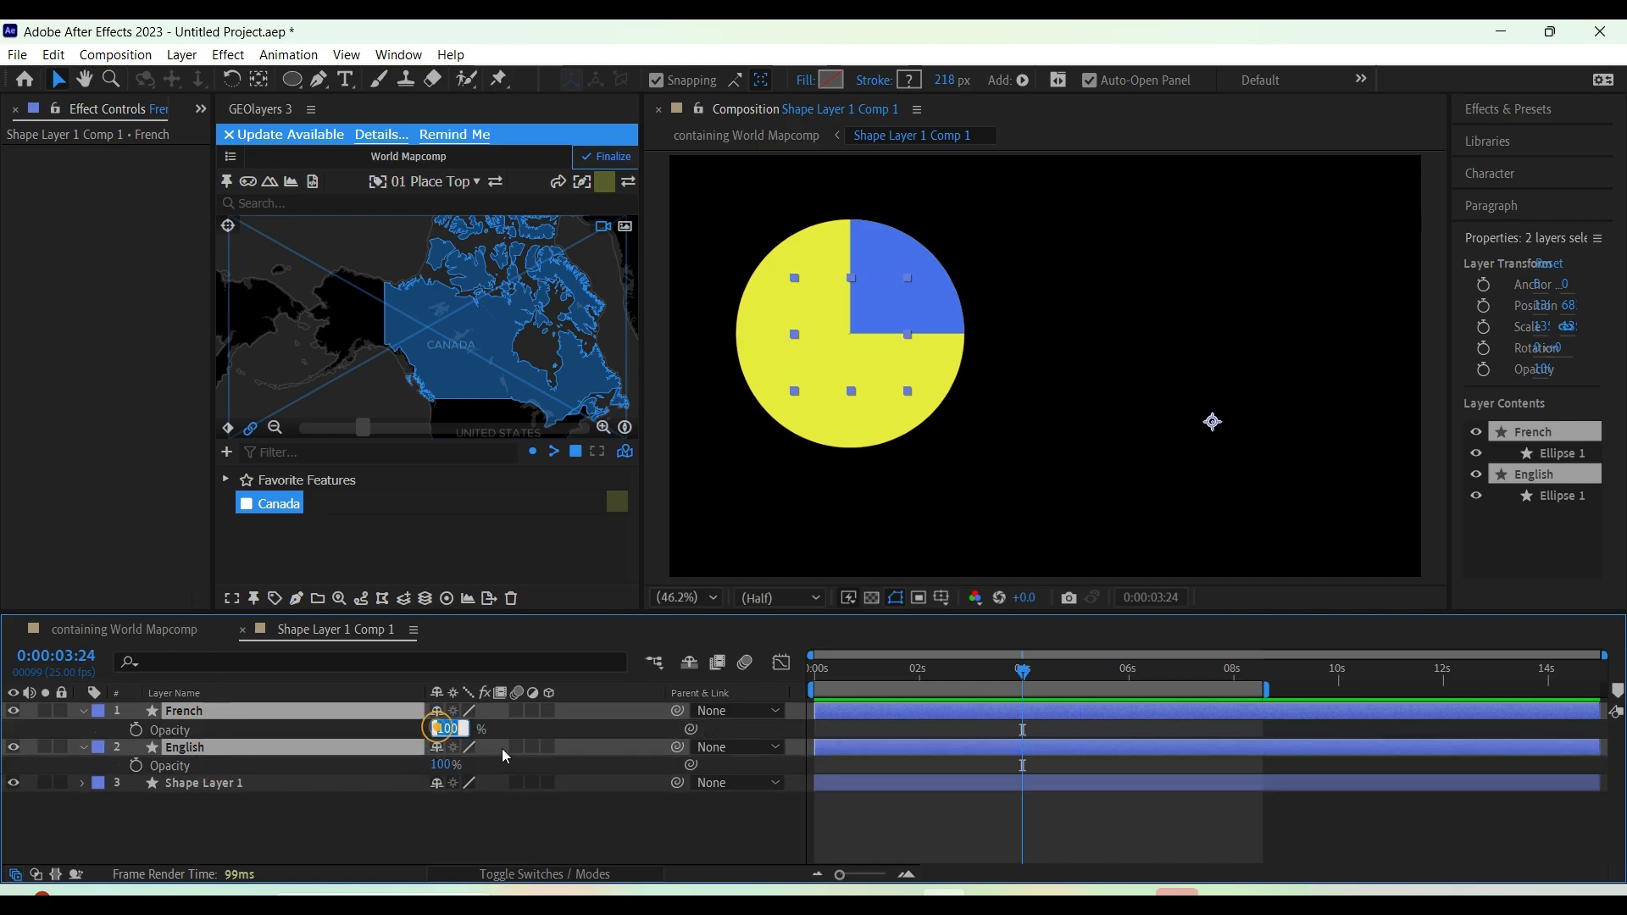
type("80")
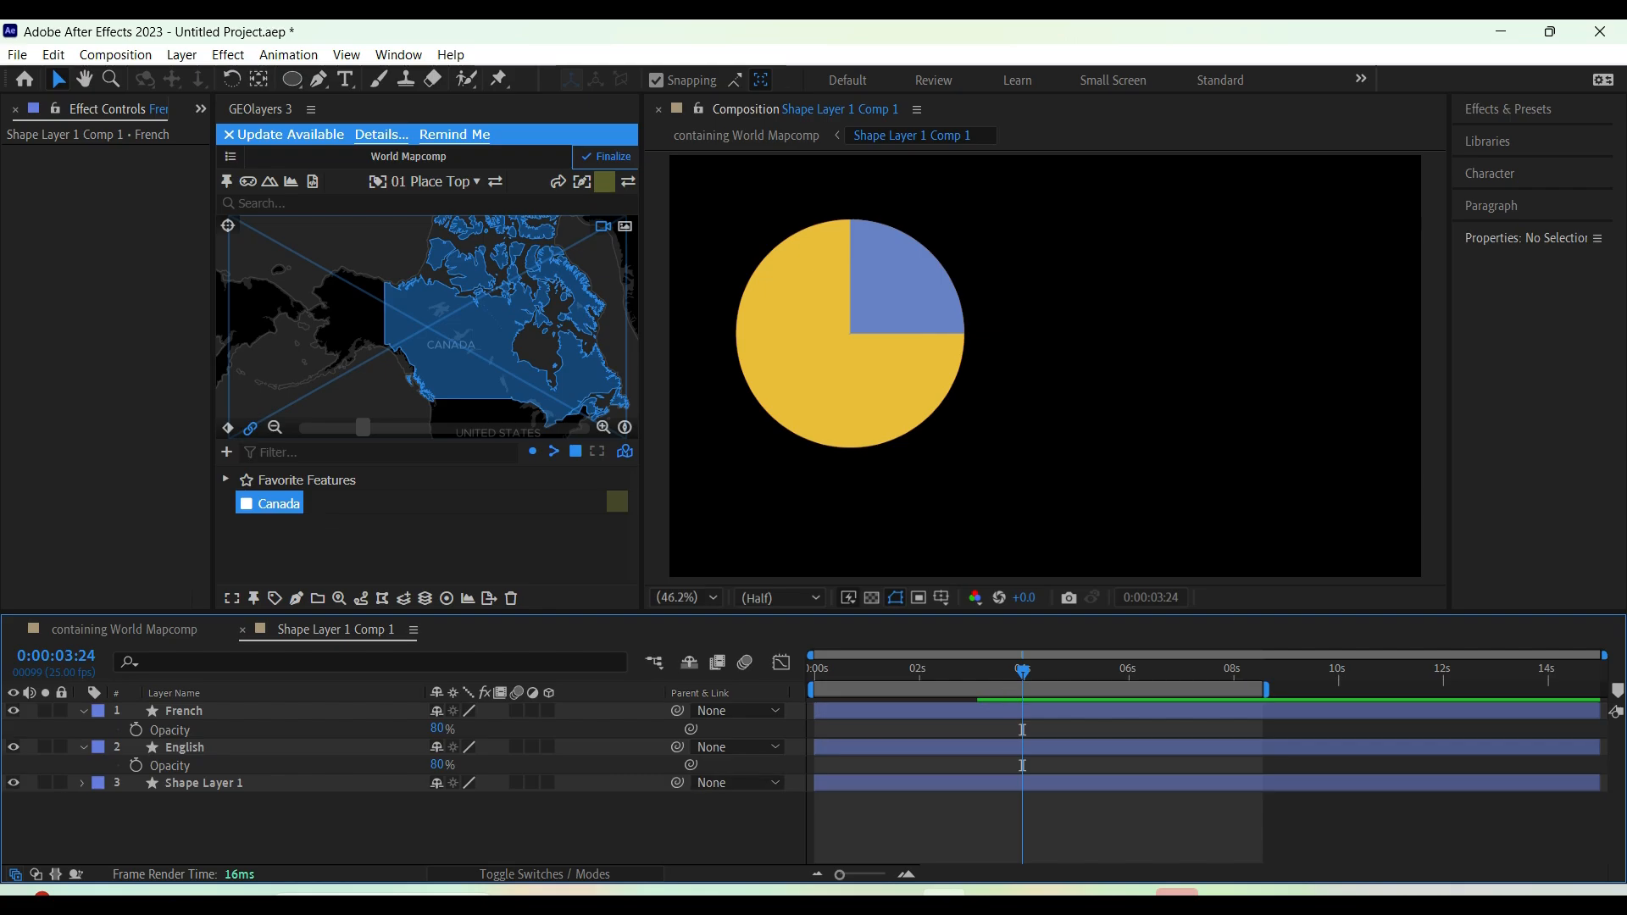
left_click(203, 783)
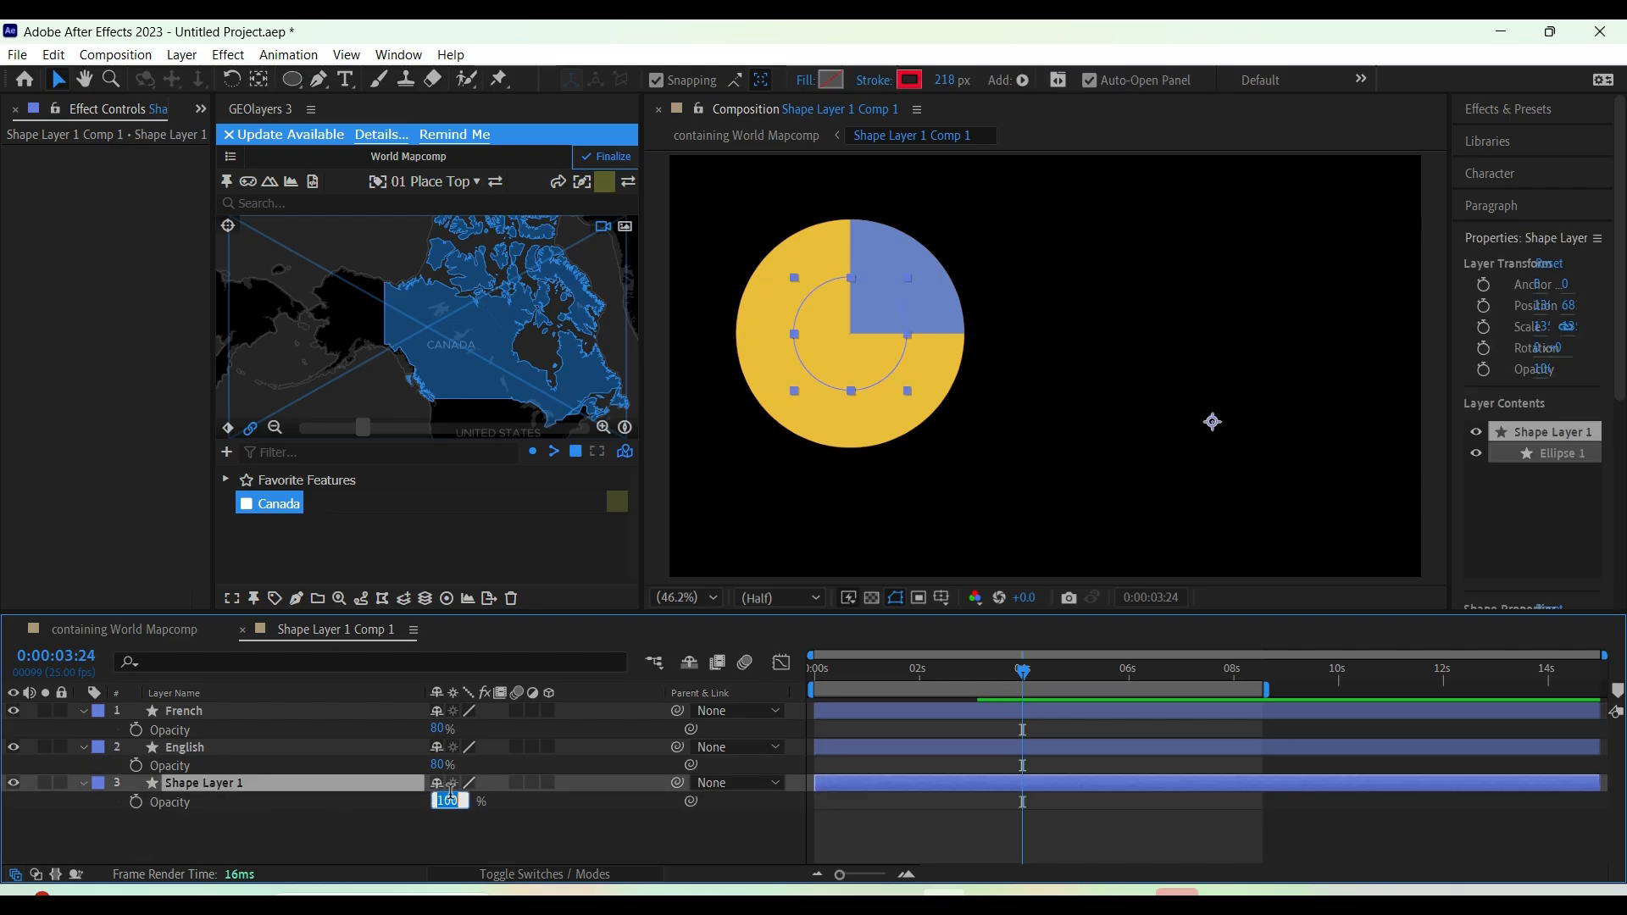
type("35")
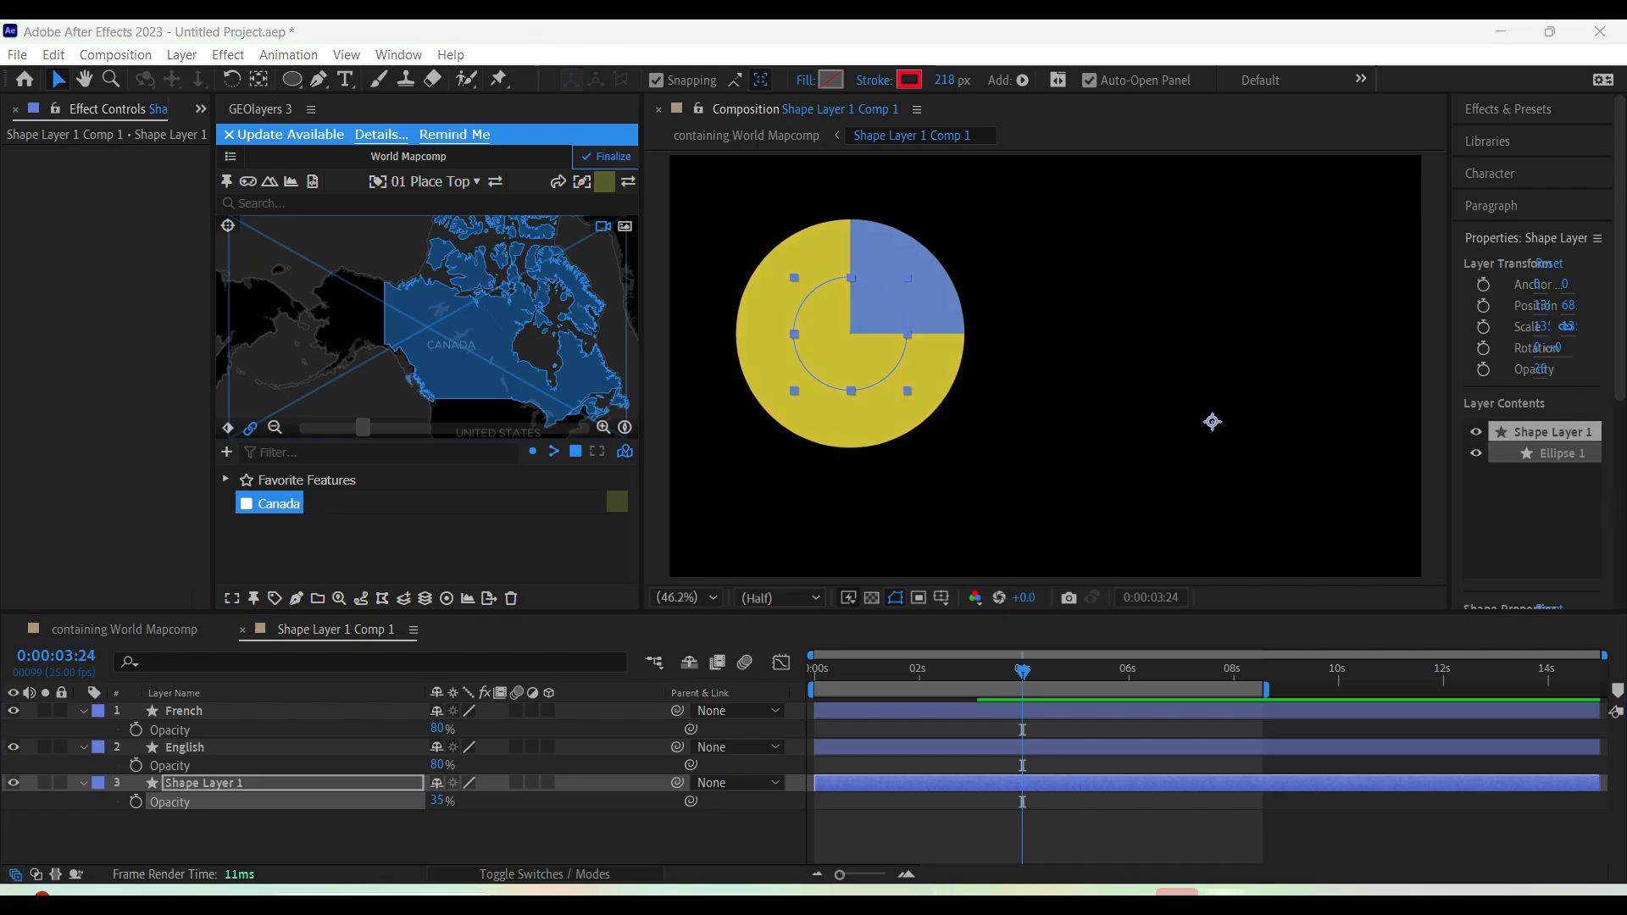
Slide the English and French layer bars later so the base circle, English, then French draw in sequence
left_click(183, 747)
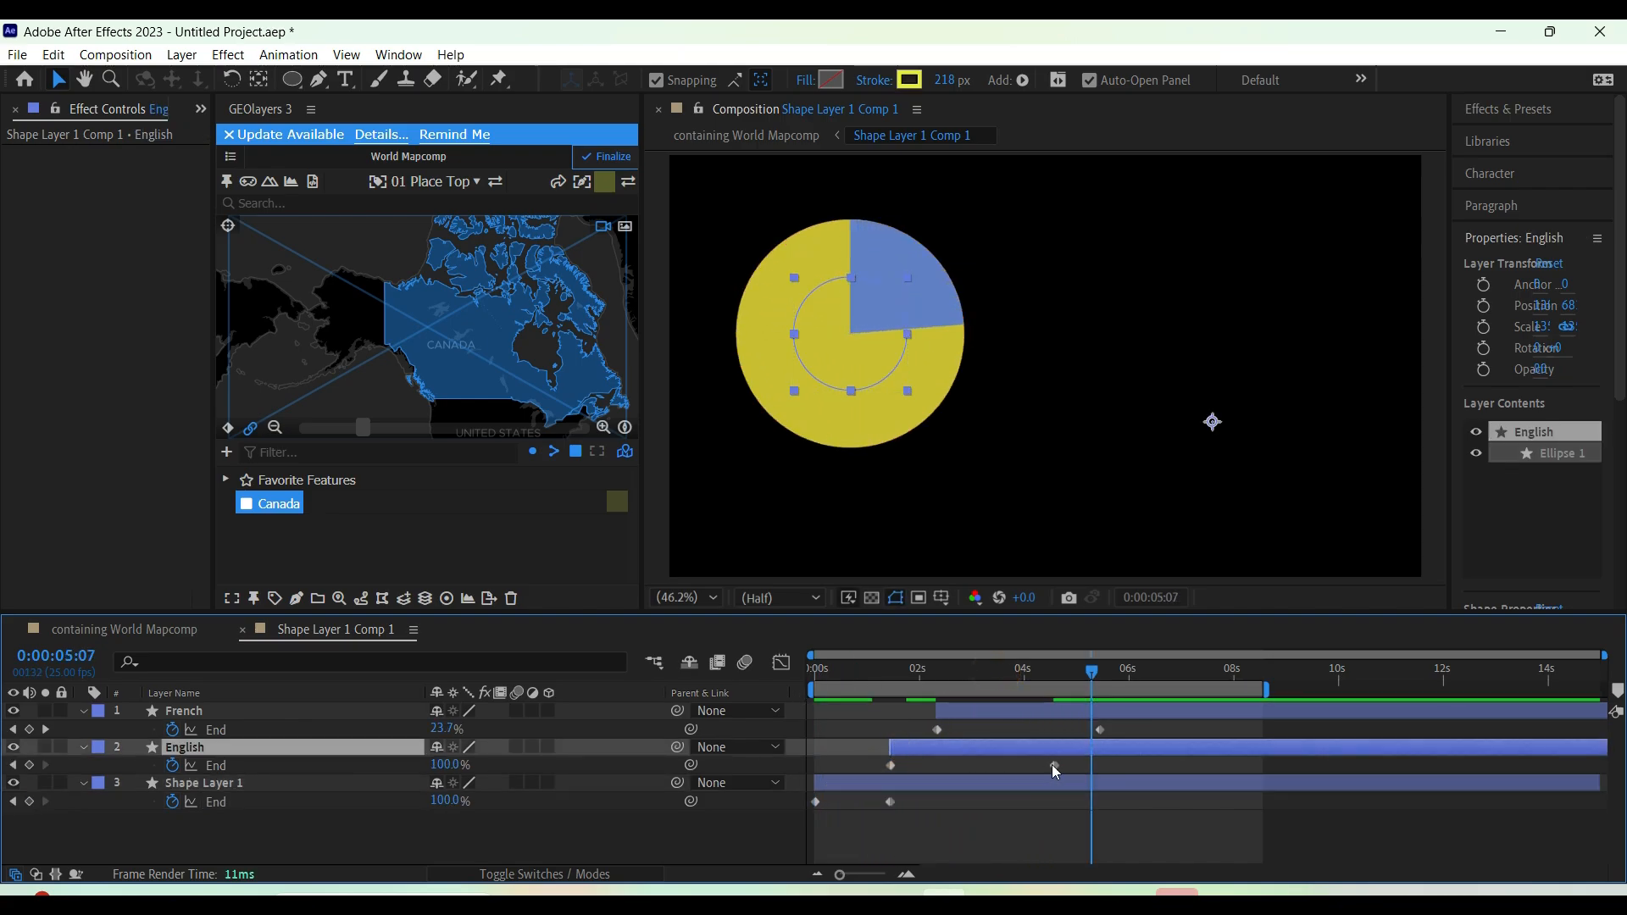
left_click(183, 710)
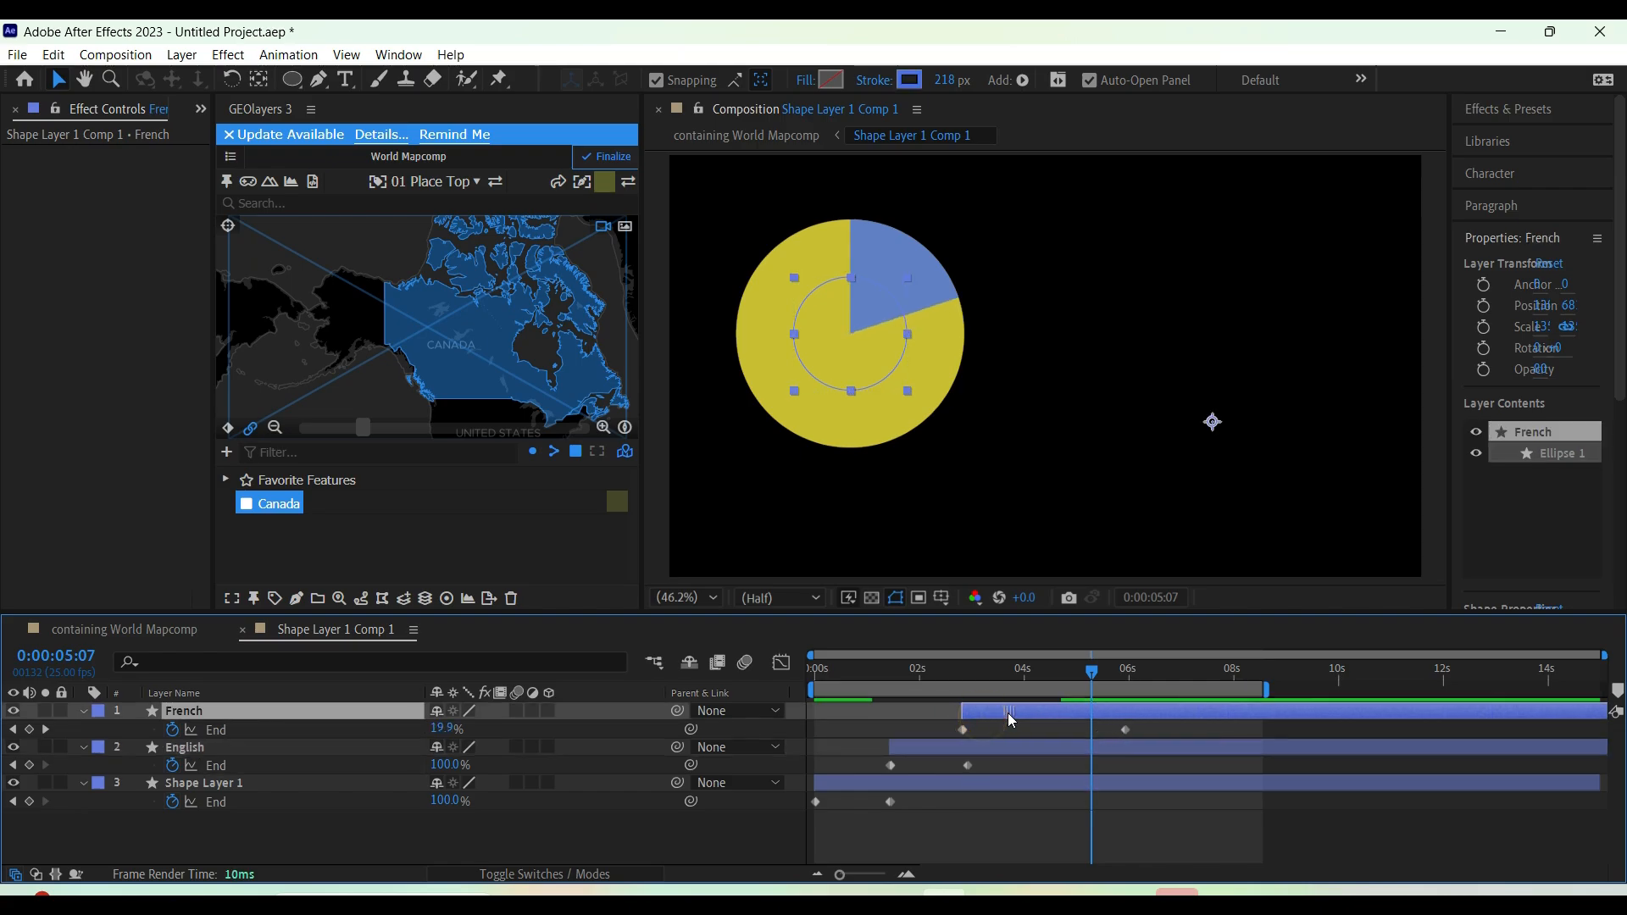
left_click(951, 669)
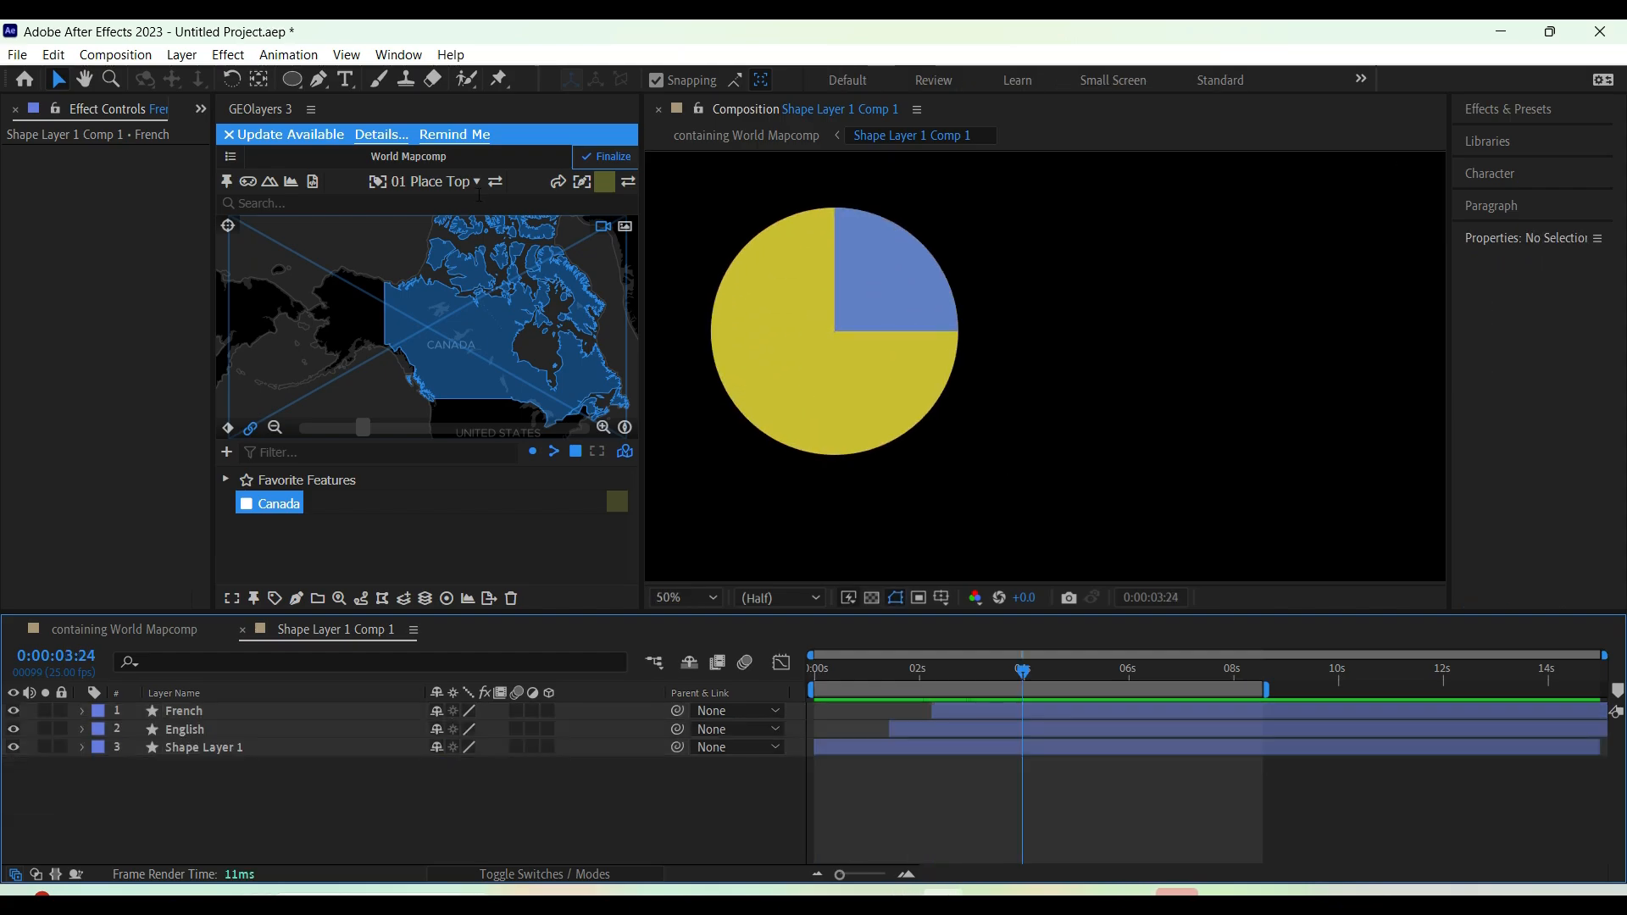
mouse_move(346, 80)
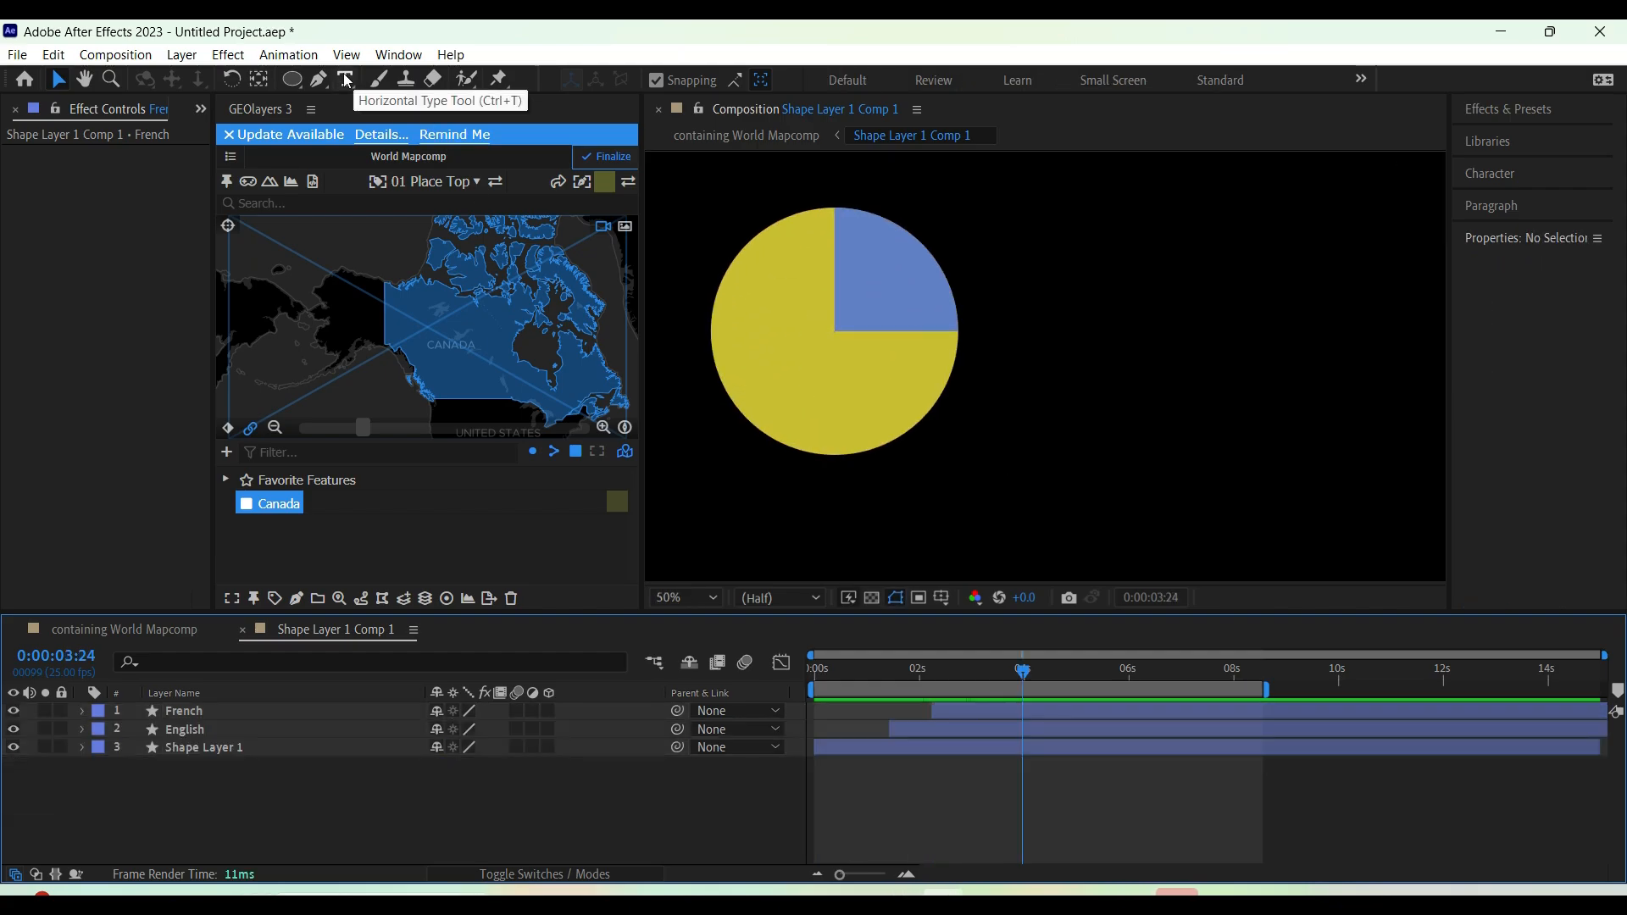
Add text labels '25% French' on the blue slice and '75% English' on the yellow slice
left_click(344, 80)
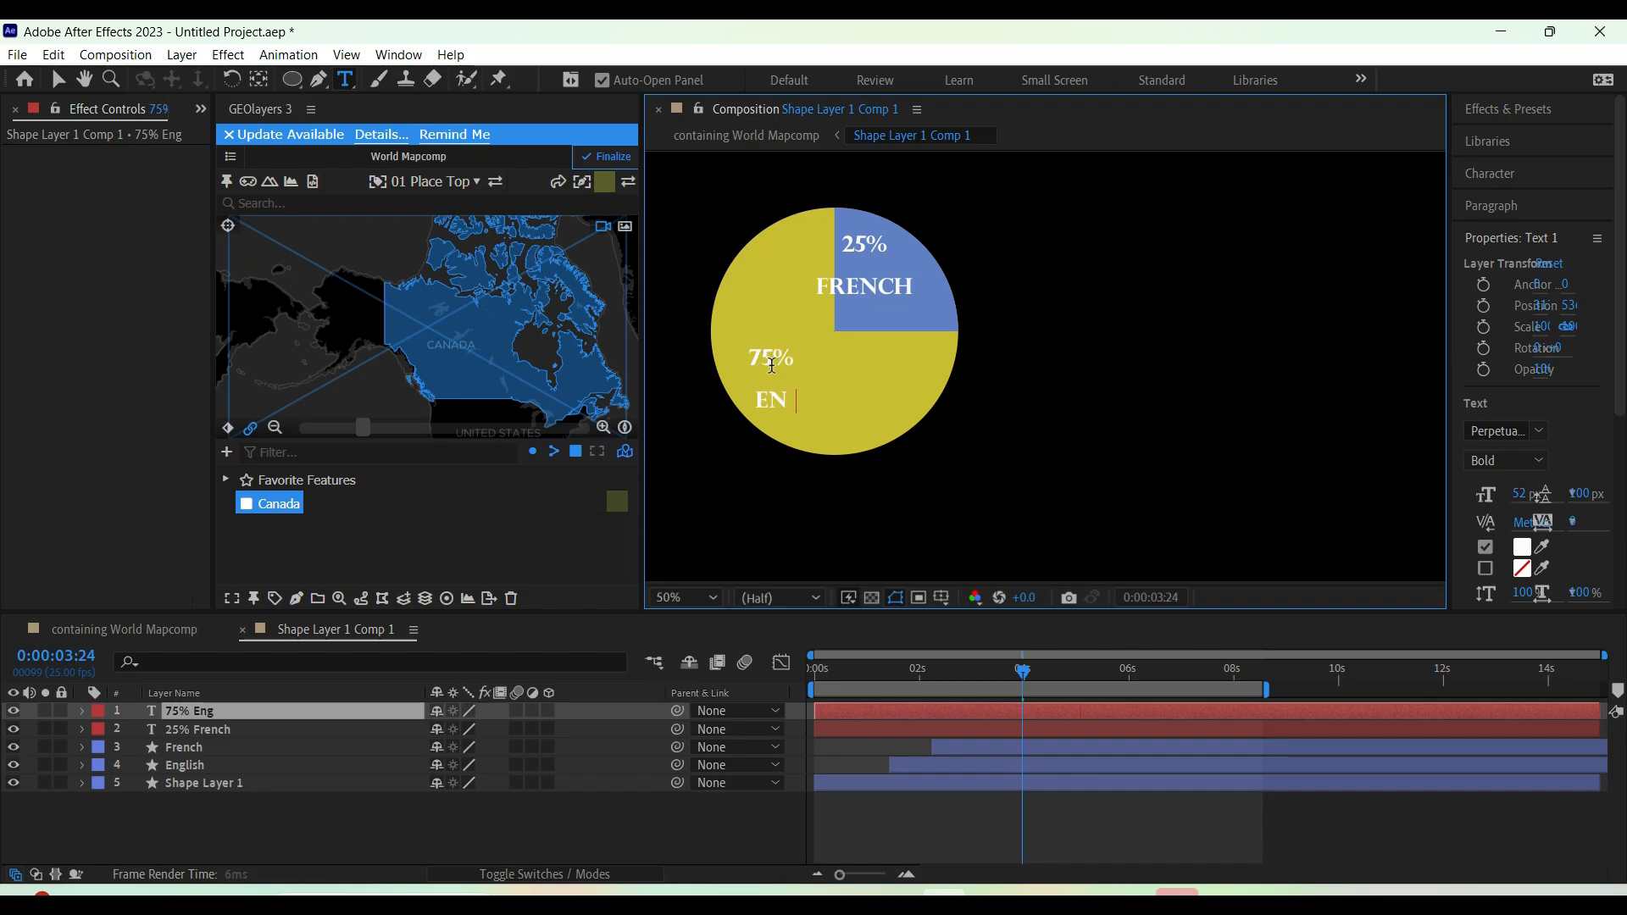
type("GLISH")
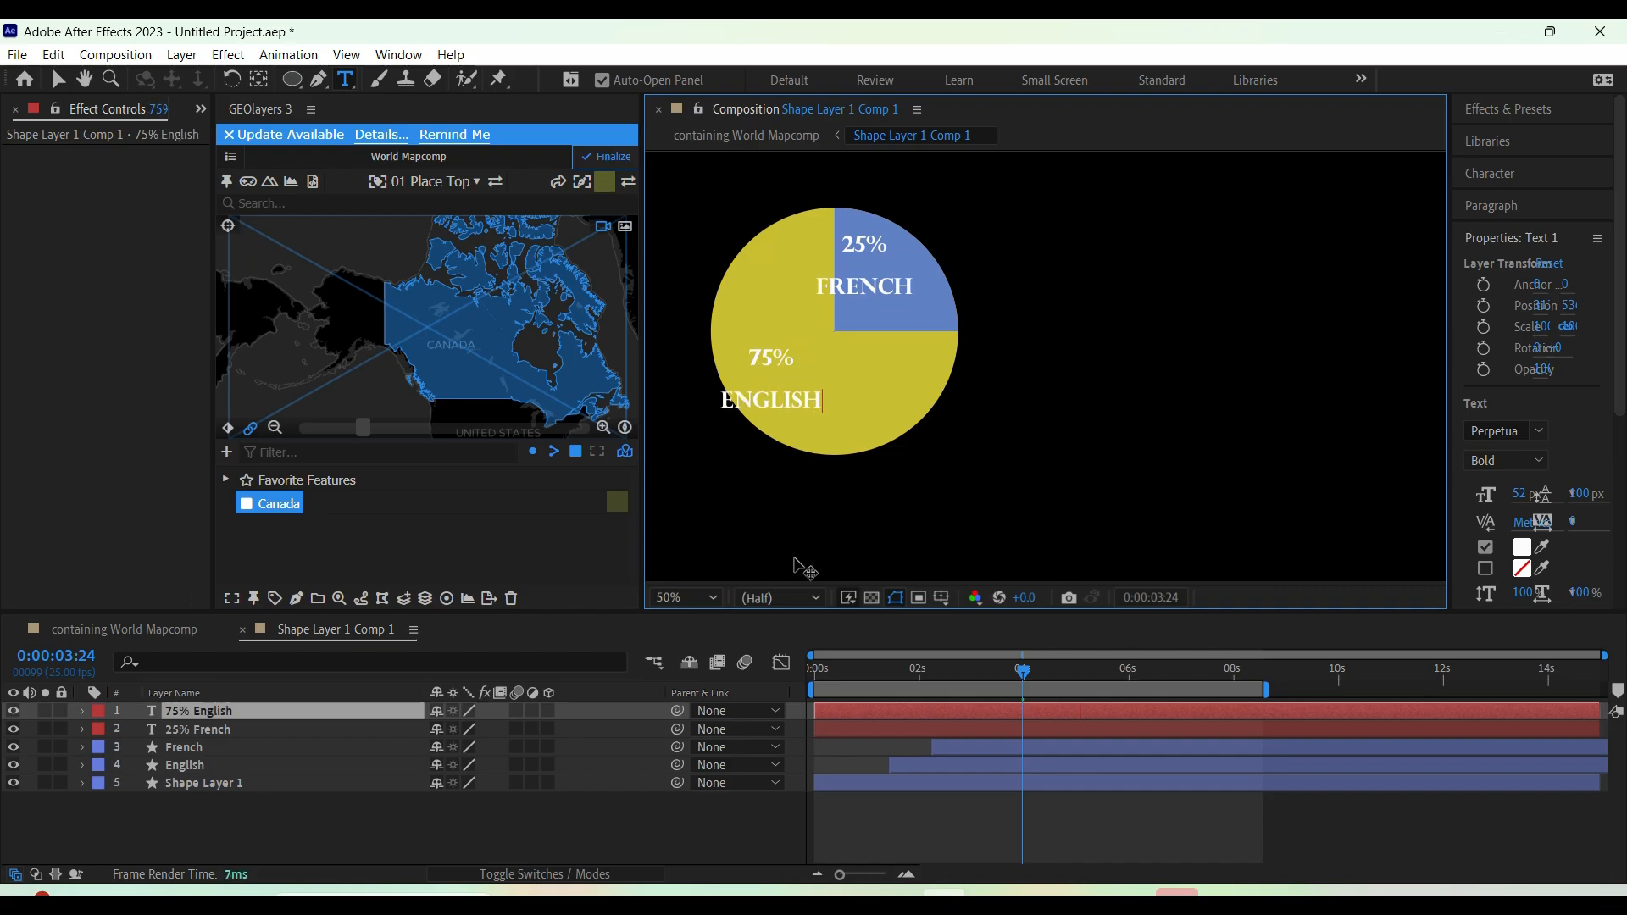
left_click(770, 400)
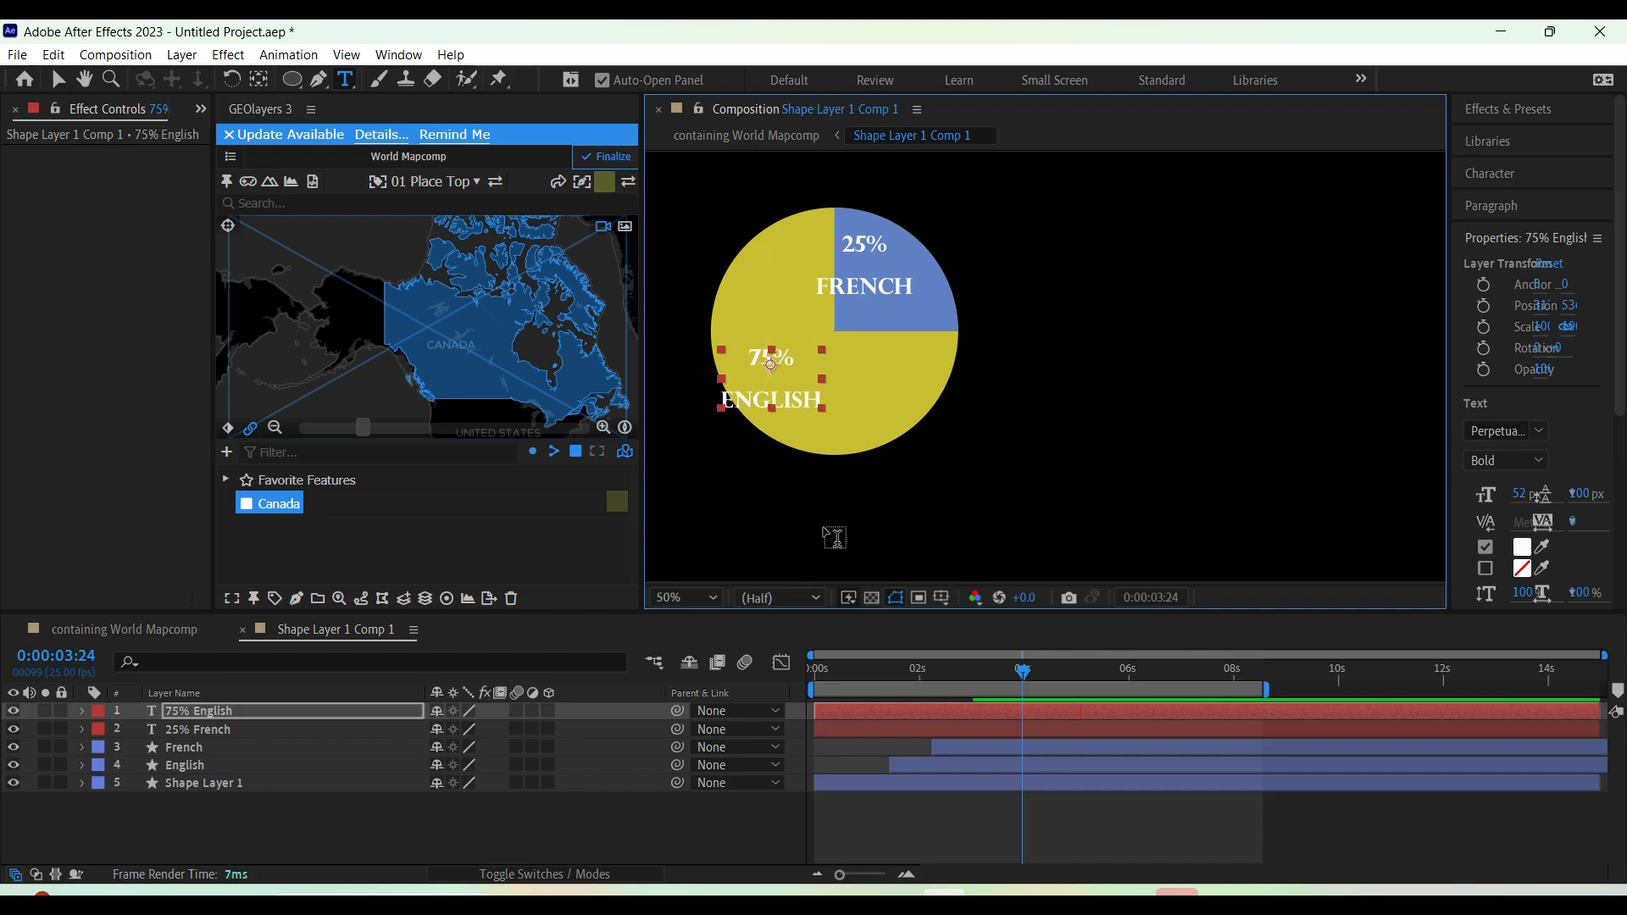
left_click(197, 728)
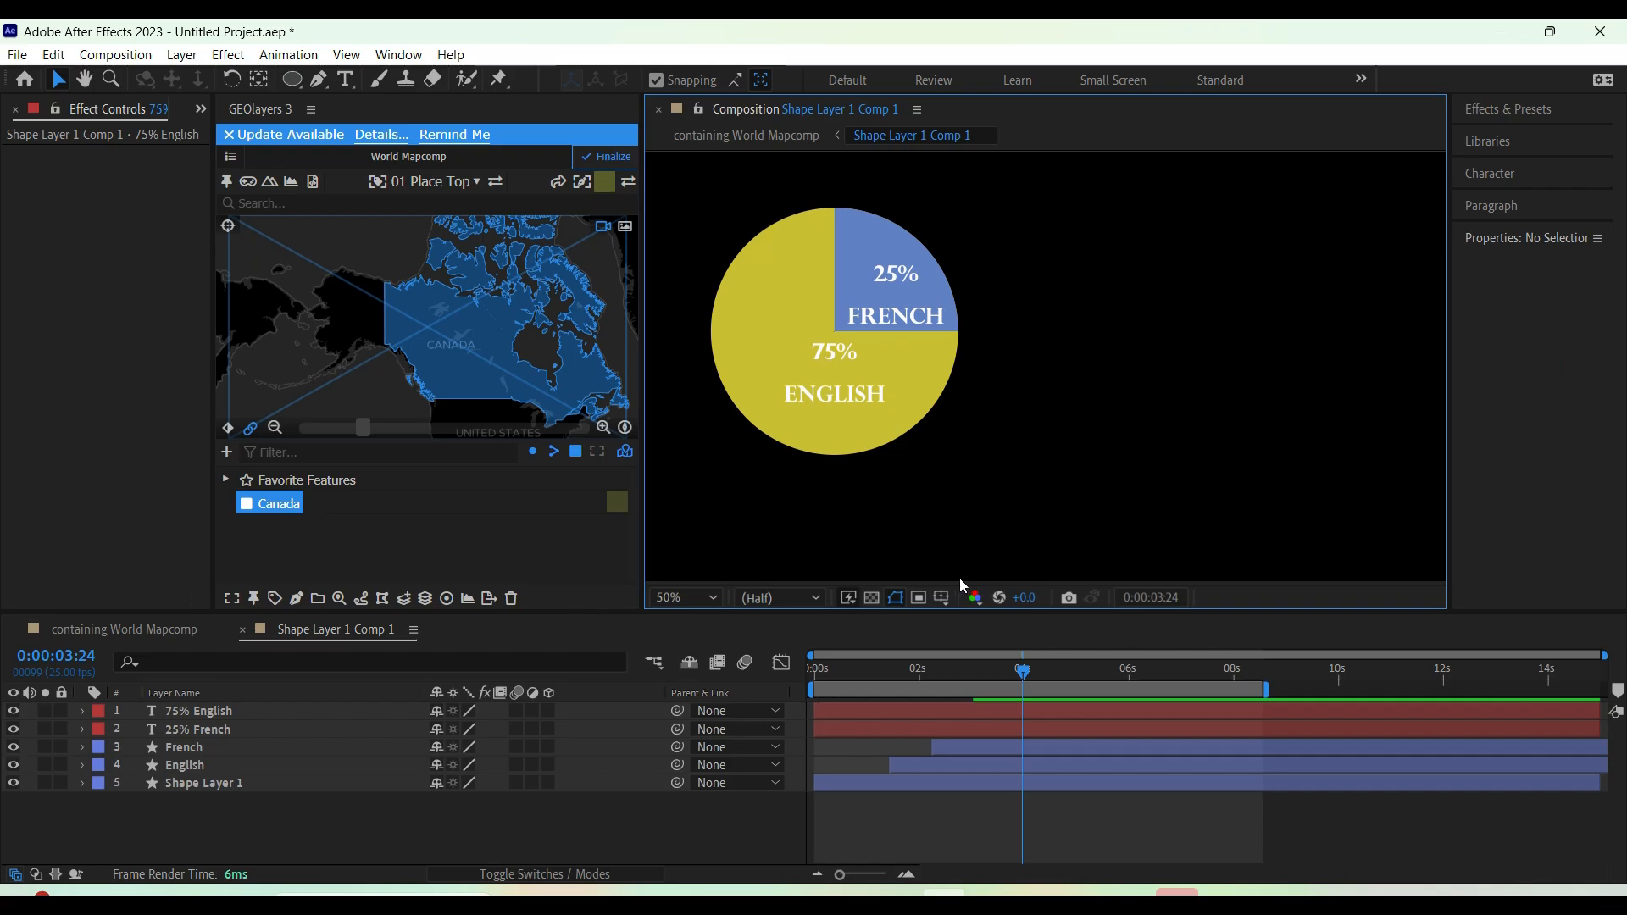
mouse_move(1508, 226)
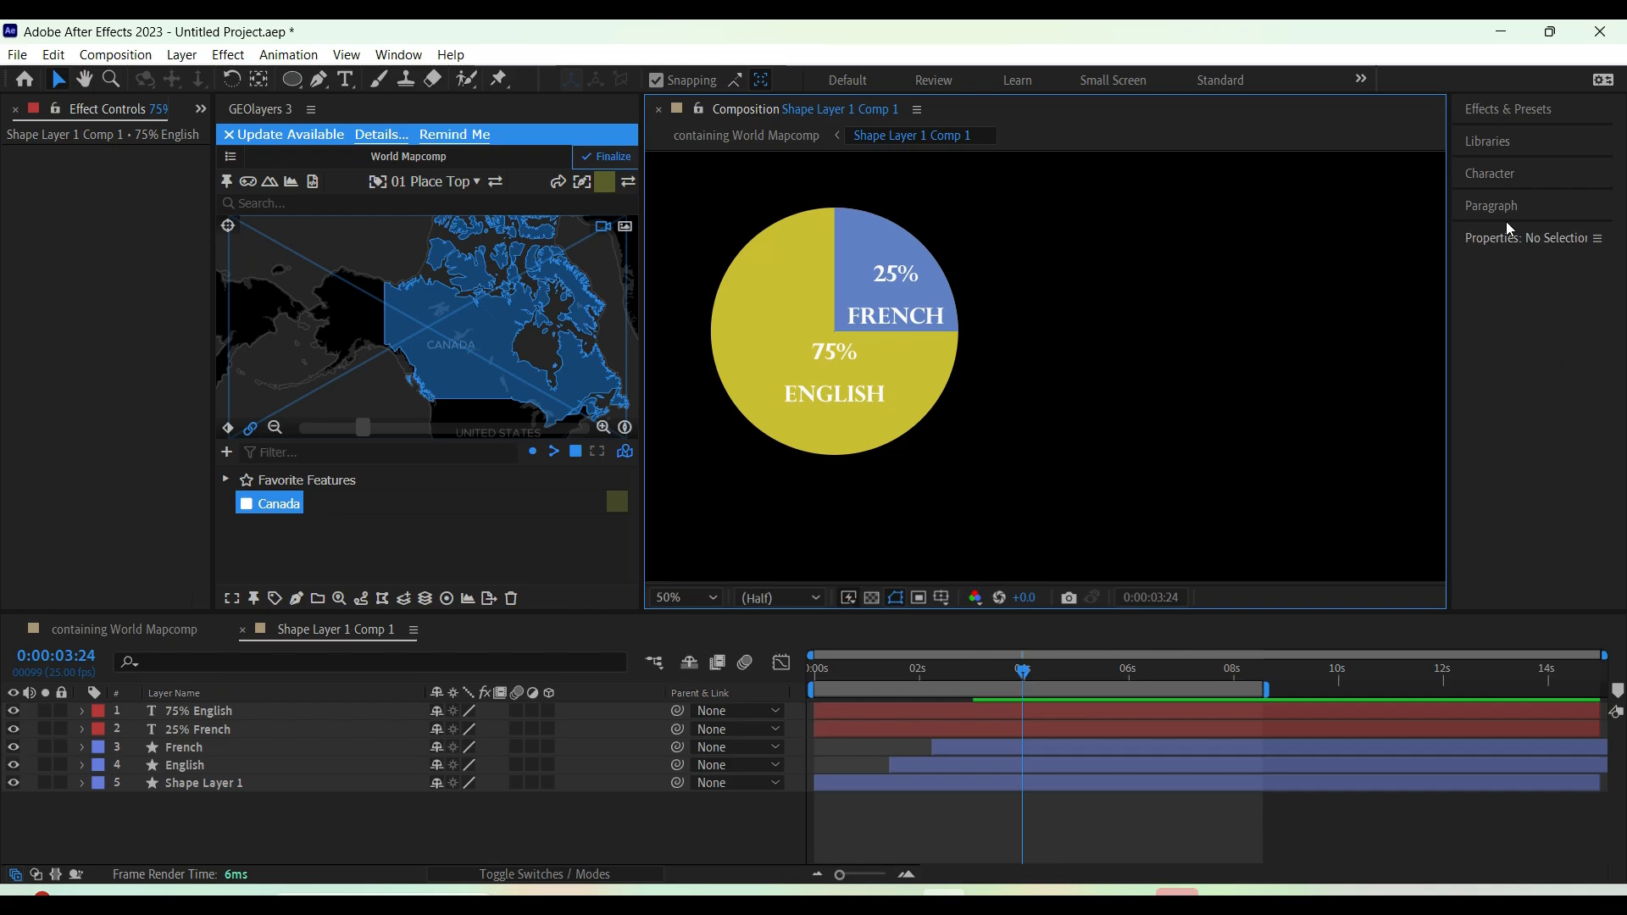
Search 'slide' in Effects & Presets and apply Slide and Pop In to the English label
type("noise")
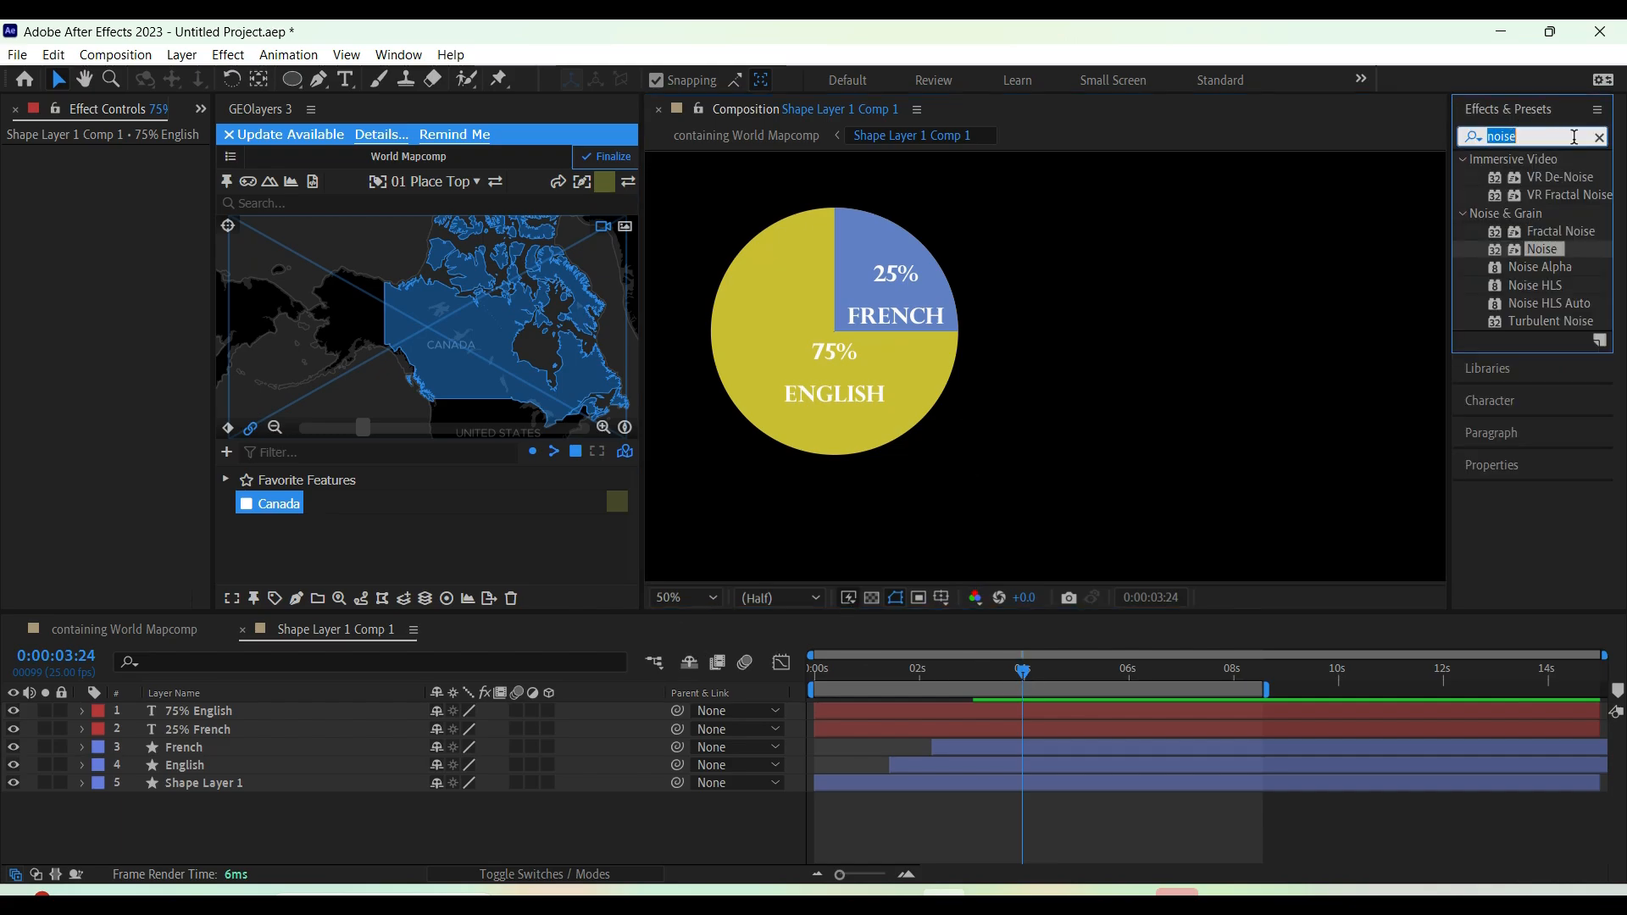
left_click(1598, 135)
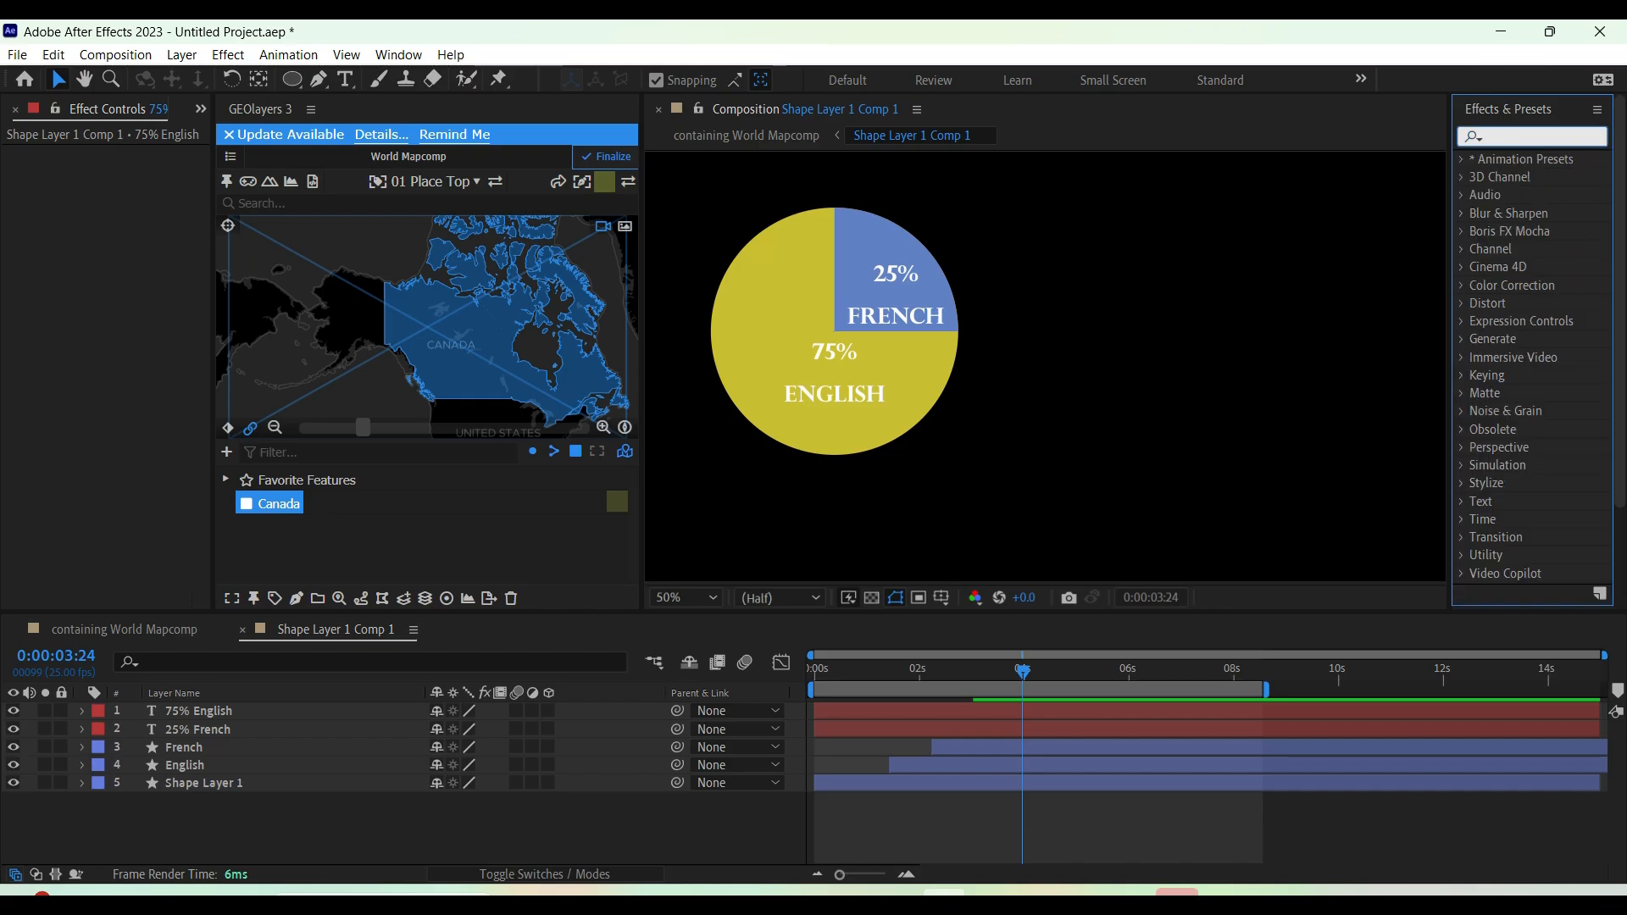
type("slide")
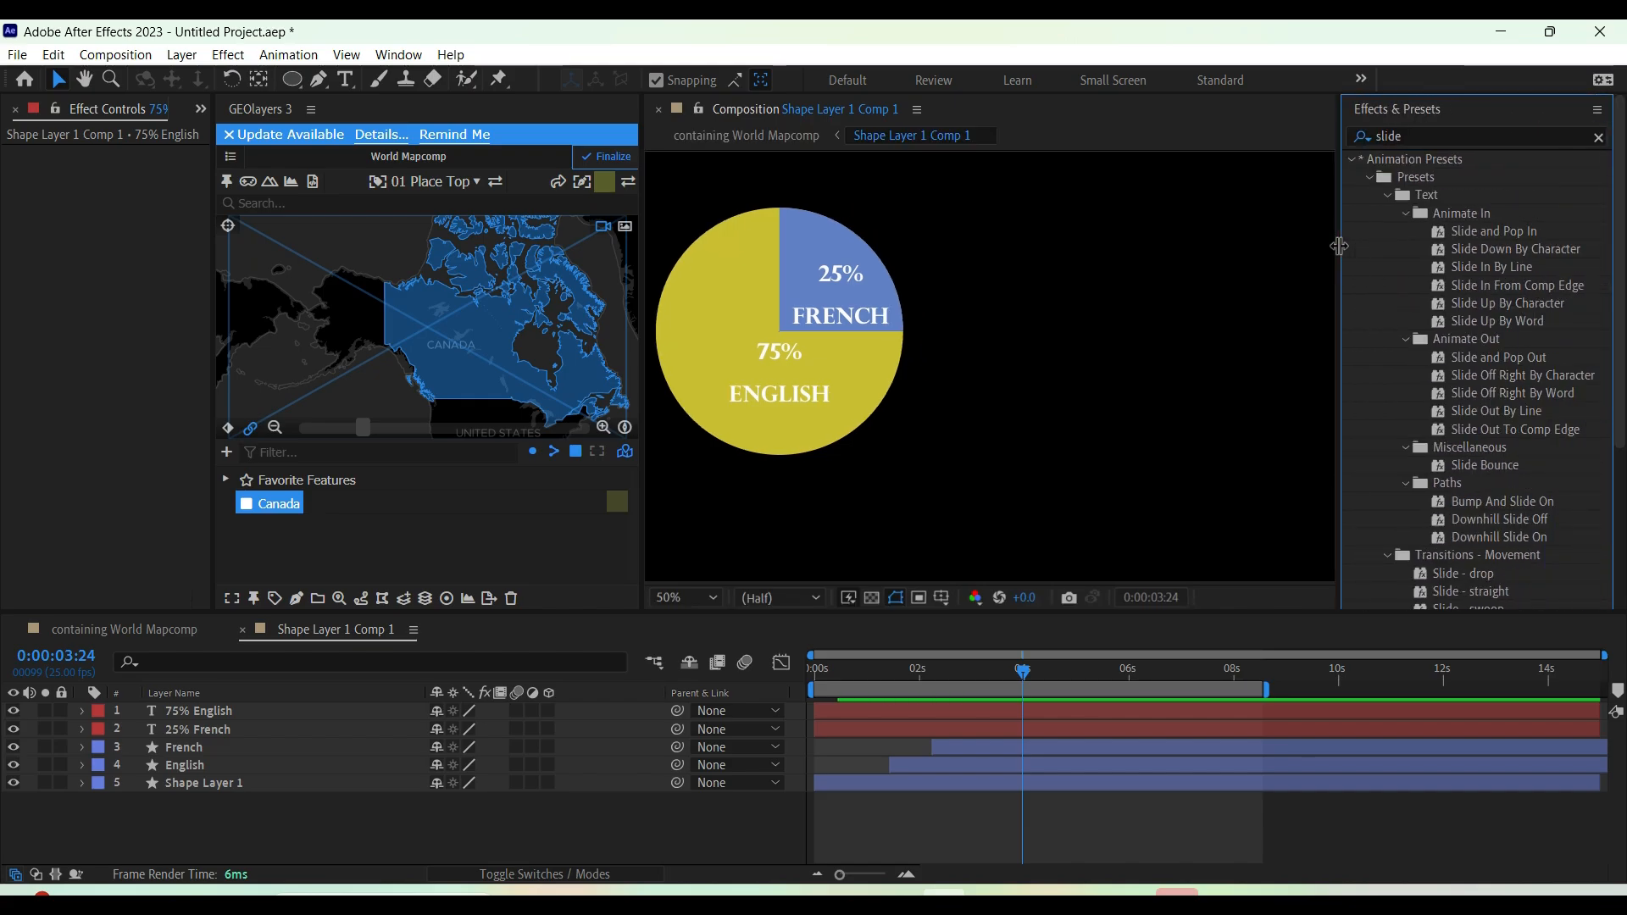
left_click(1497, 232)
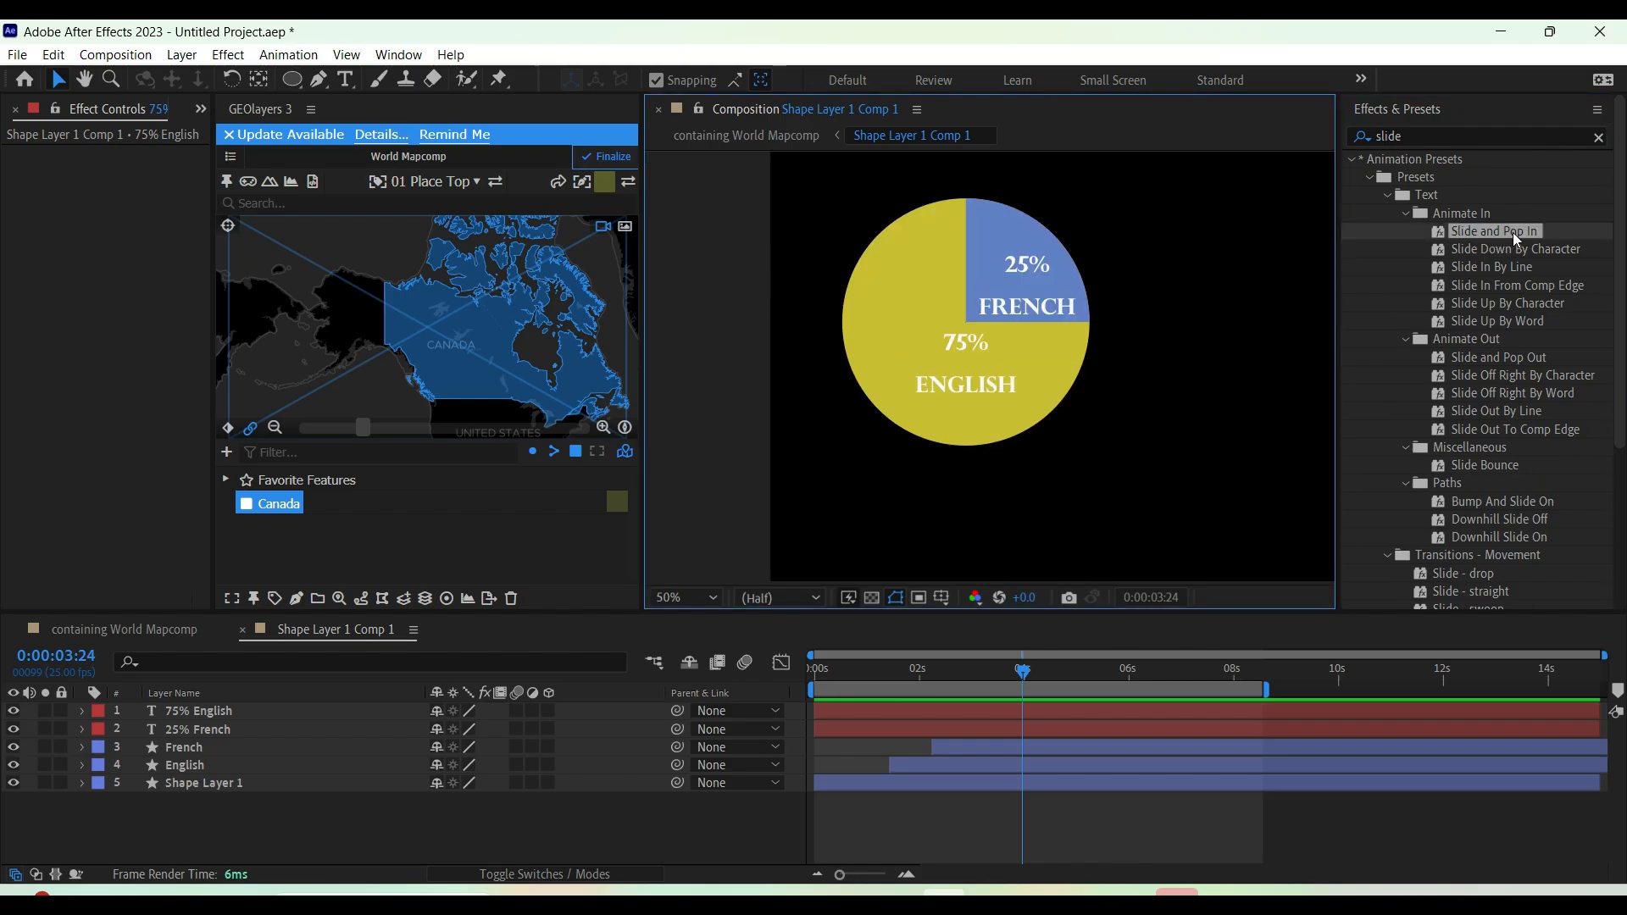
double_click(1494, 231)
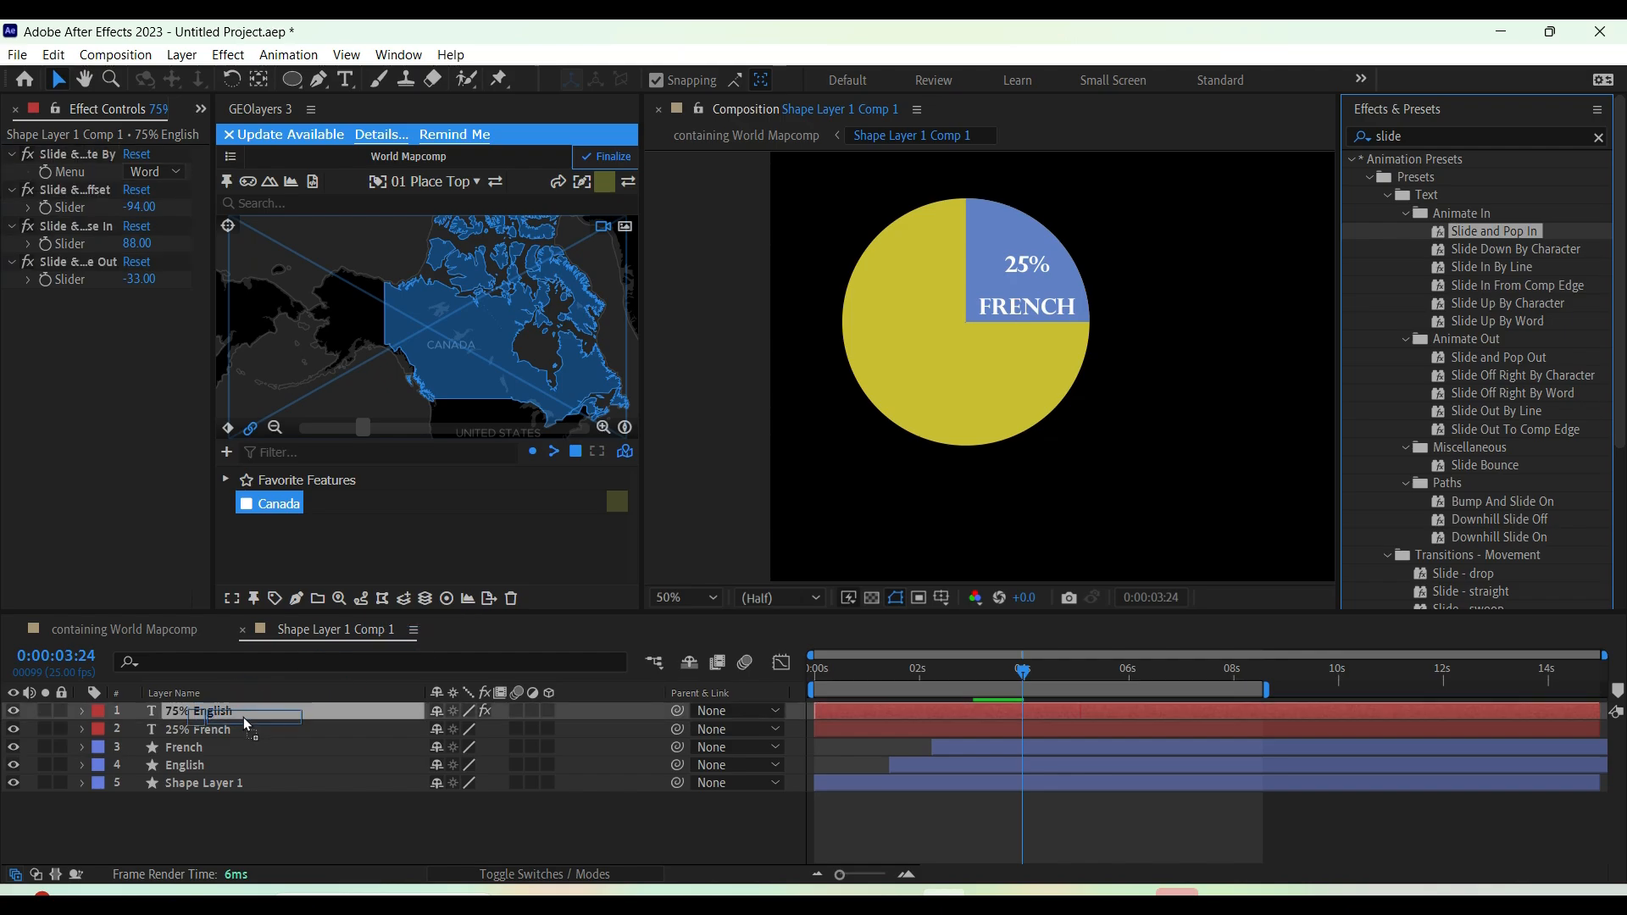
Apply the Slide and Pop In preset to the 25% French label as well
left_click(198, 729)
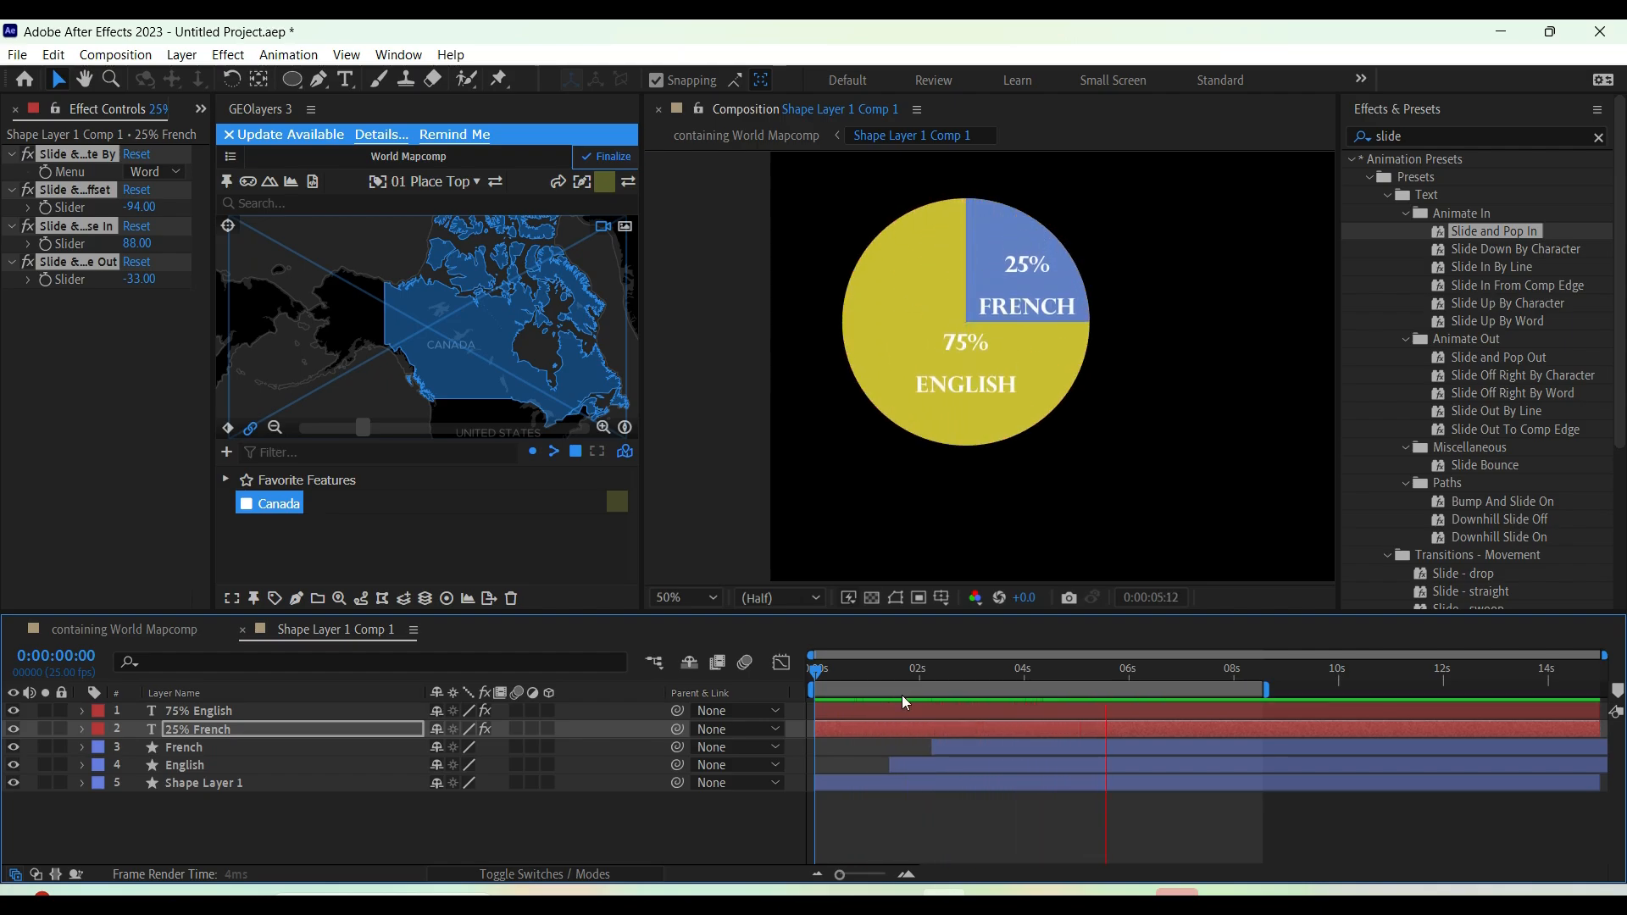
left_click(1105, 668)
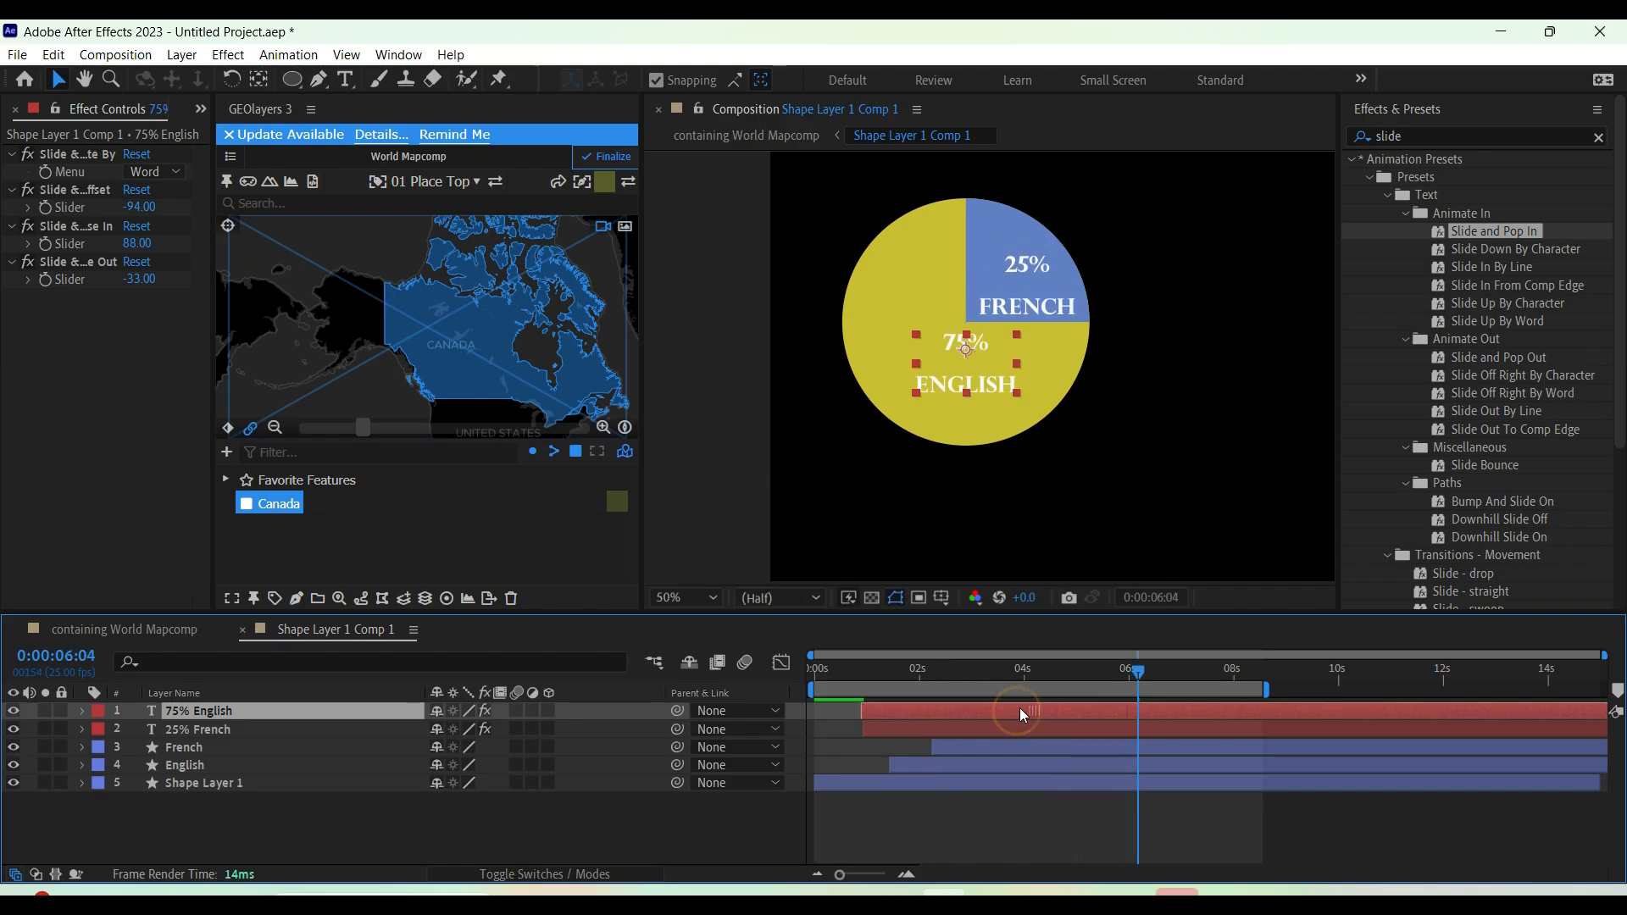
Change the 75% English label's fill to near-black
left_click(199, 729)
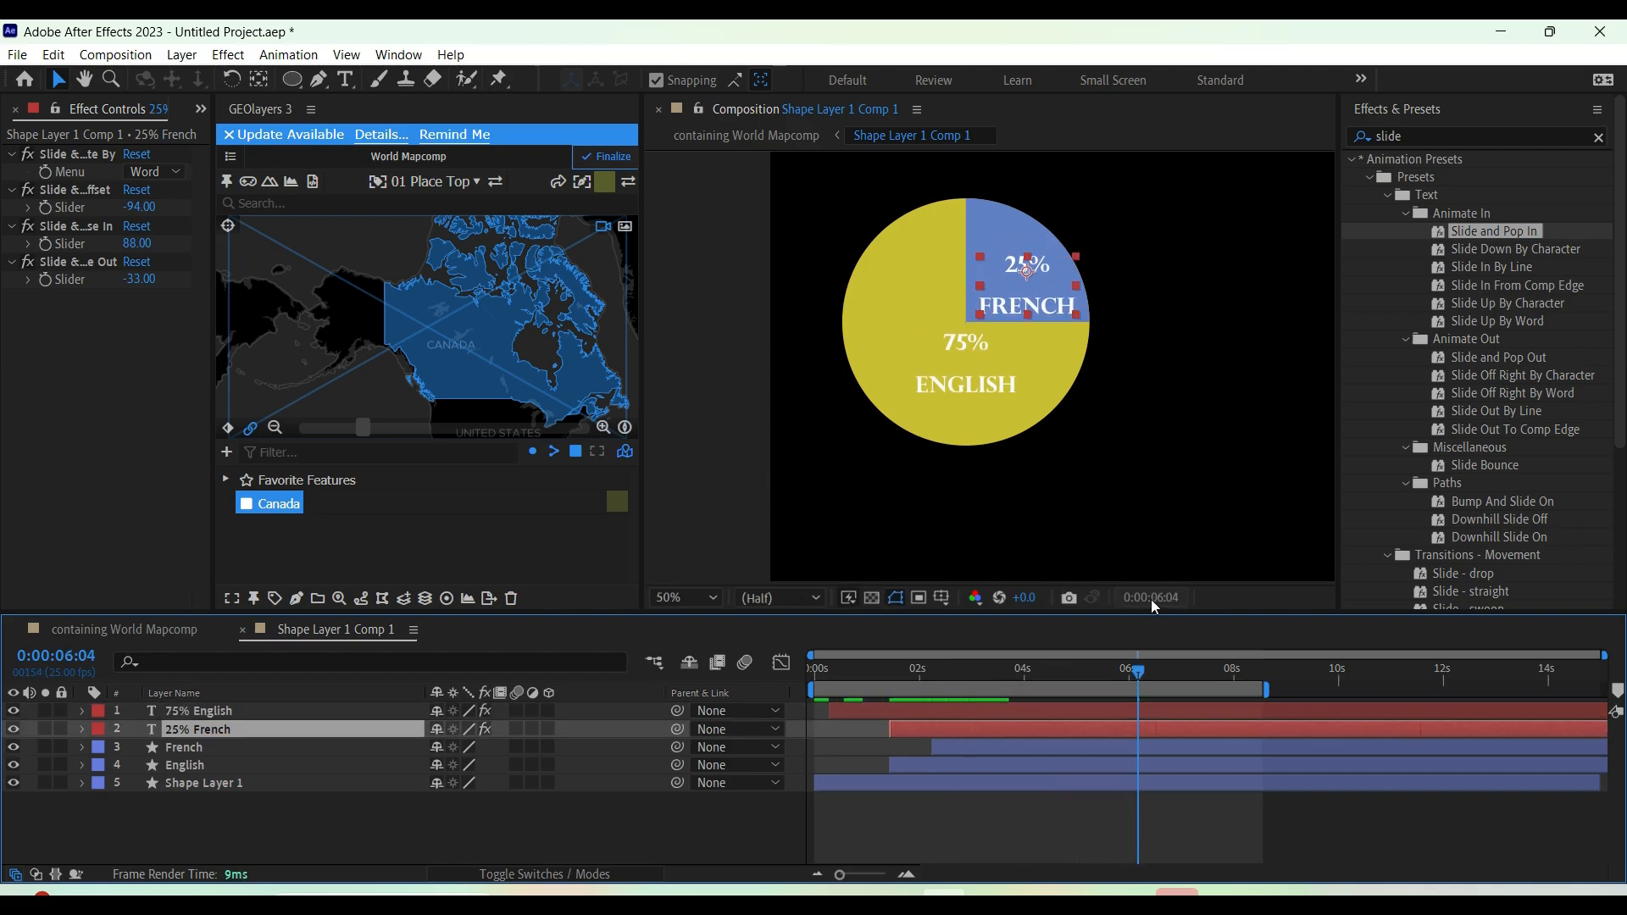
left_click(198, 710)
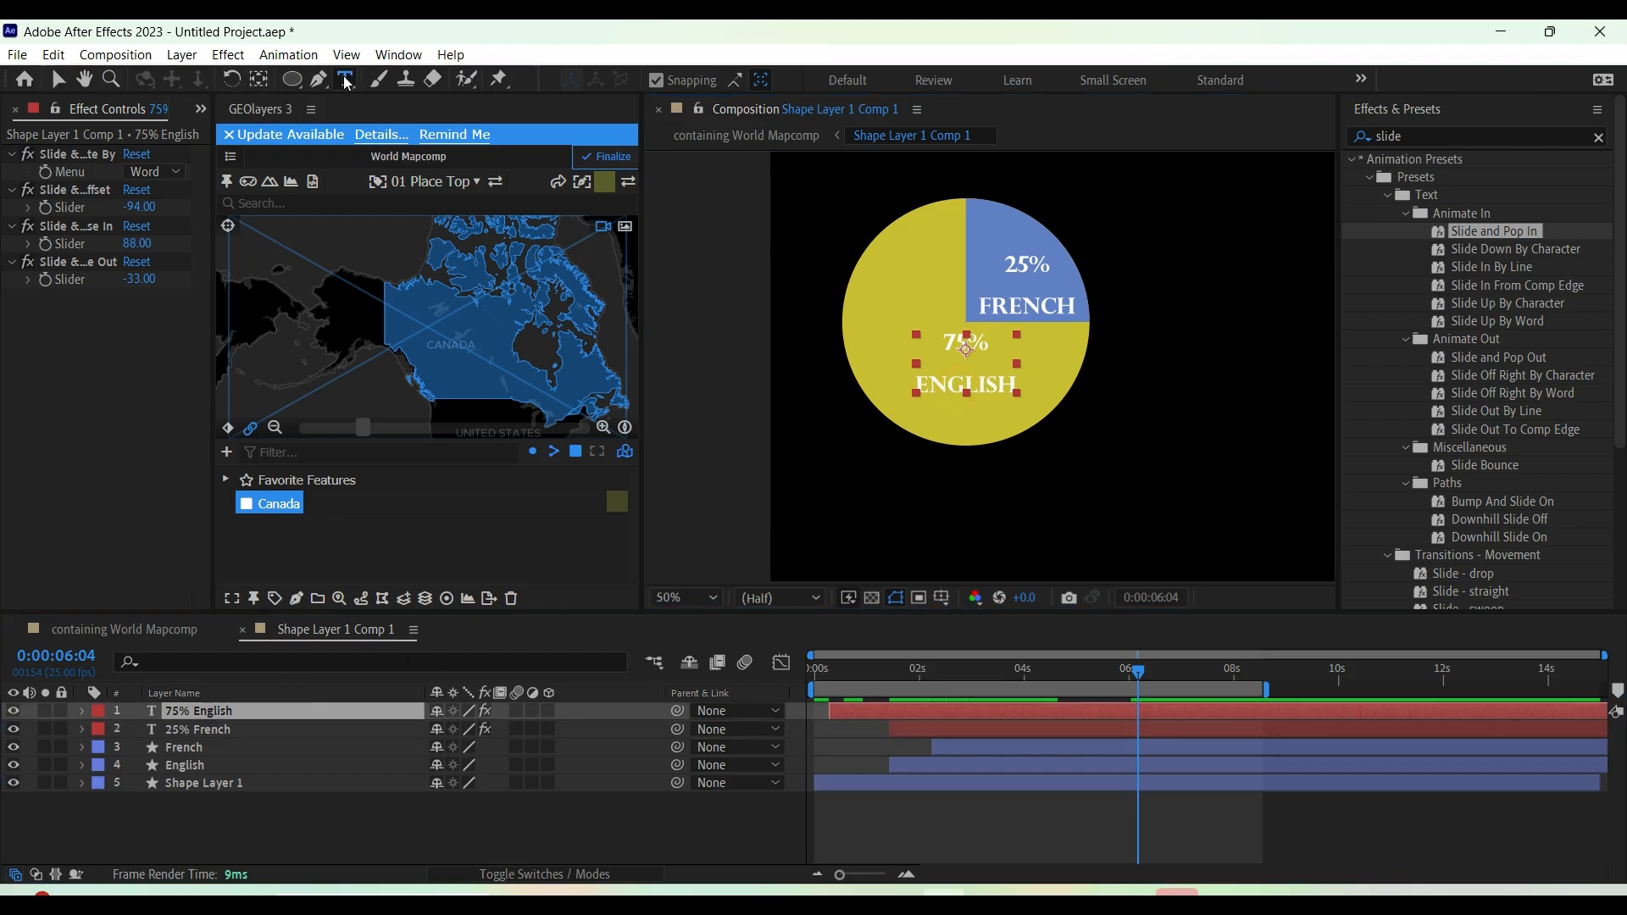
left_click(344, 80)
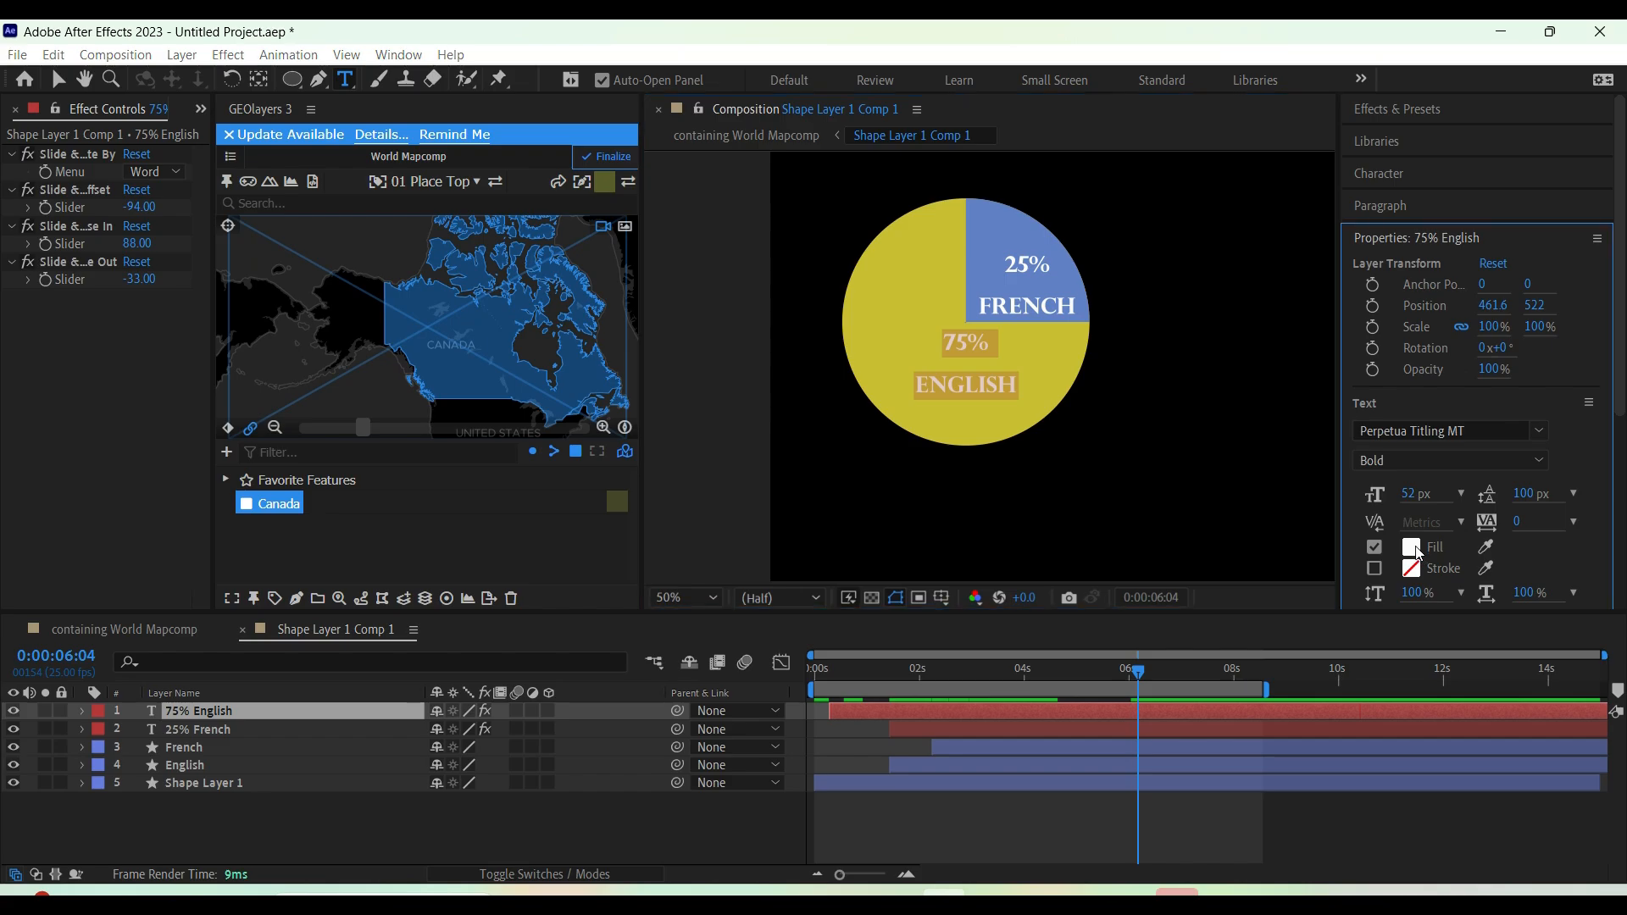
left_click(1410, 547)
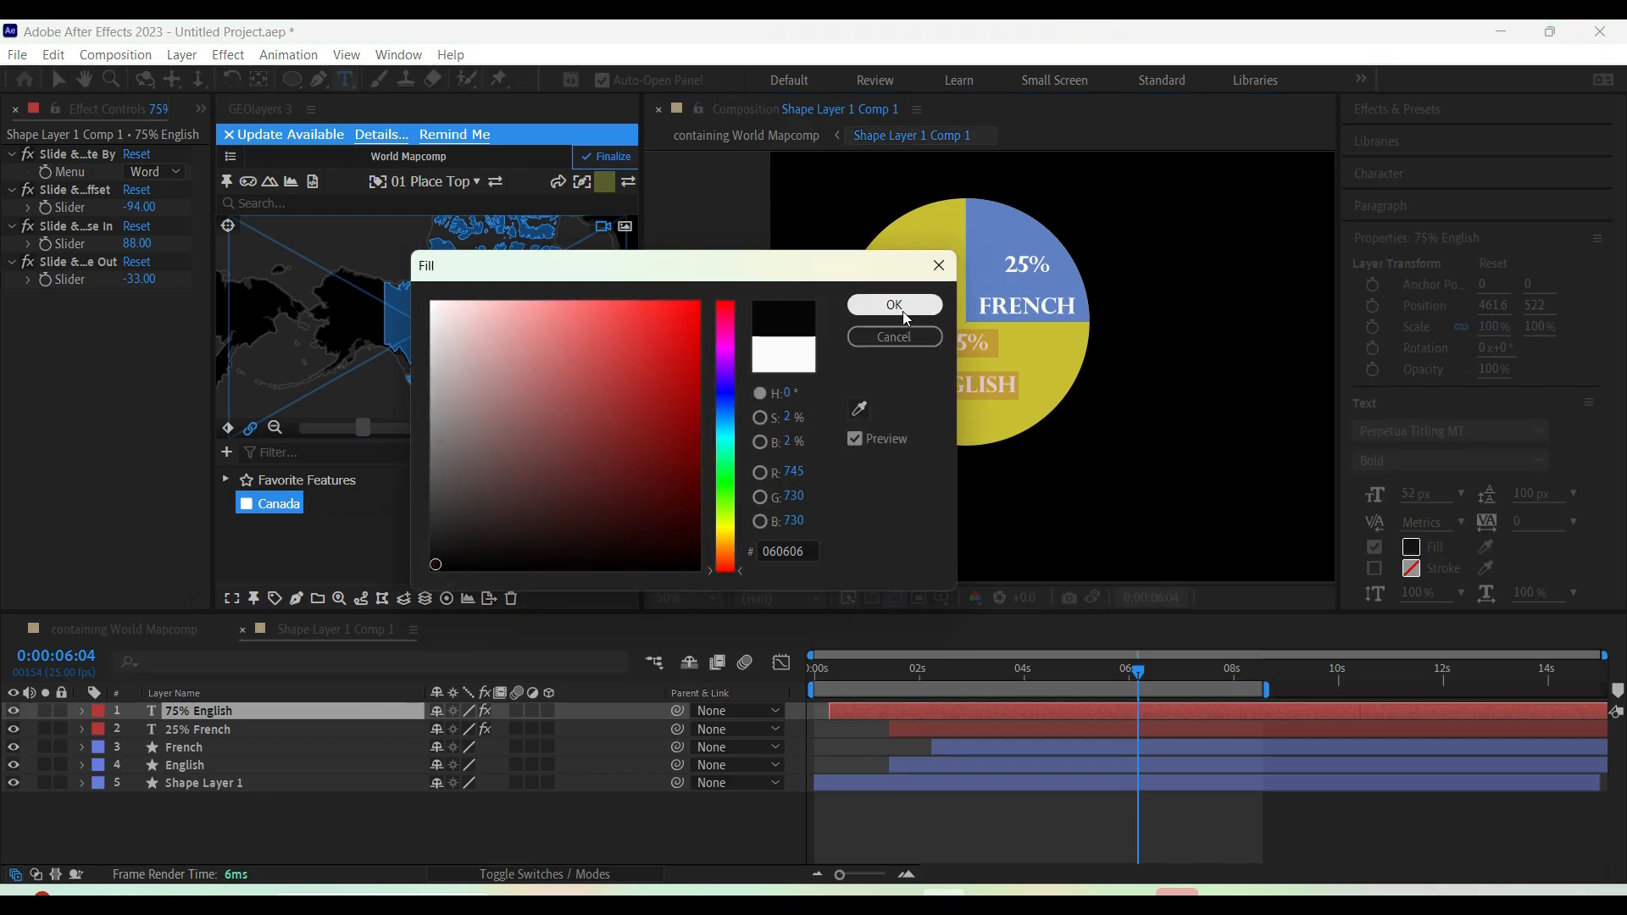
left_click(893, 304)
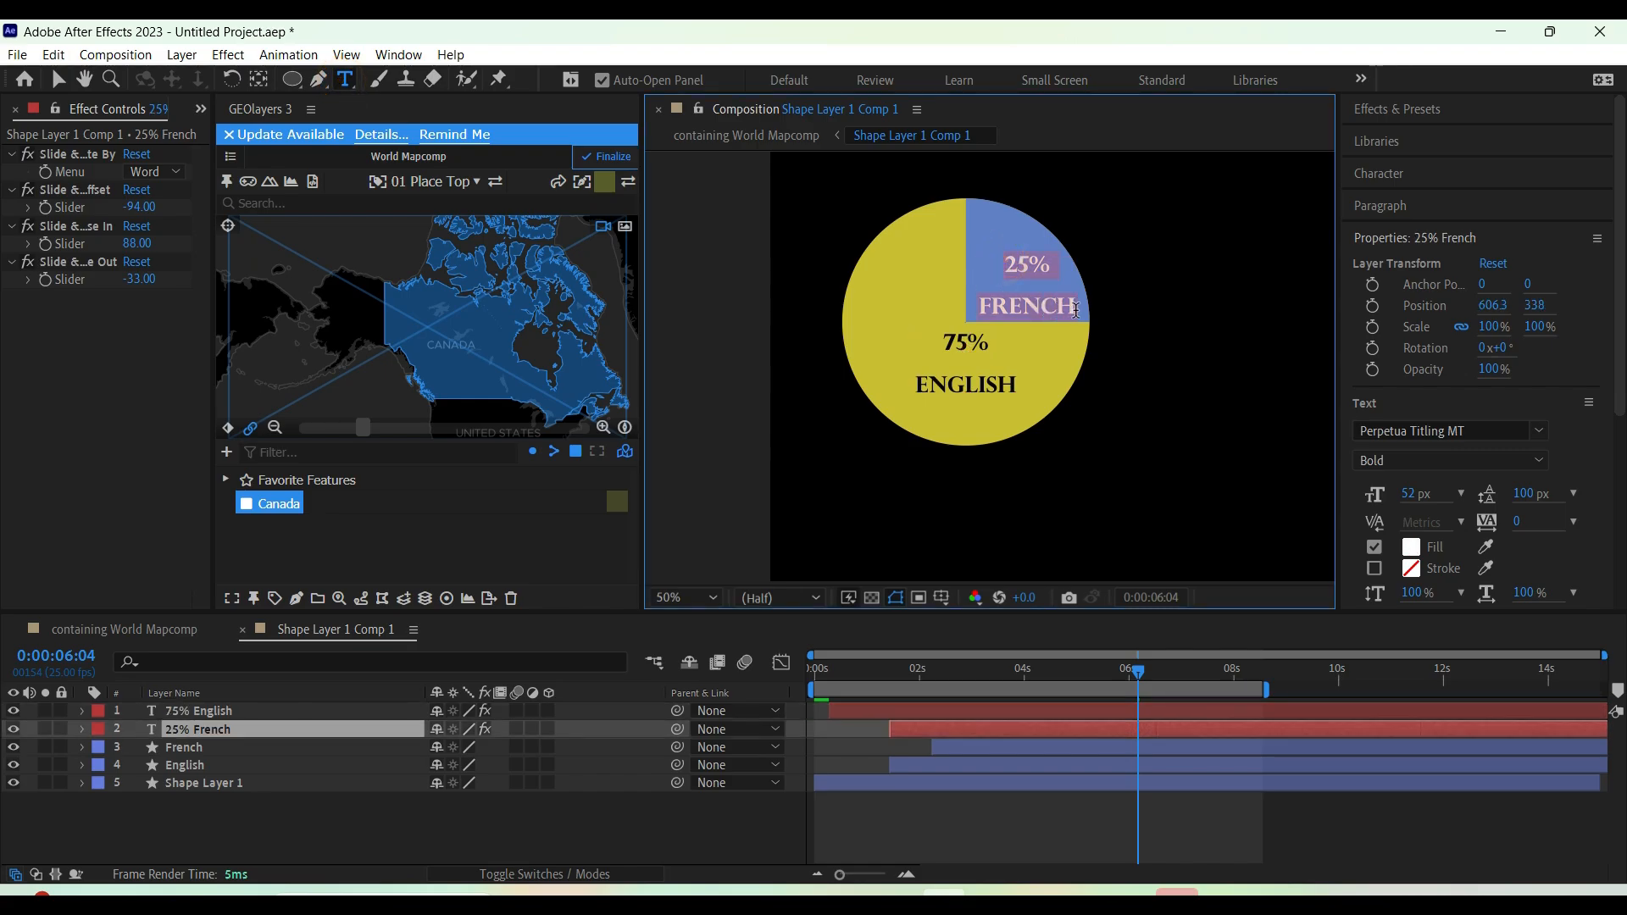
Change the 25% French label's fill to near-black and start a new text layer below the pie
left_click(1408, 548)
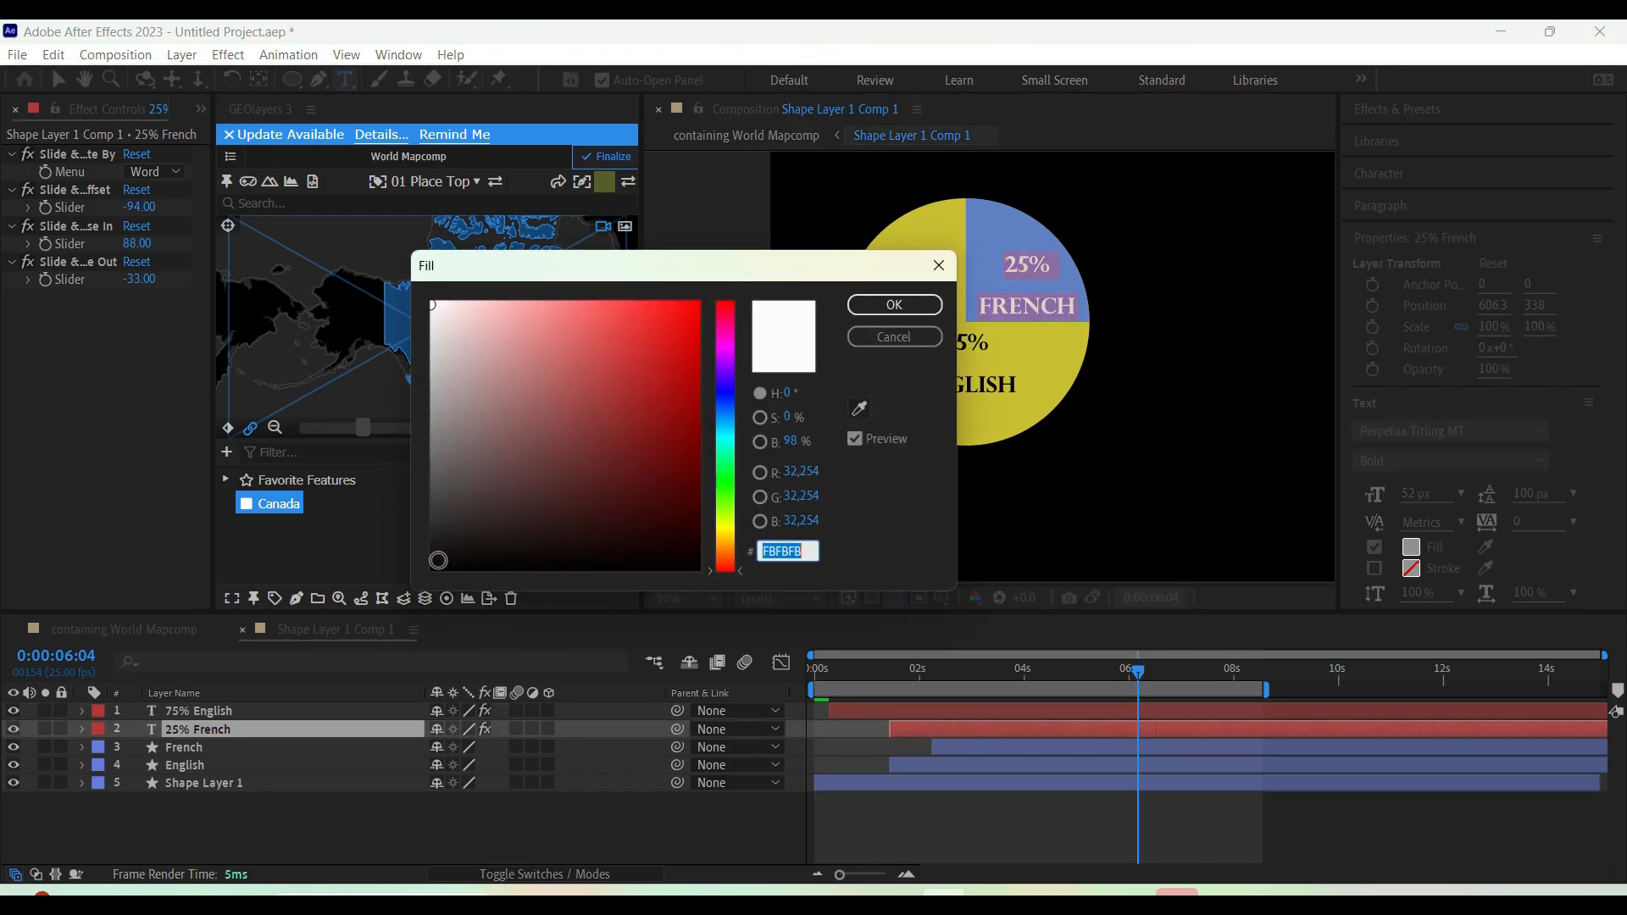
left_click(893, 303)
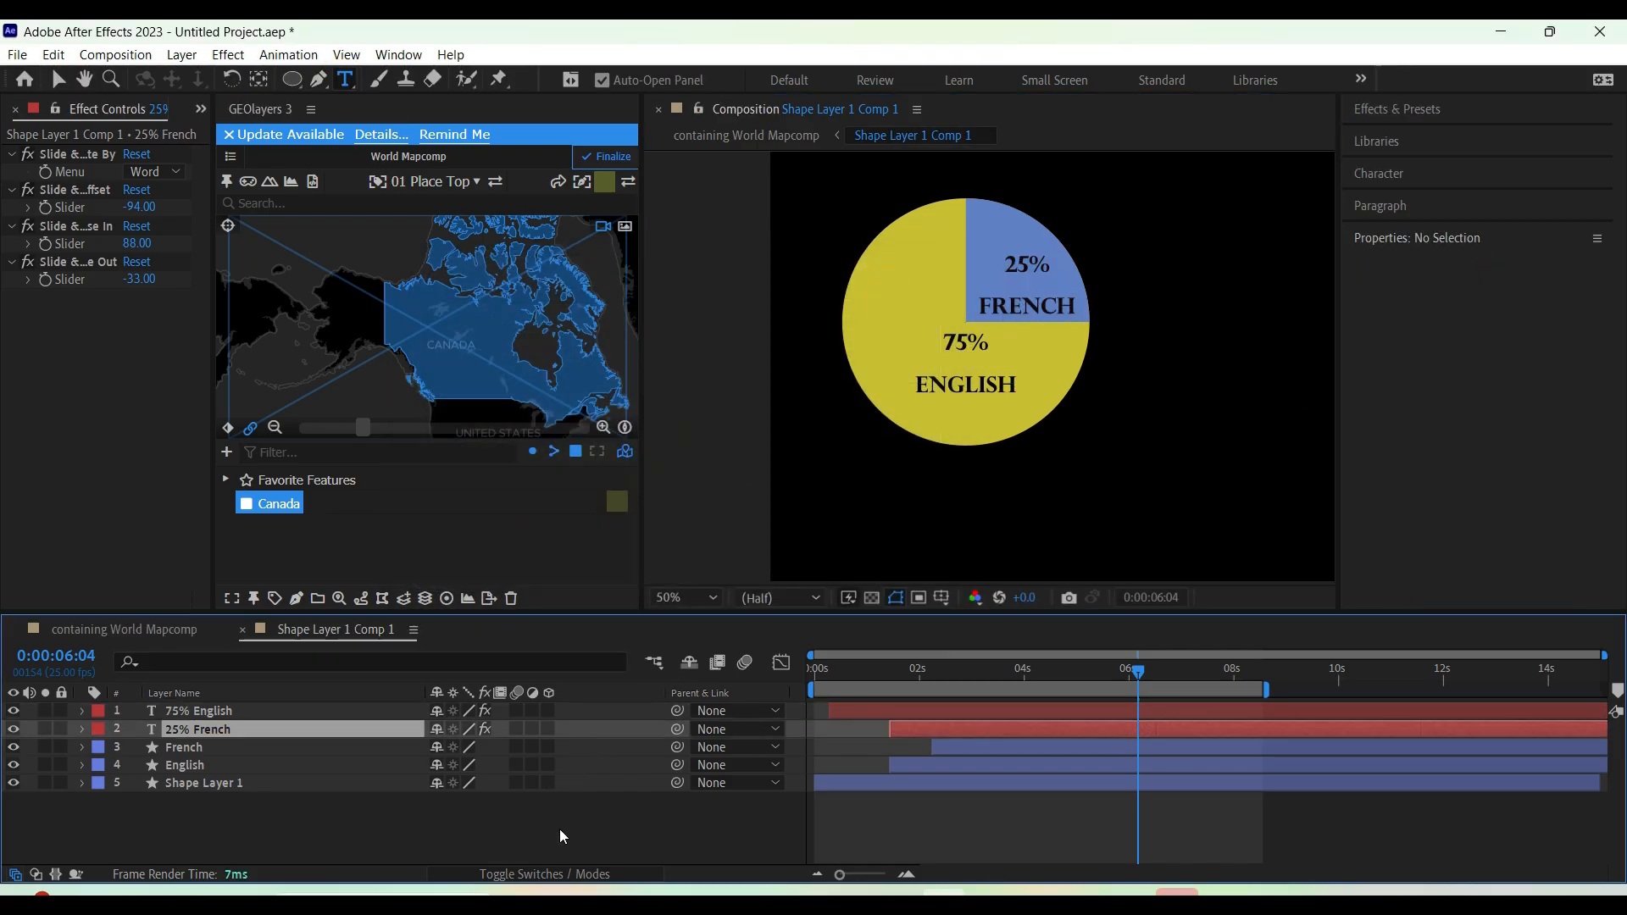
left_click(829, 474)
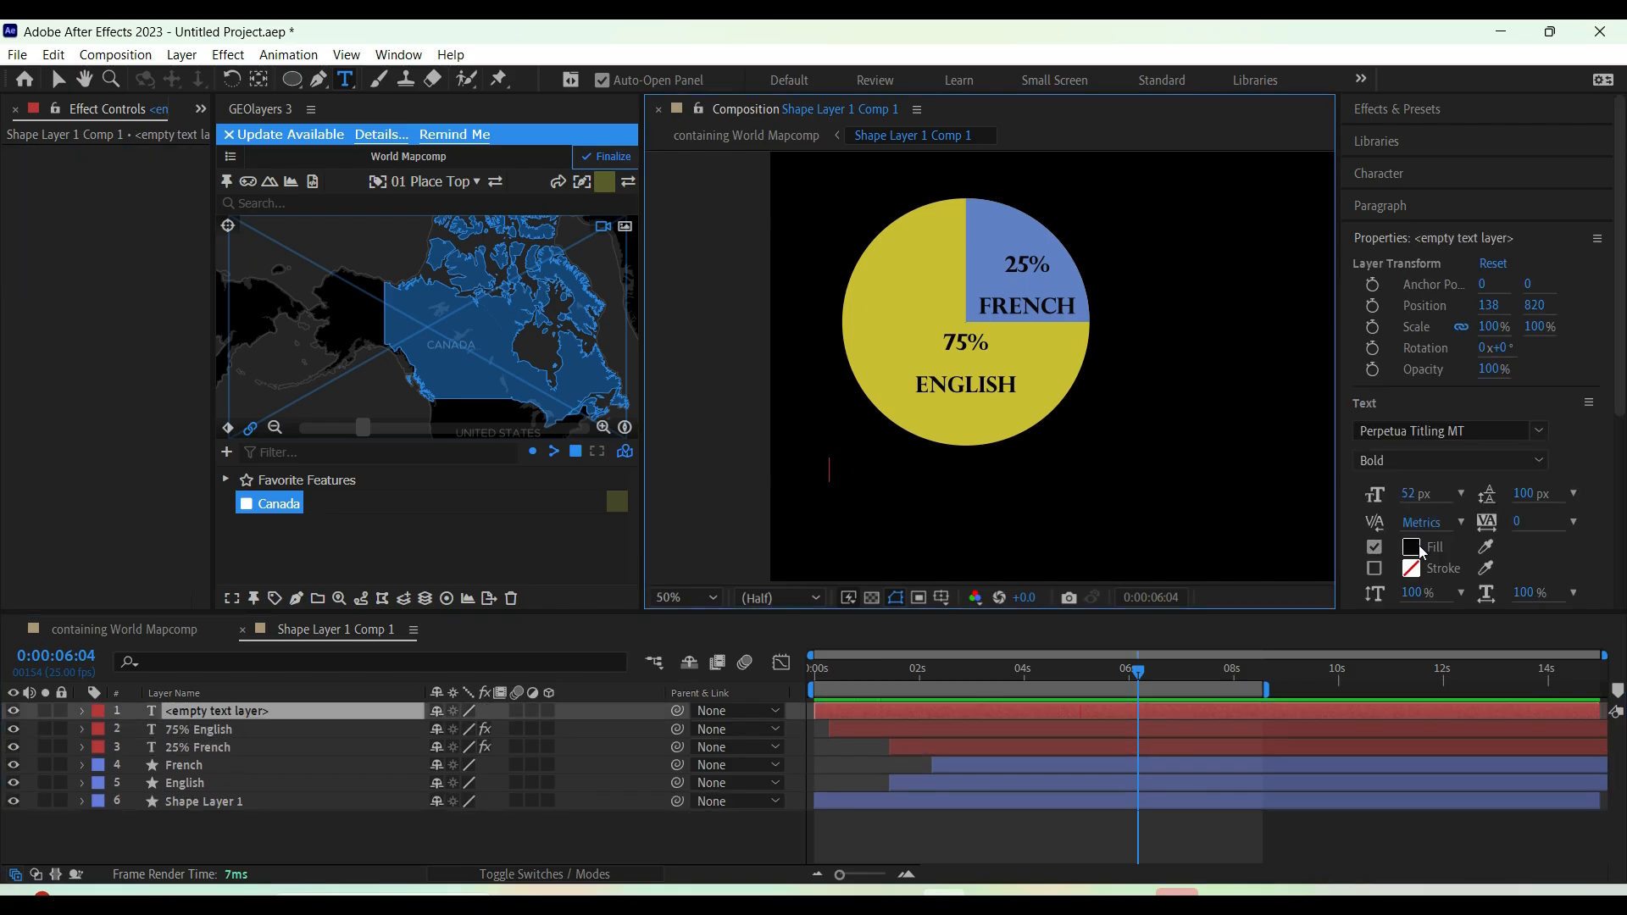
Type the white title 'Language % in Canada' and centre it beneath the pie chart
left_click(1412, 548)
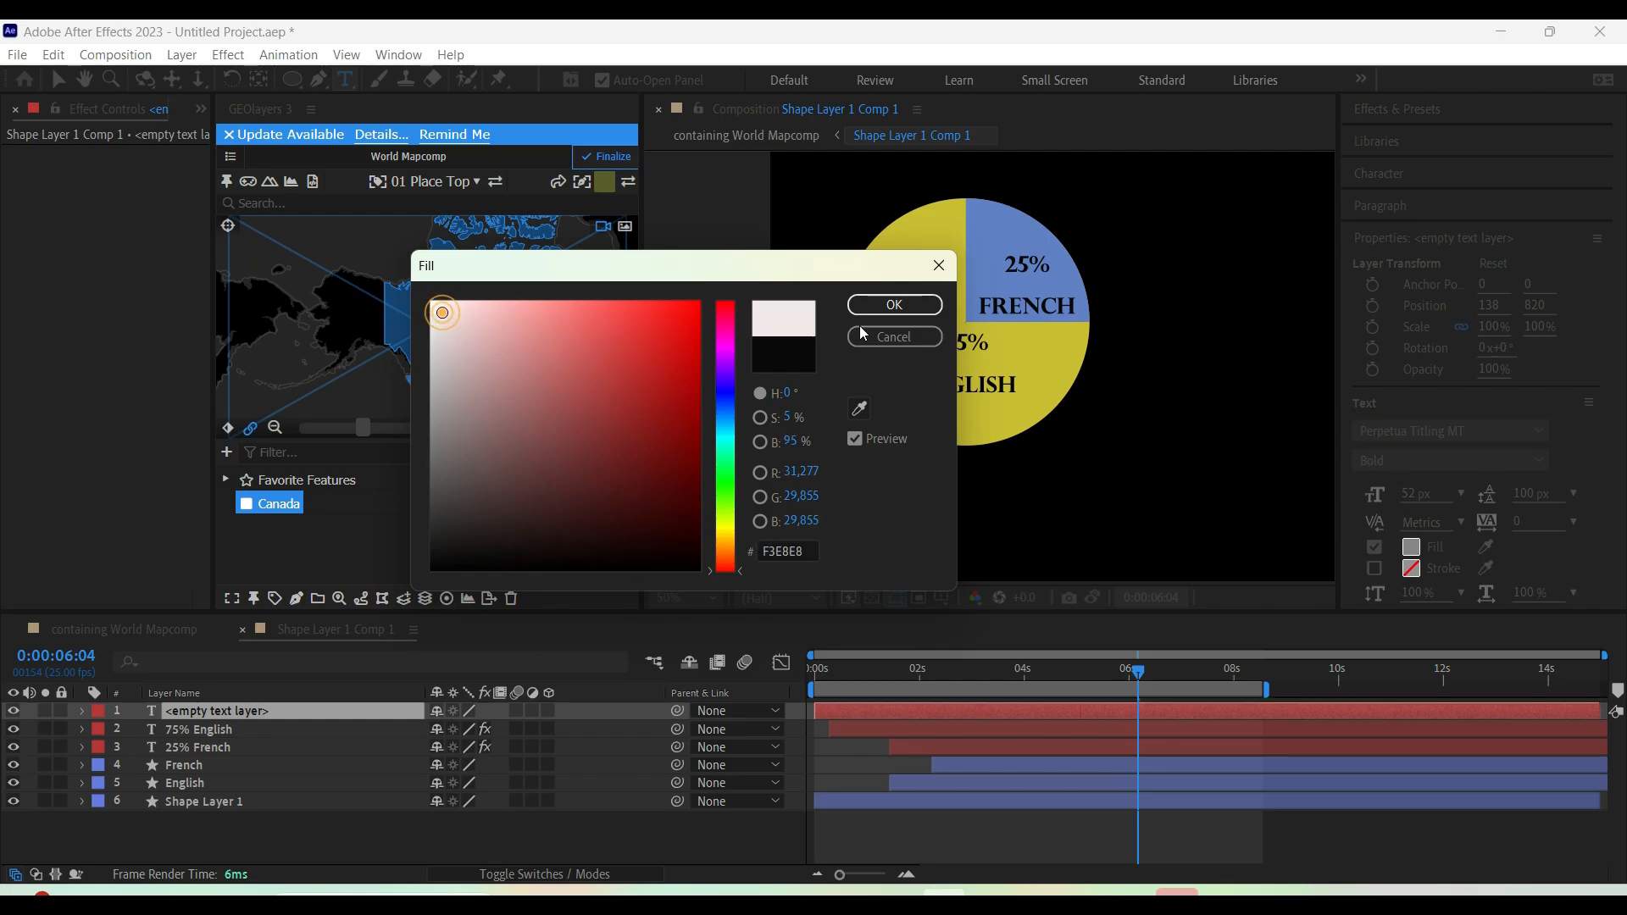
left_click(893, 304)
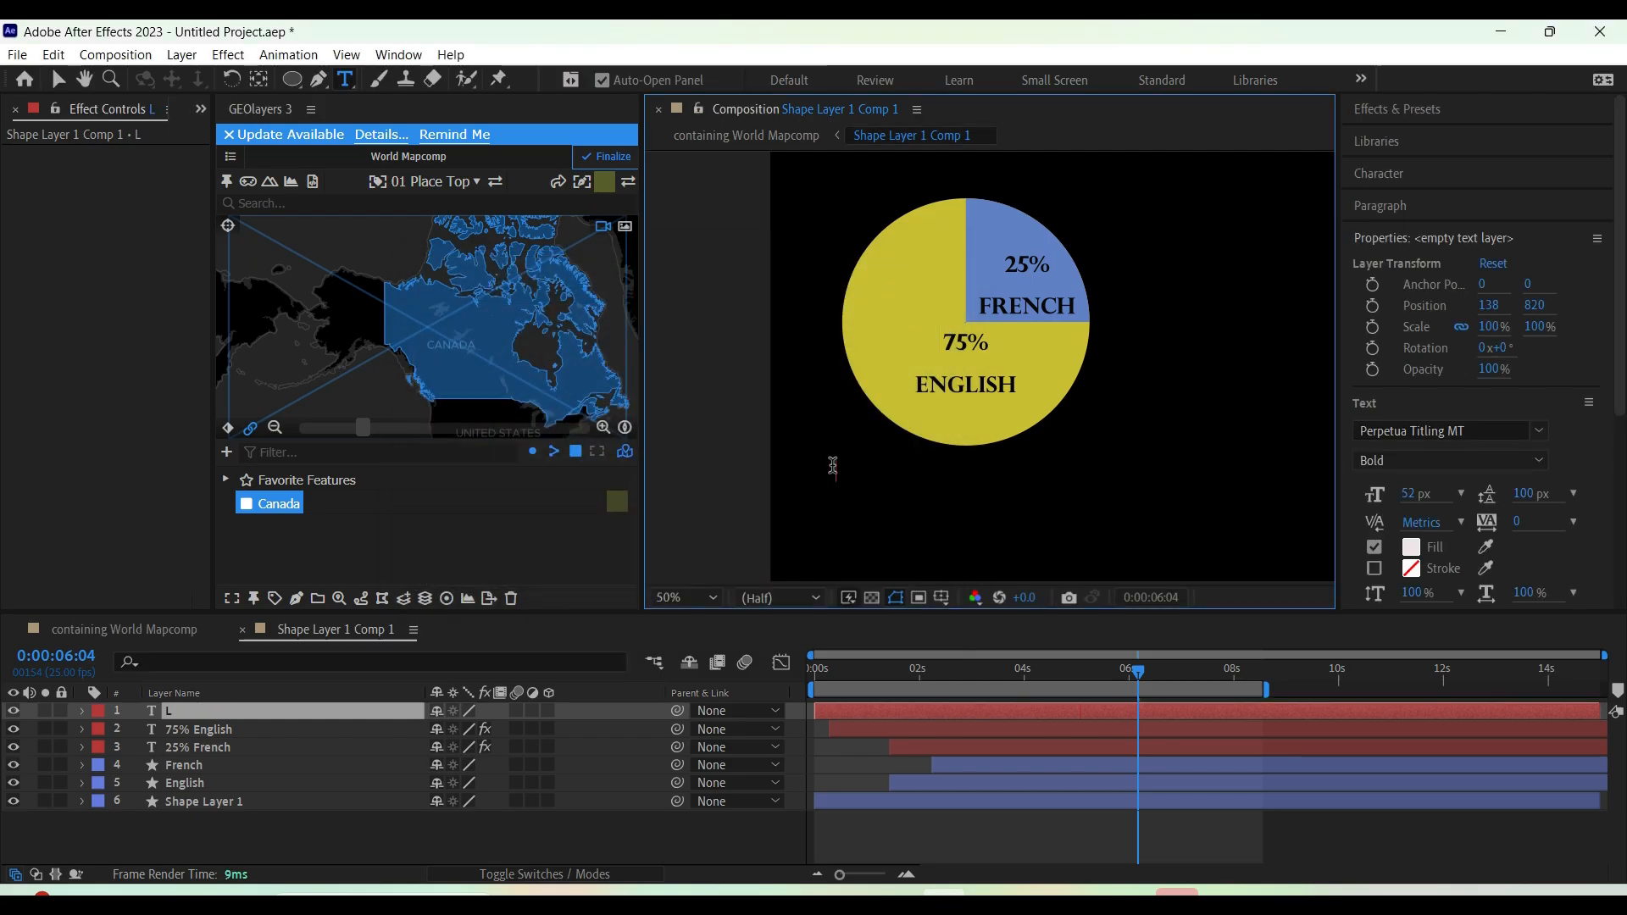
type("Language % in Canada")
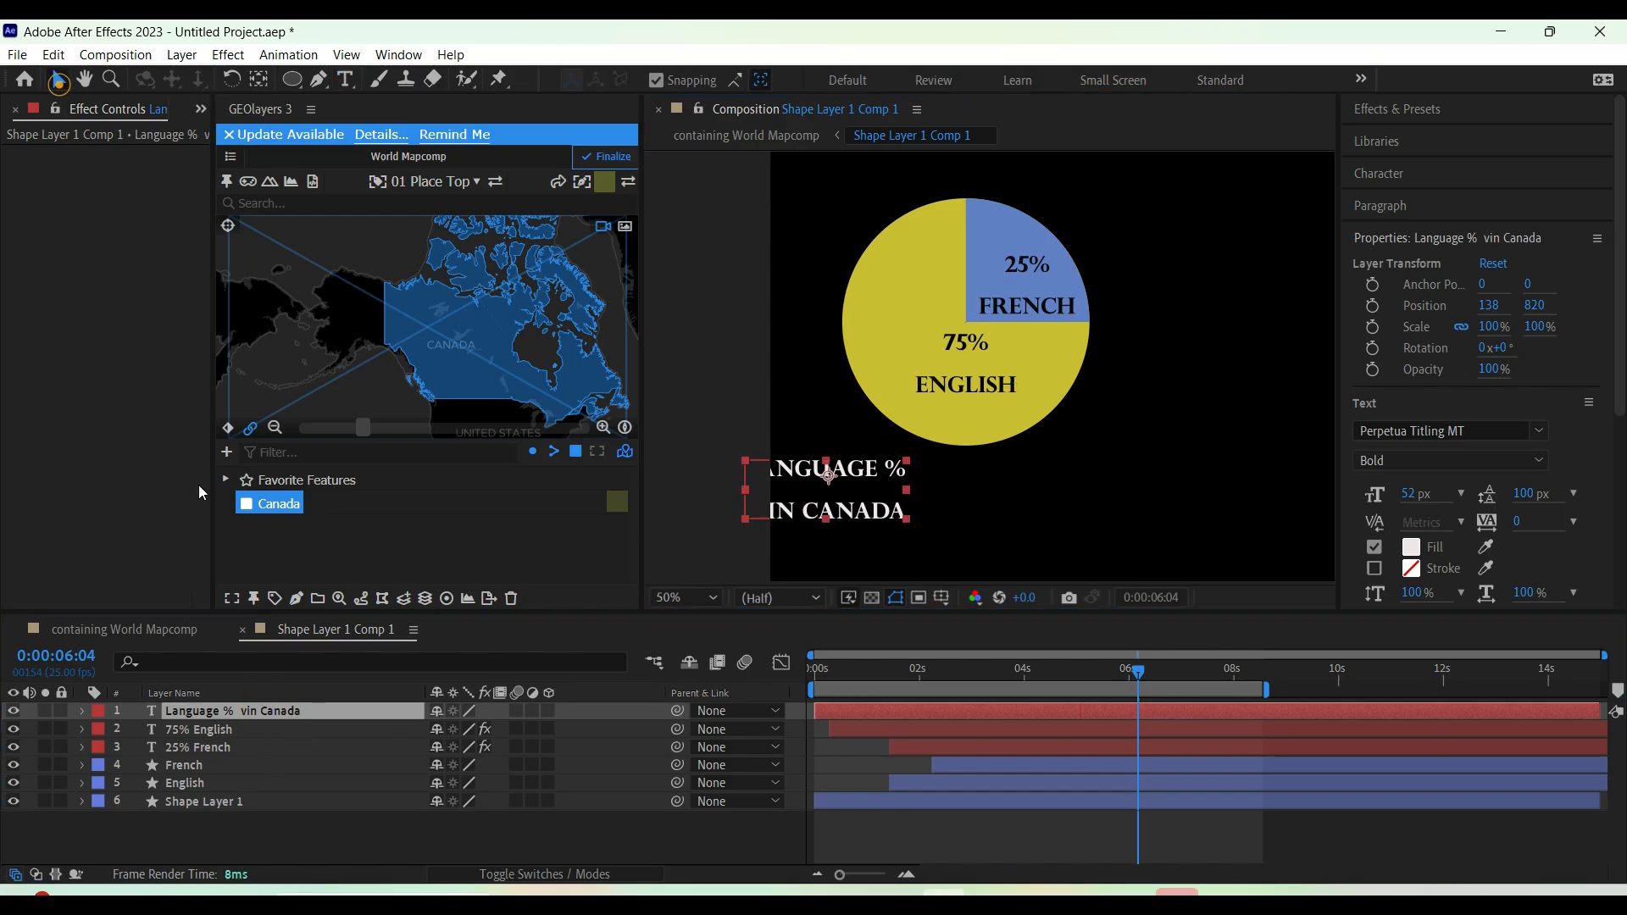
left_click(81, 710)
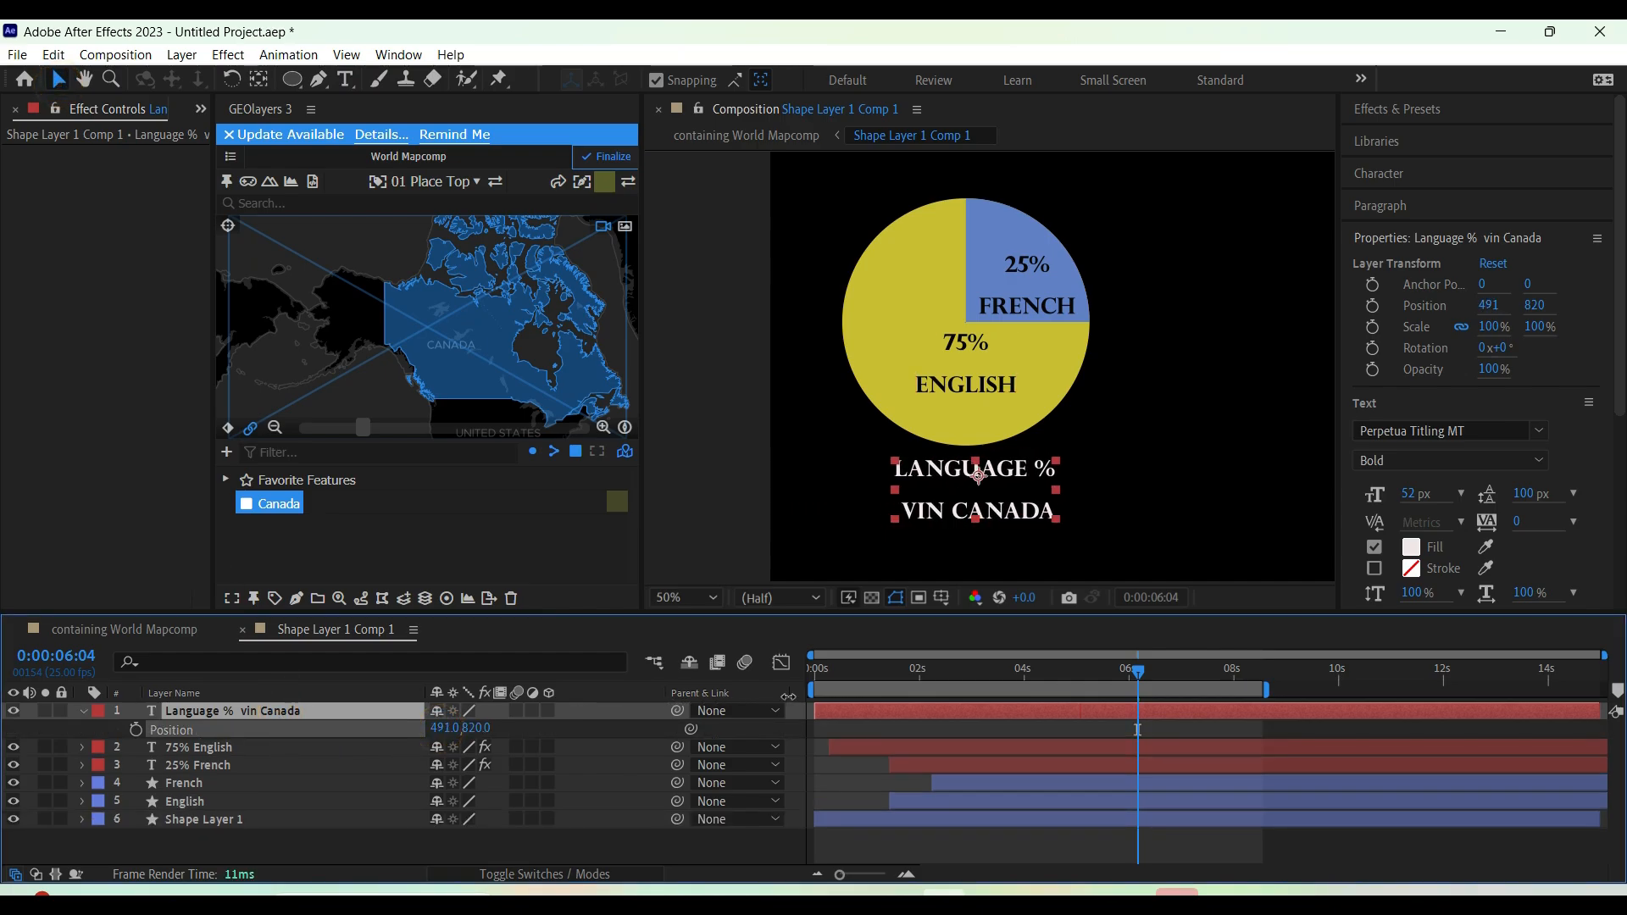
left_click(346, 79)
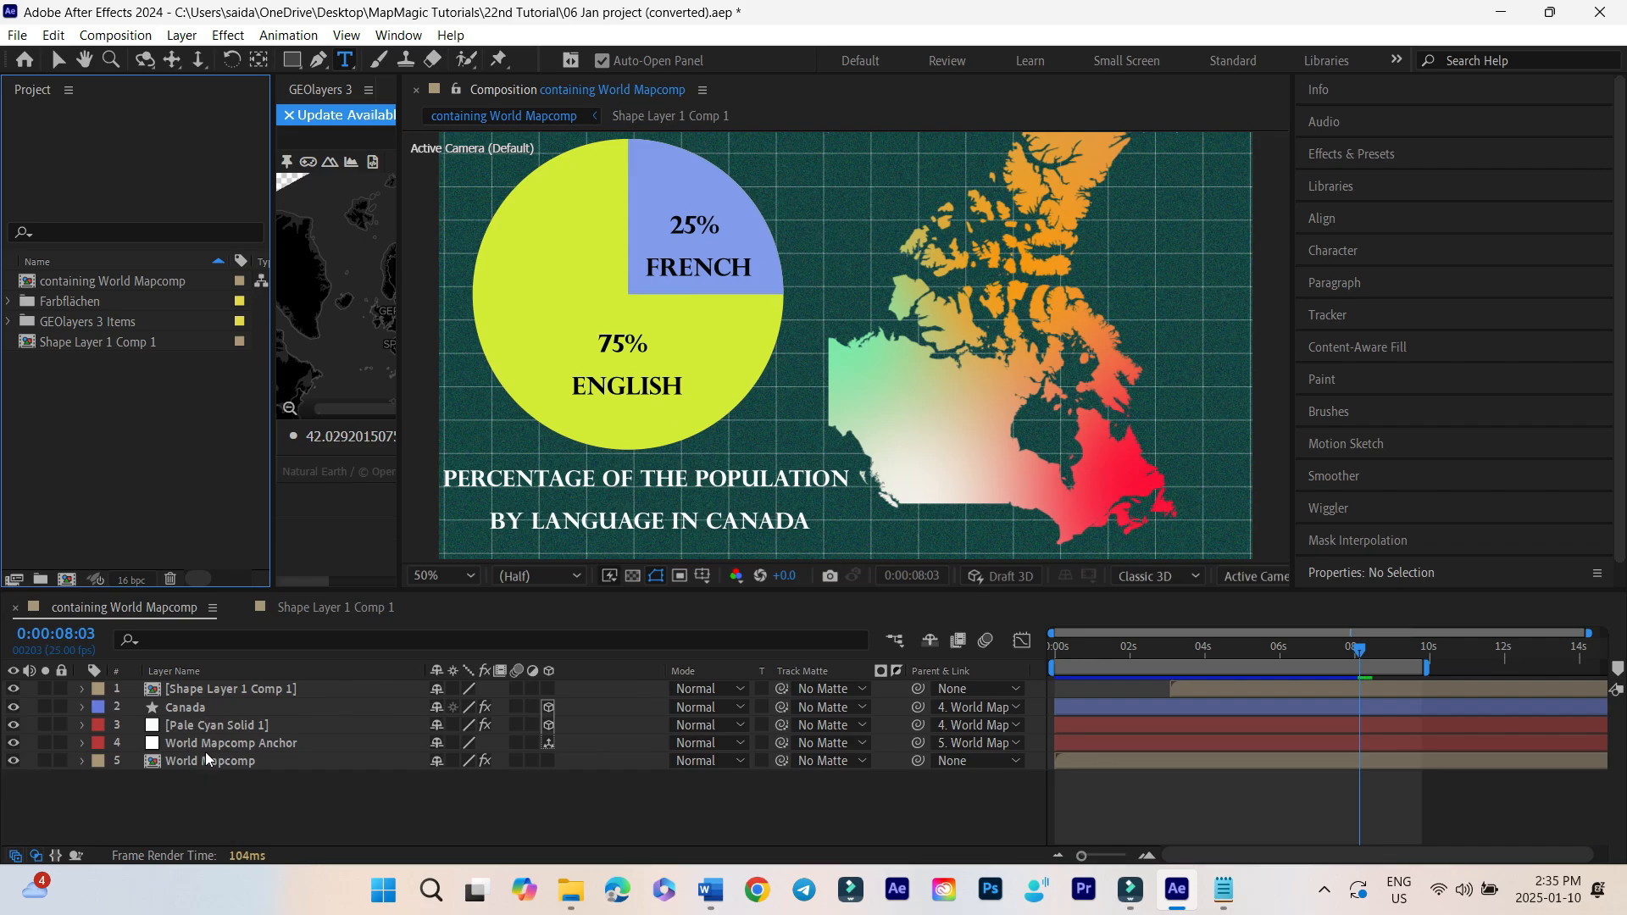
Show Pale Cyan Solid 1's Position keyframes and move to where its slide finishes
left_click(232, 743)
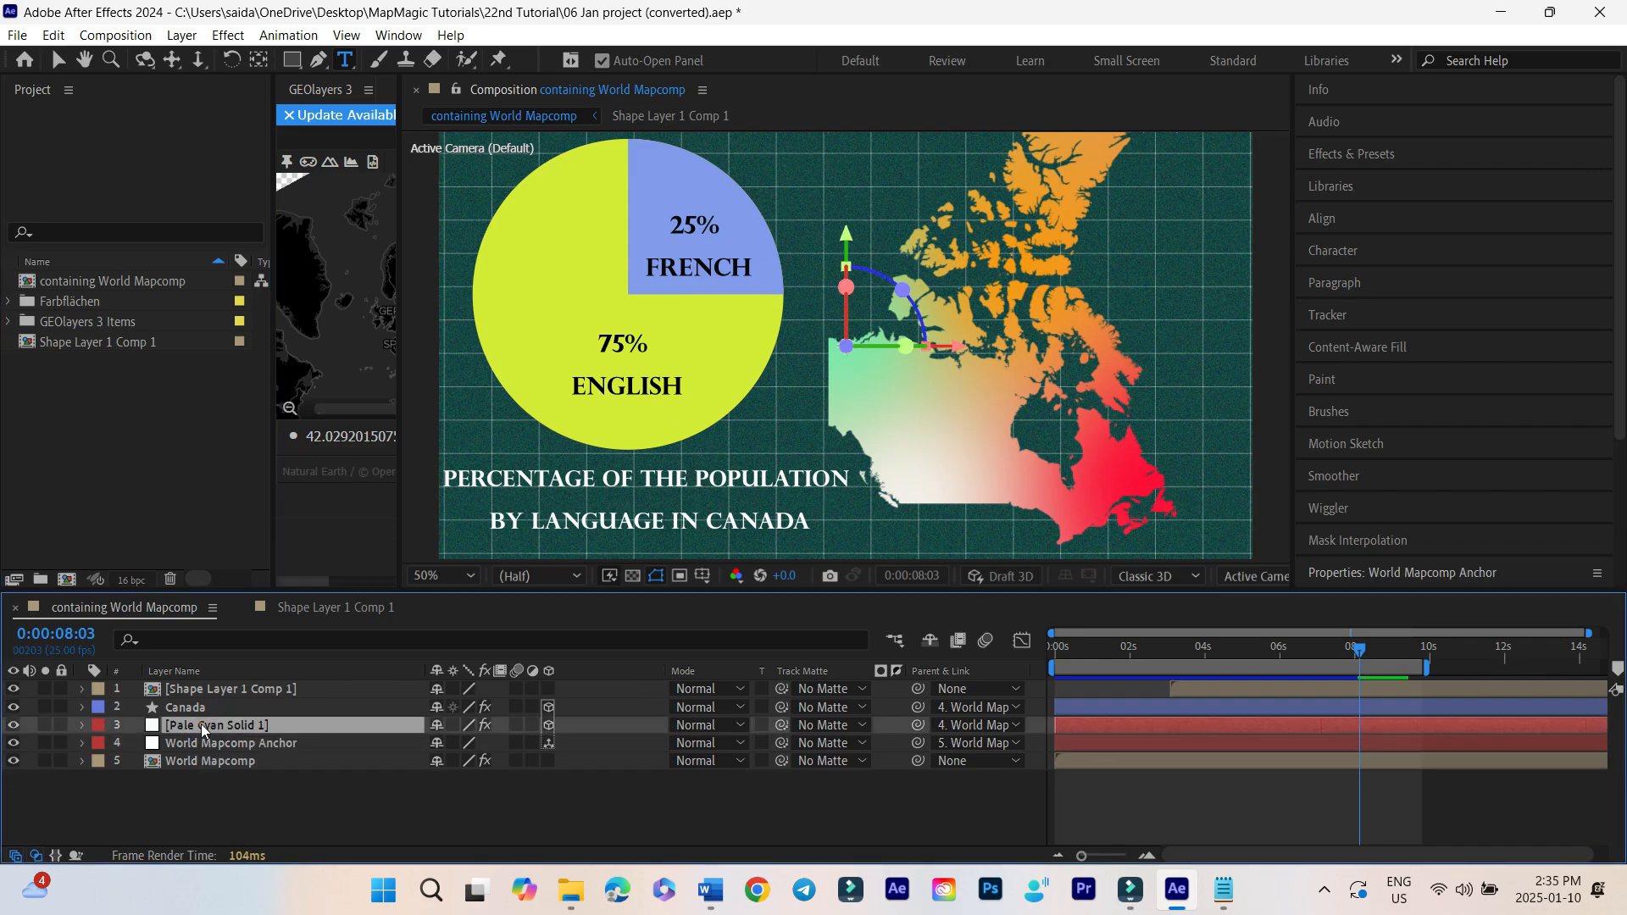
left_click(216, 724)
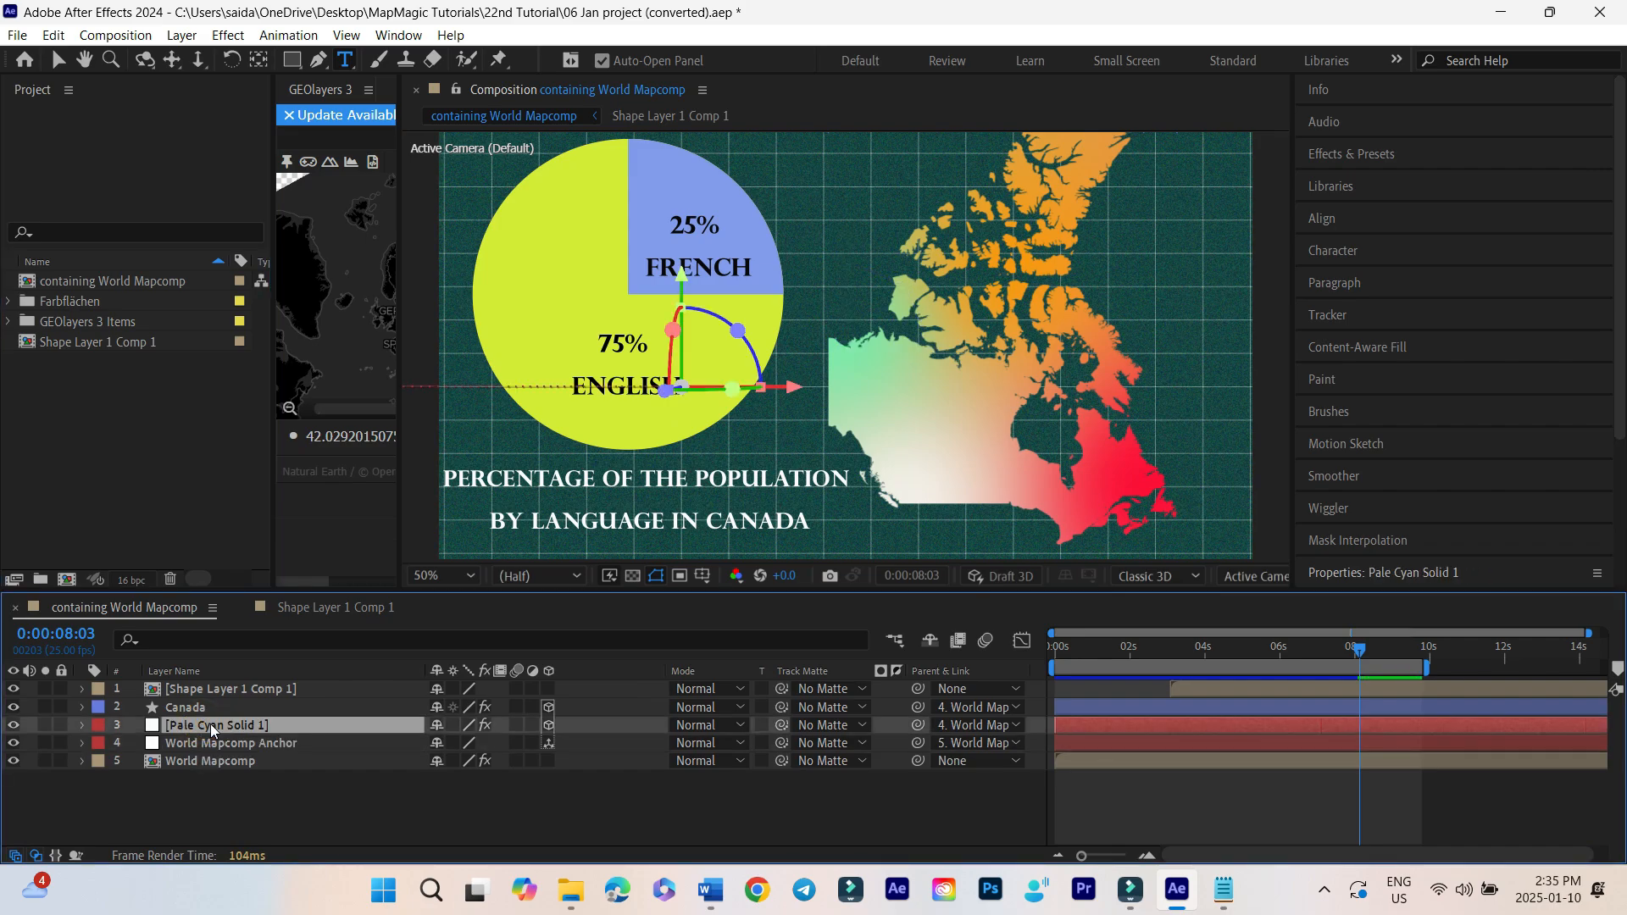
left_click(82, 724)
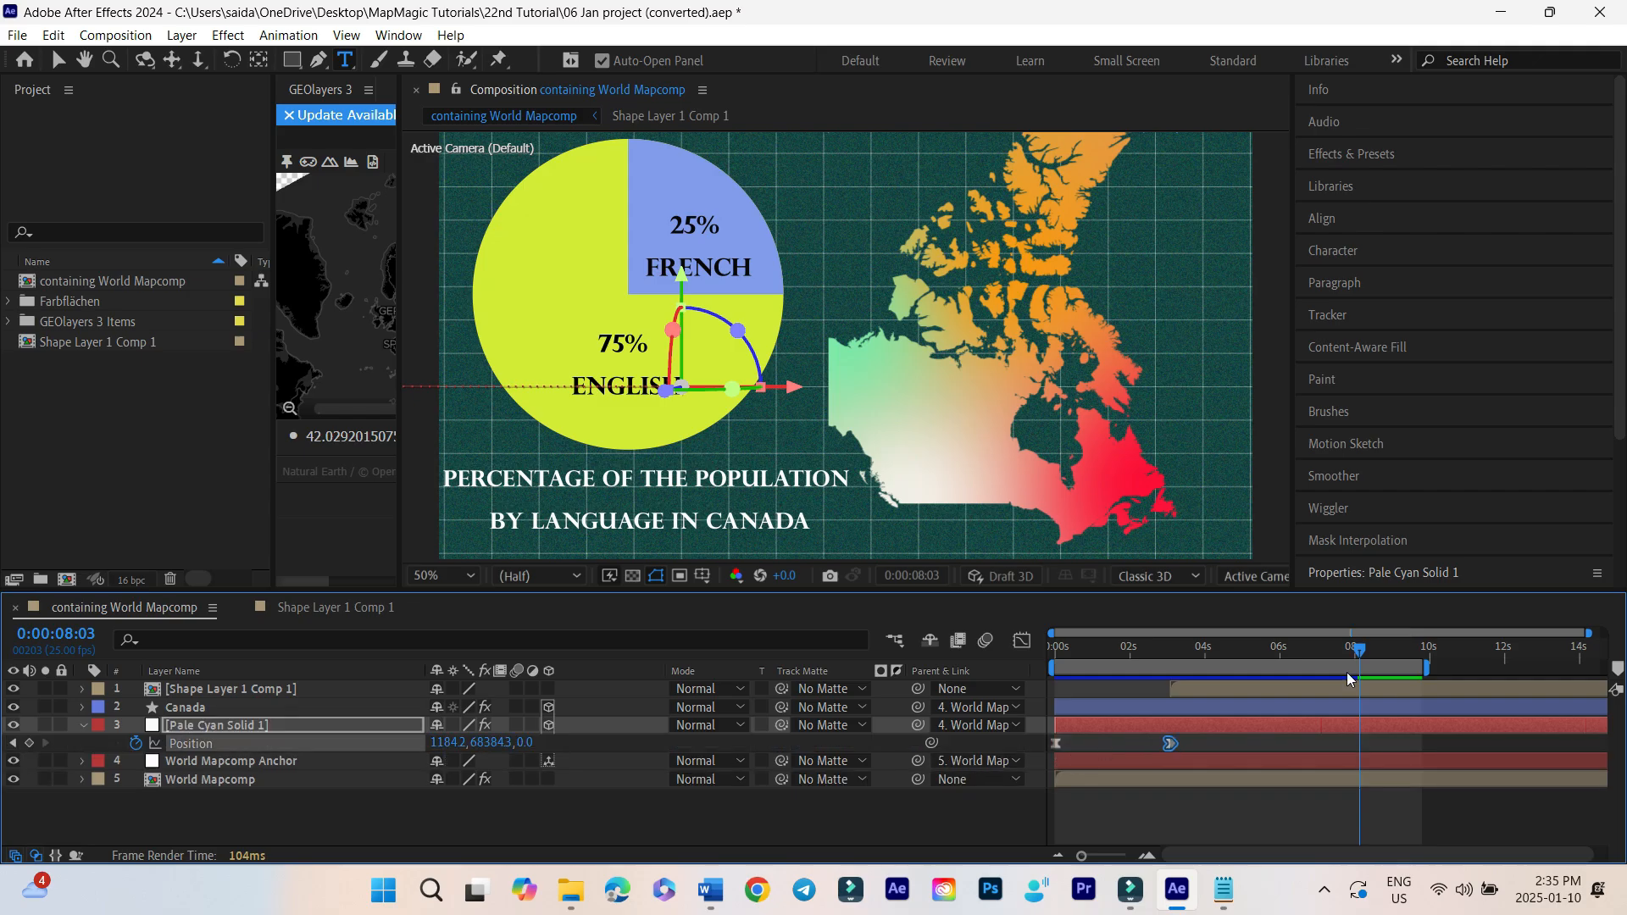
left_click(1154, 646)
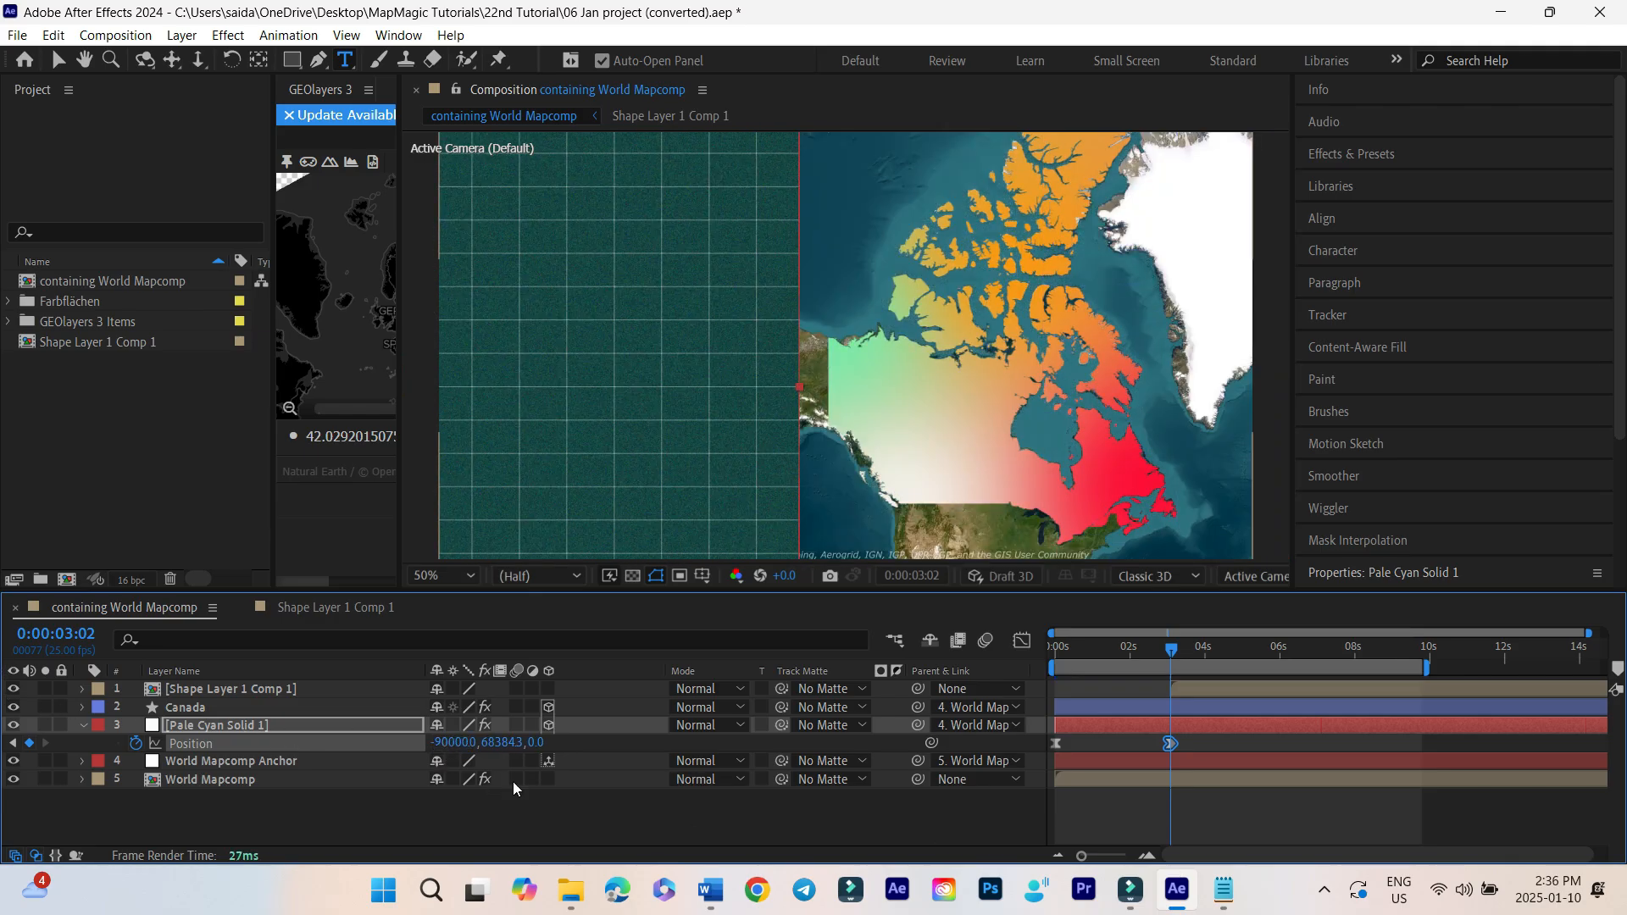
left_click(1347, 645)
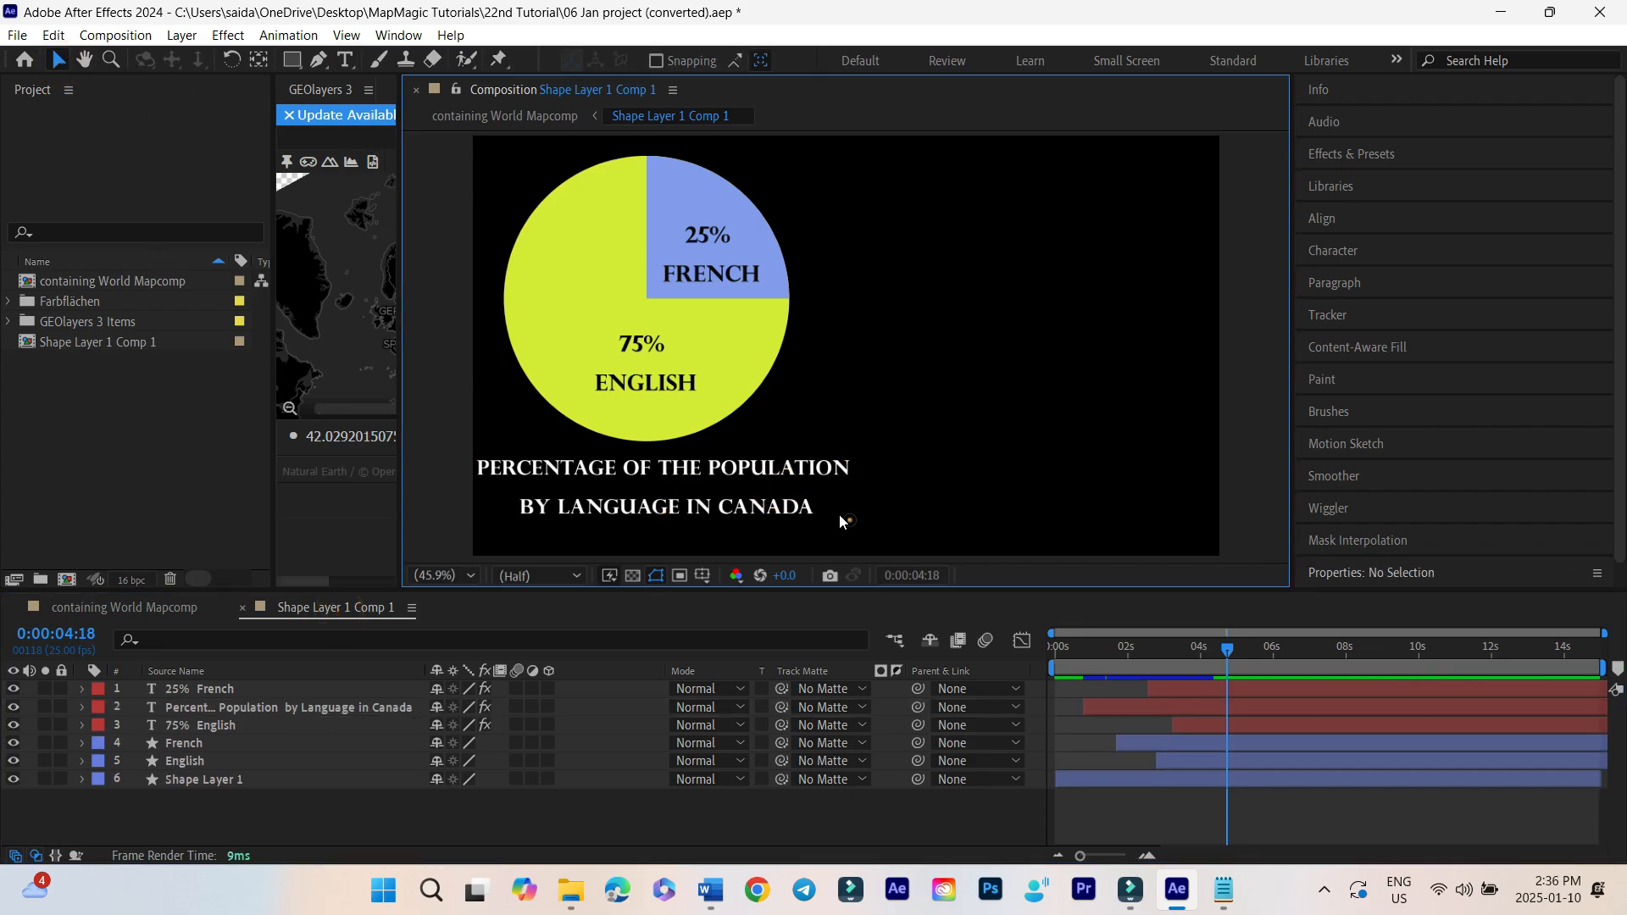
Select the Percentage of the Population title layer, then return to the map composition
left_click(664, 467)
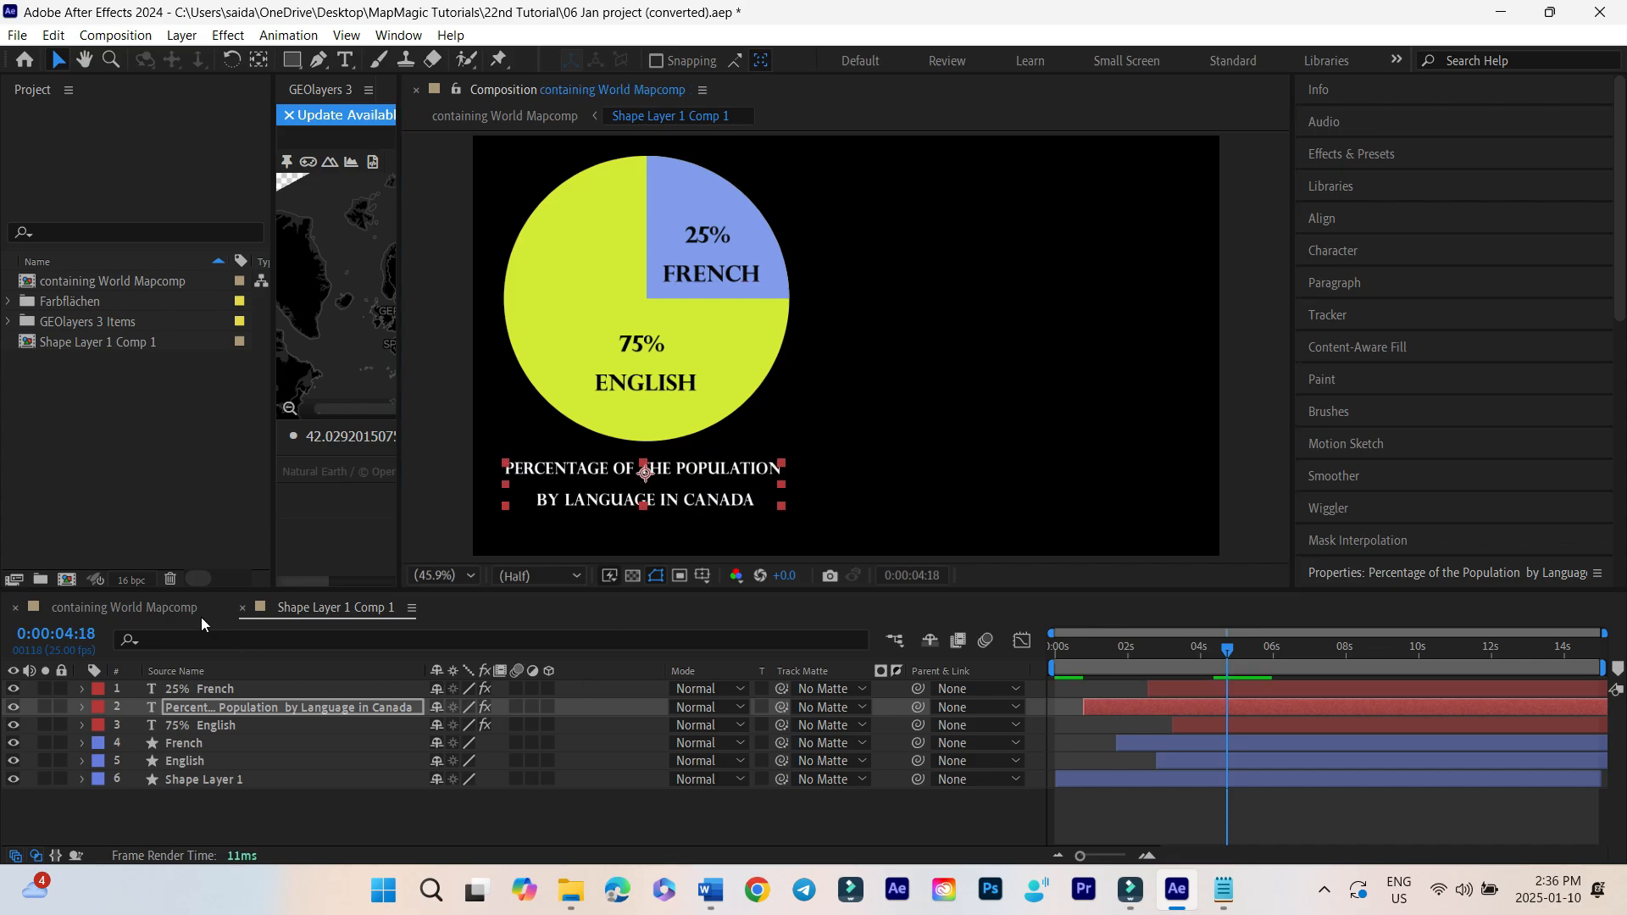
left_click(123, 606)
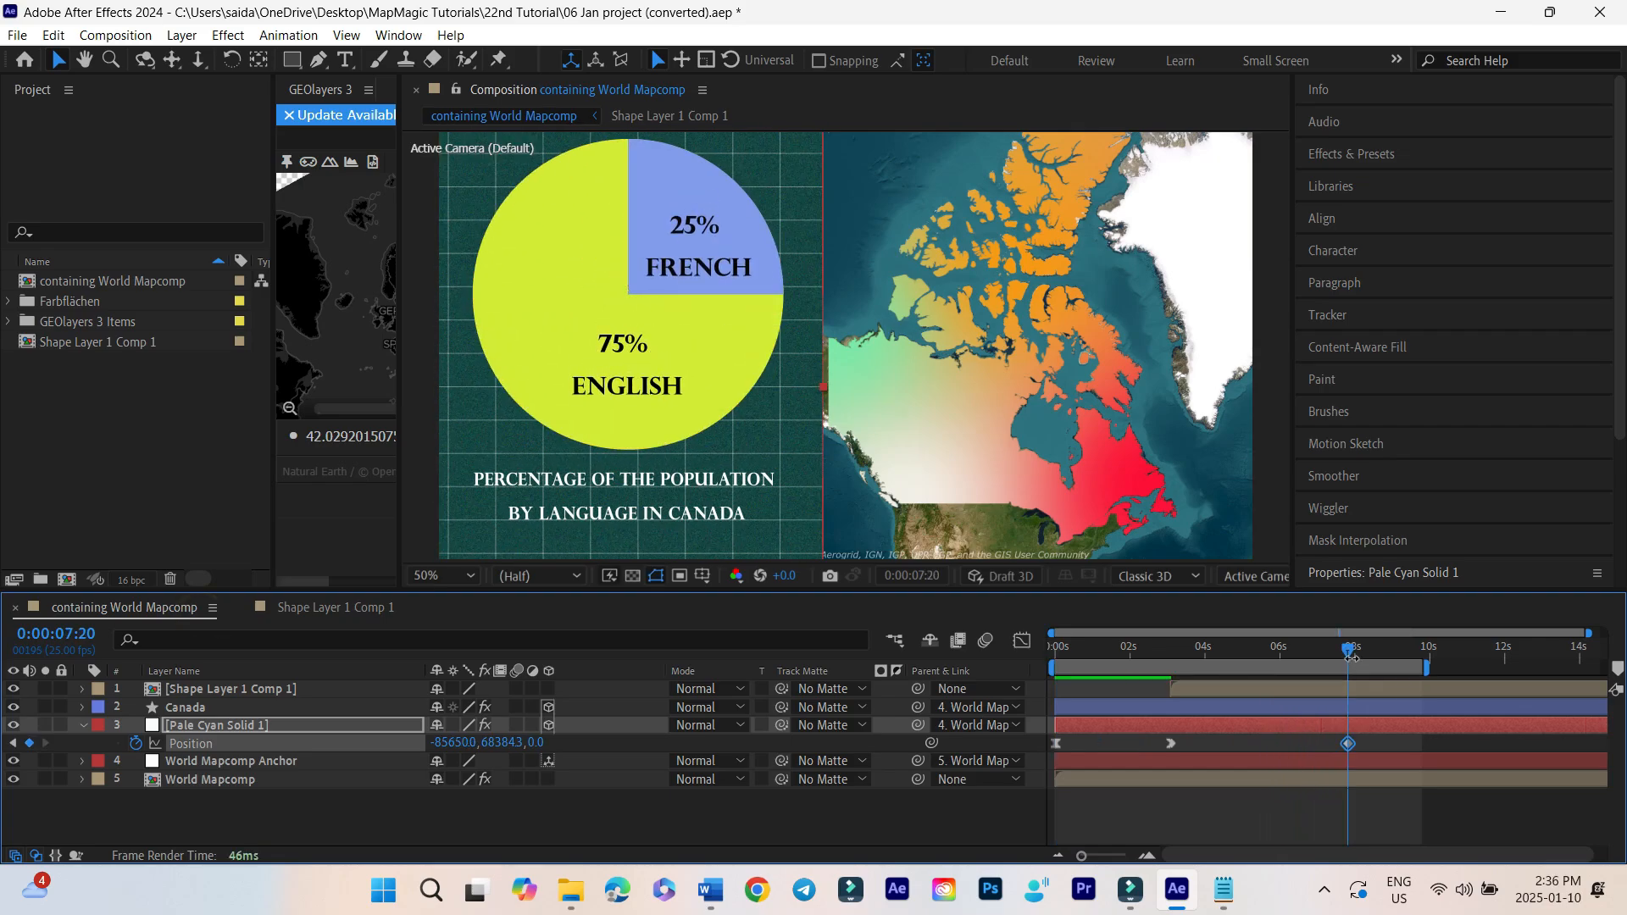
Return the playhead to 0:00 so the grid solid starts off-screen
left_click(1052, 646)
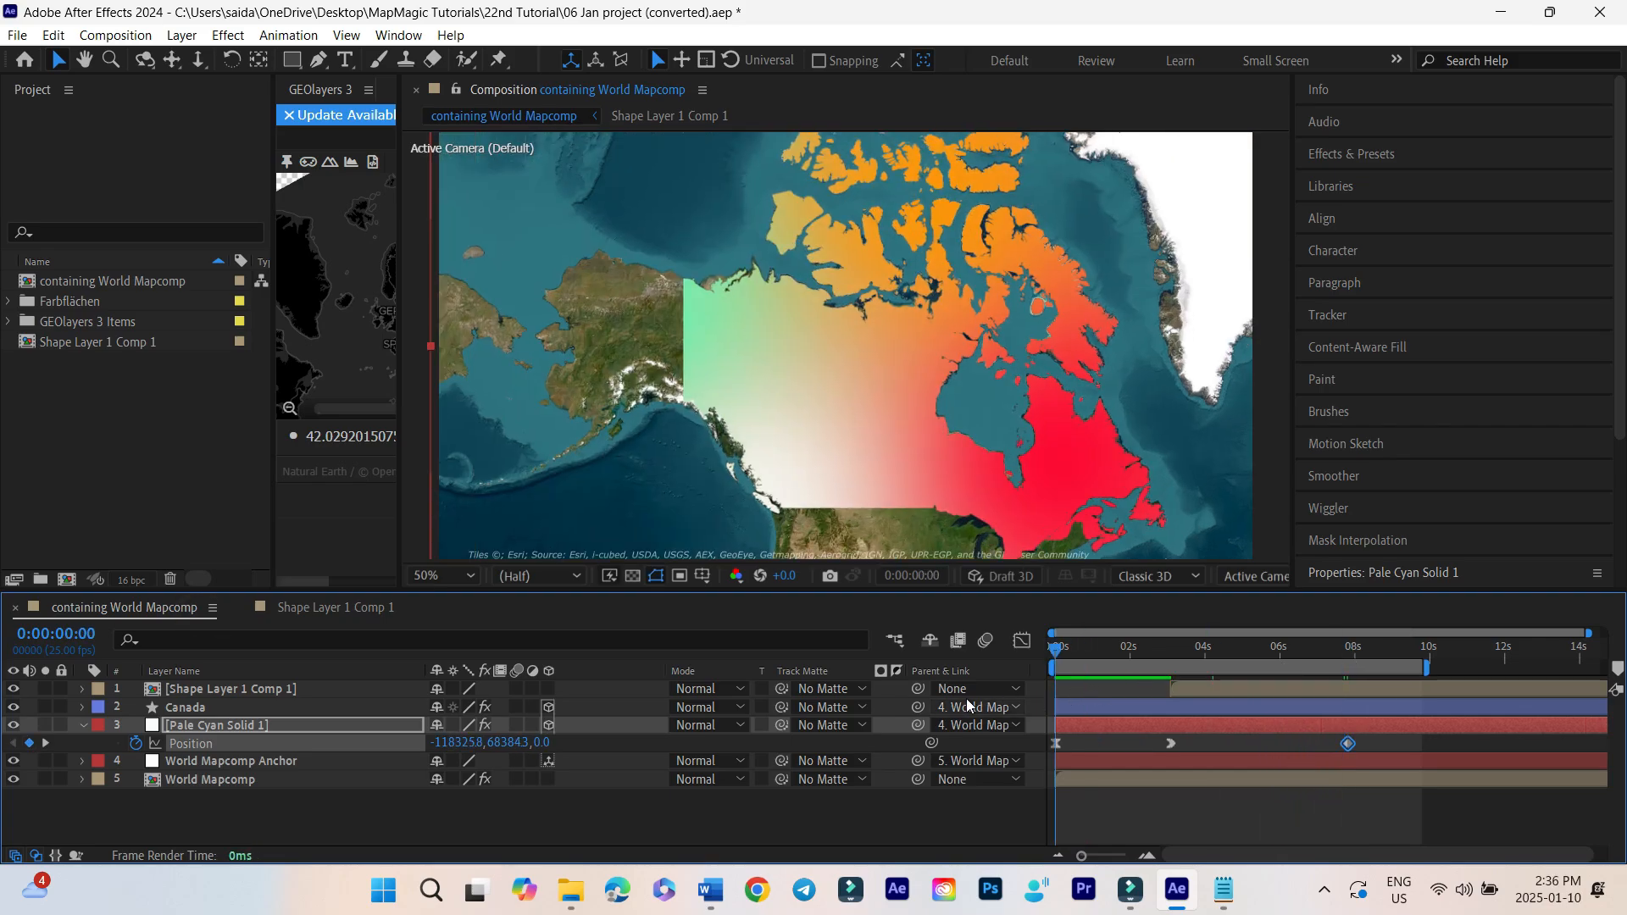